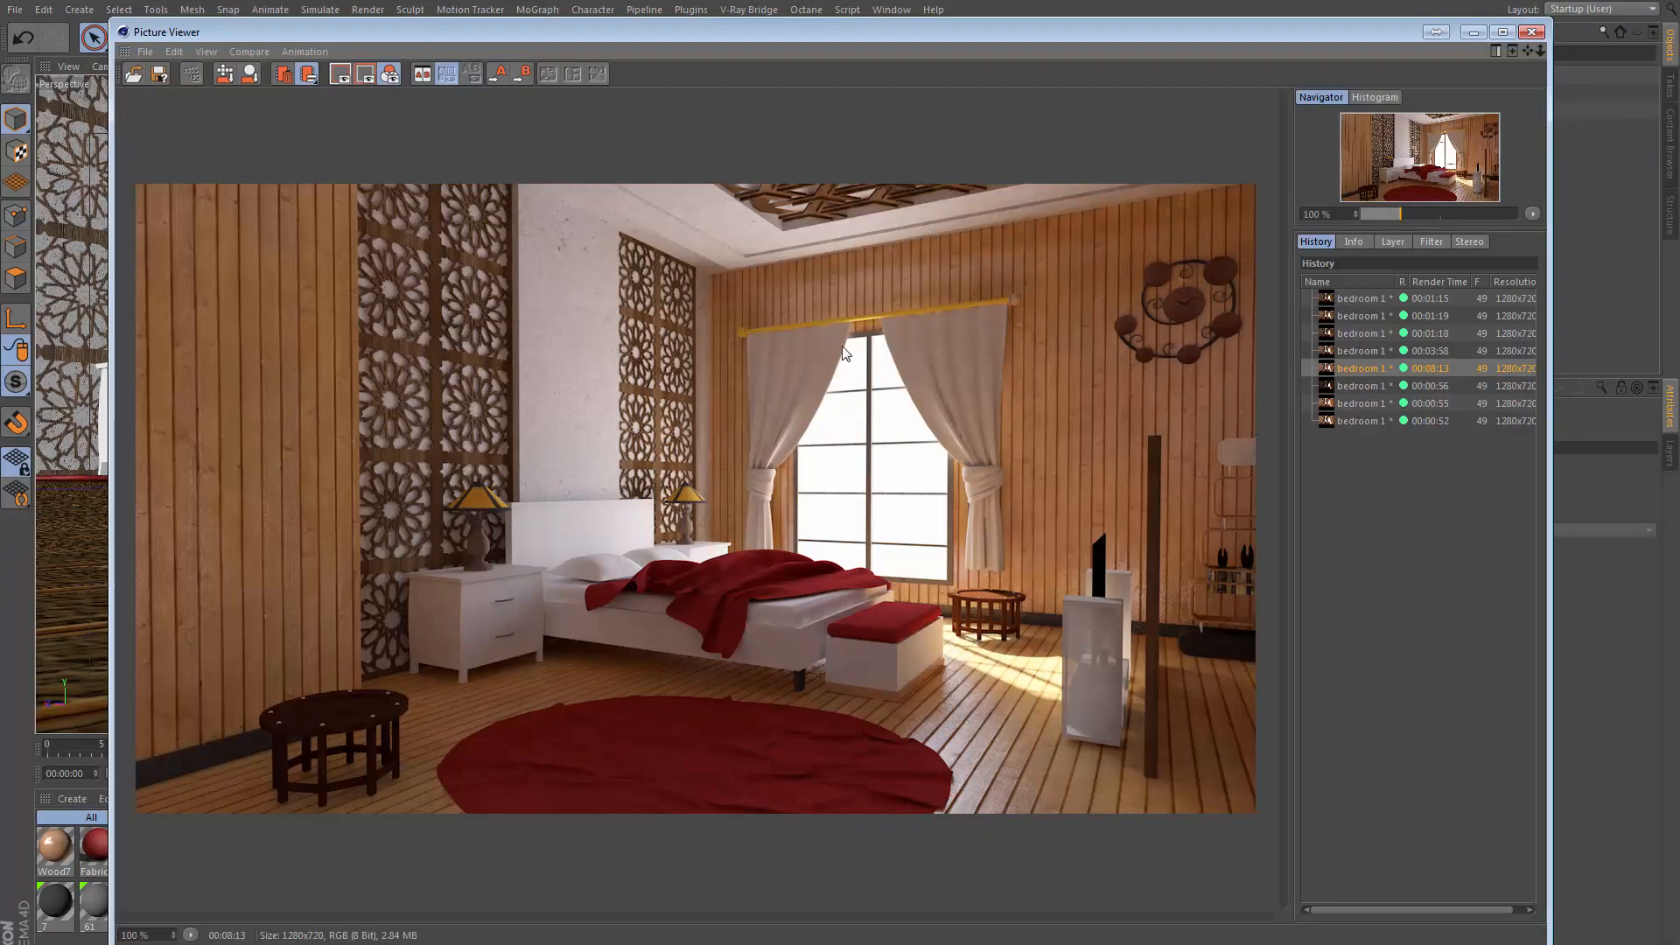
{"action": "mouse_move", "coordinate": [786, 608]}
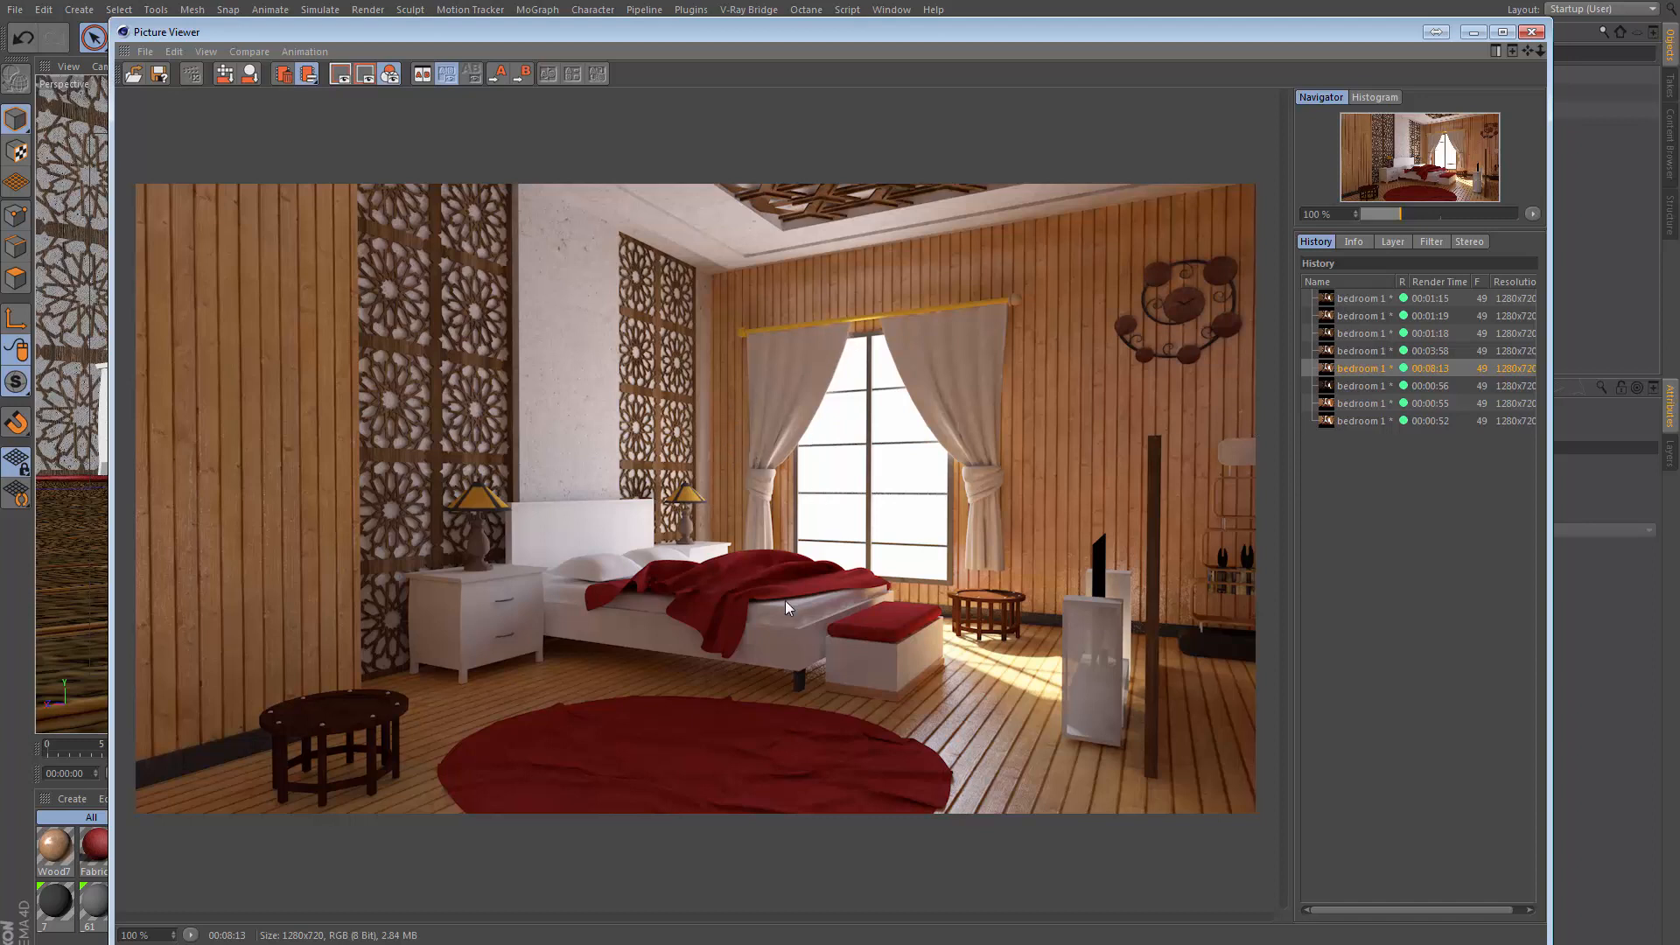
{"action": "mouse_move", "coordinate": [753, 611]}
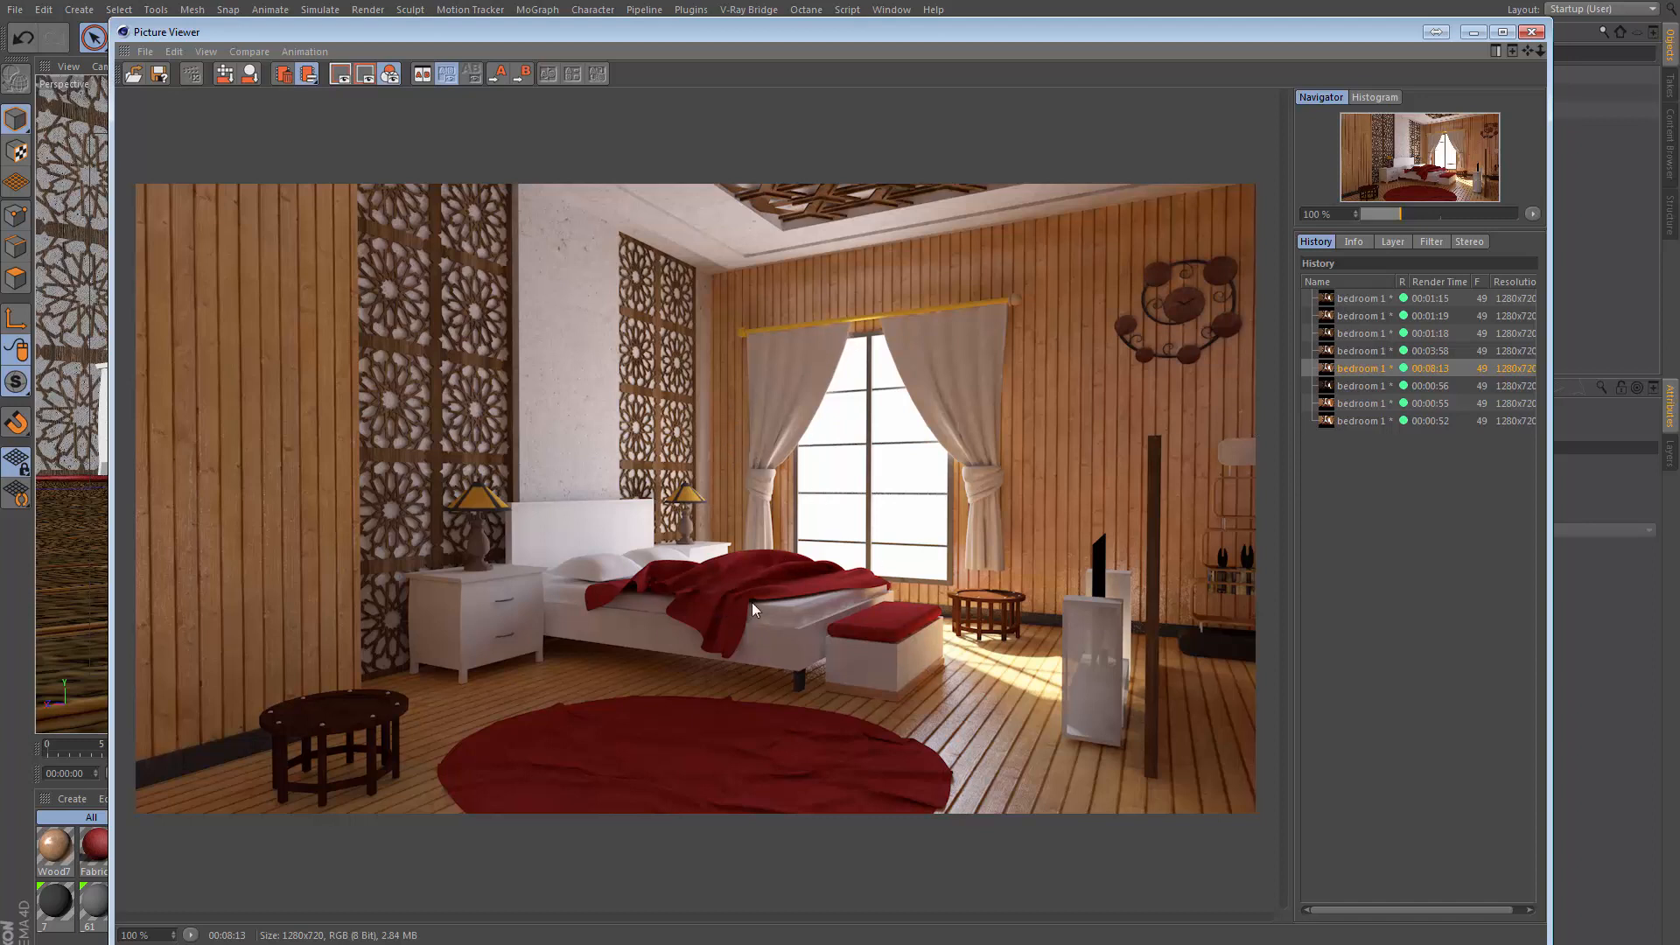
{"action": "mouse_move", "coordinate": [571, 510]}
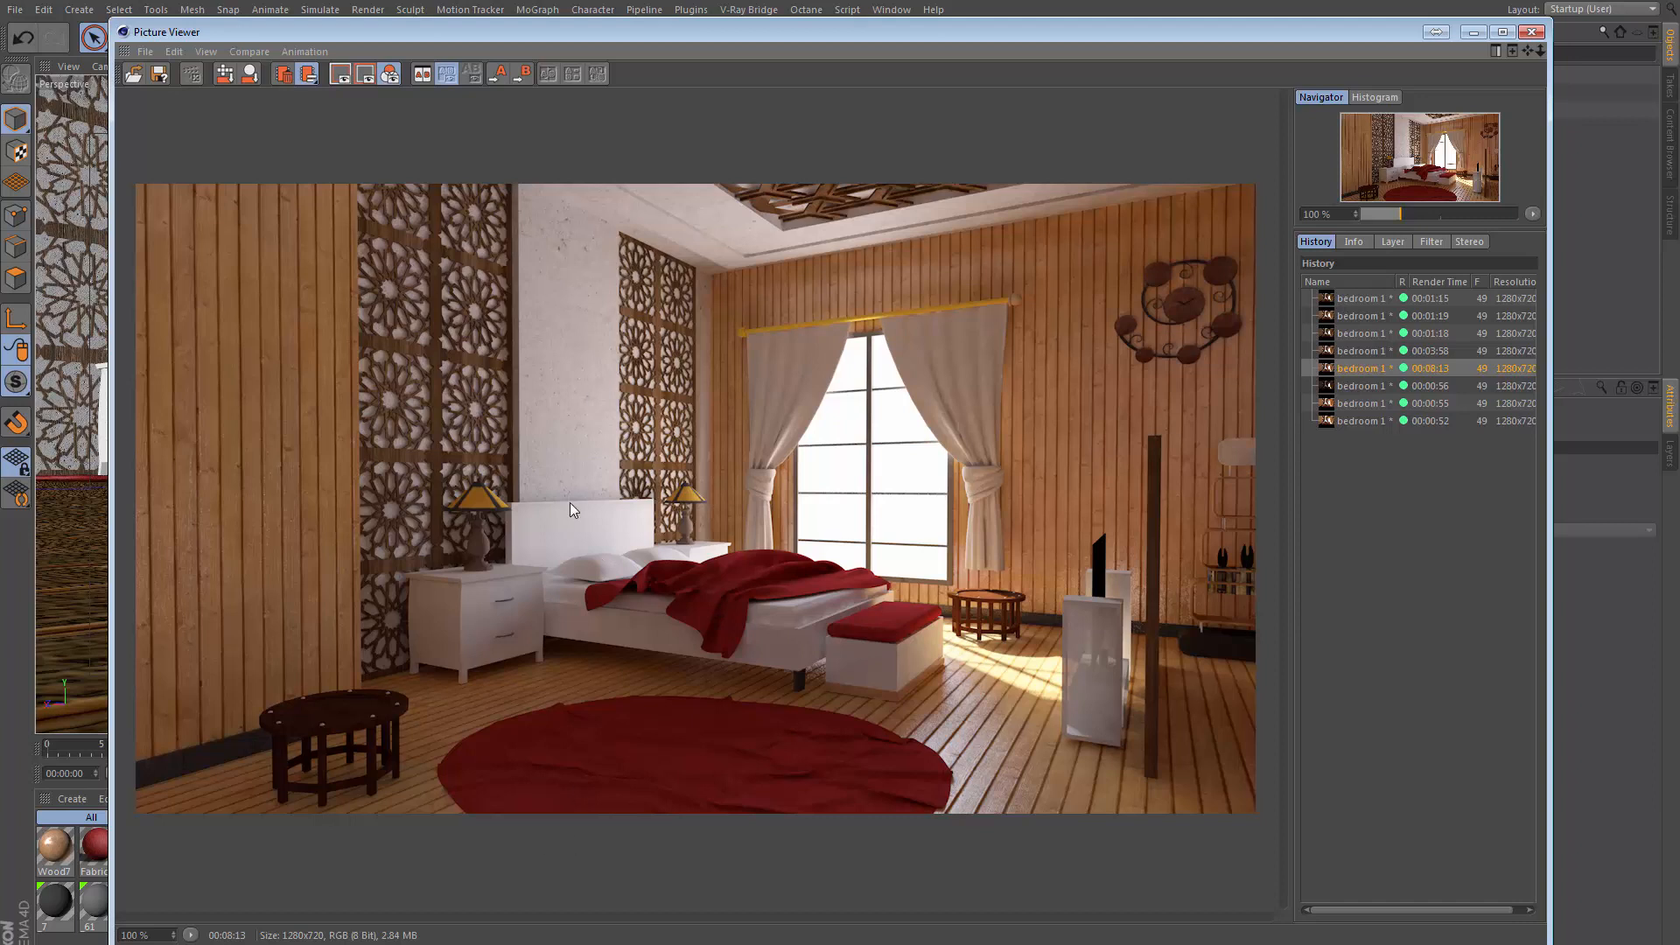
{"action": "mouse_move", "coordinate": [858, 592]}
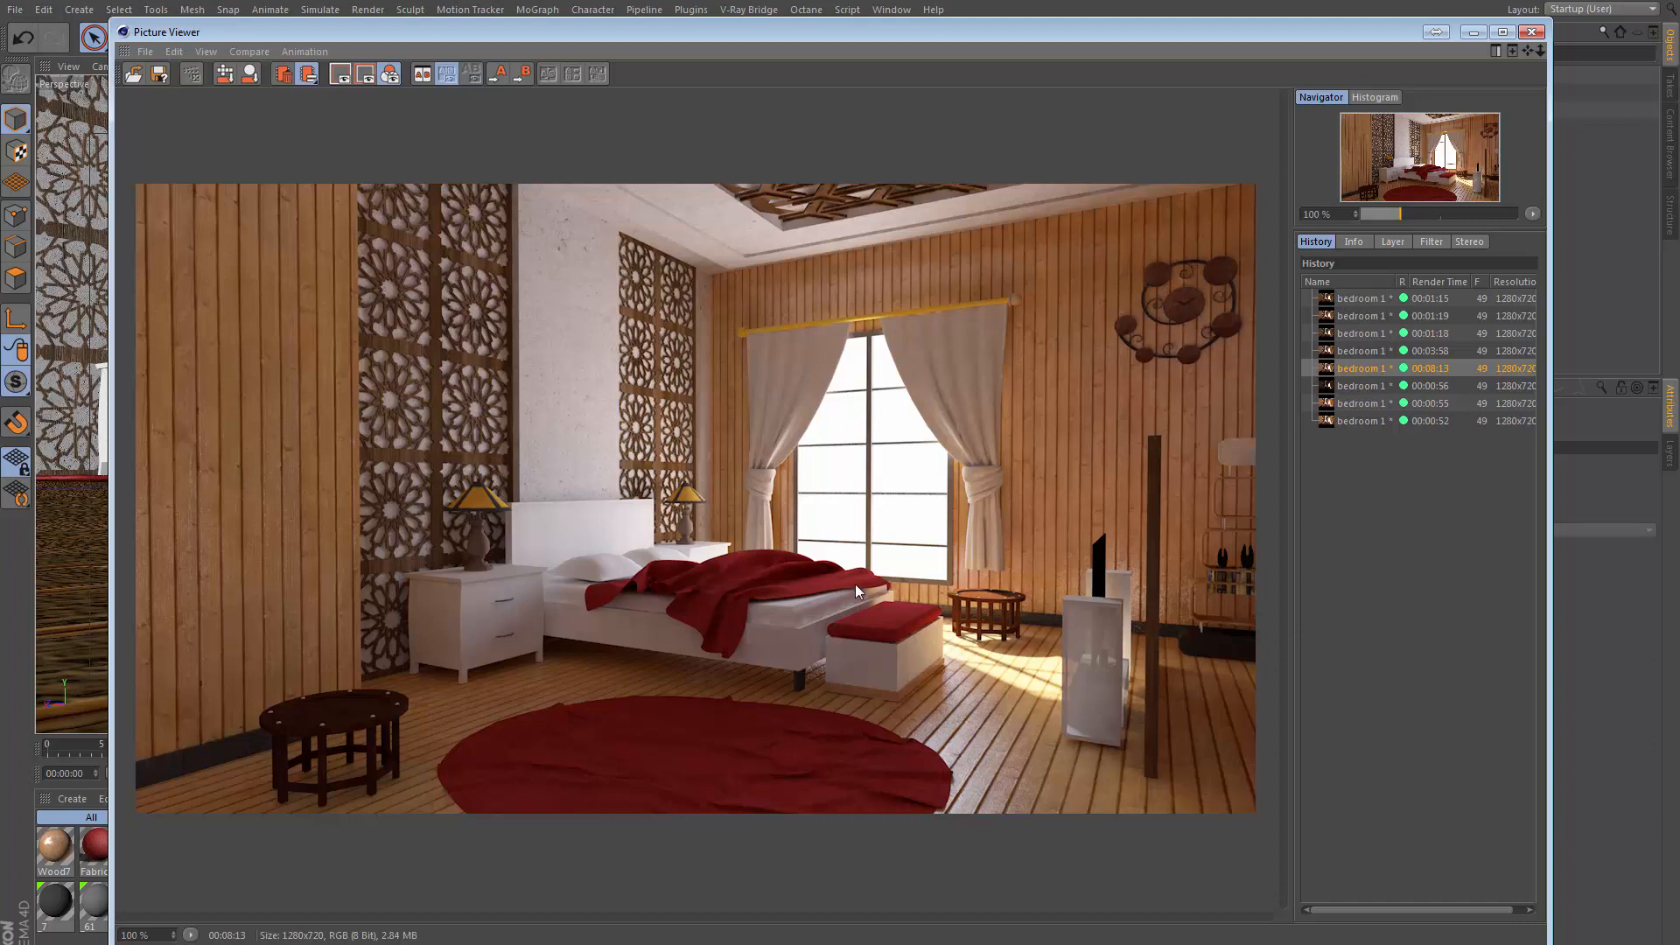
{"action": "mouse_move", "coordinate": [905, 476]}
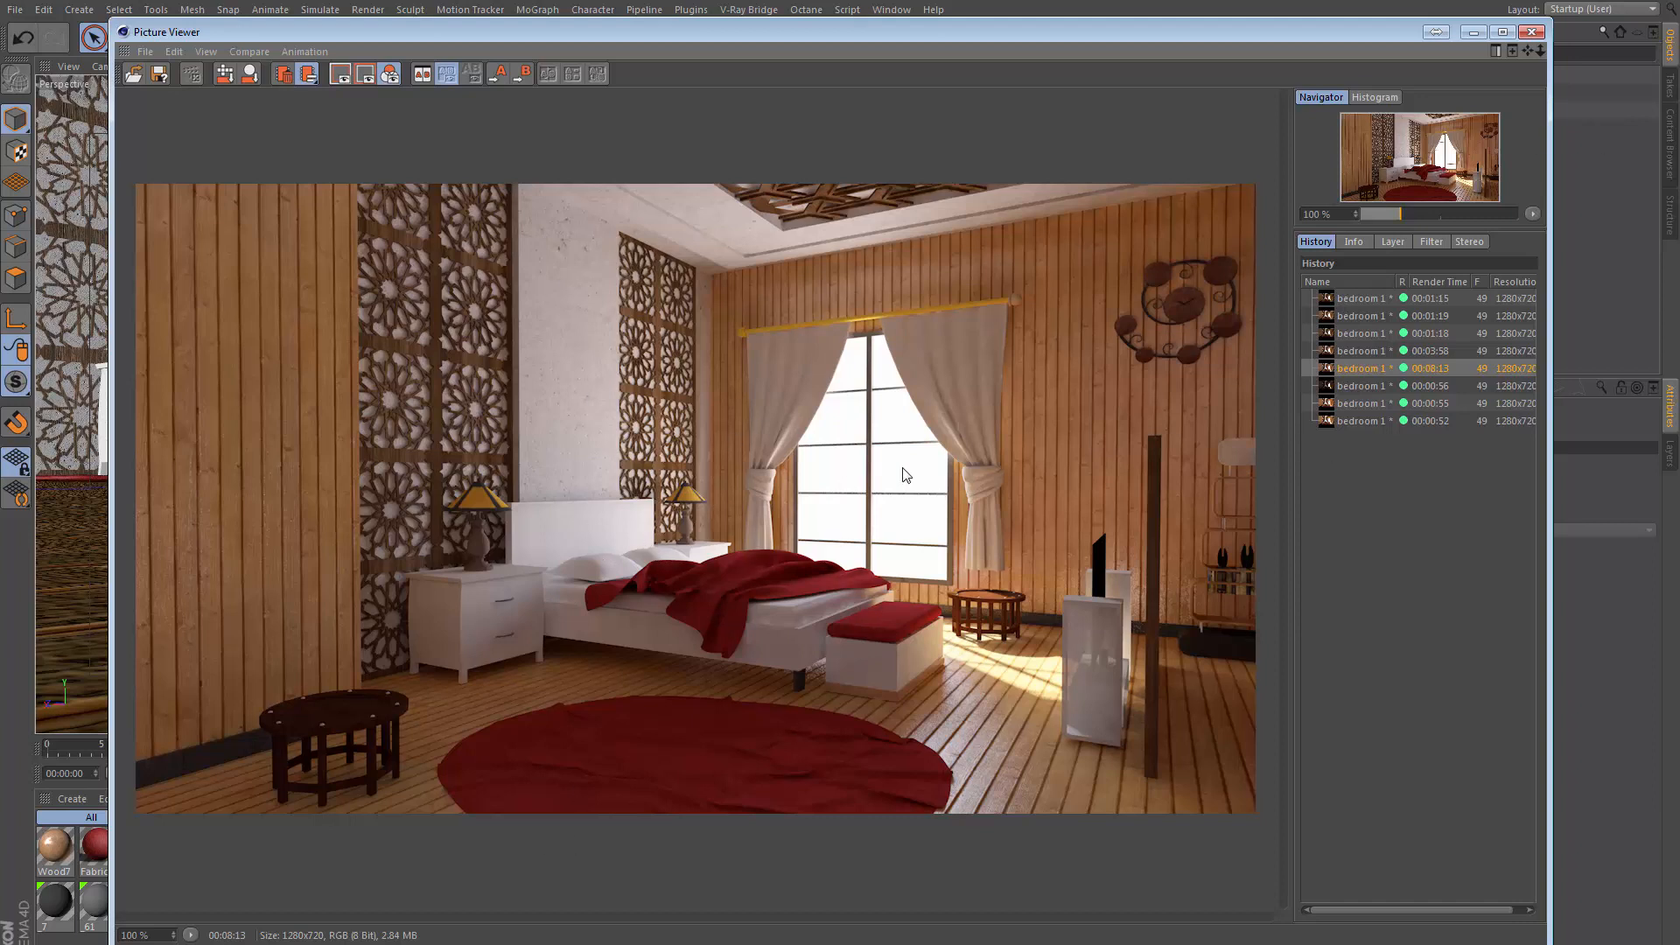
{"action": "mouse_move", "coordinate": [930, 688]}
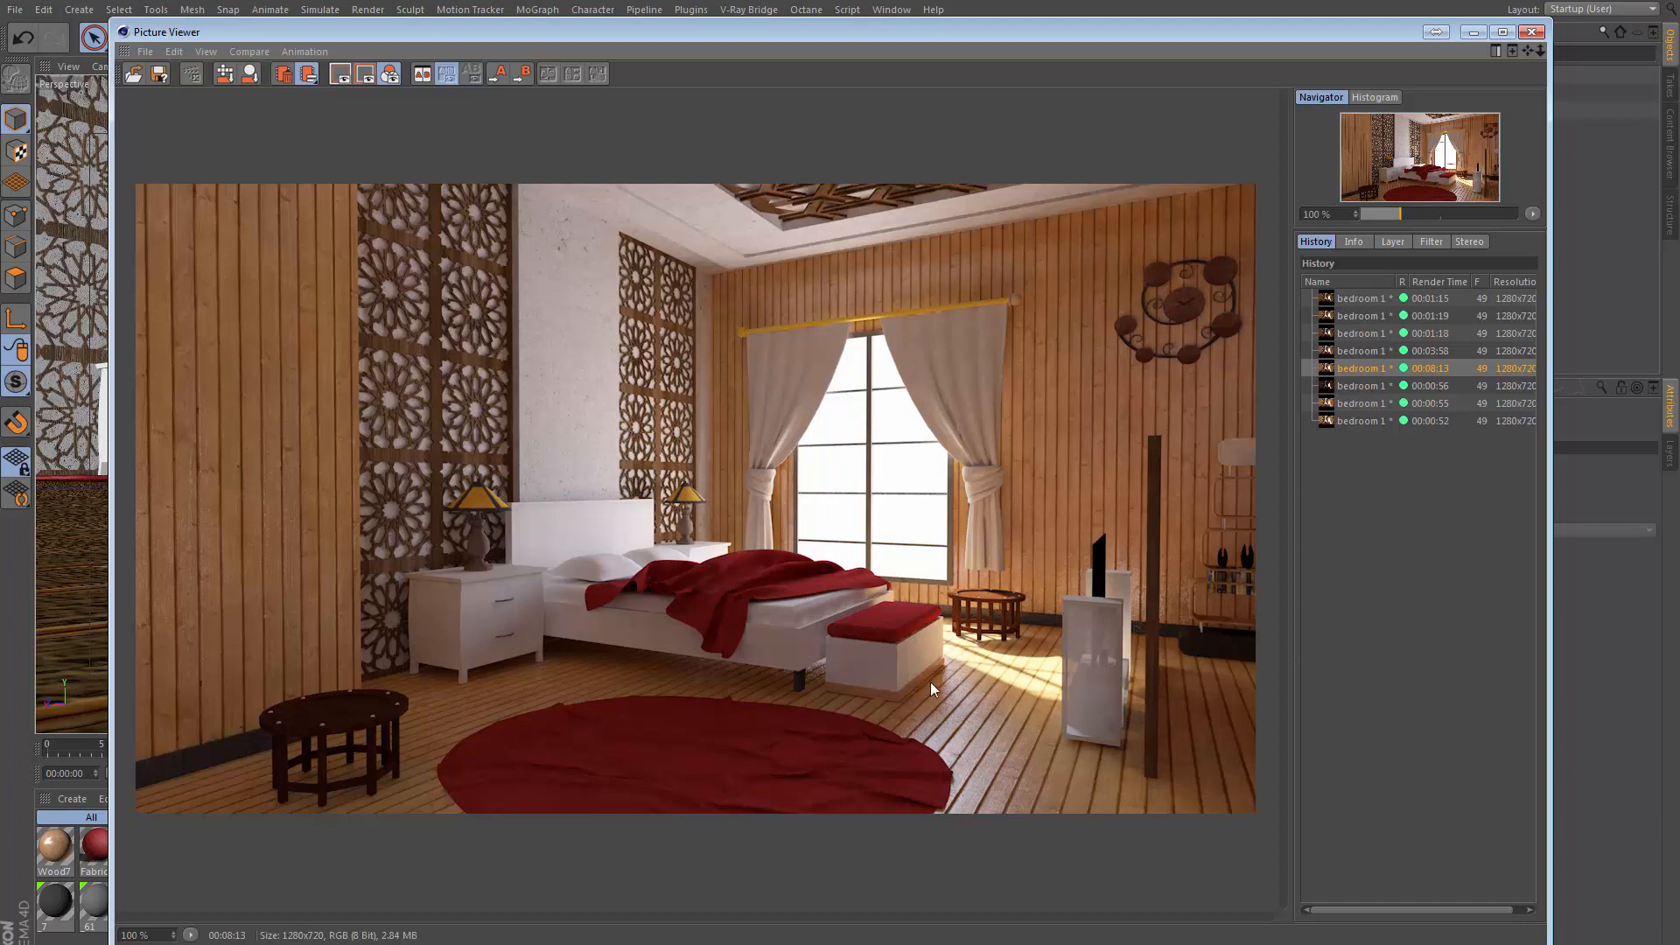
{"action": "mouse_move", "coordinate": [910, 728]}
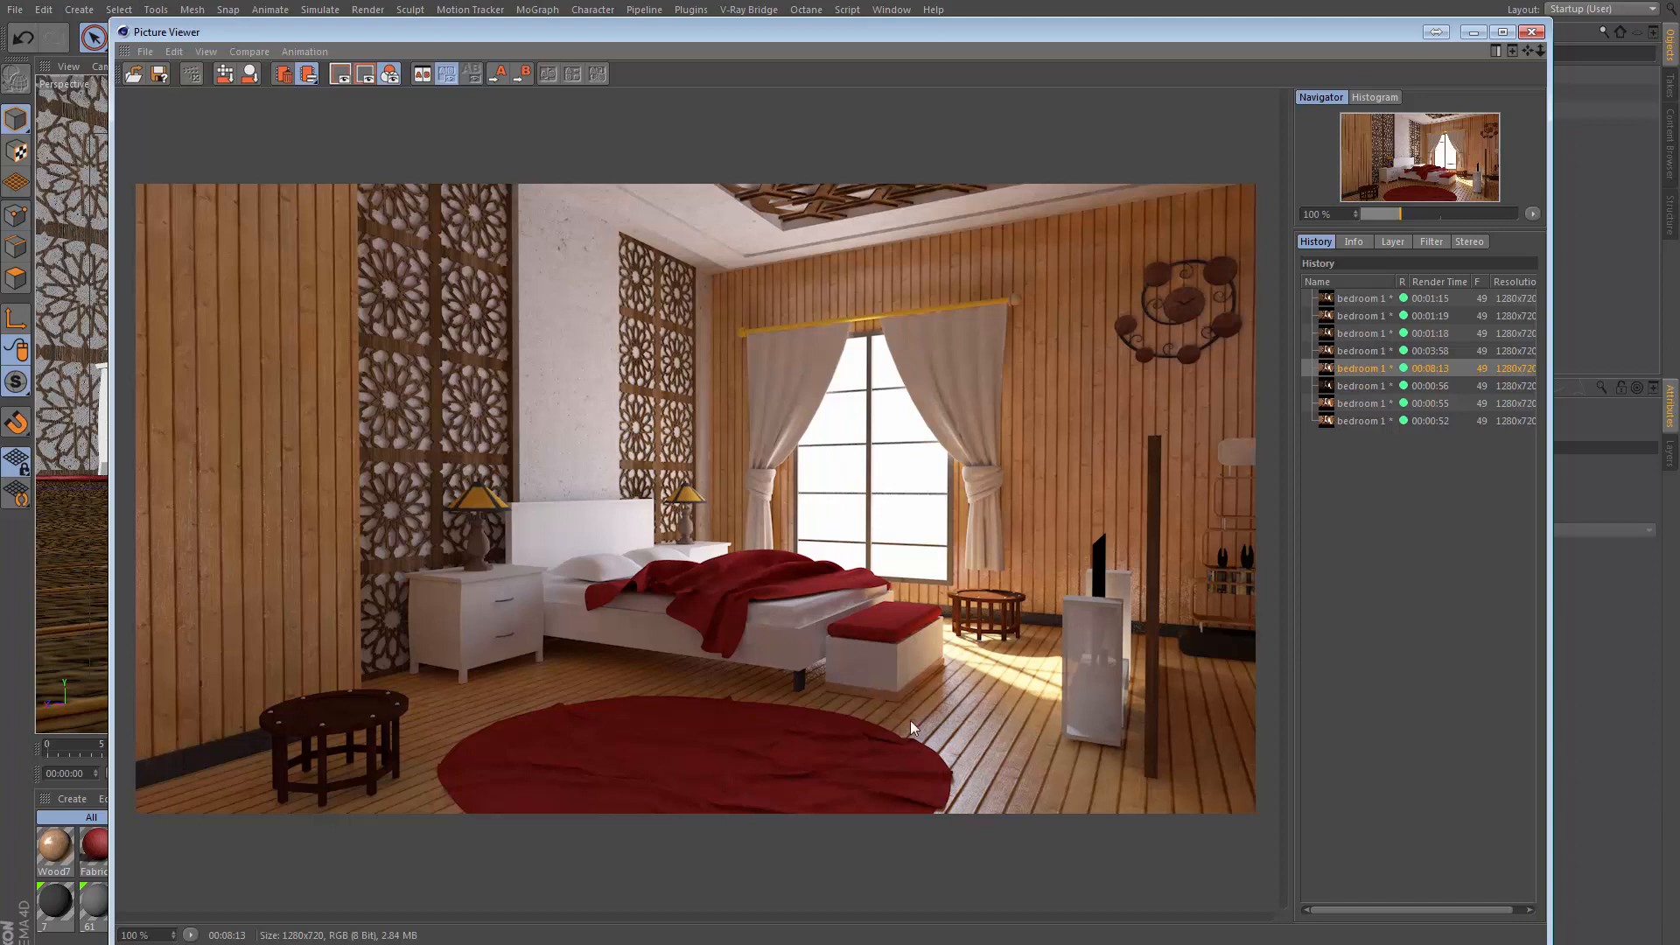
{"action": "mouse_move", "coordinate": [726, 571]}
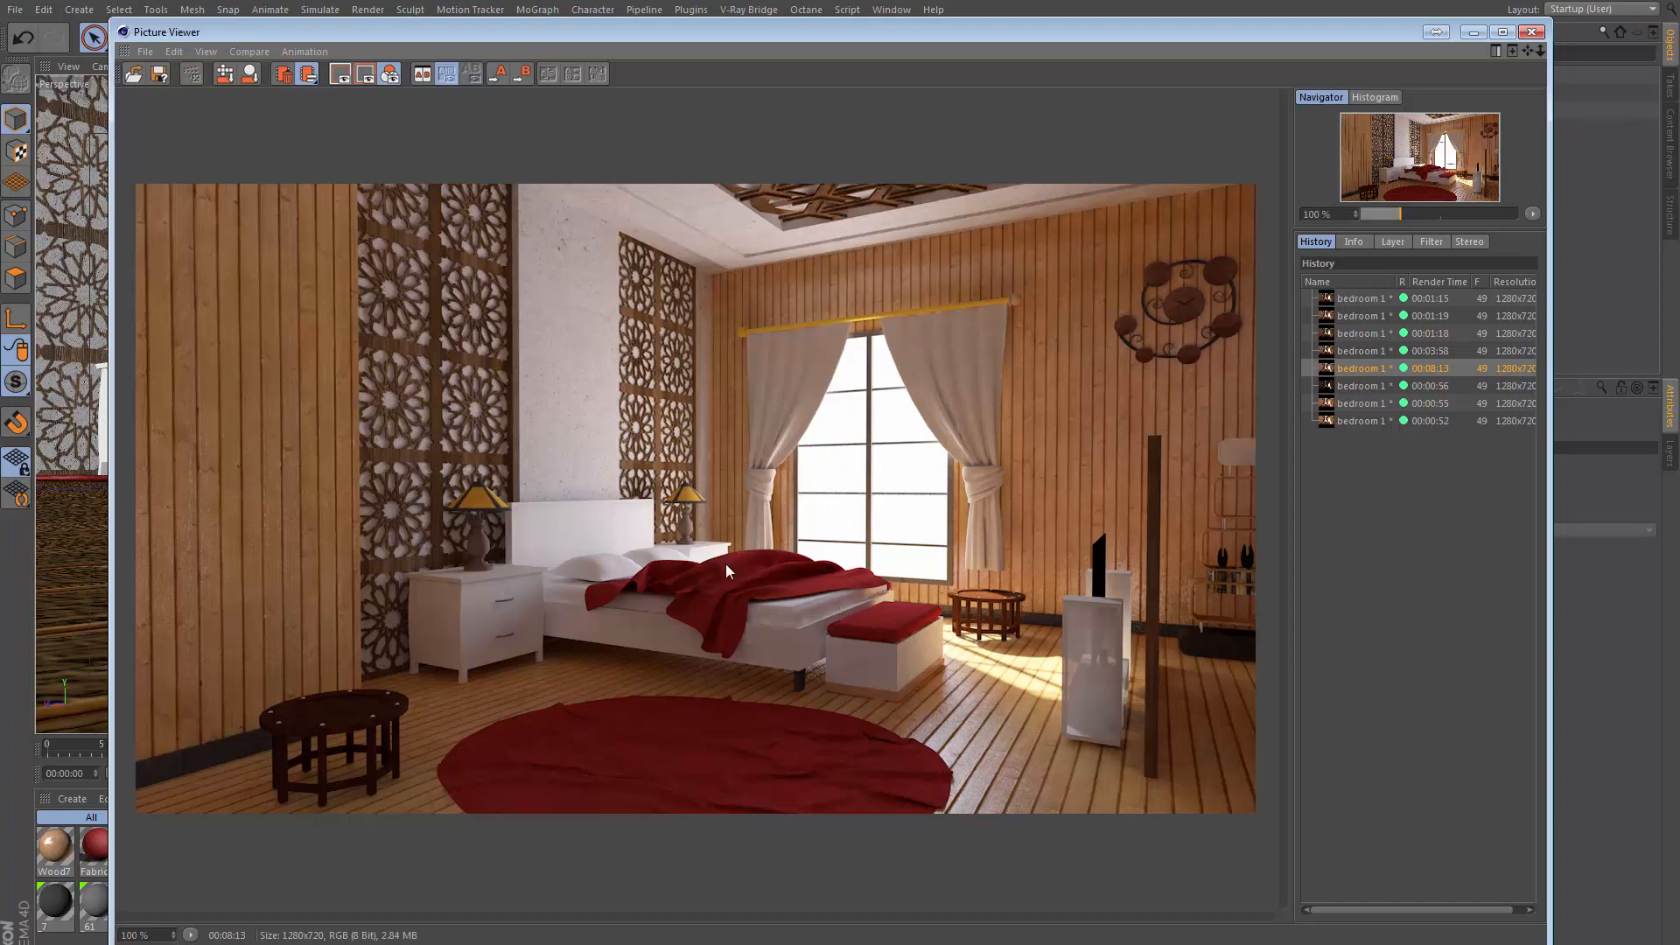
Close the render preview and reframe the bedroom in the perspective viewport
{"action": "left_click", "coordinate": [1532, 32]}
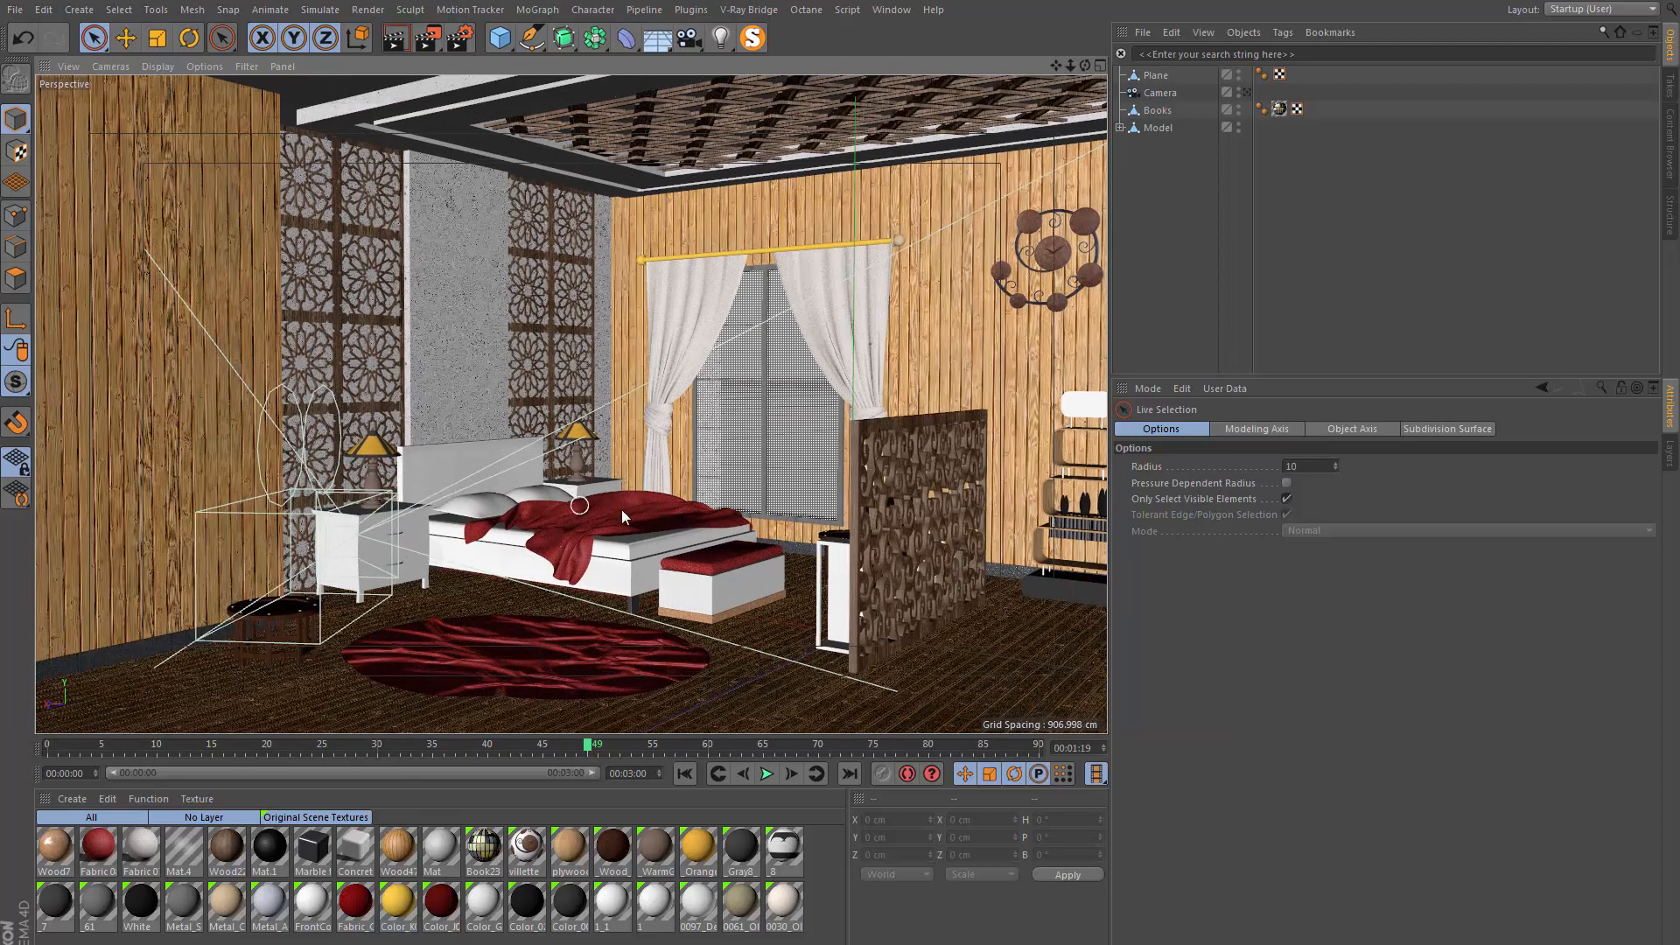
{"action": "left_click_drag", "start_coordinate": [622, 515], "coordinate": [675, 449]}
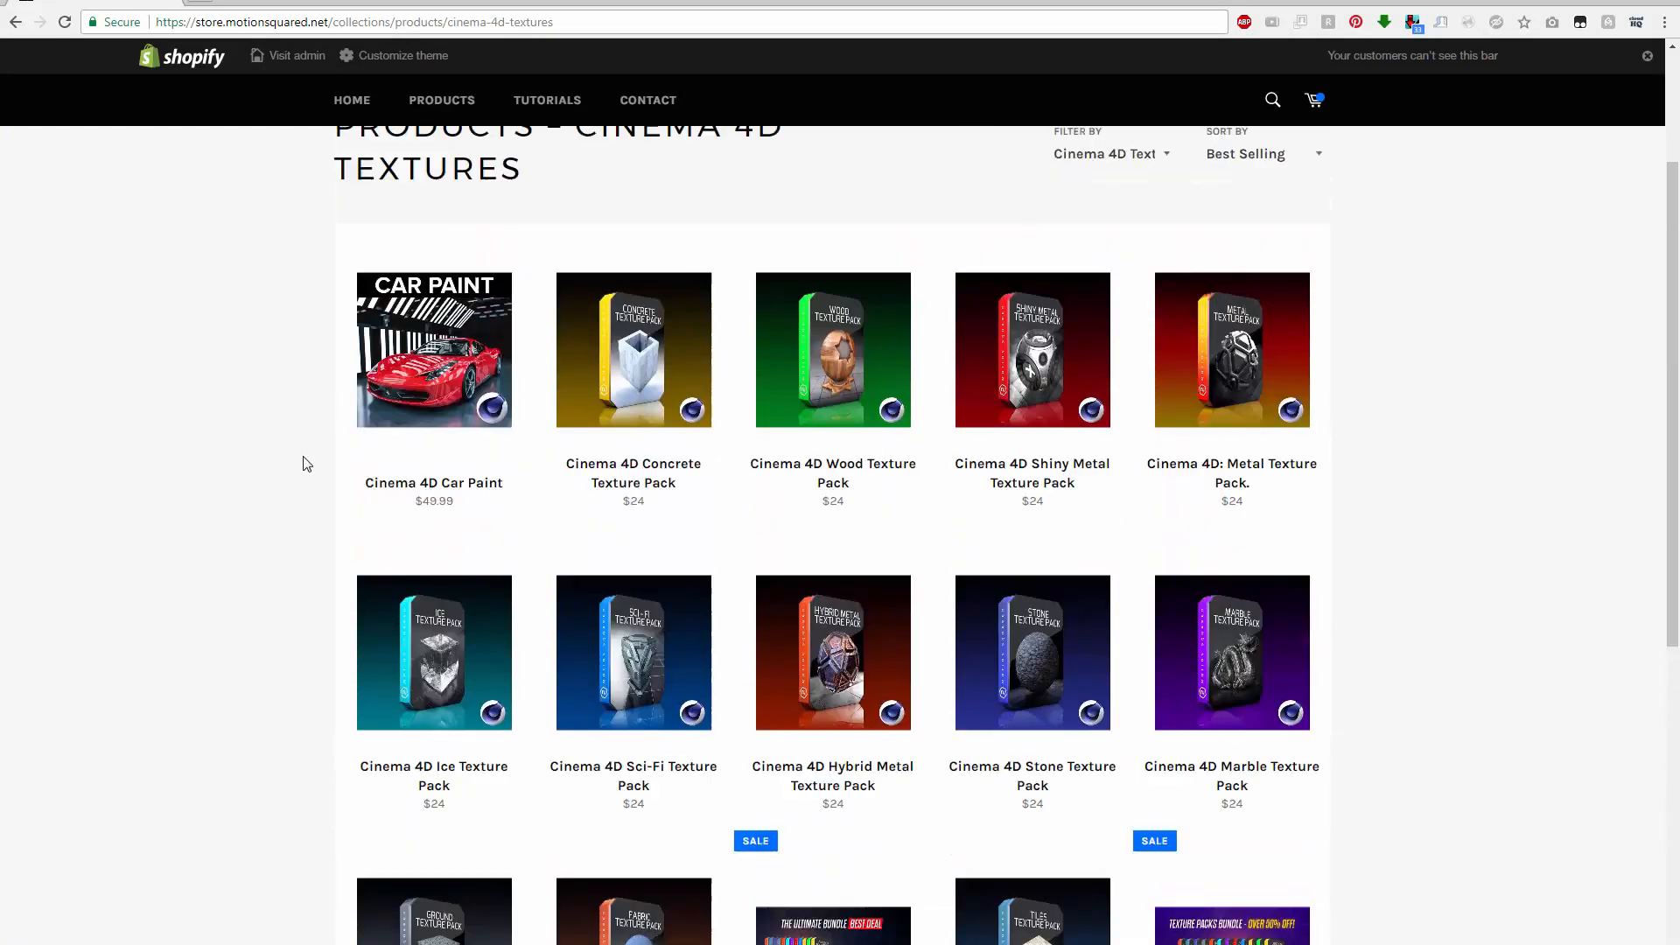
{"action": "scroll", "scroll_direction": "down", "scroll_amount": 3}
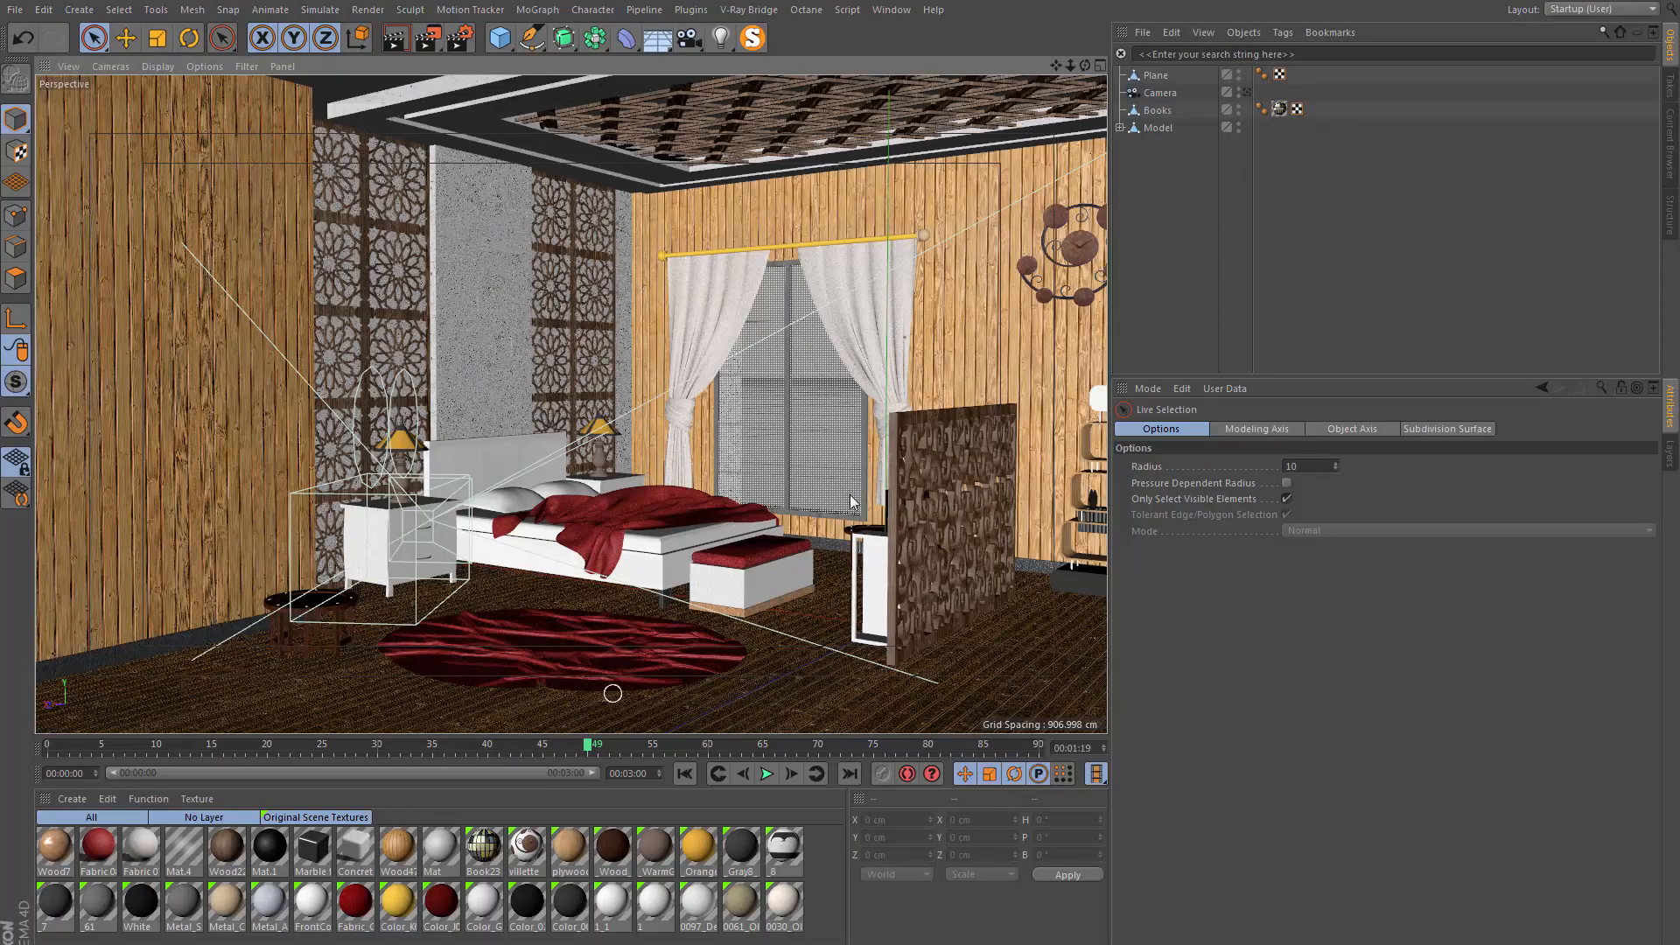
{"action": "mouse_move", "coordinate": [619, 542]}
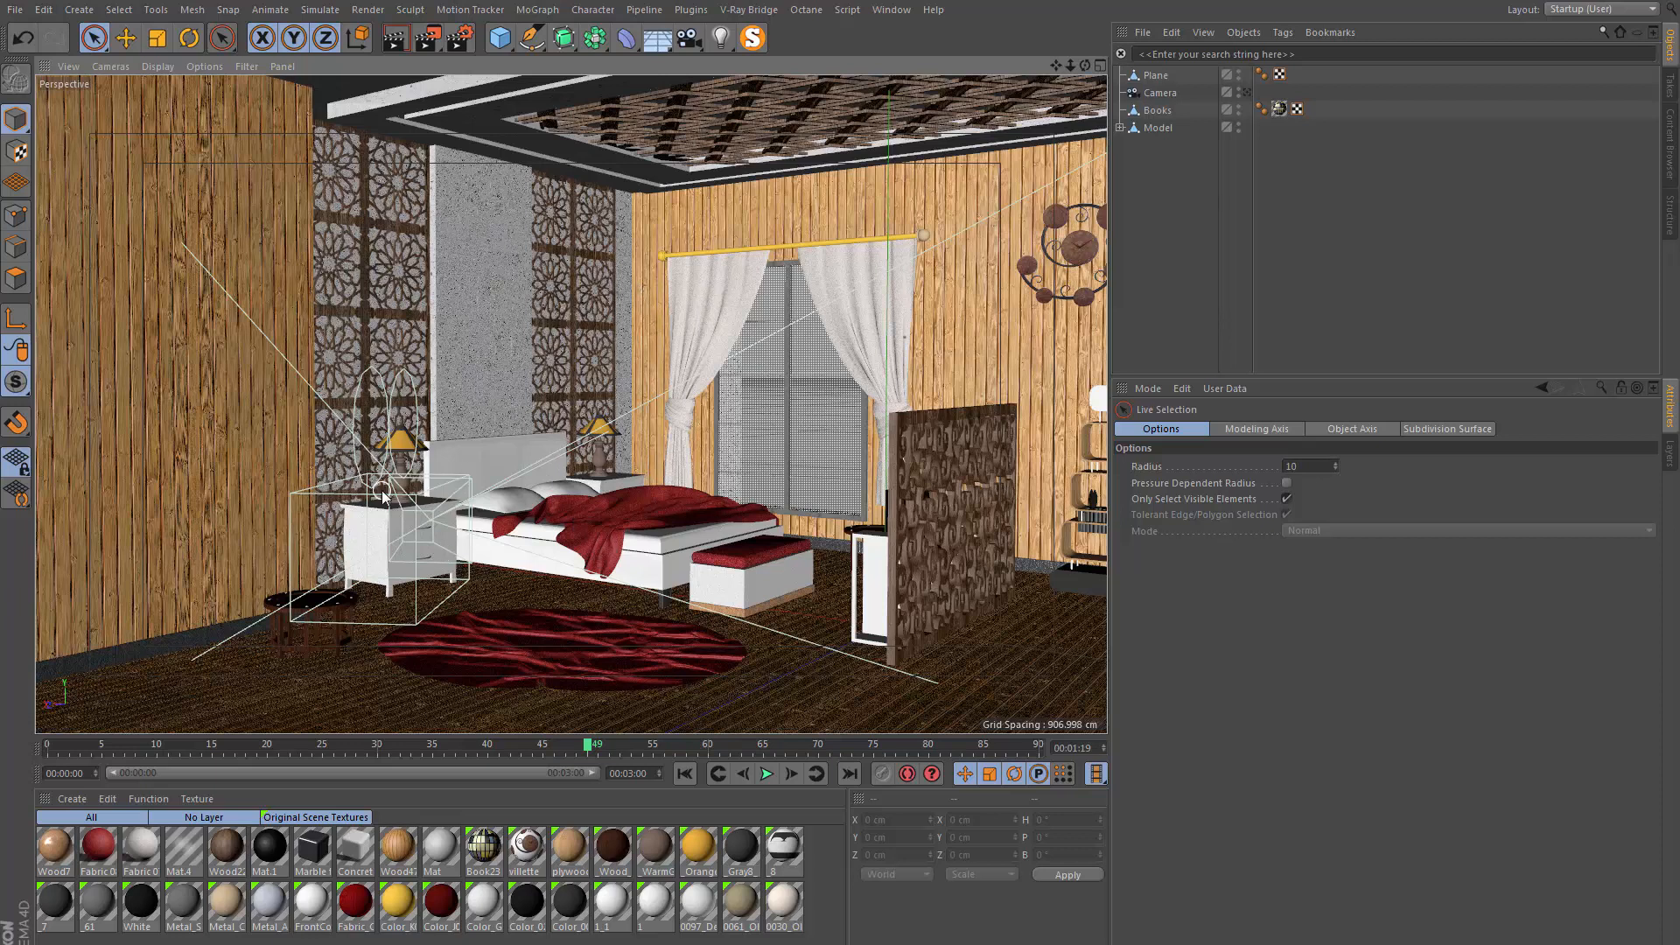
{"action": "mouse_move", "coordinate": [656, 84]}
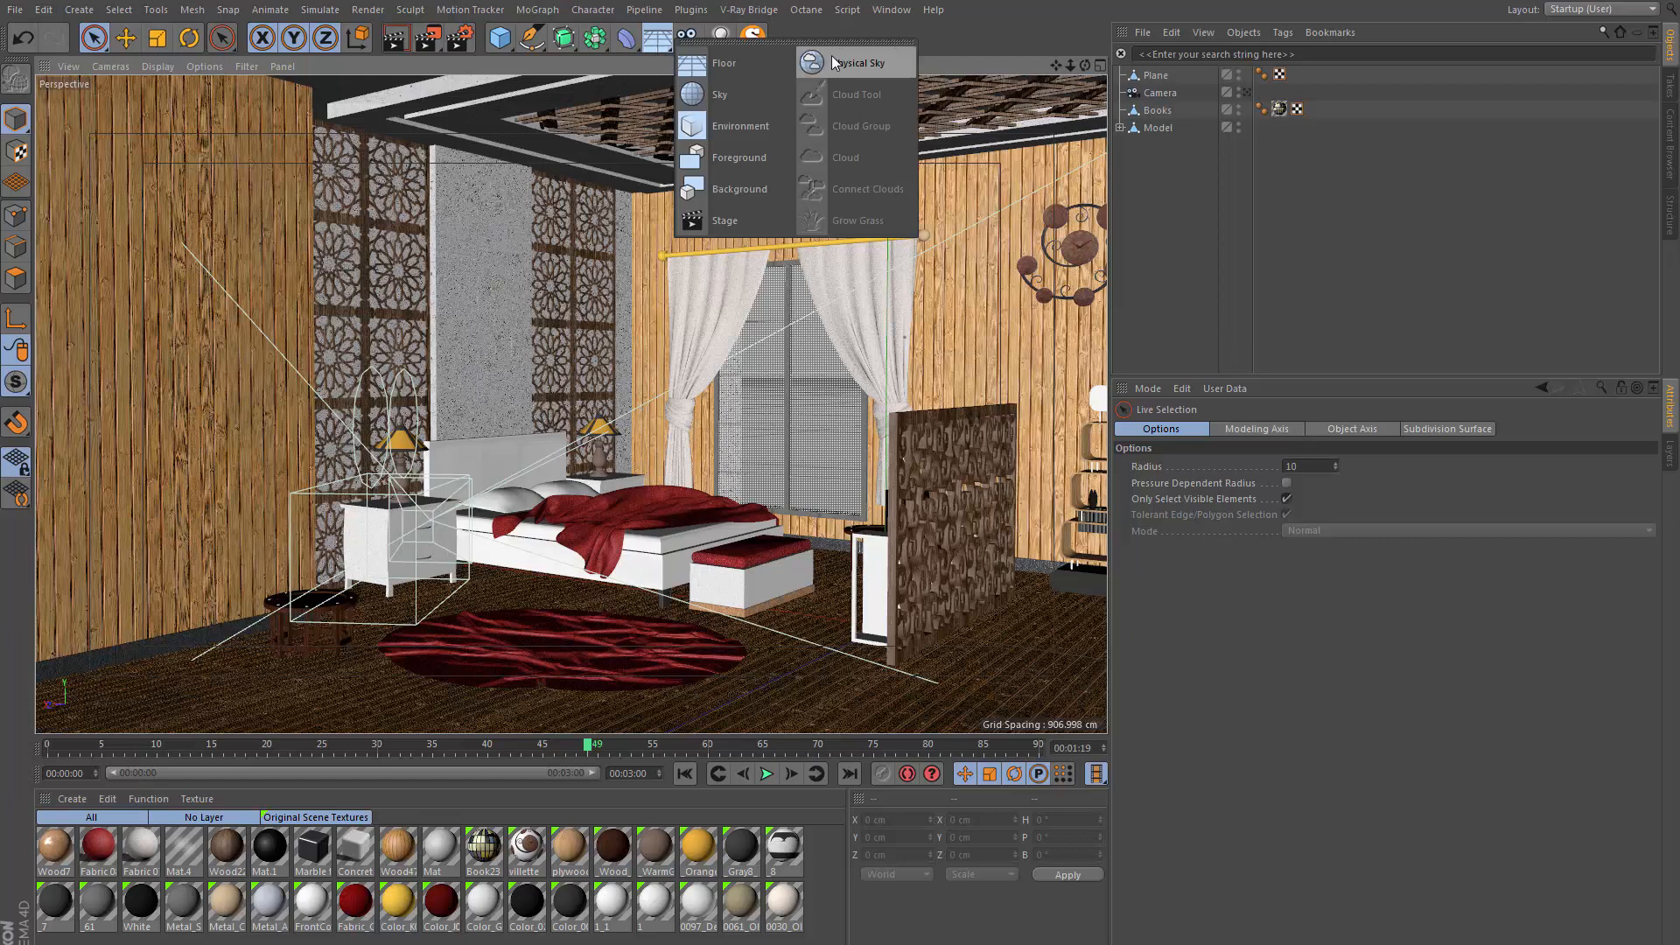
Add a Physical Sky object from the Floor/Sky palette as the scene light
{"action": "left_click", "coordinate": [856, 63]}
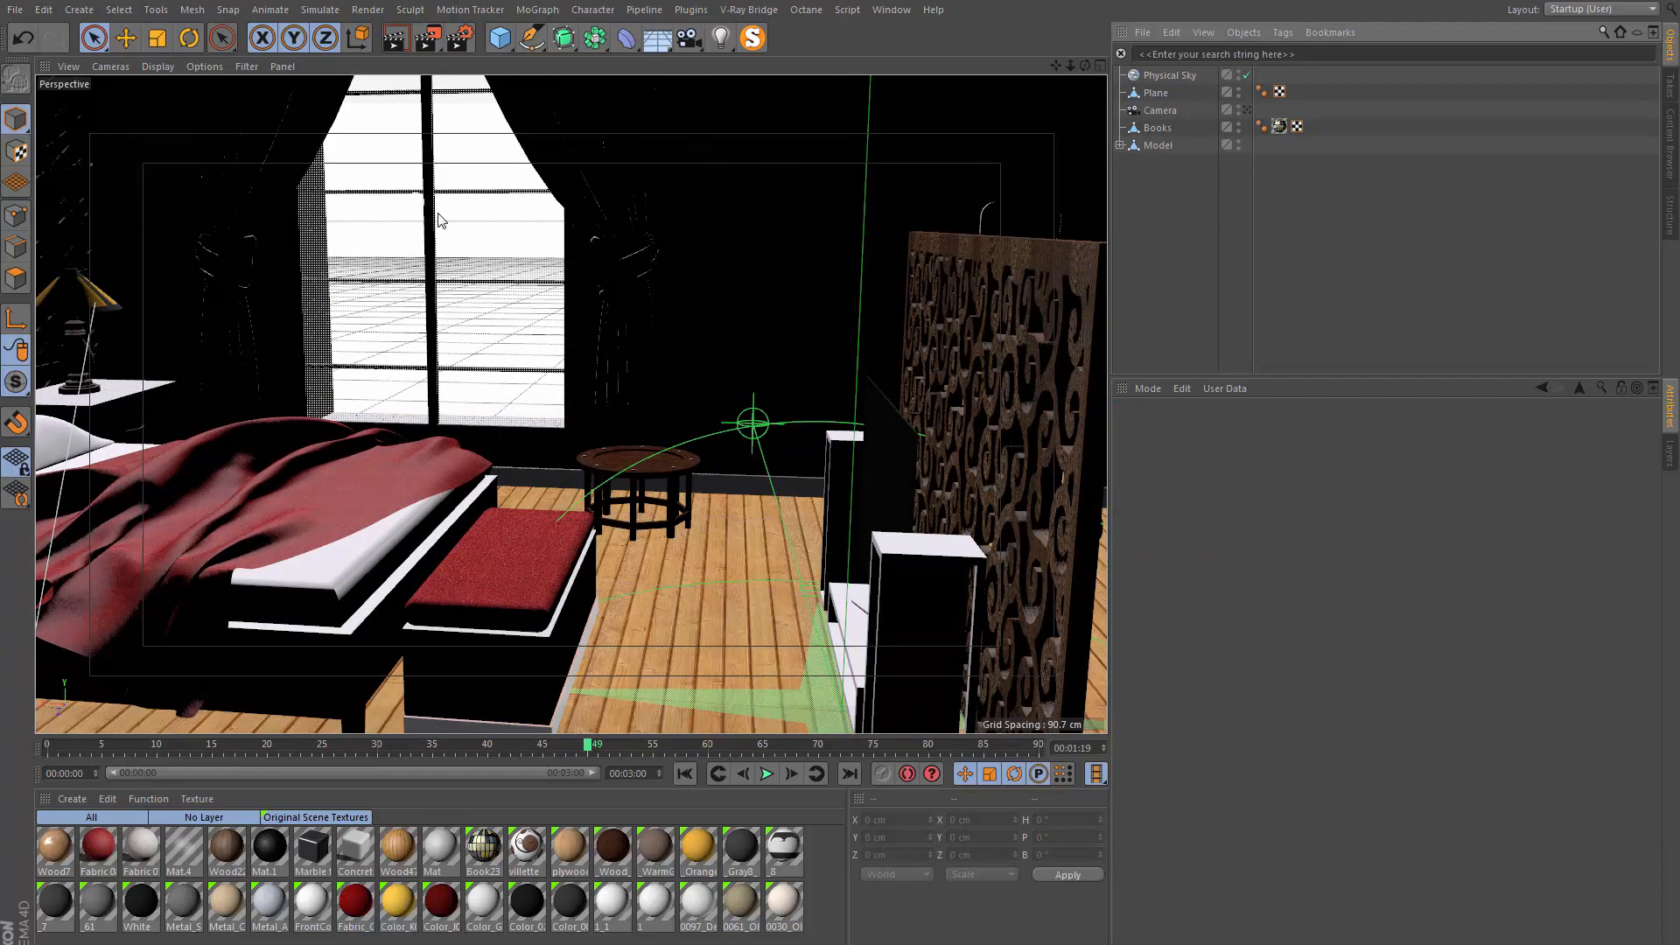
{"action": "mouse_move", "coordinate": [441, 245]}
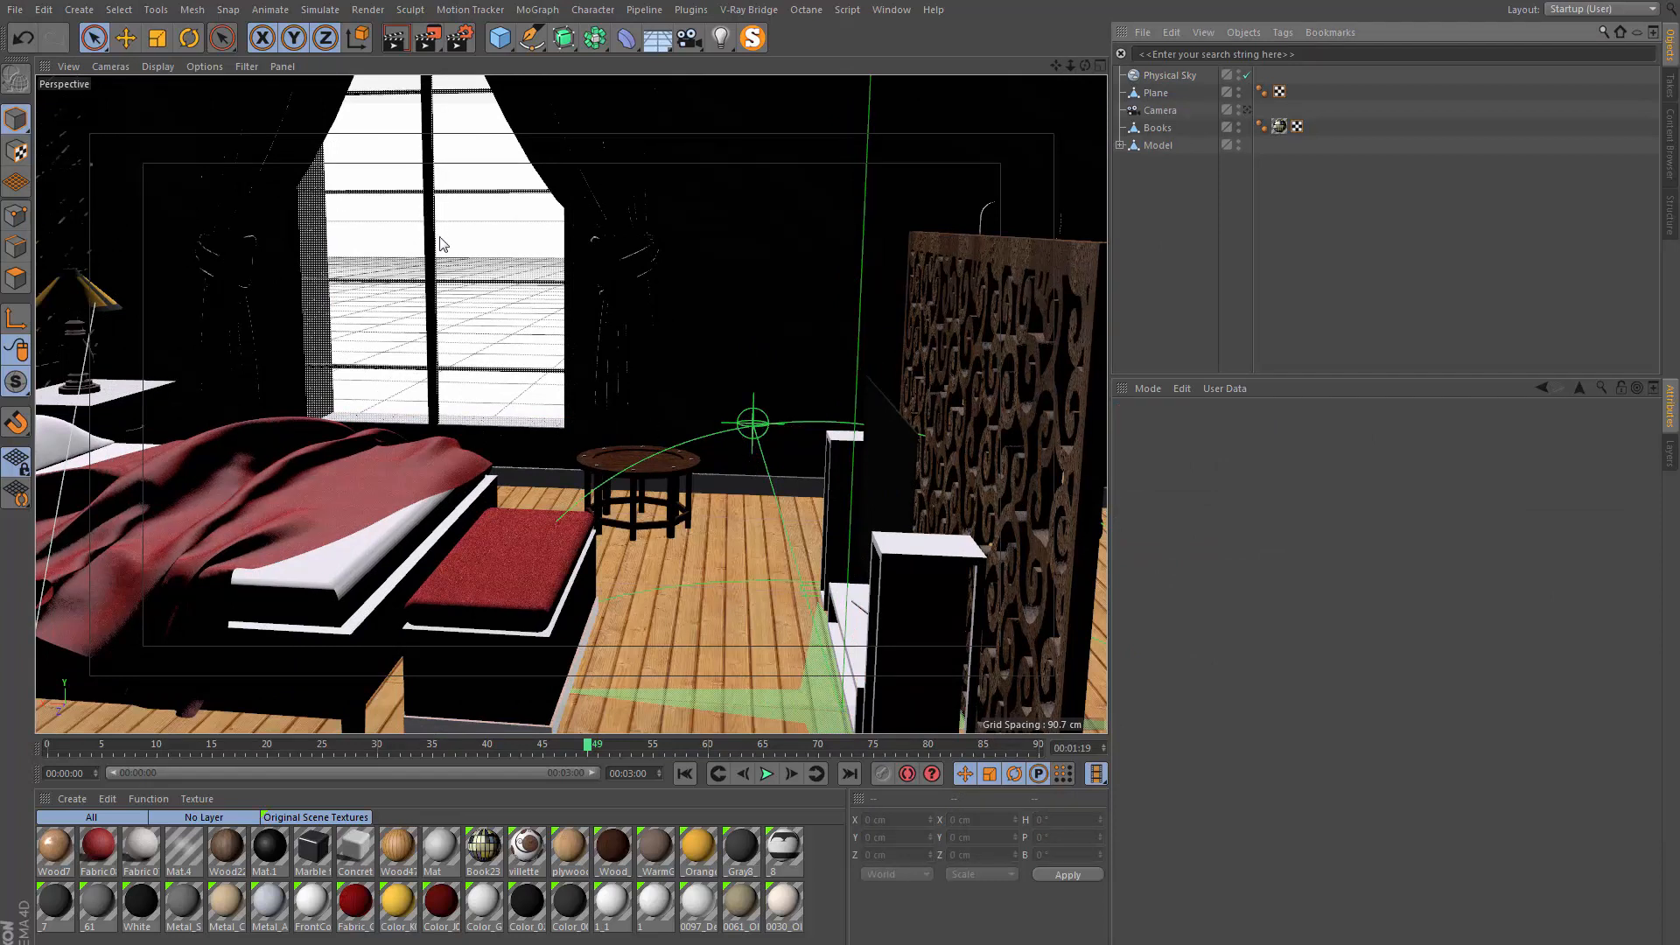
{"action": "mouse_move", "coordinate": [429, 163]}
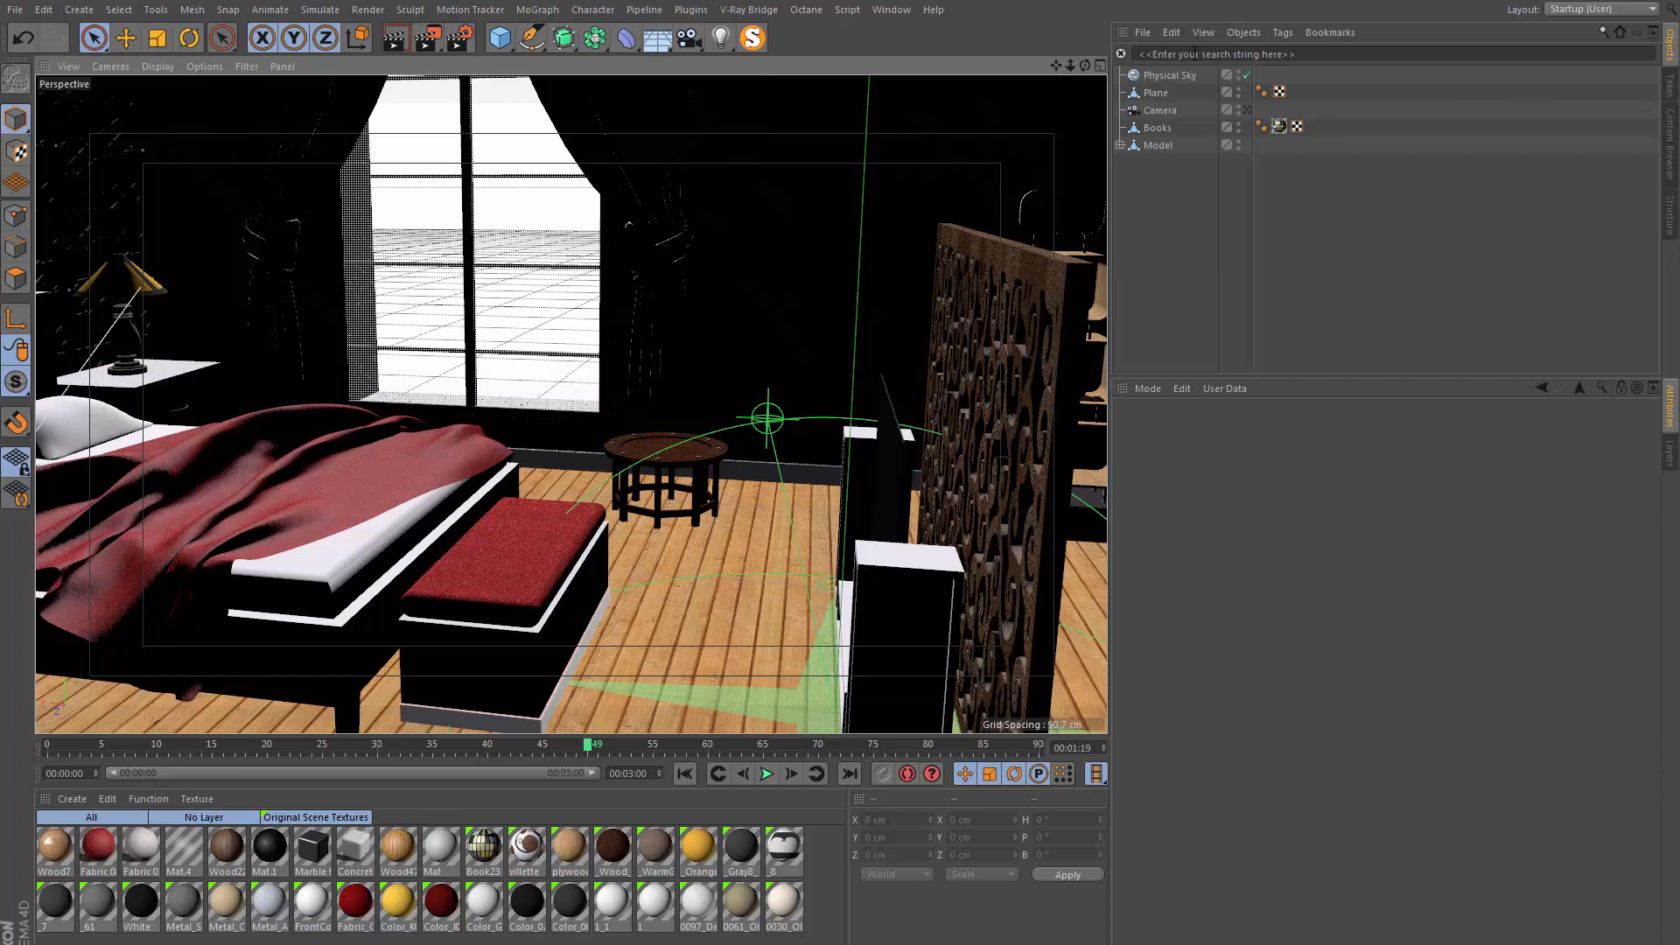
Rotate the Physical Sky's sun direction and set its Time and Location to 11:00
{"action": "left_click", "coordinate": [1167, 75]}
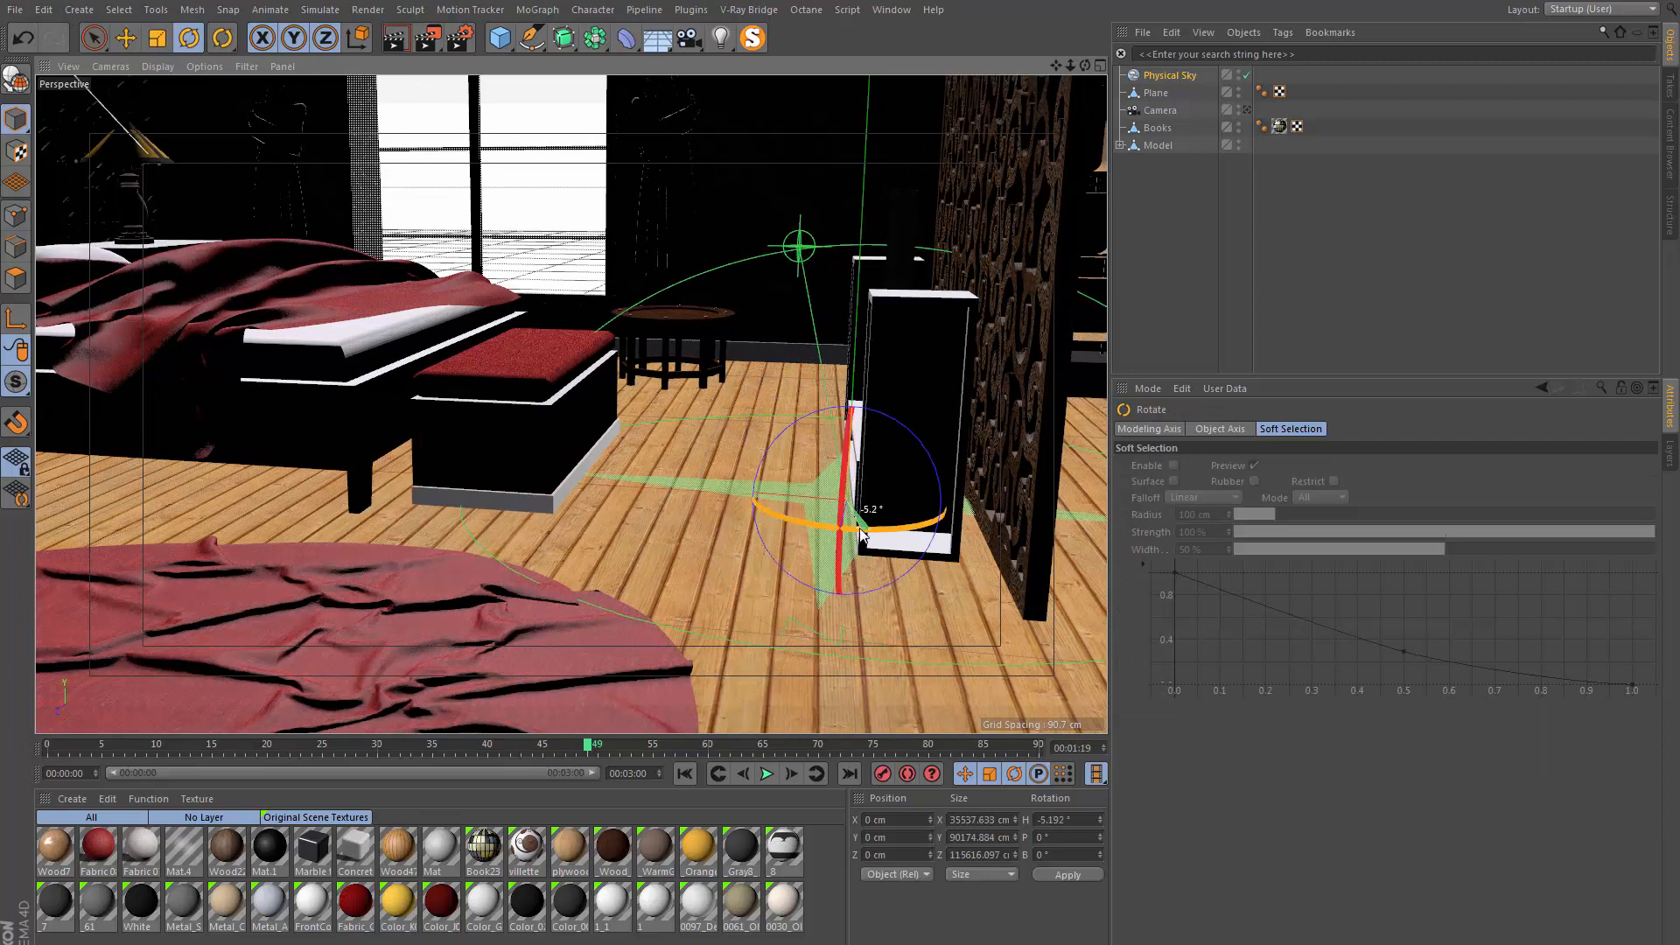
{"action": "left_click_drag", "start_coordinate": [858, 536], "coordinate": [929, 505]}
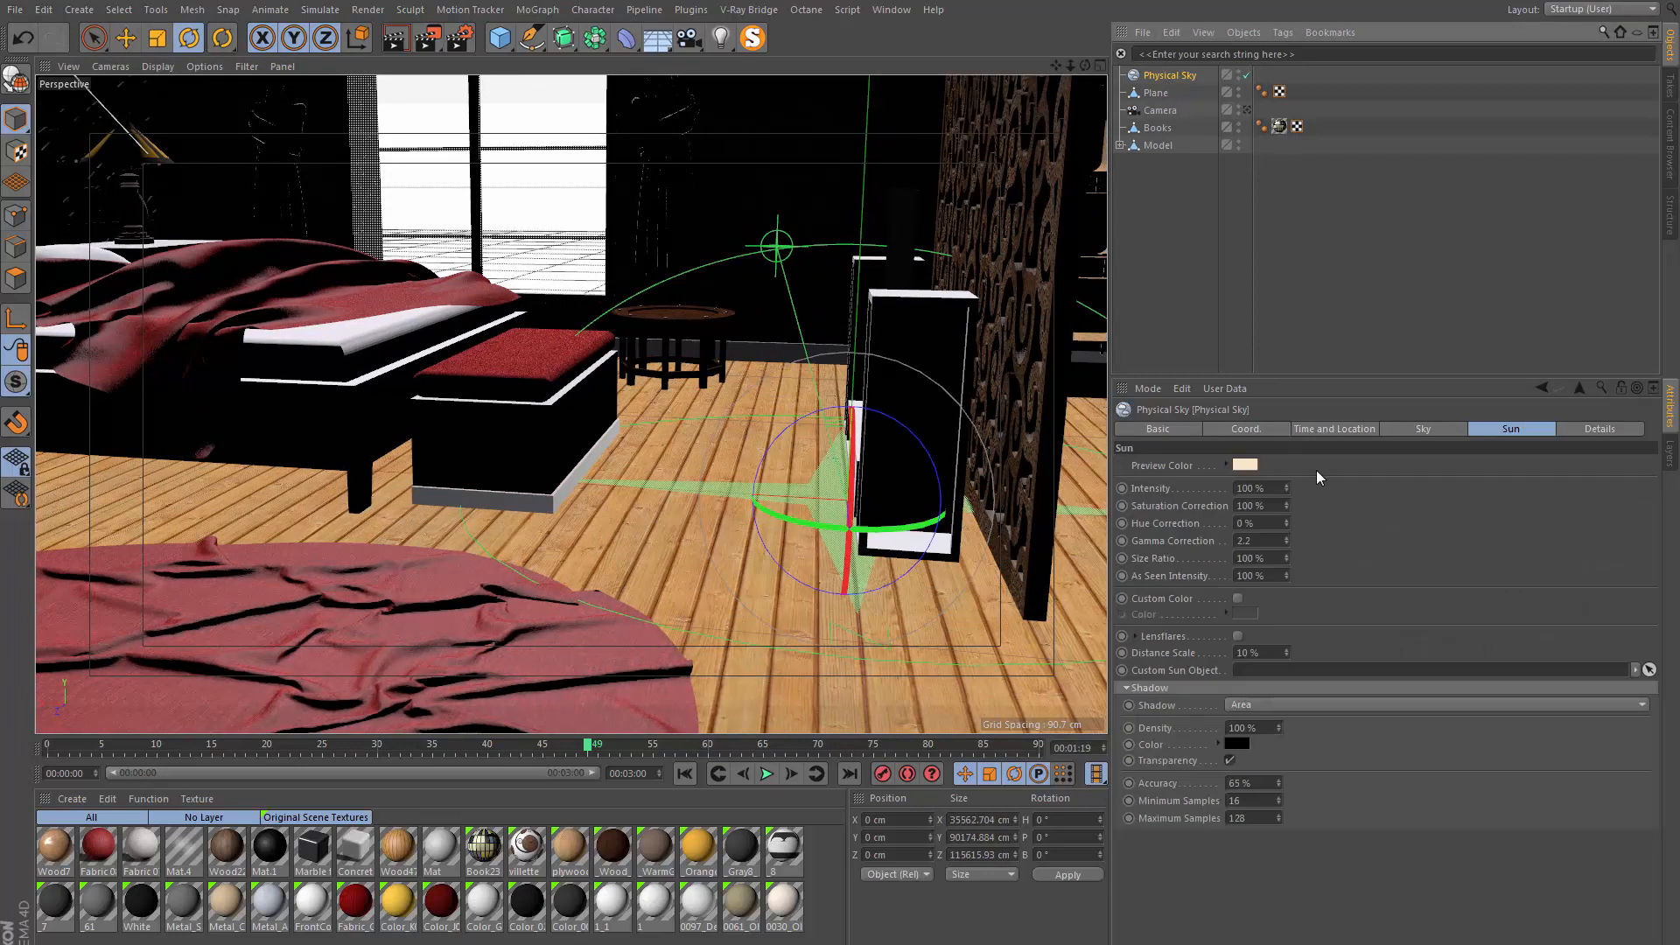
{"action": "left_click", "coordinate": [1333, 429]}
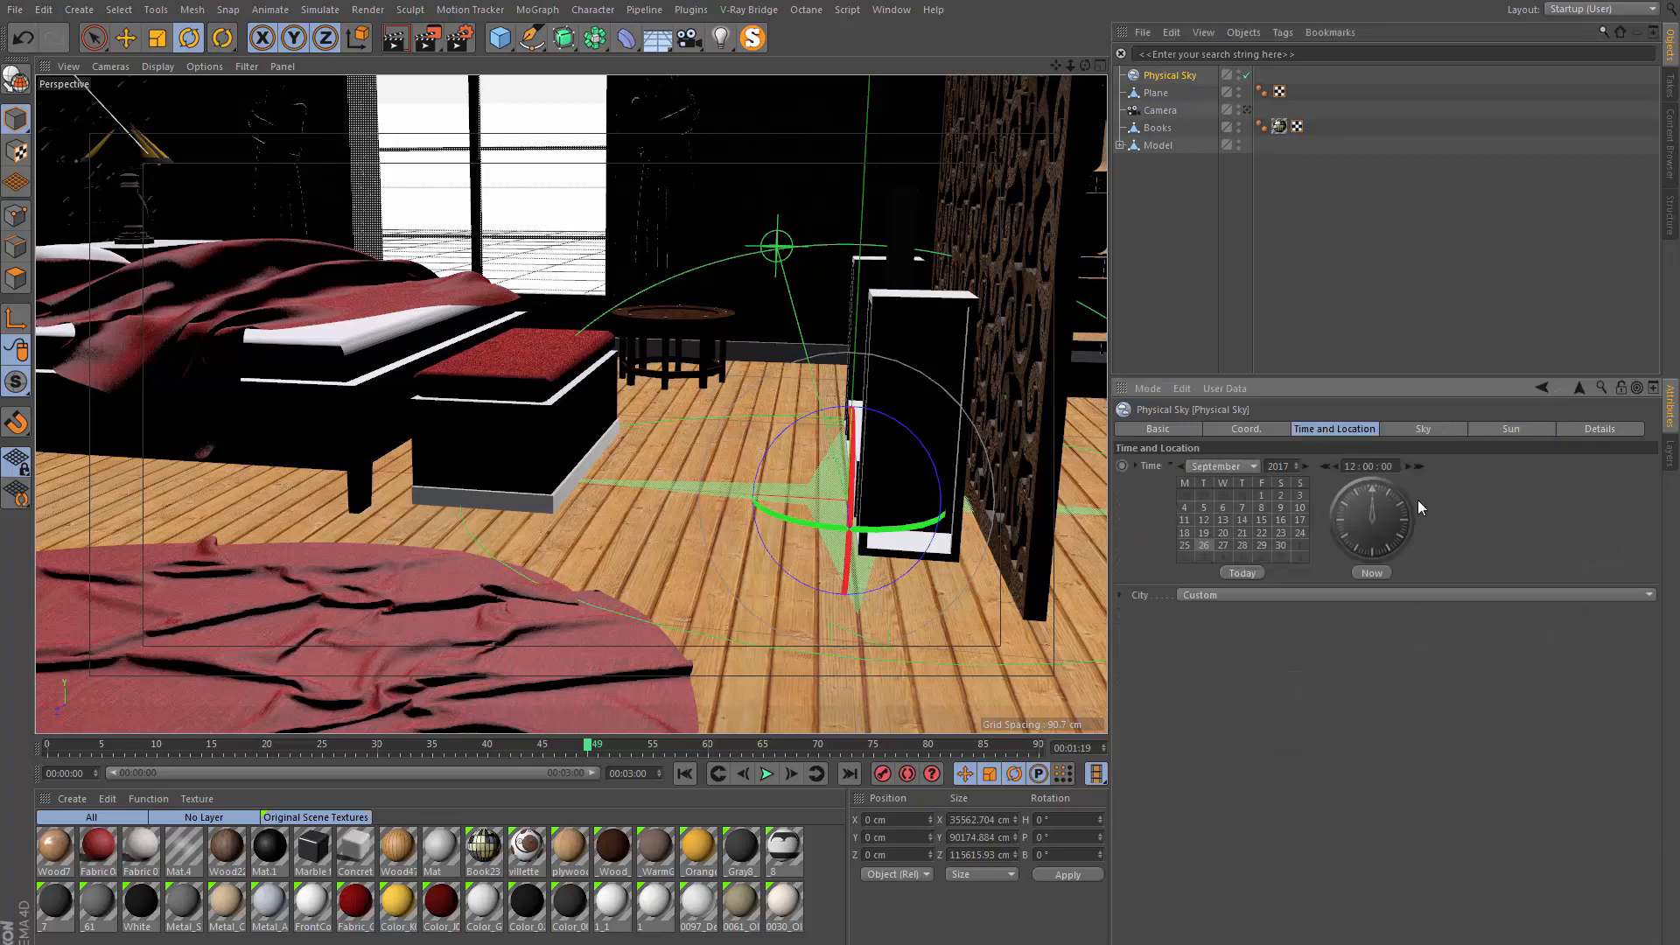
{"action": "left_click", "coordinate": [1362, 466]}
{"action": "type", "text": "1"}
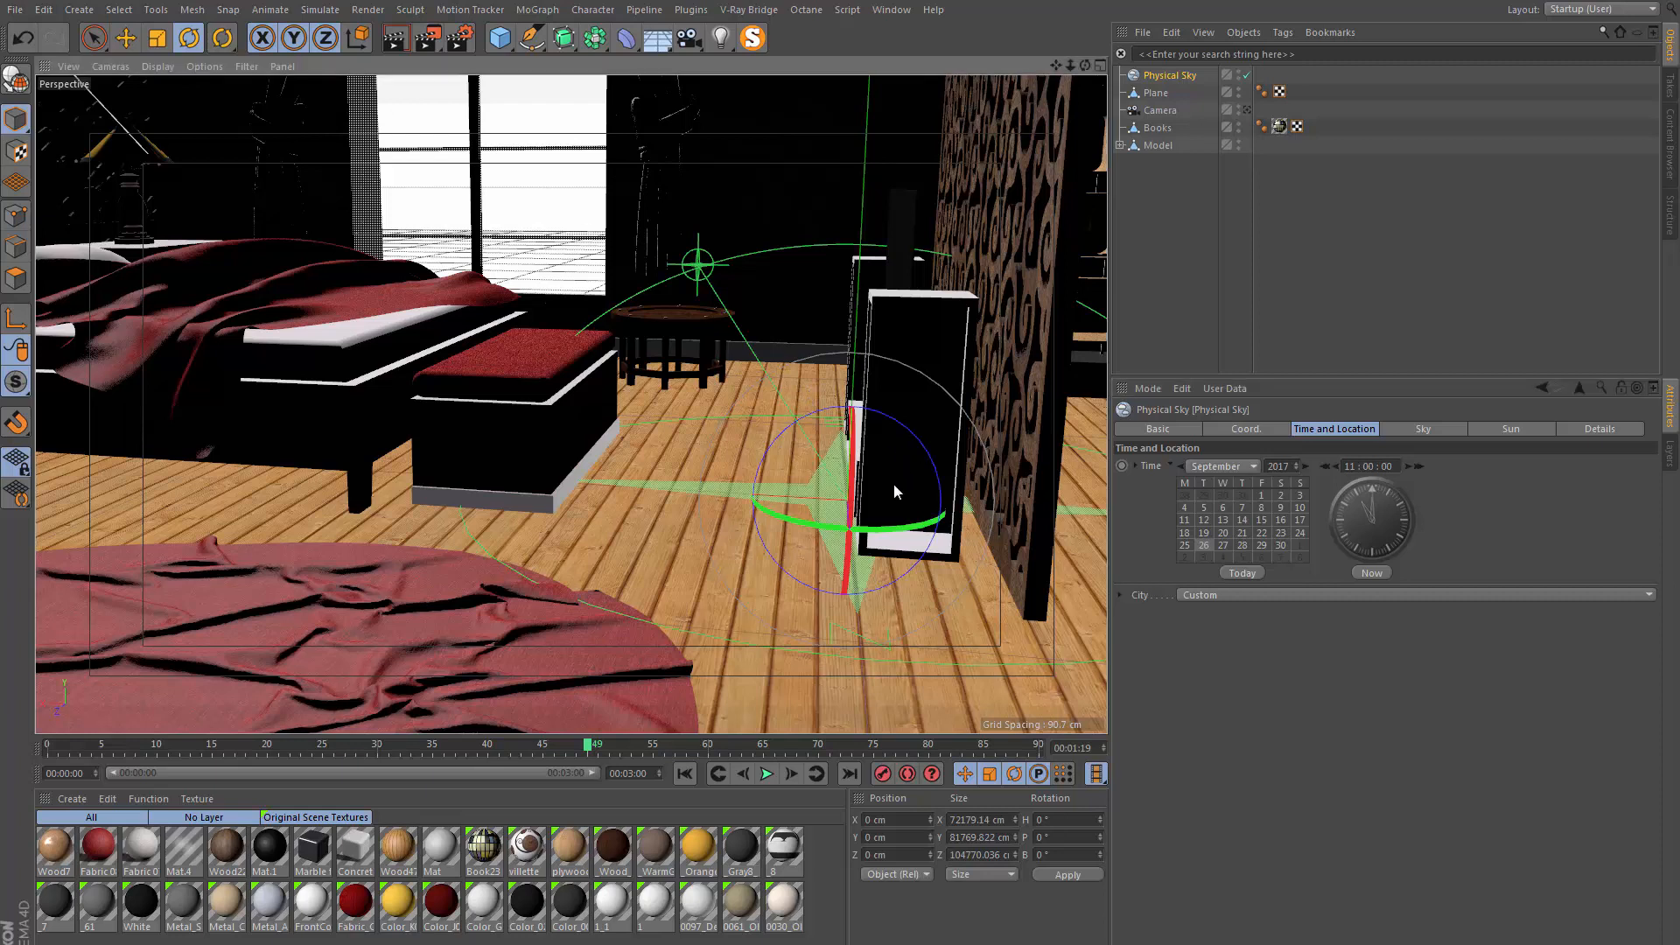
{"action": "left_click_drag", "start_coordinate": [896, 491], "coordinate": [877, 547]}
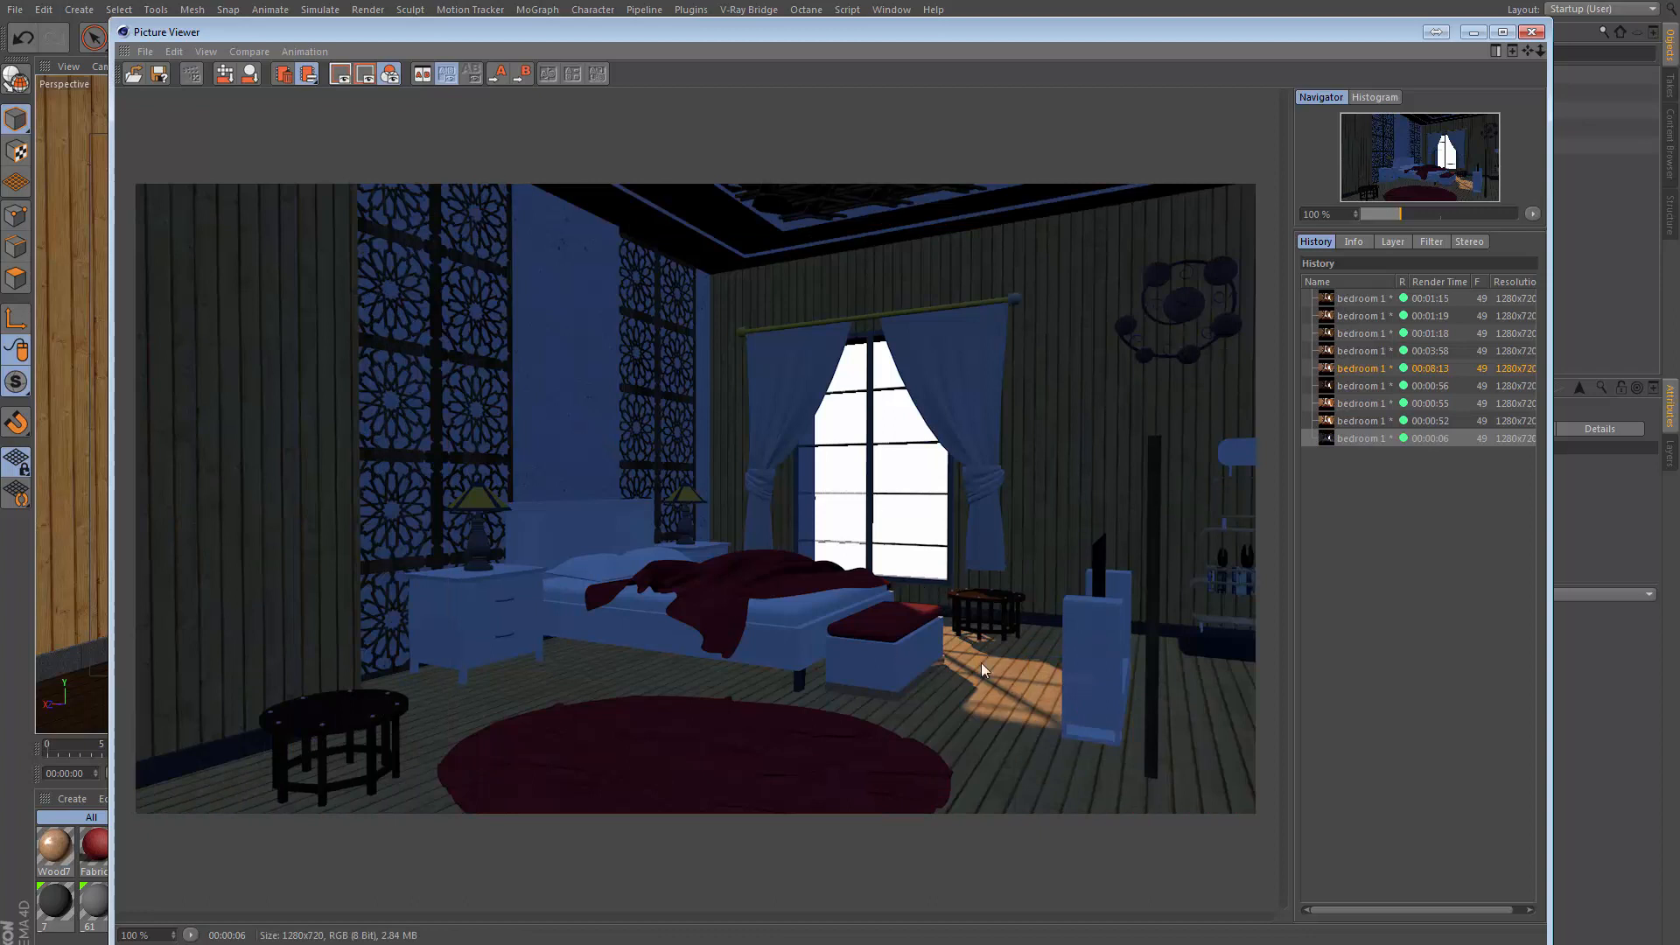
{"action": "mouse_move", "coordinate": [1008, 699]}
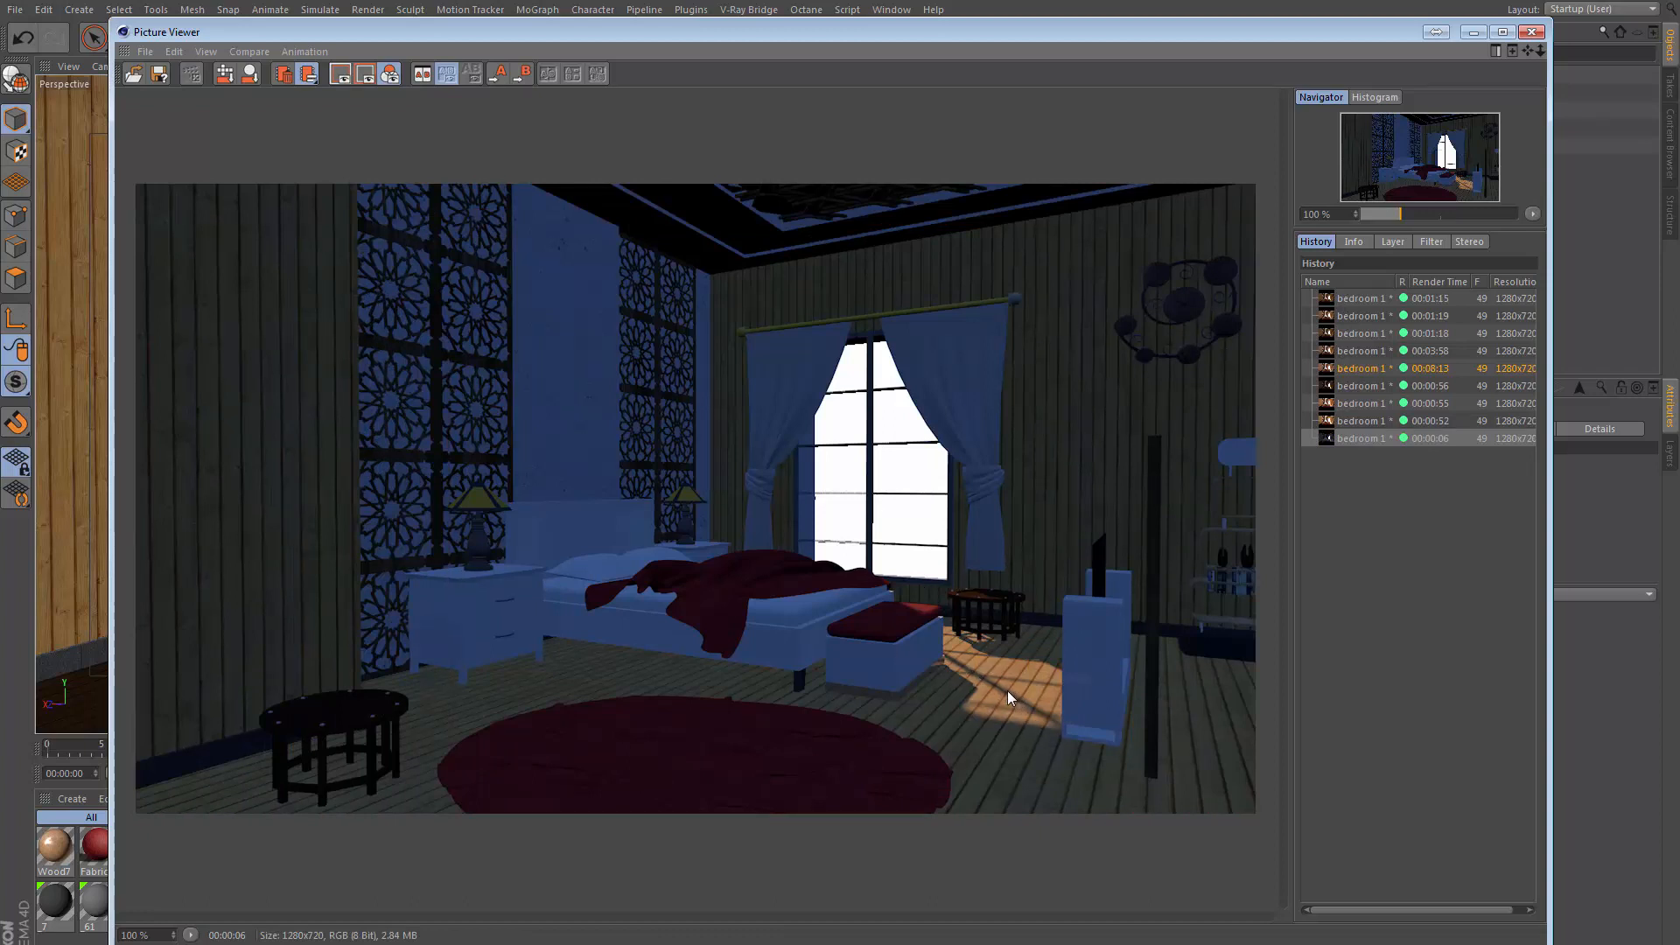
{"action": "mouse_move", "coordinate": [798, 429]}
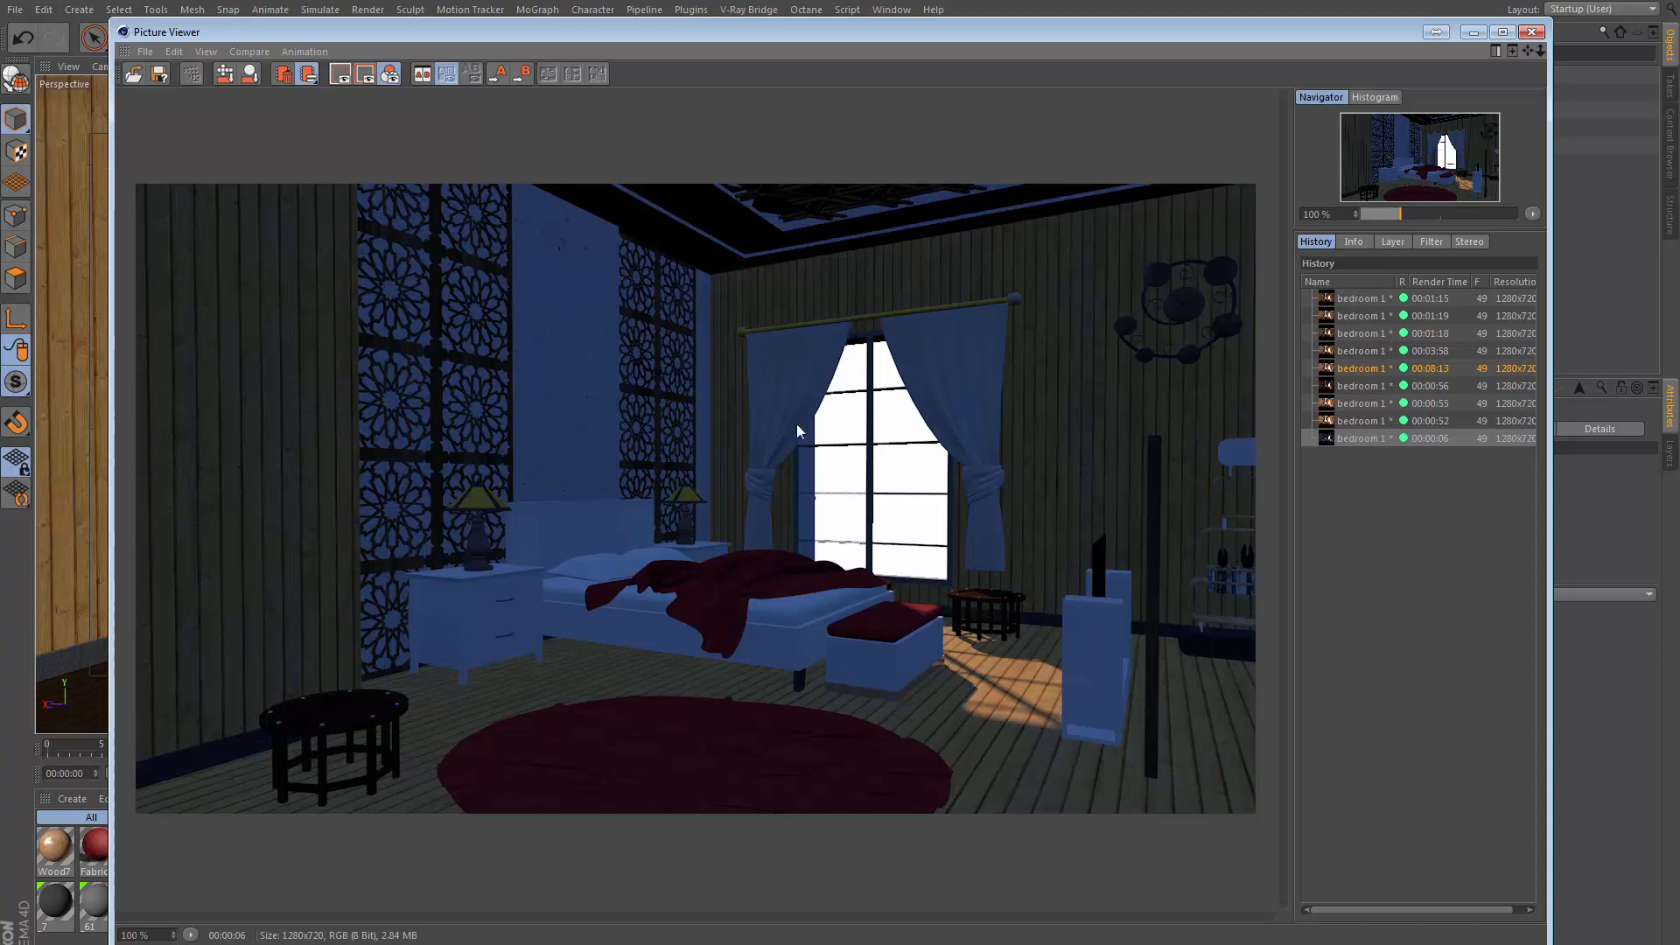
{"action": "mouse_move", "coordinate": [767, 675]}
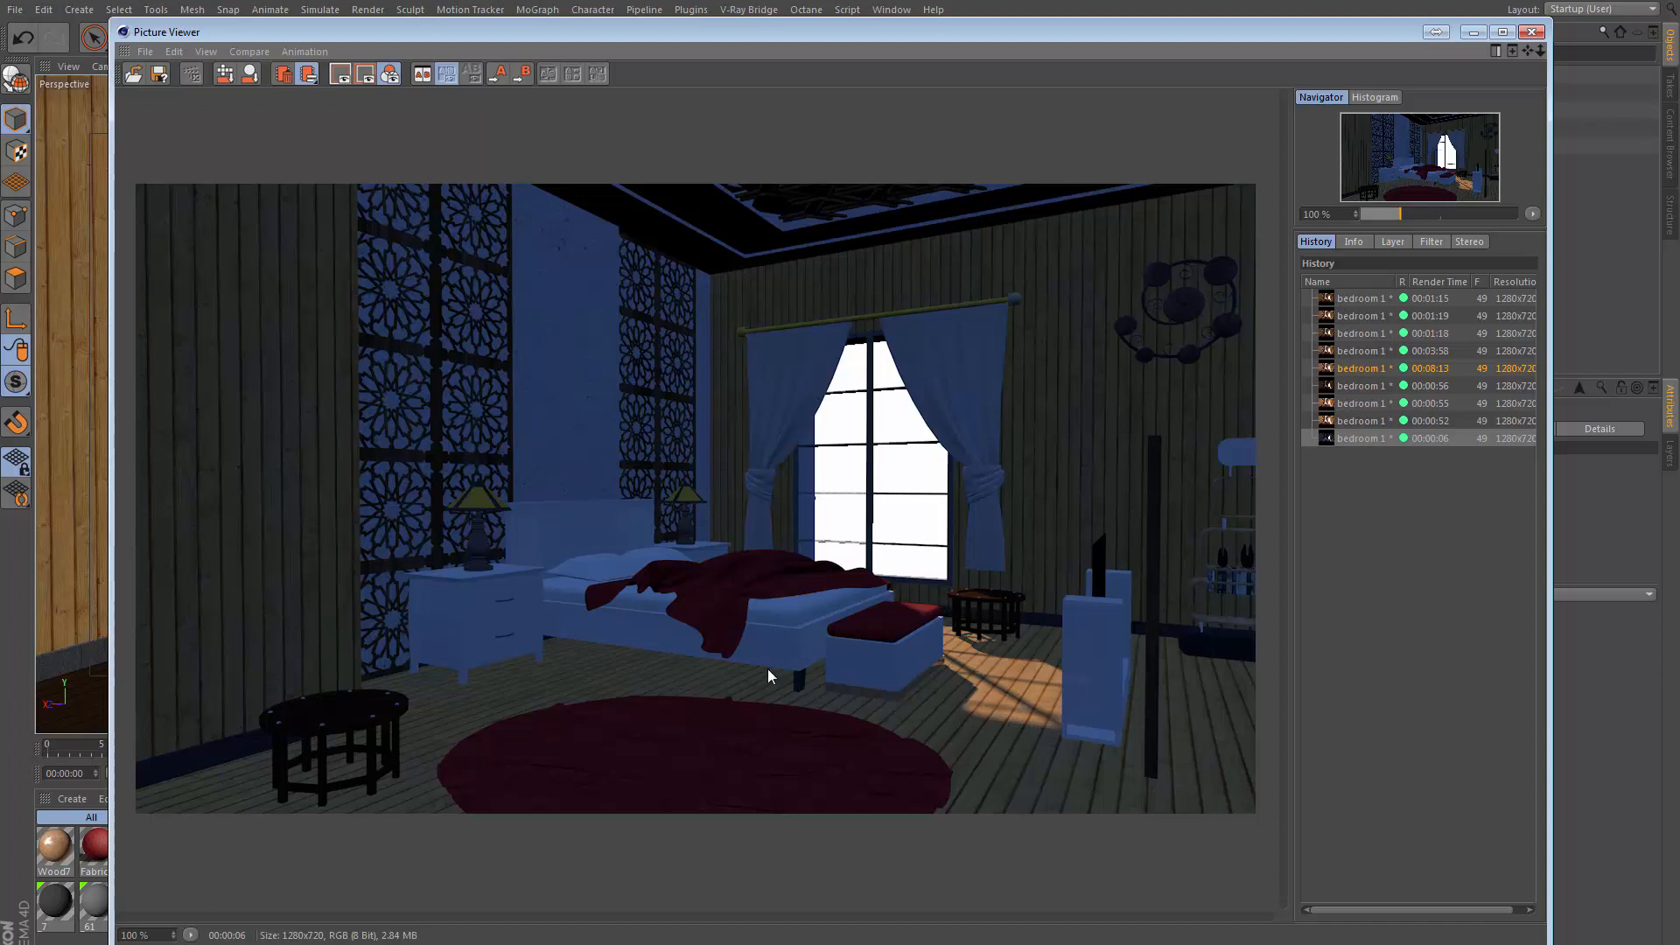
{"action": "mouse_move", "coordinate": [868, 628]}
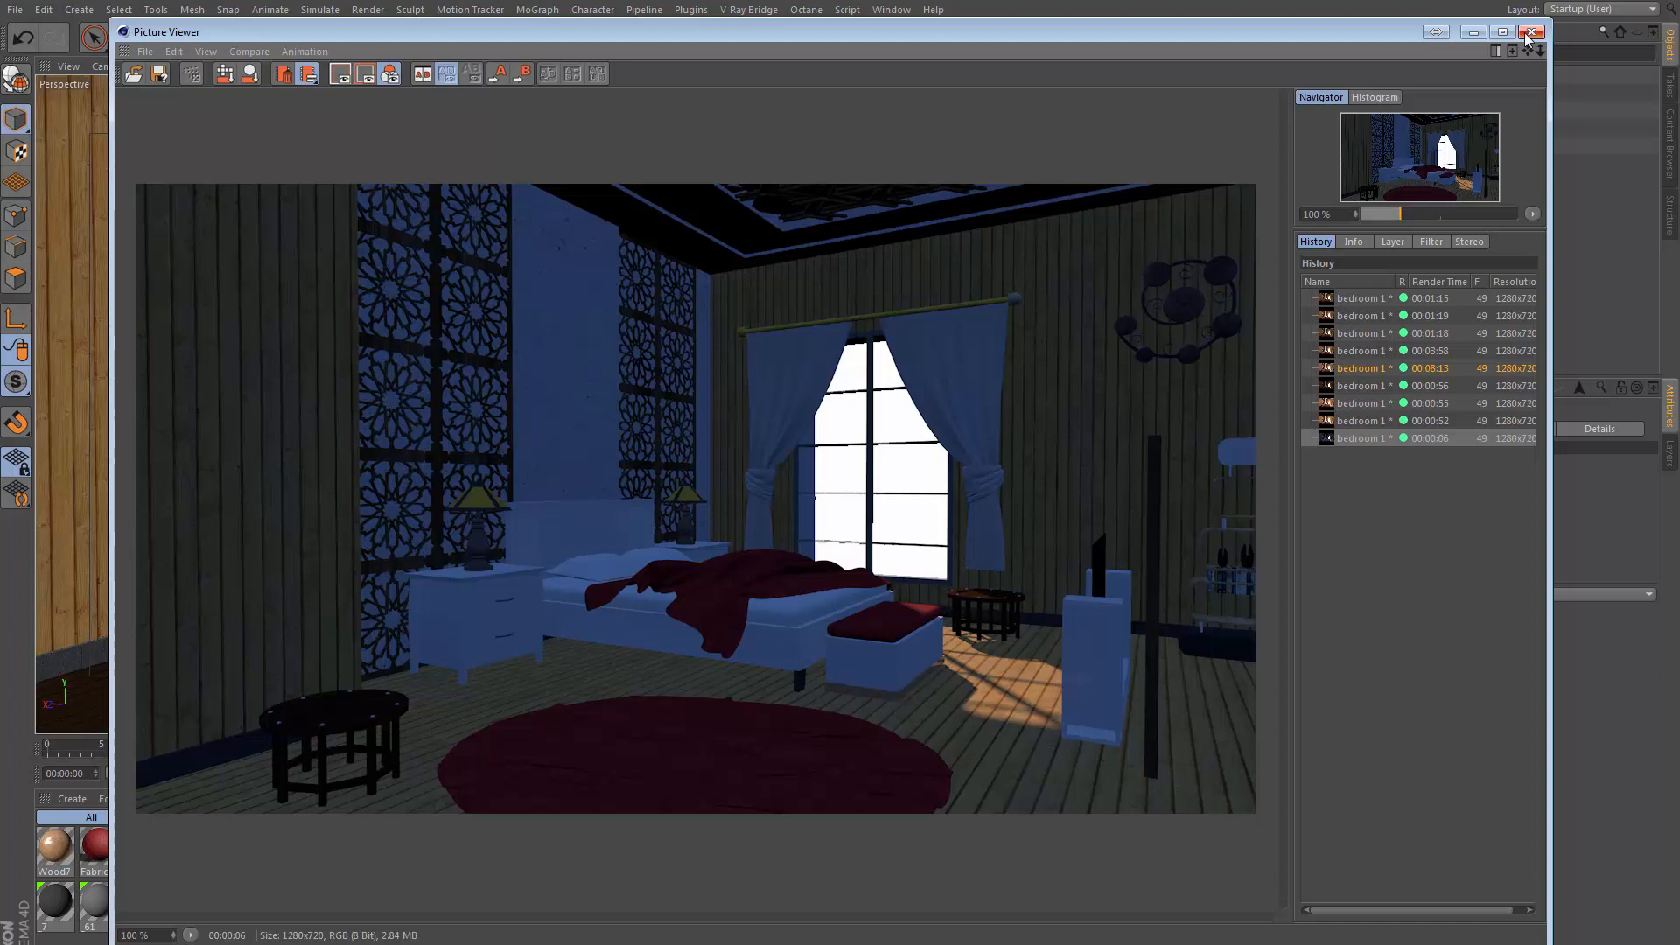
Close the dark bluish sky-lit render in the Picture Viewer
{"action": "left_click", "coordinate": [1531, 32]}
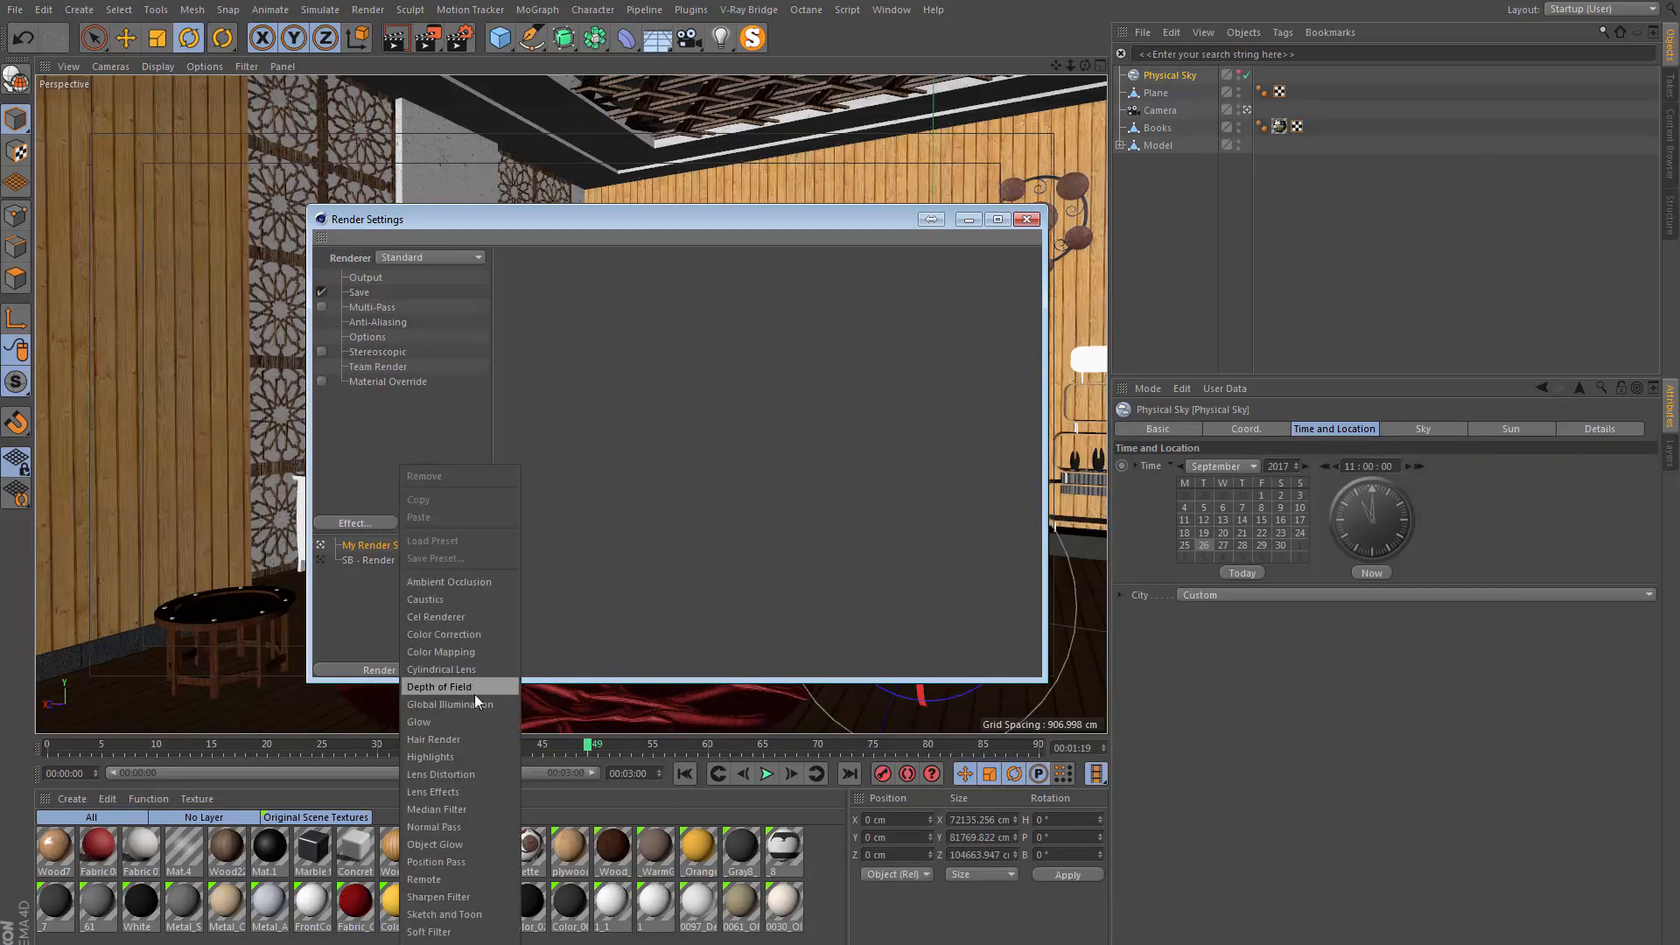
Add Global Illumination and set its Samples quality to Low
{"action": "left_click", "coordinate": [441, 703]}
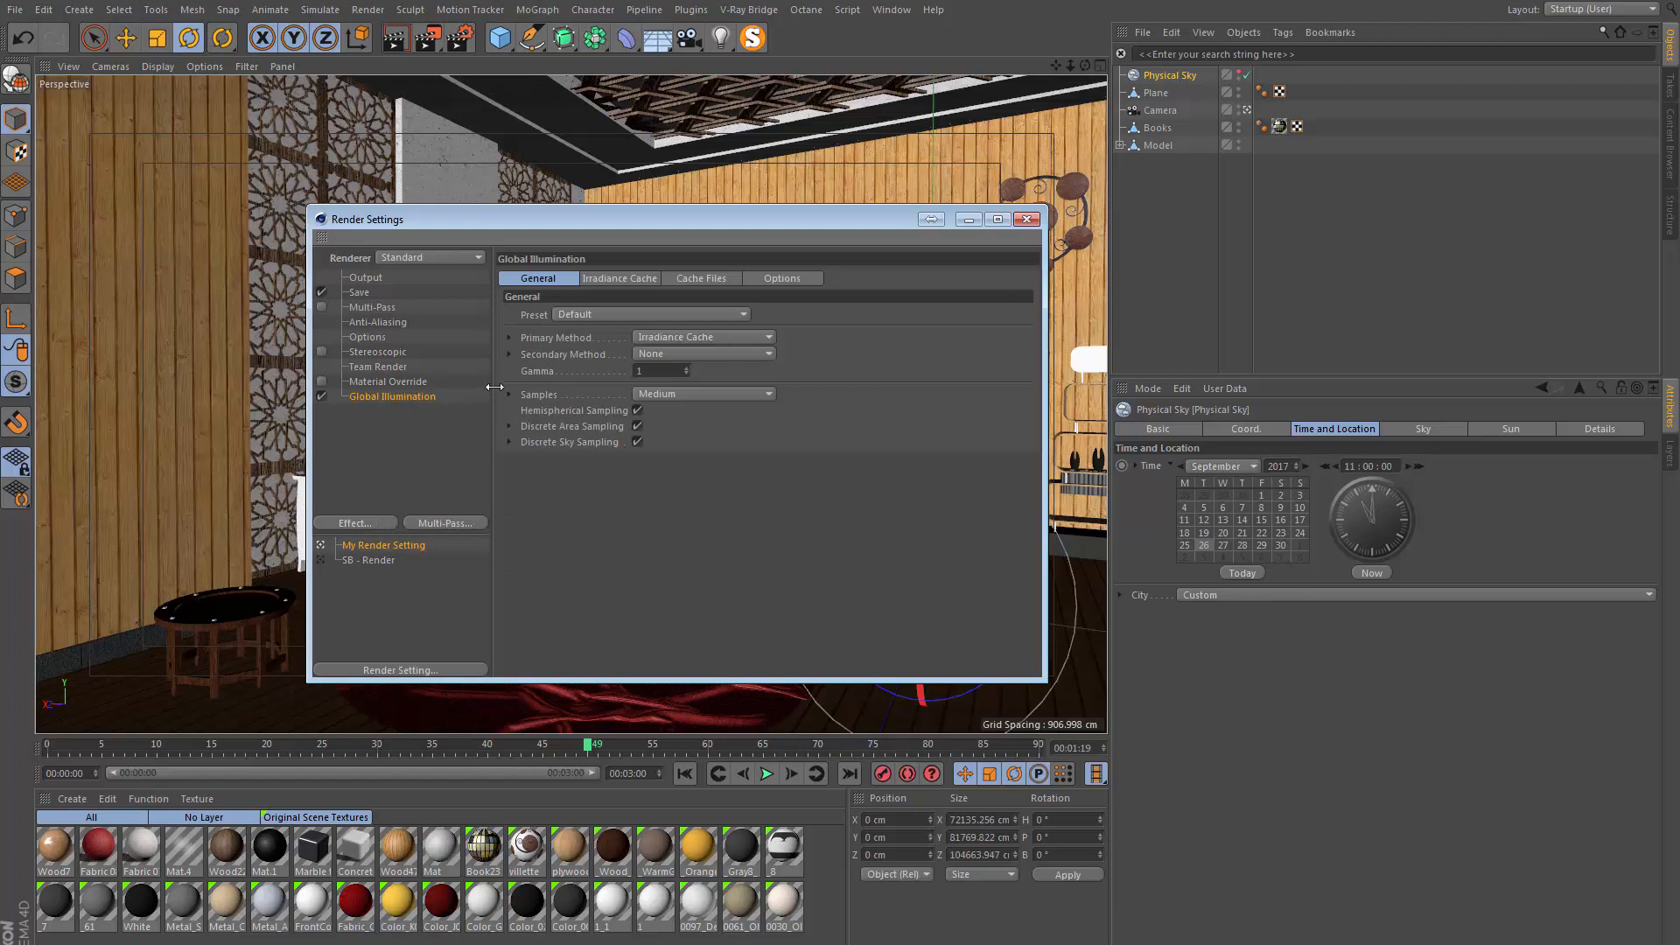
{"action": "mouse_move", "coordinate": [539, 345]}
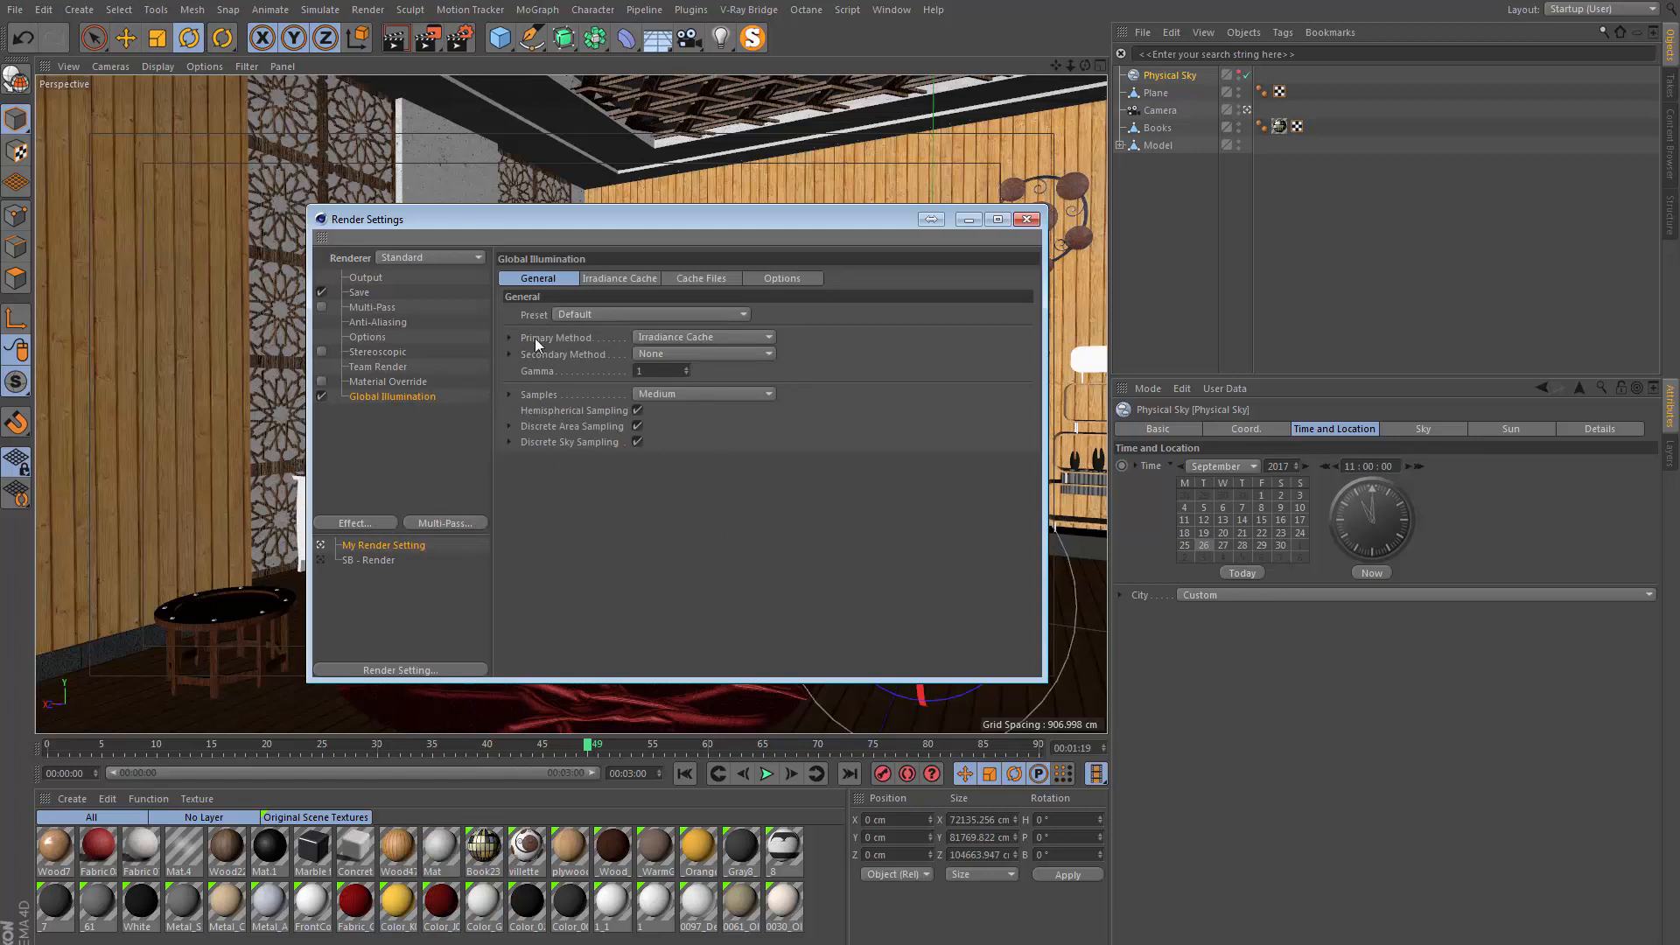
{"action": "mouse_move", "coordinate": [706, 337]}
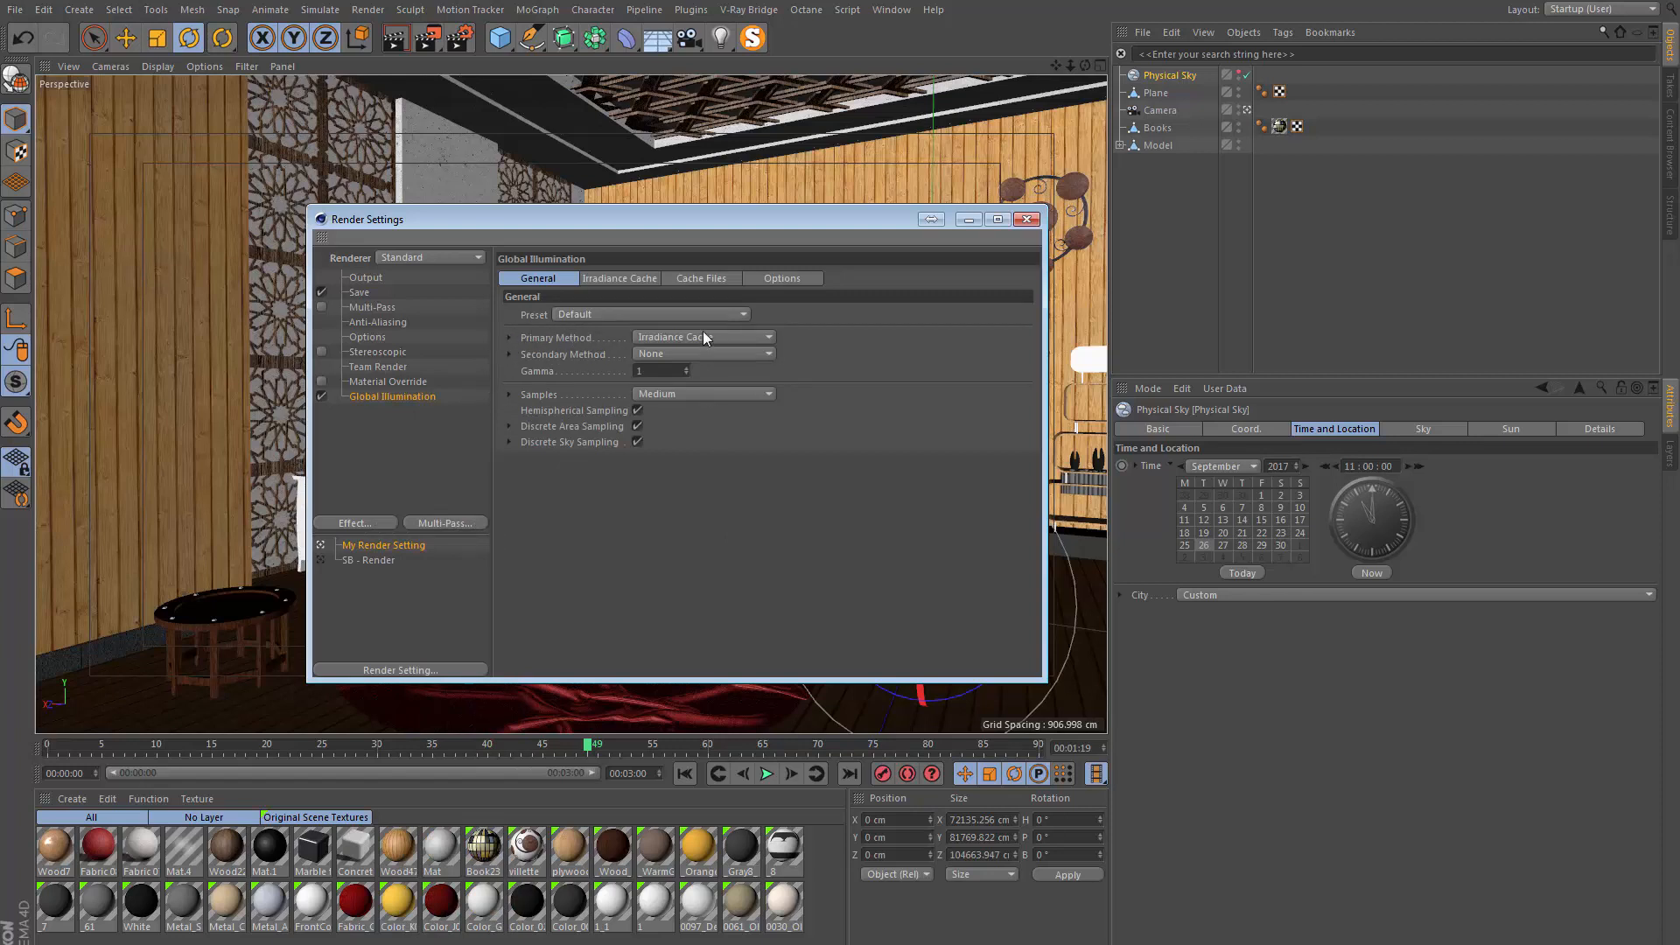
{"action": "left_click", "coordinate": [508, 394]}
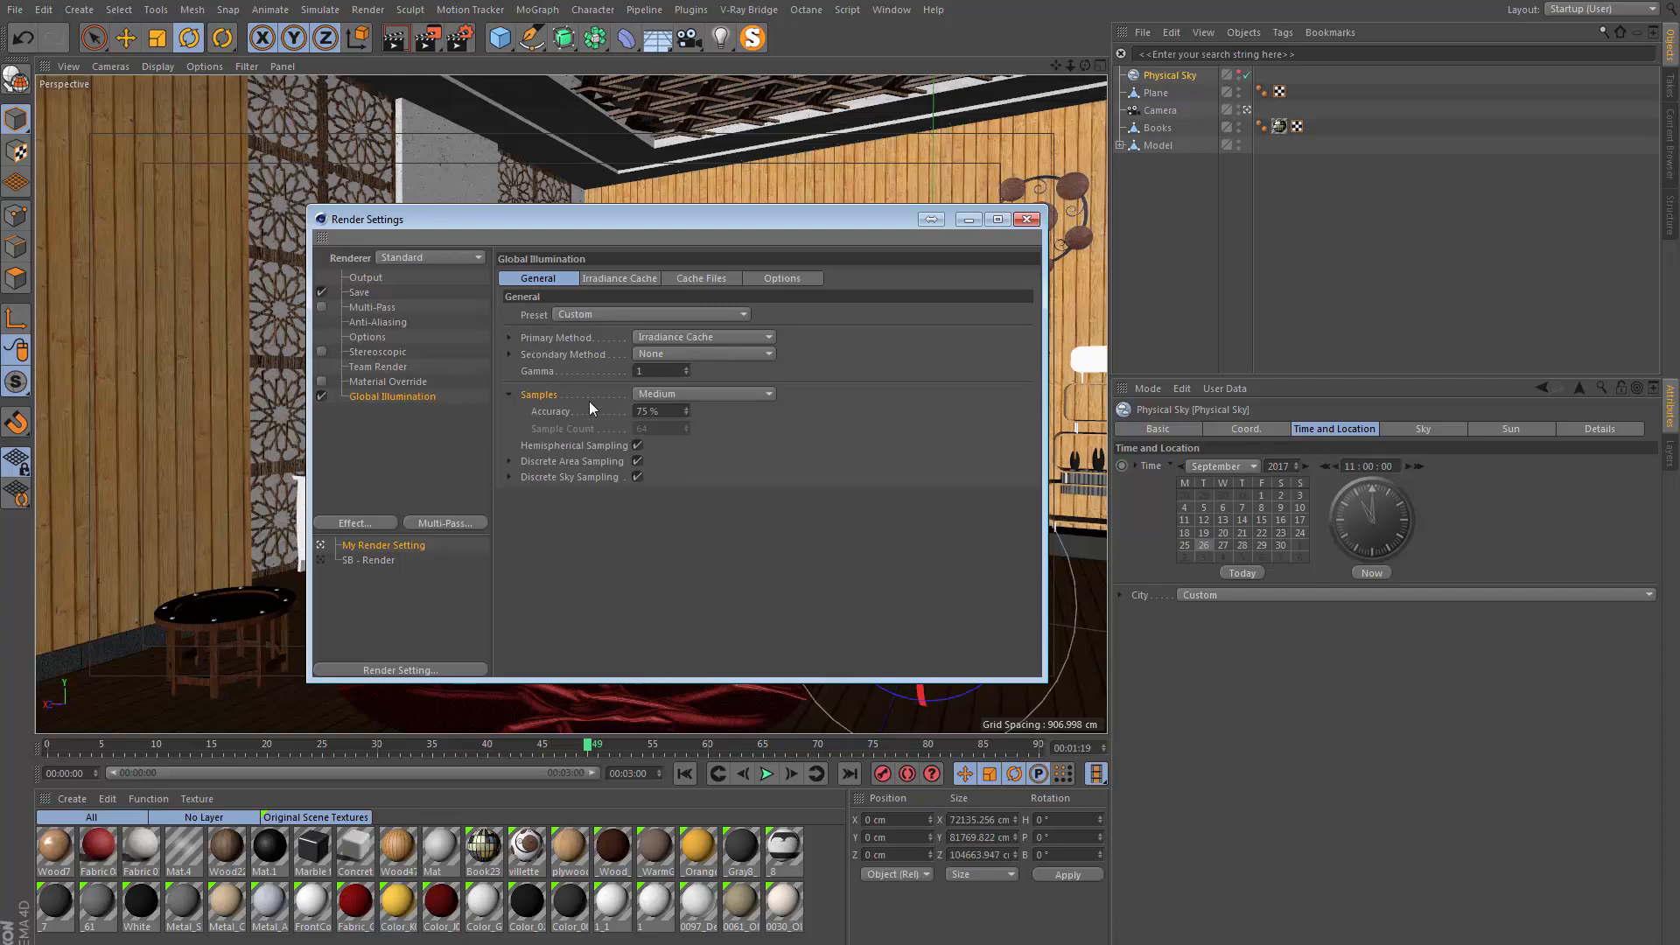
{"action": "mouse_move", "coordinate": [687, 361]}
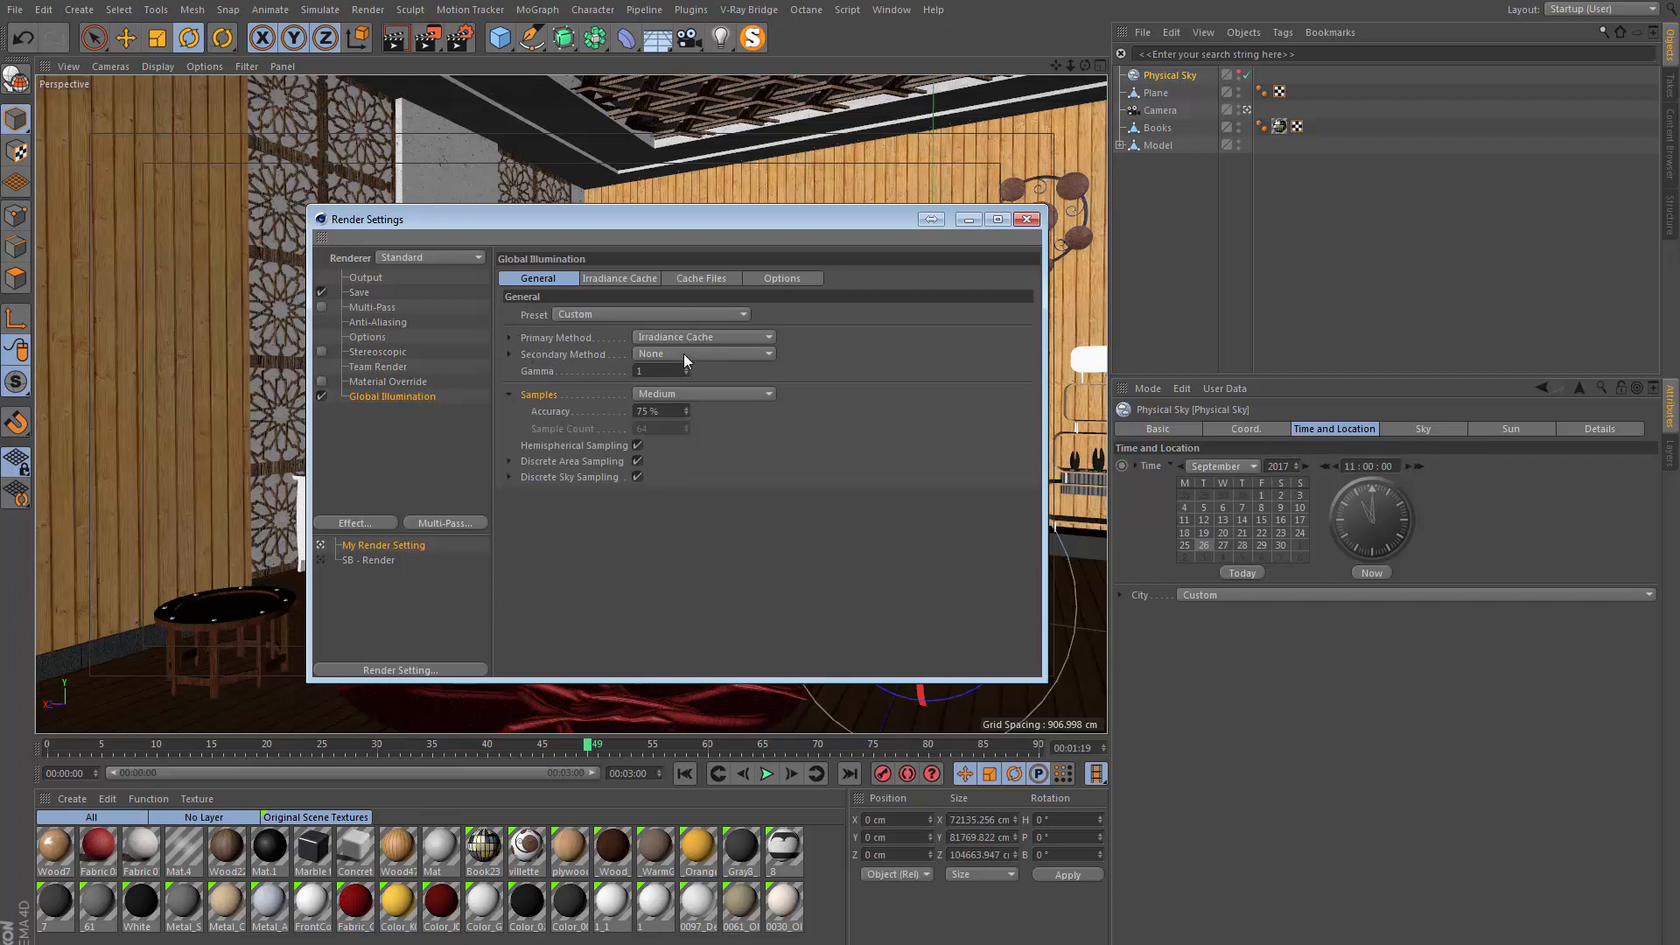
{"action": "left_click", "coordinate": [704, 394]}
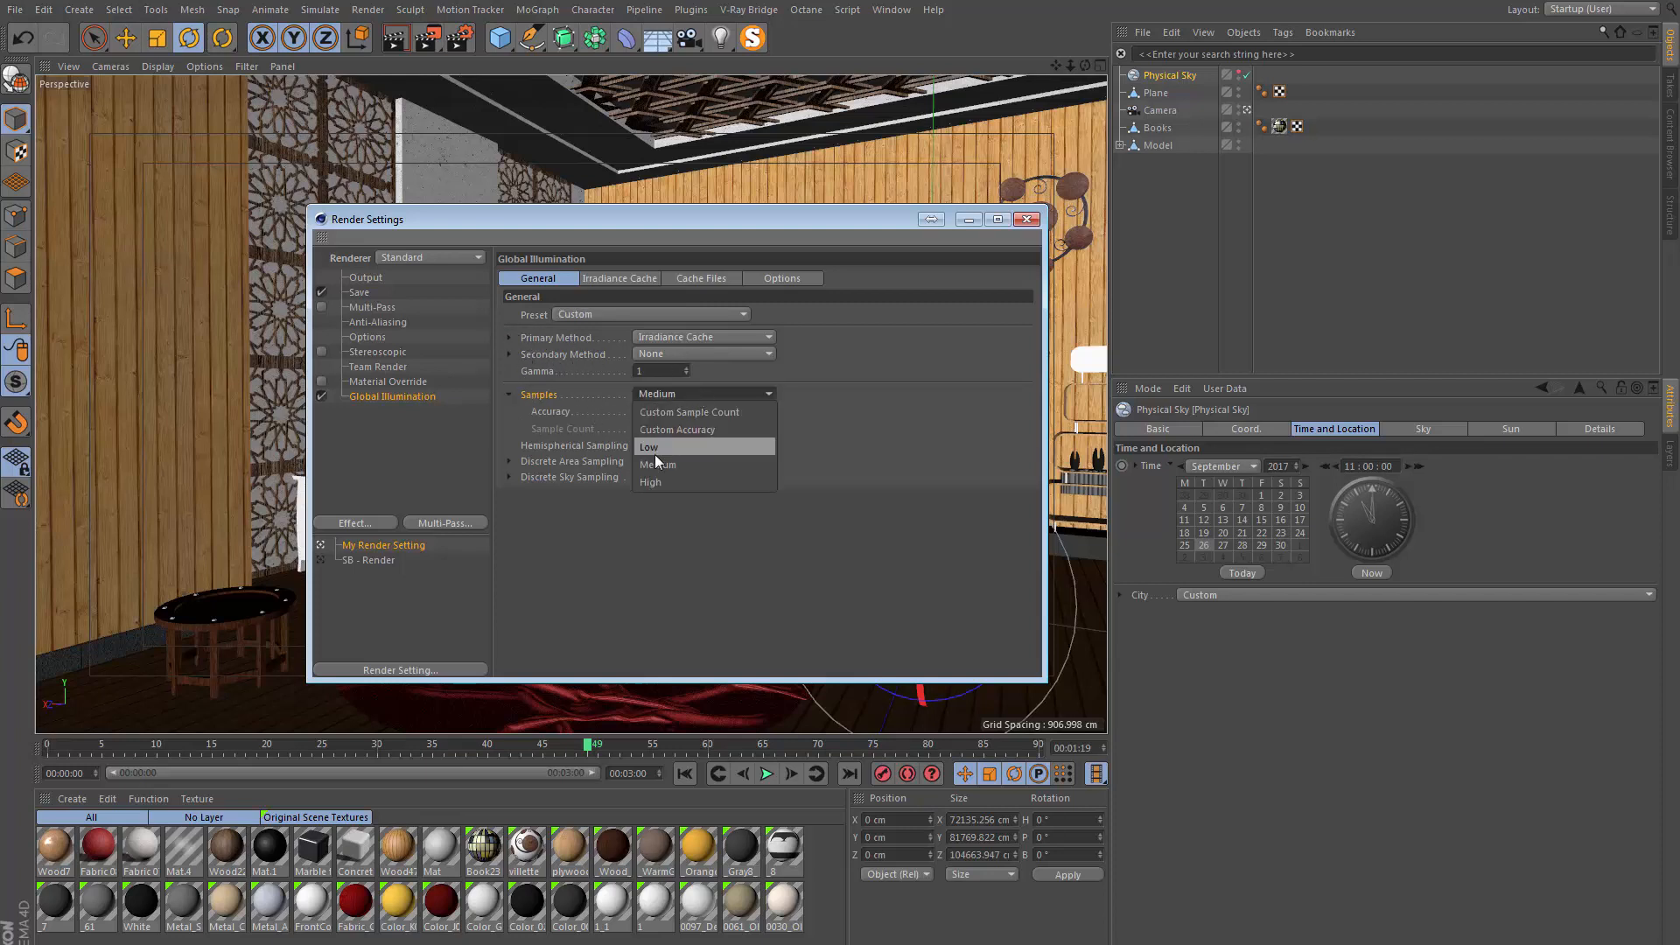
{"action": "left_click", "coordinate": [650, 446]}
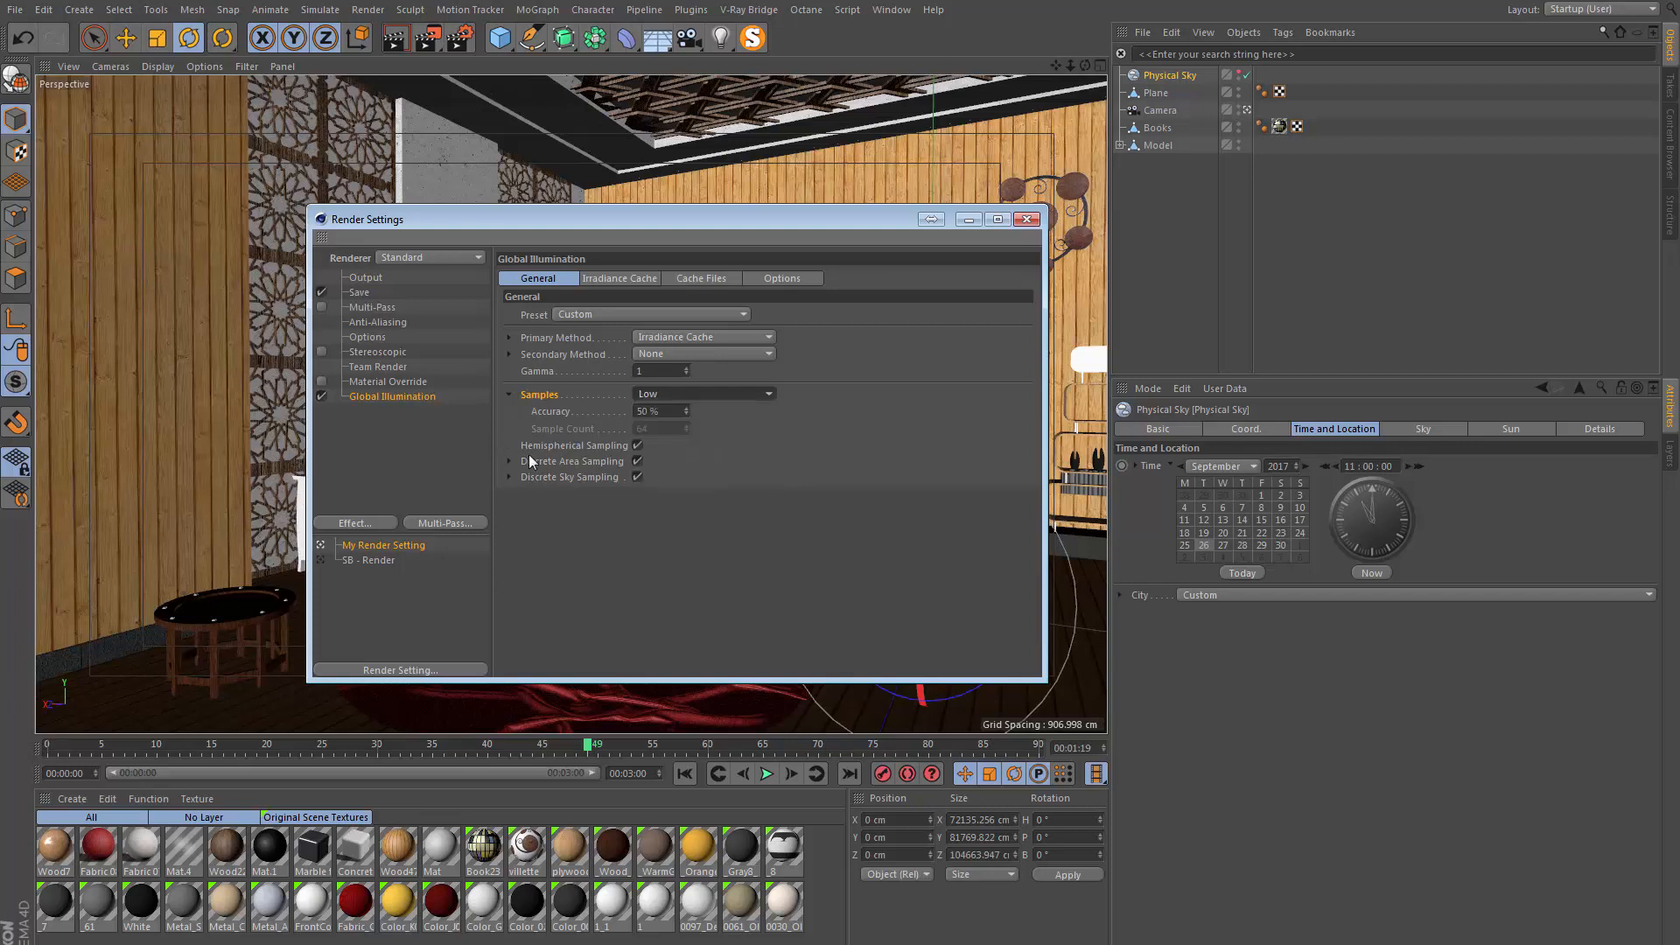
Set the Irradiance Cache Record Density to Low
{"action": "left_click", "coordinate": [618, 278]}
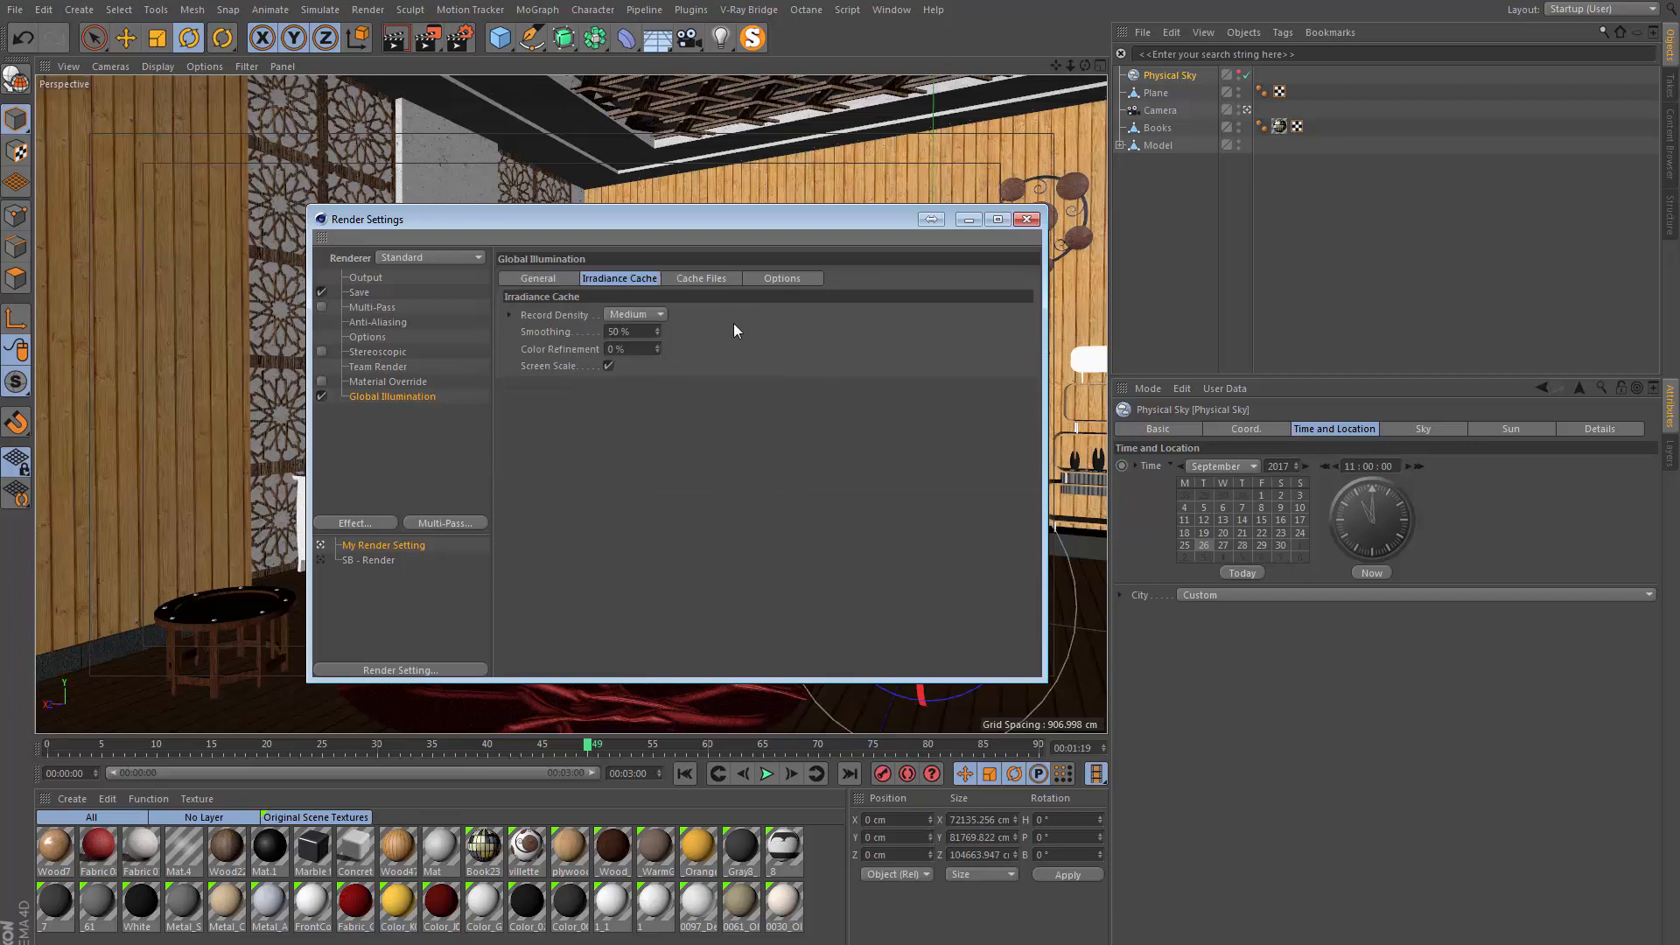
{"action": "mouse_move", "coordinate": [586, 311]}
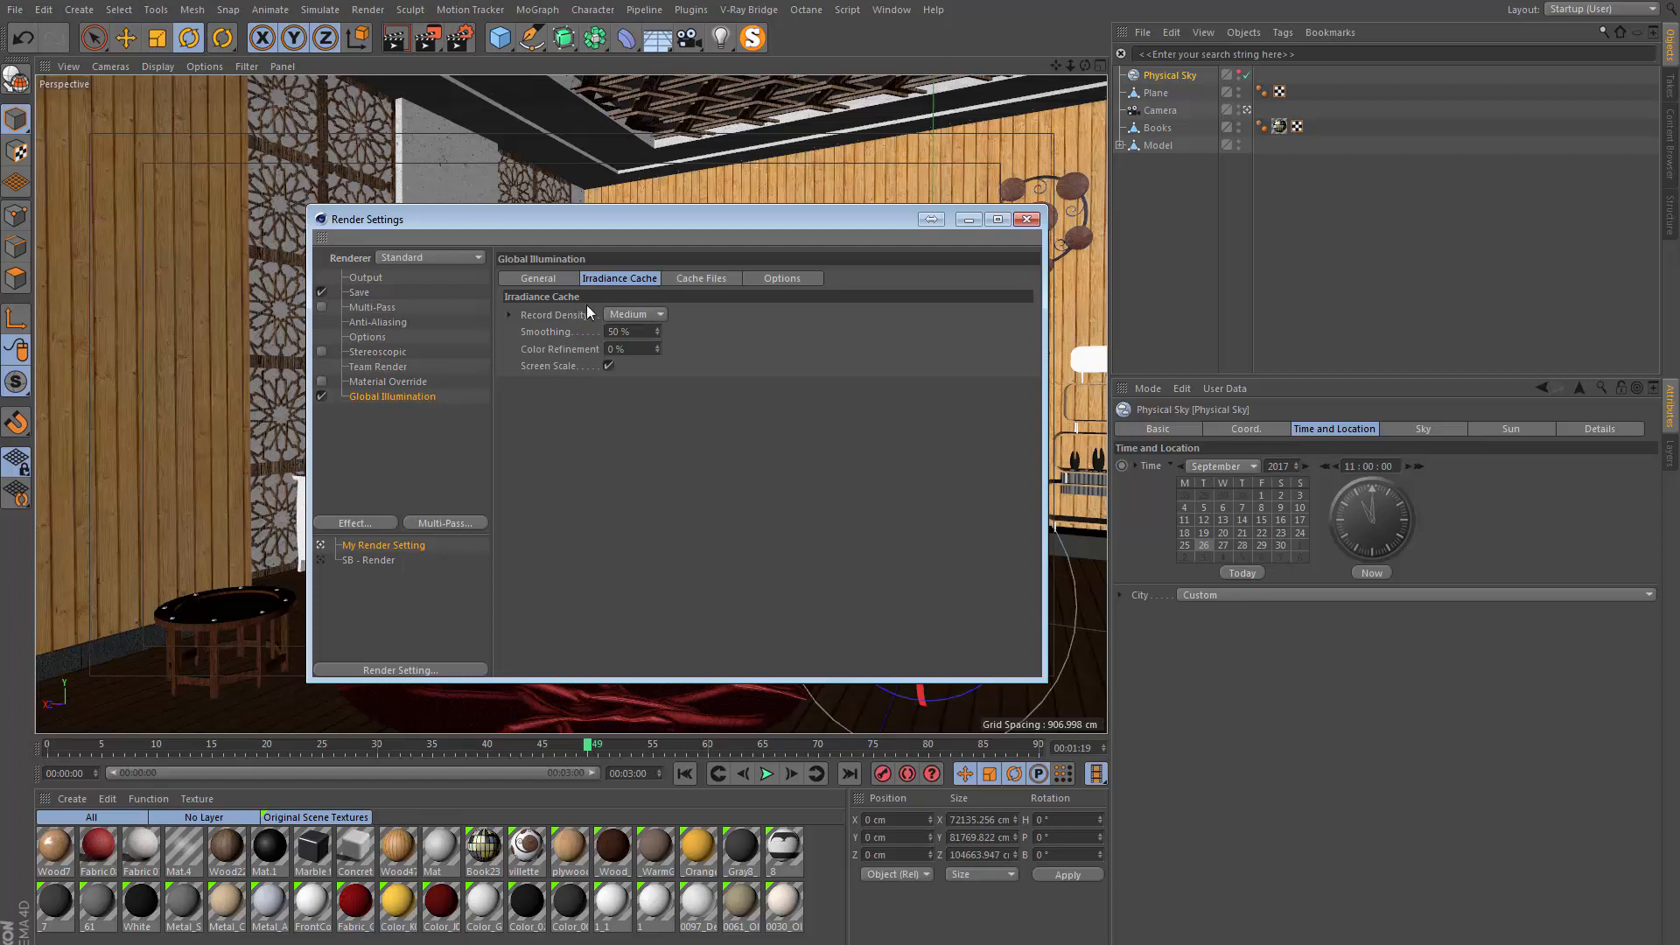
{"action": "left_click", "coordinate": [633, 313]}
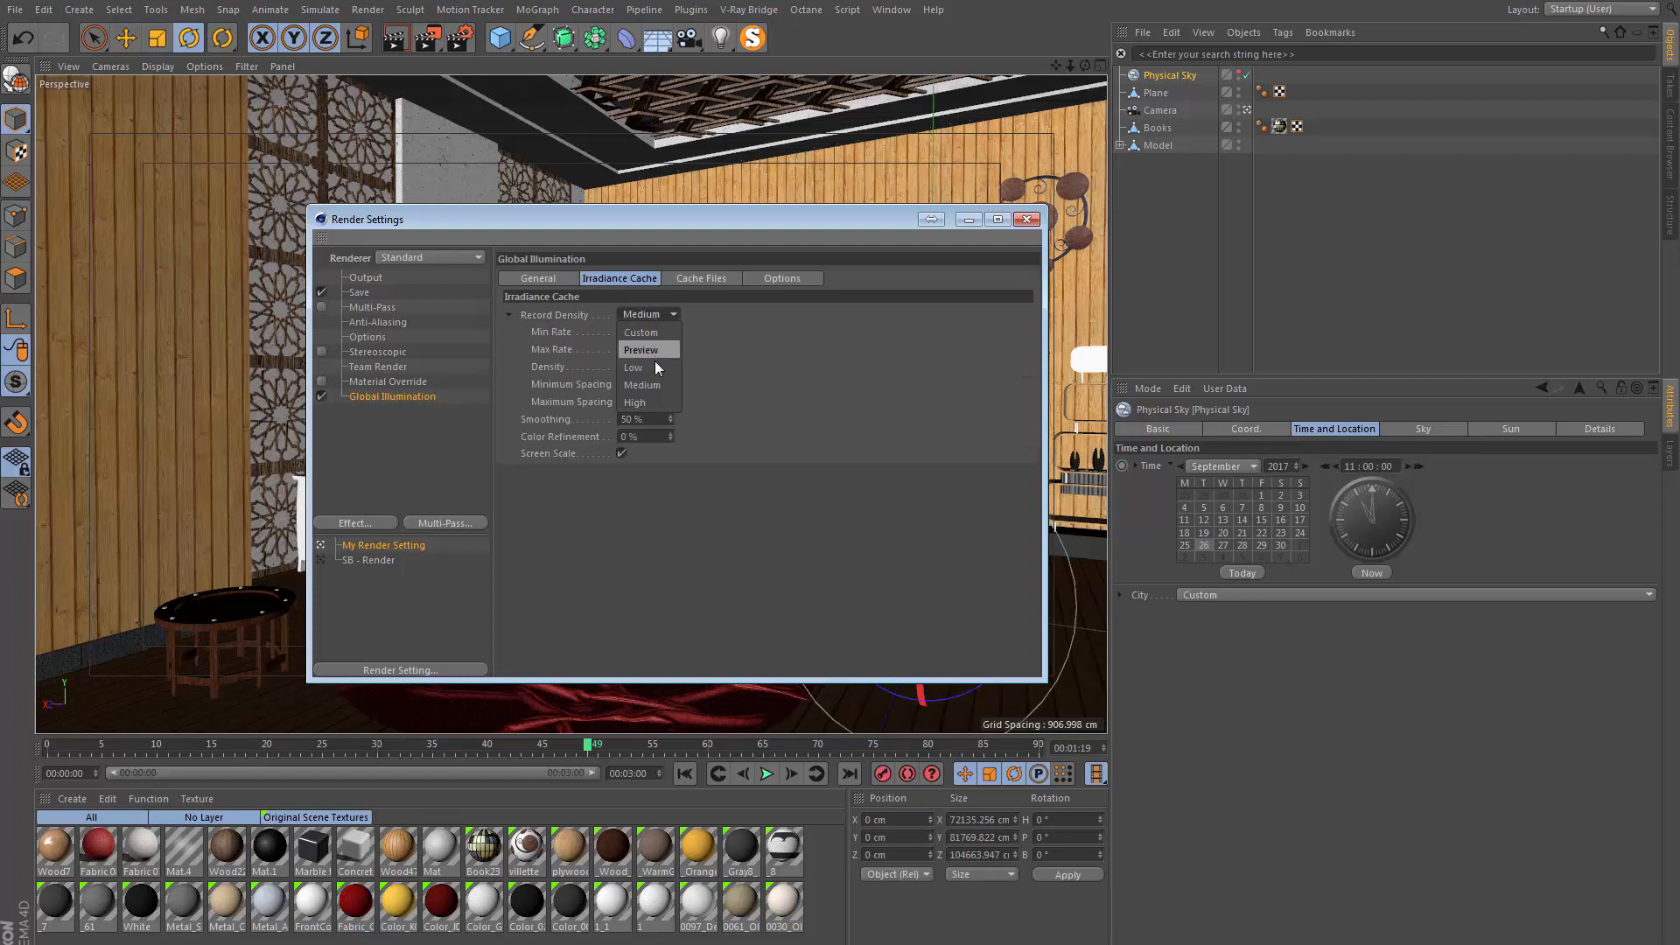
{"action": "left_click", "coordinate": [634, 367]}
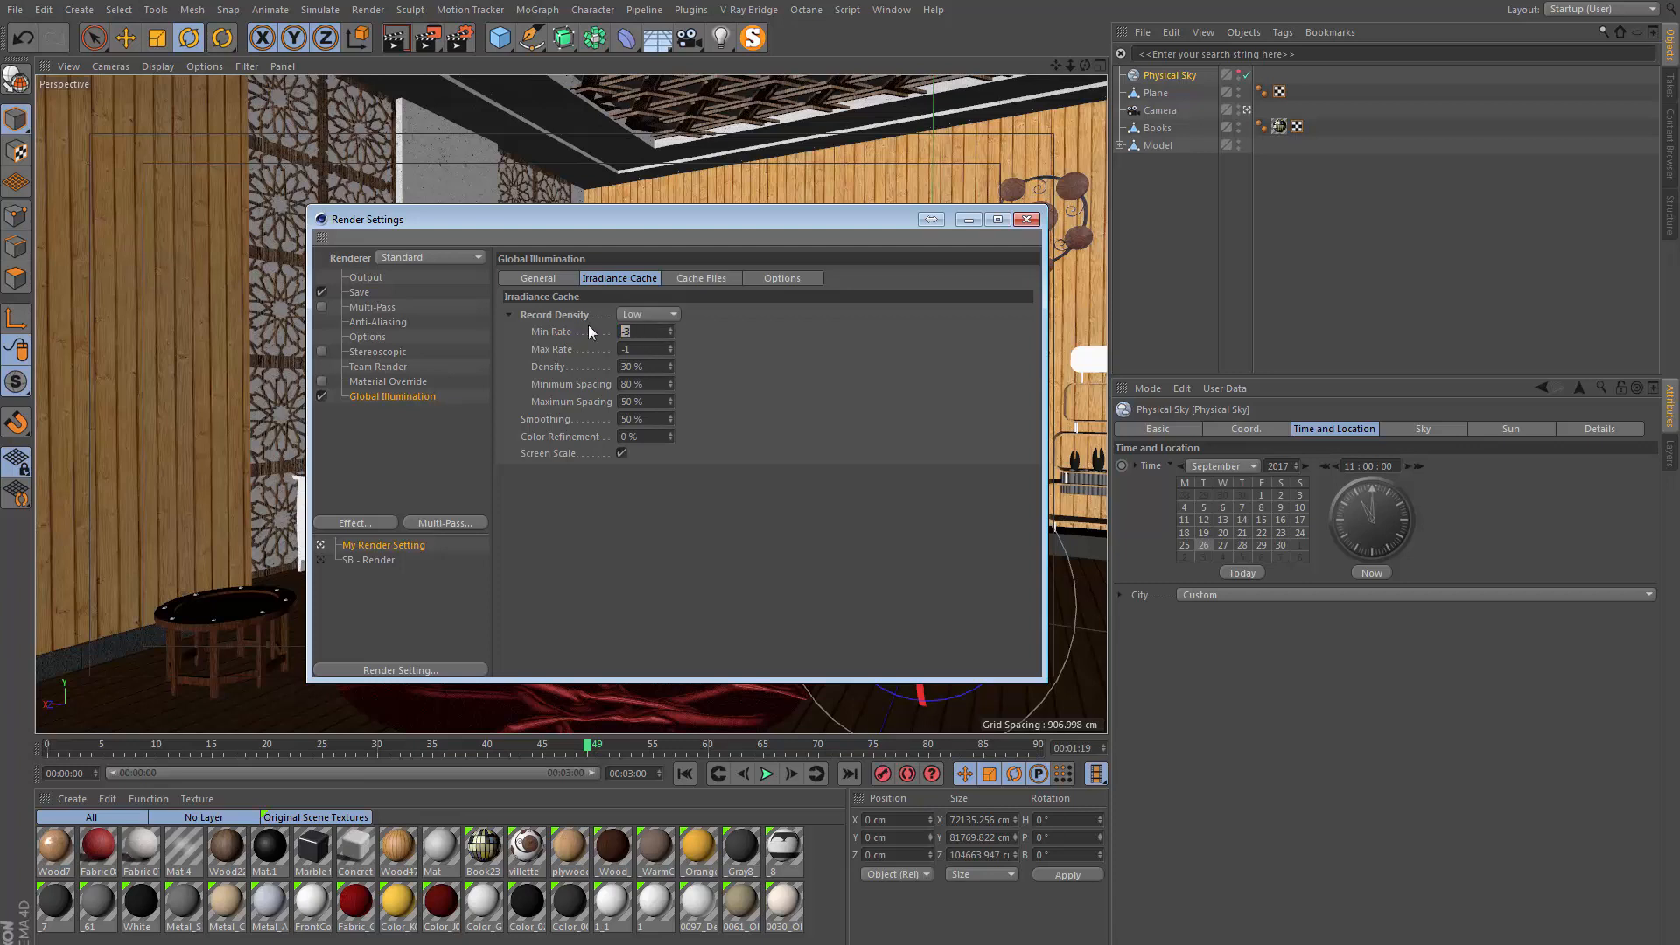
{"action": "left_click", "coordinate": [648, 313]}
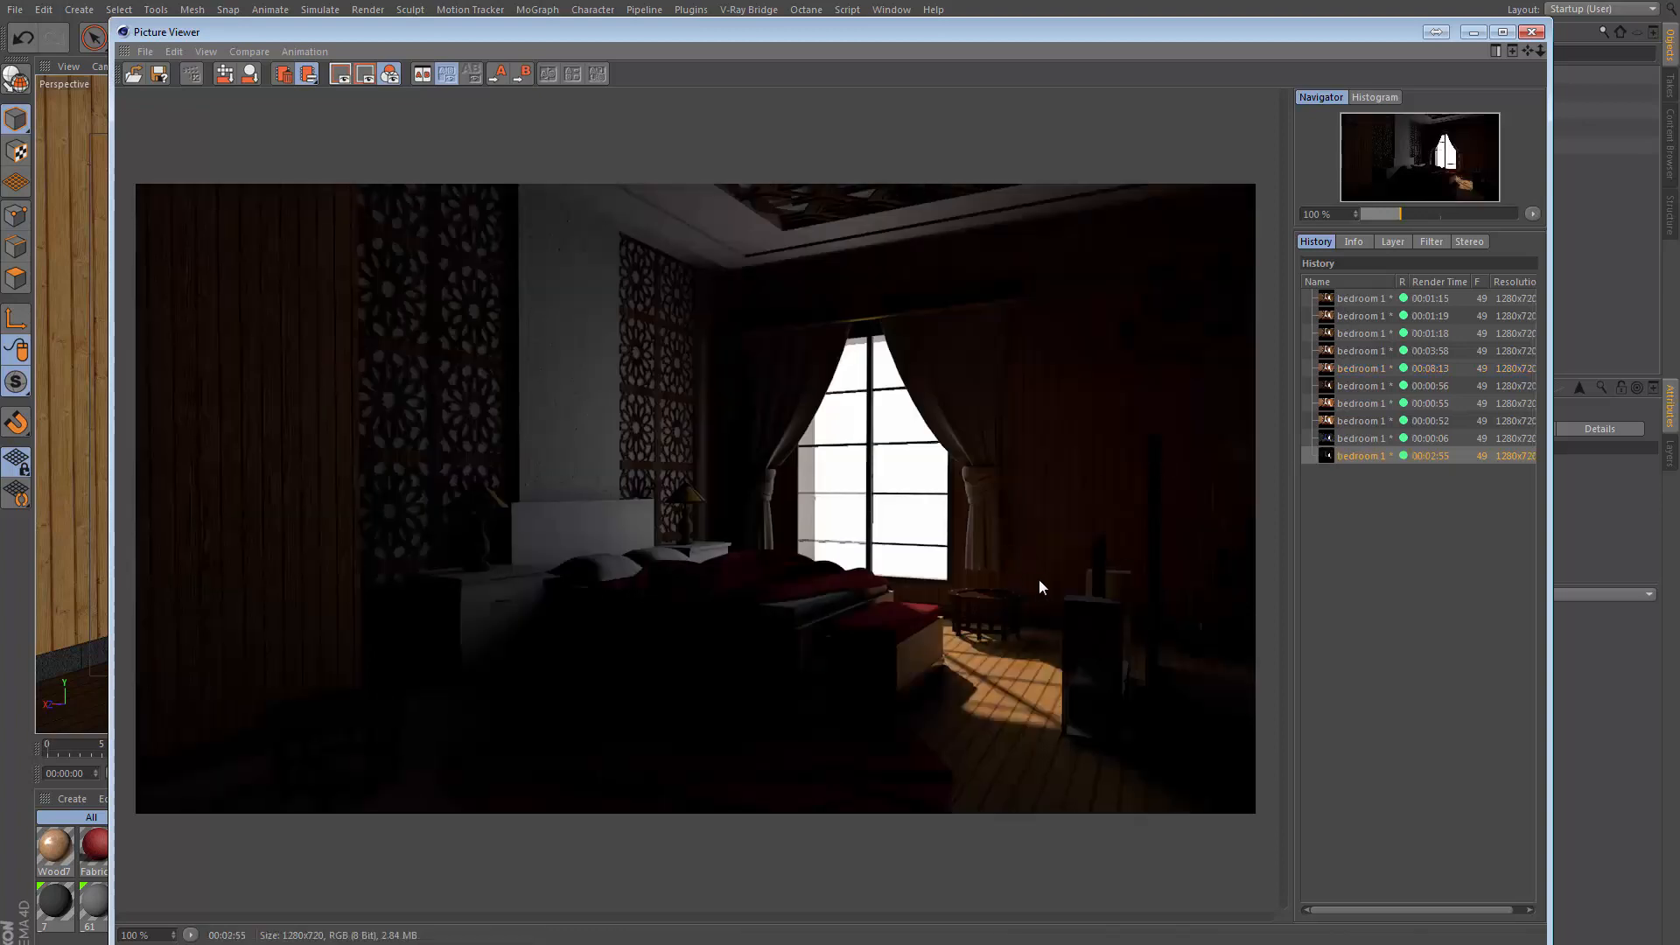
{"action": "mouse_move", "coordinate": [957, 601]}
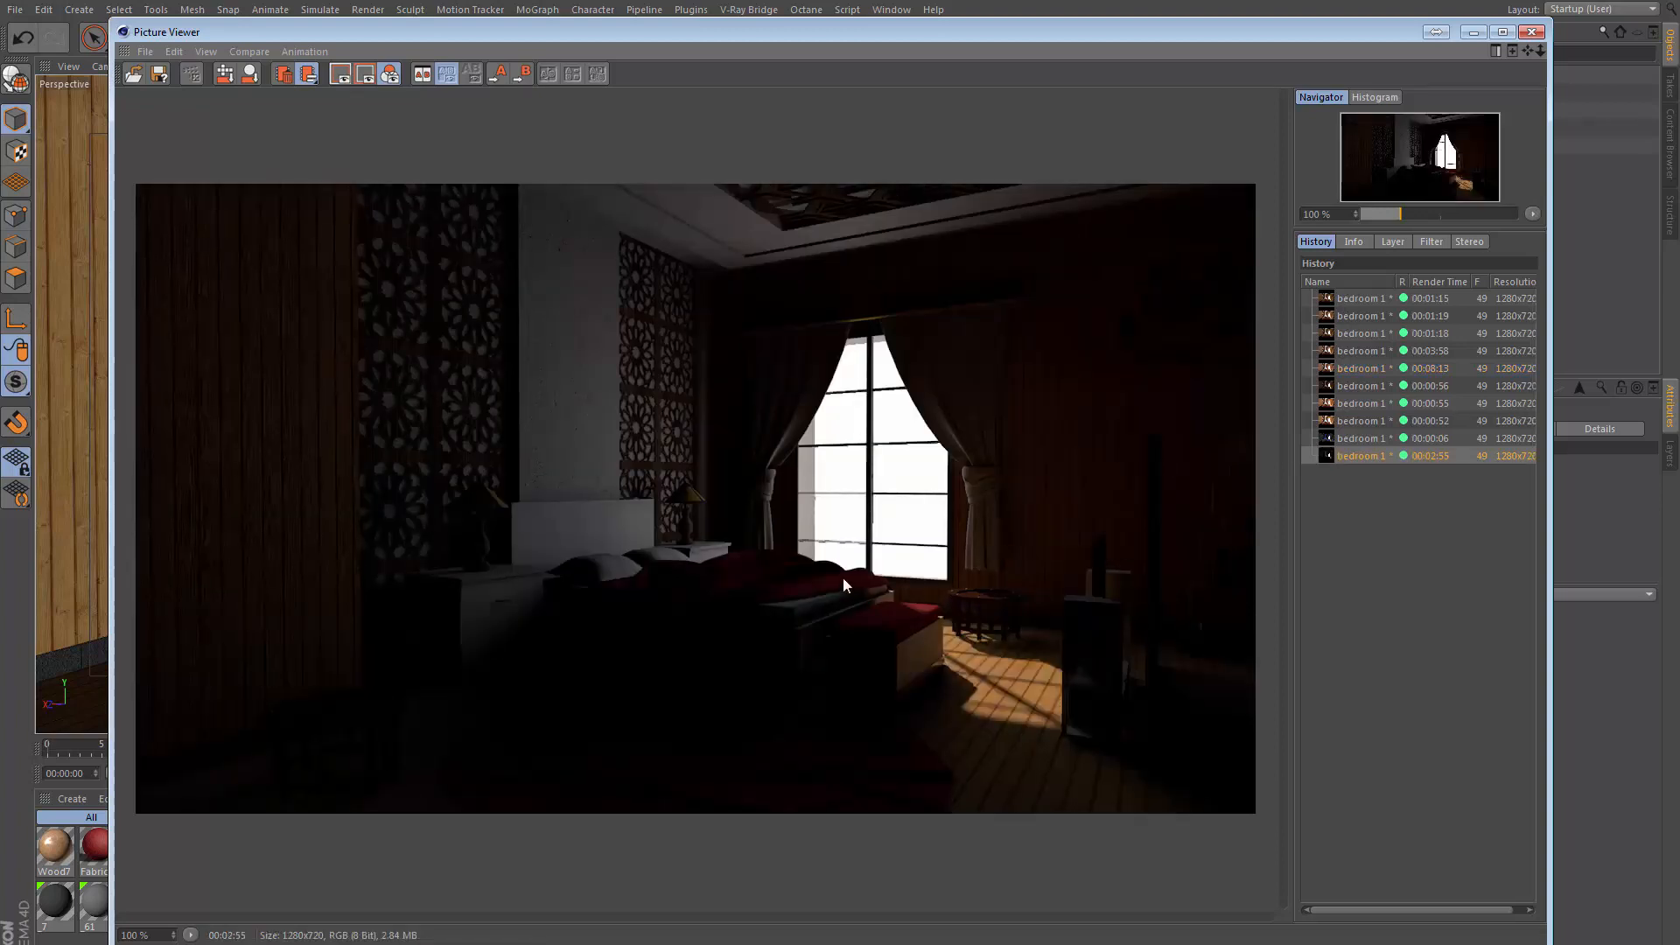
{"action": "mouse_move", "coordinate": [944, 671]}
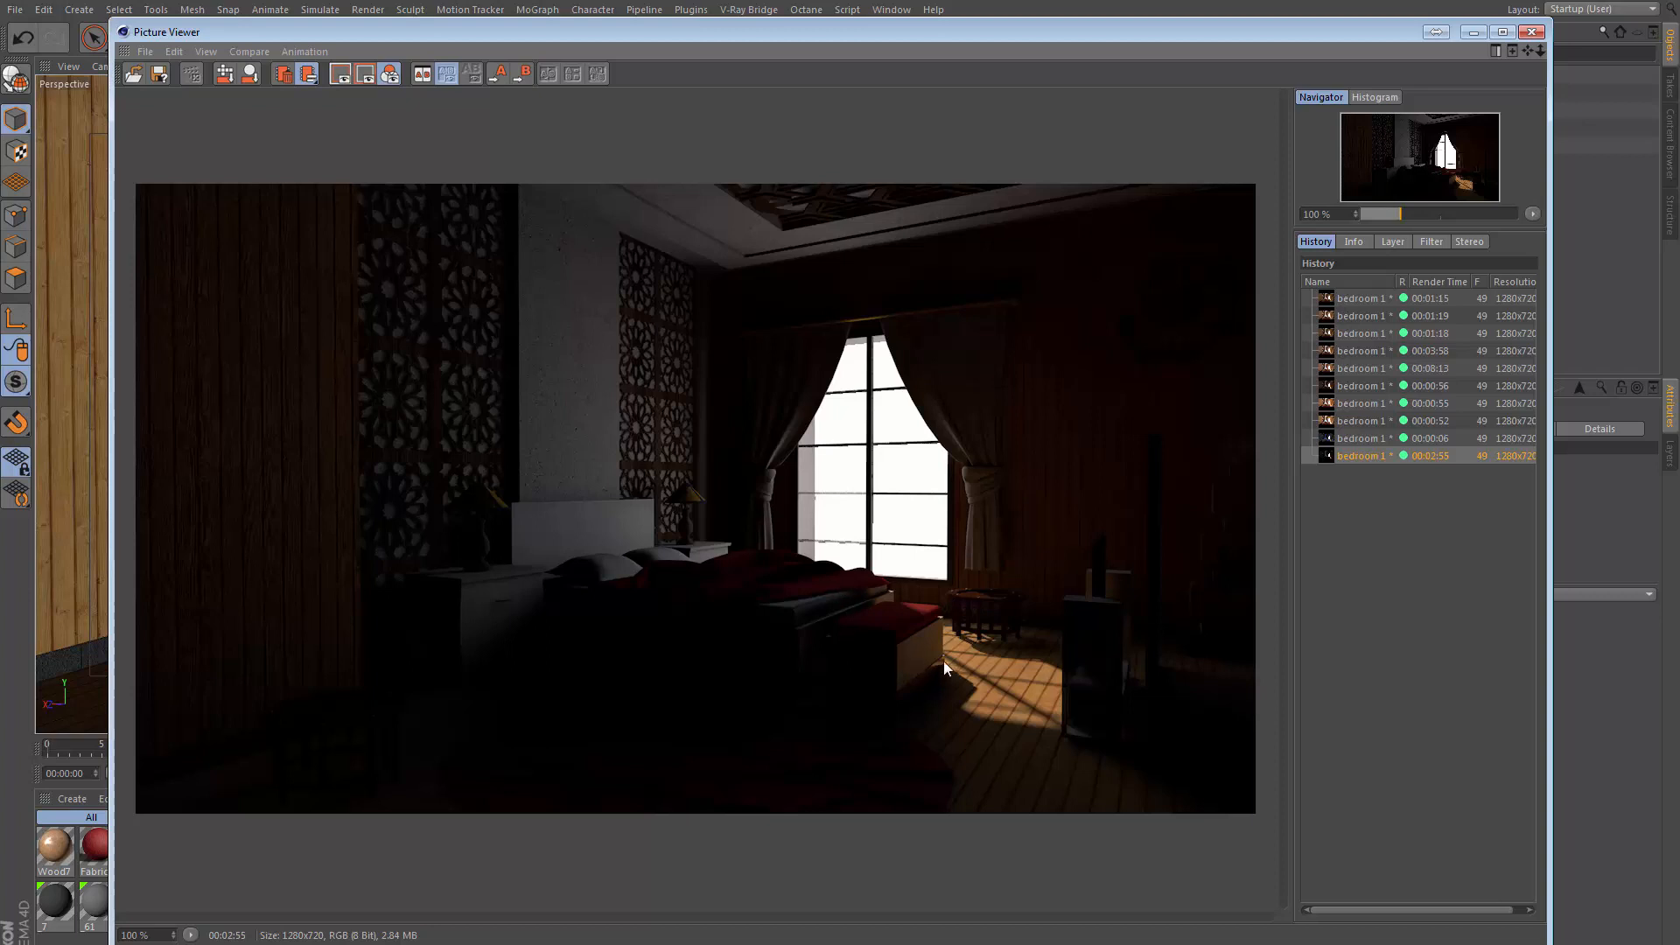
{"action": "mouse_move", "coordinate": [745, 515]}
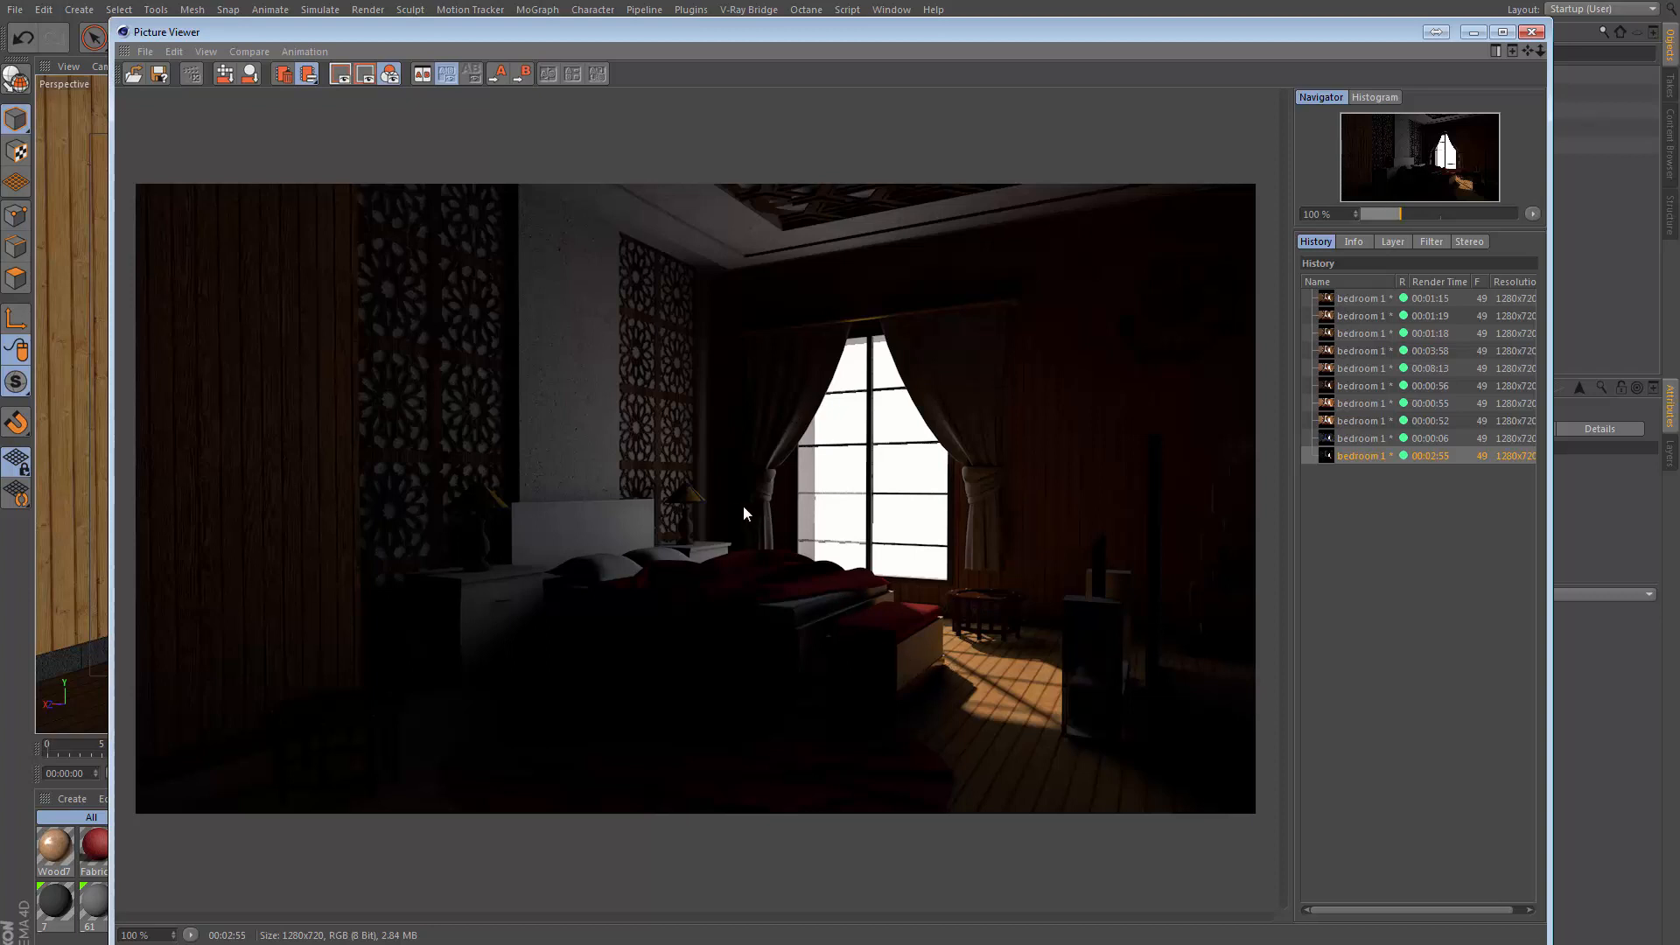
{"action": "mouse_move", "coordinate": [733, 504]}
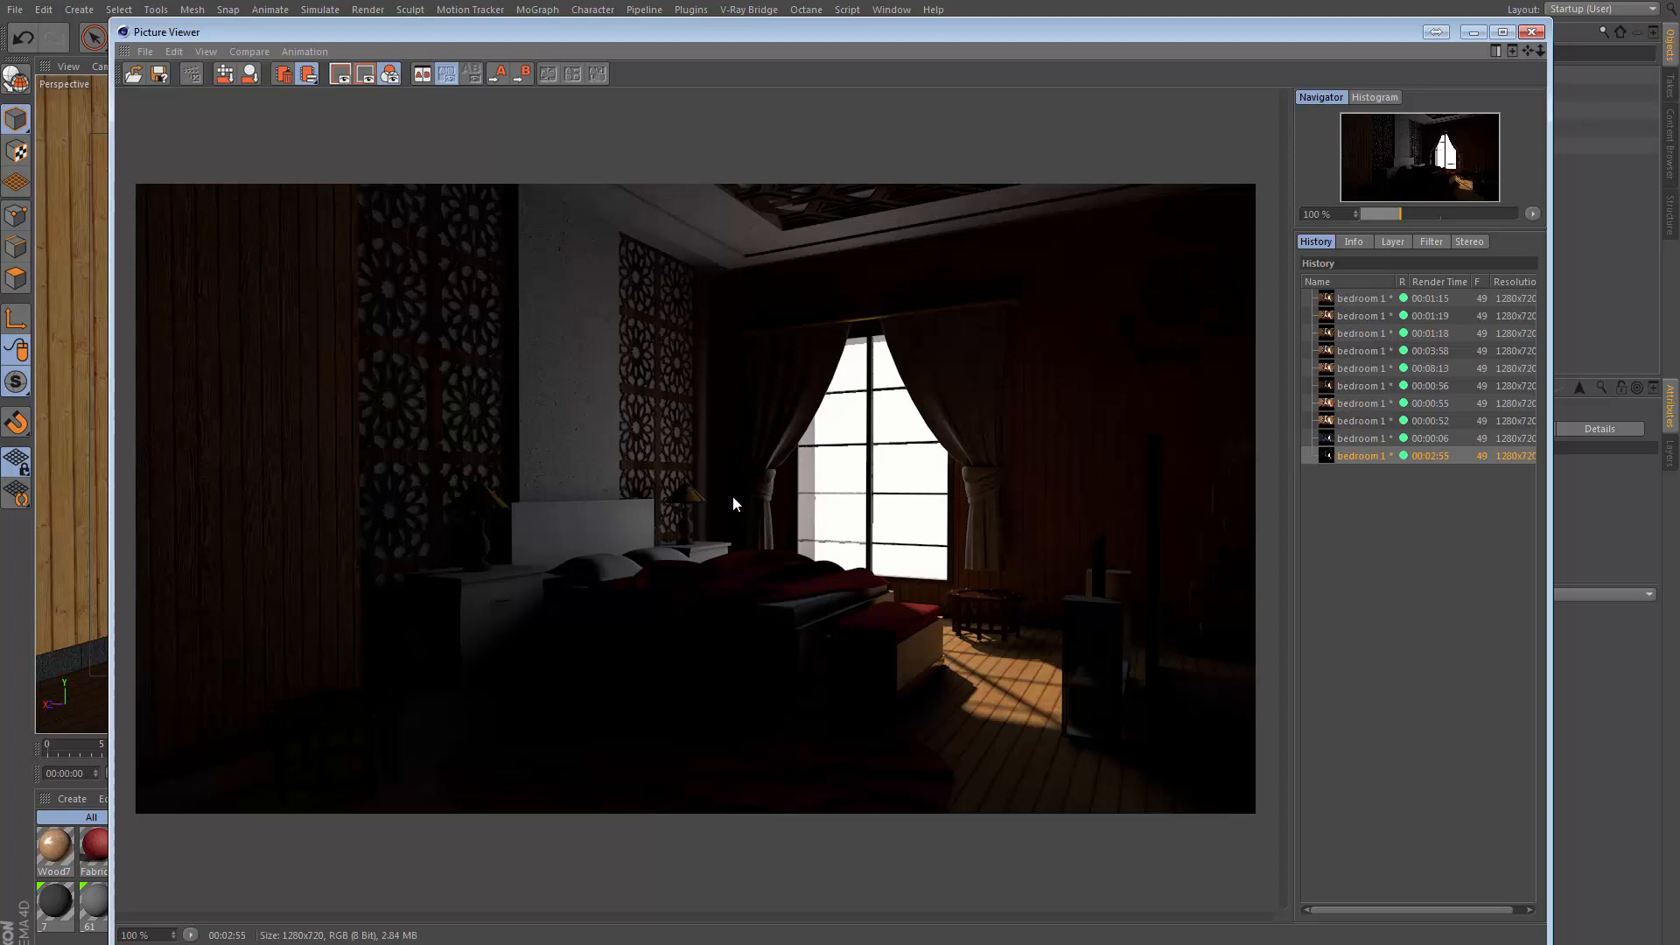
{"action": "mouse_move", "coordinate": [709, 548]}
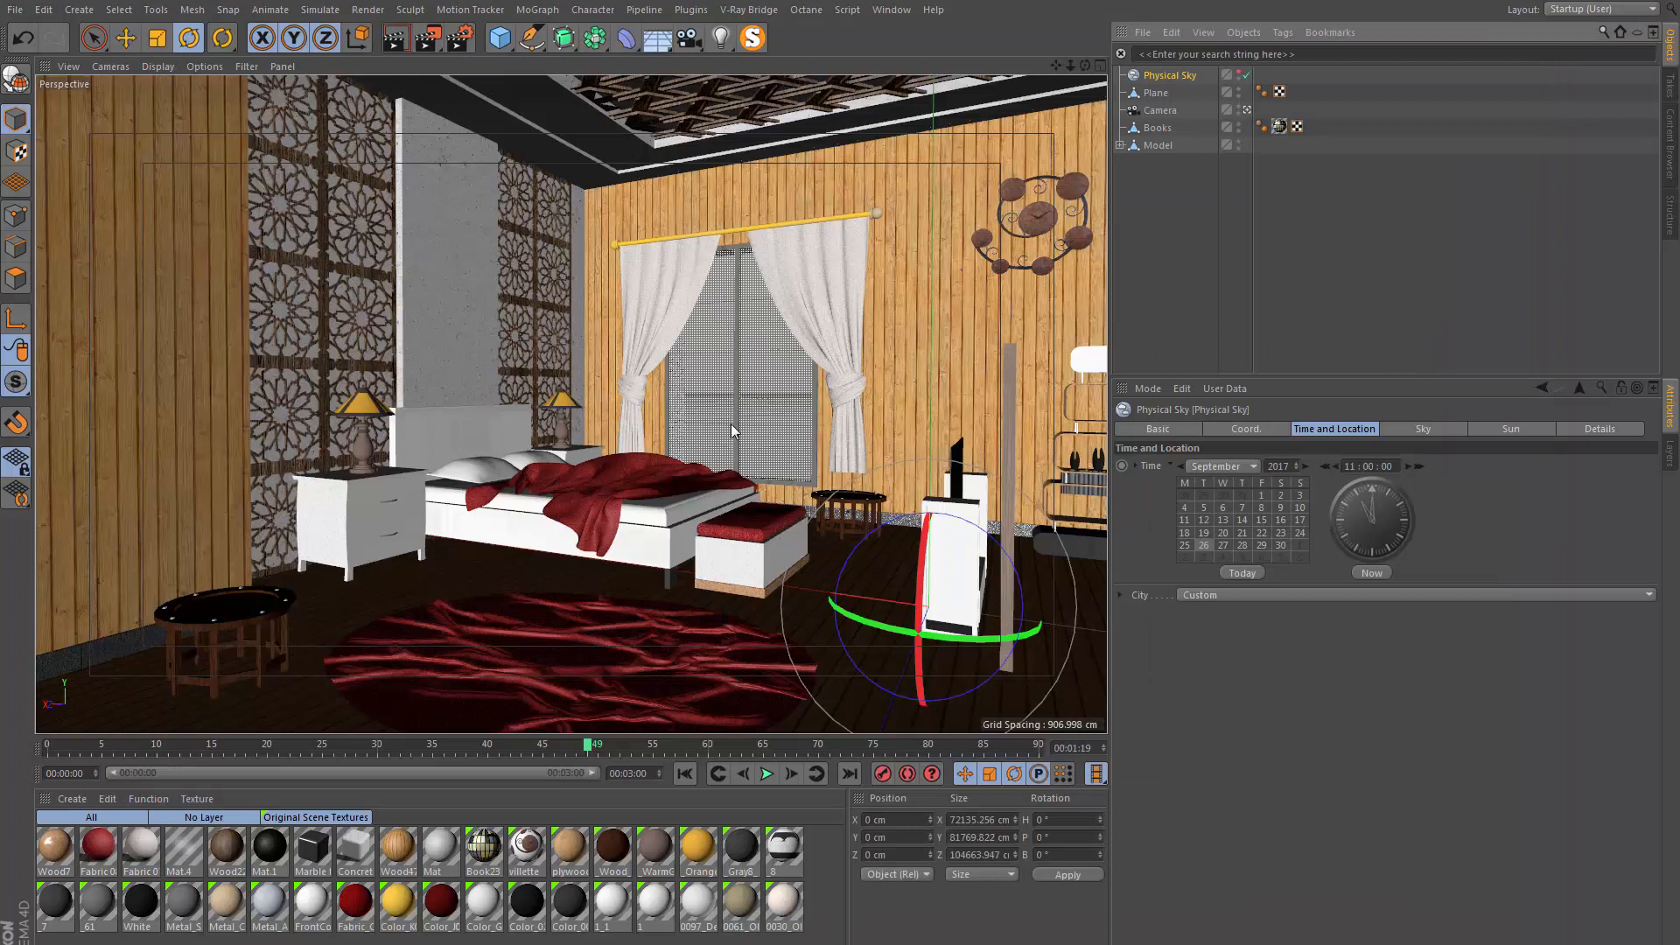
{"action": "mouse_move", "coordinate": [807, 513]}
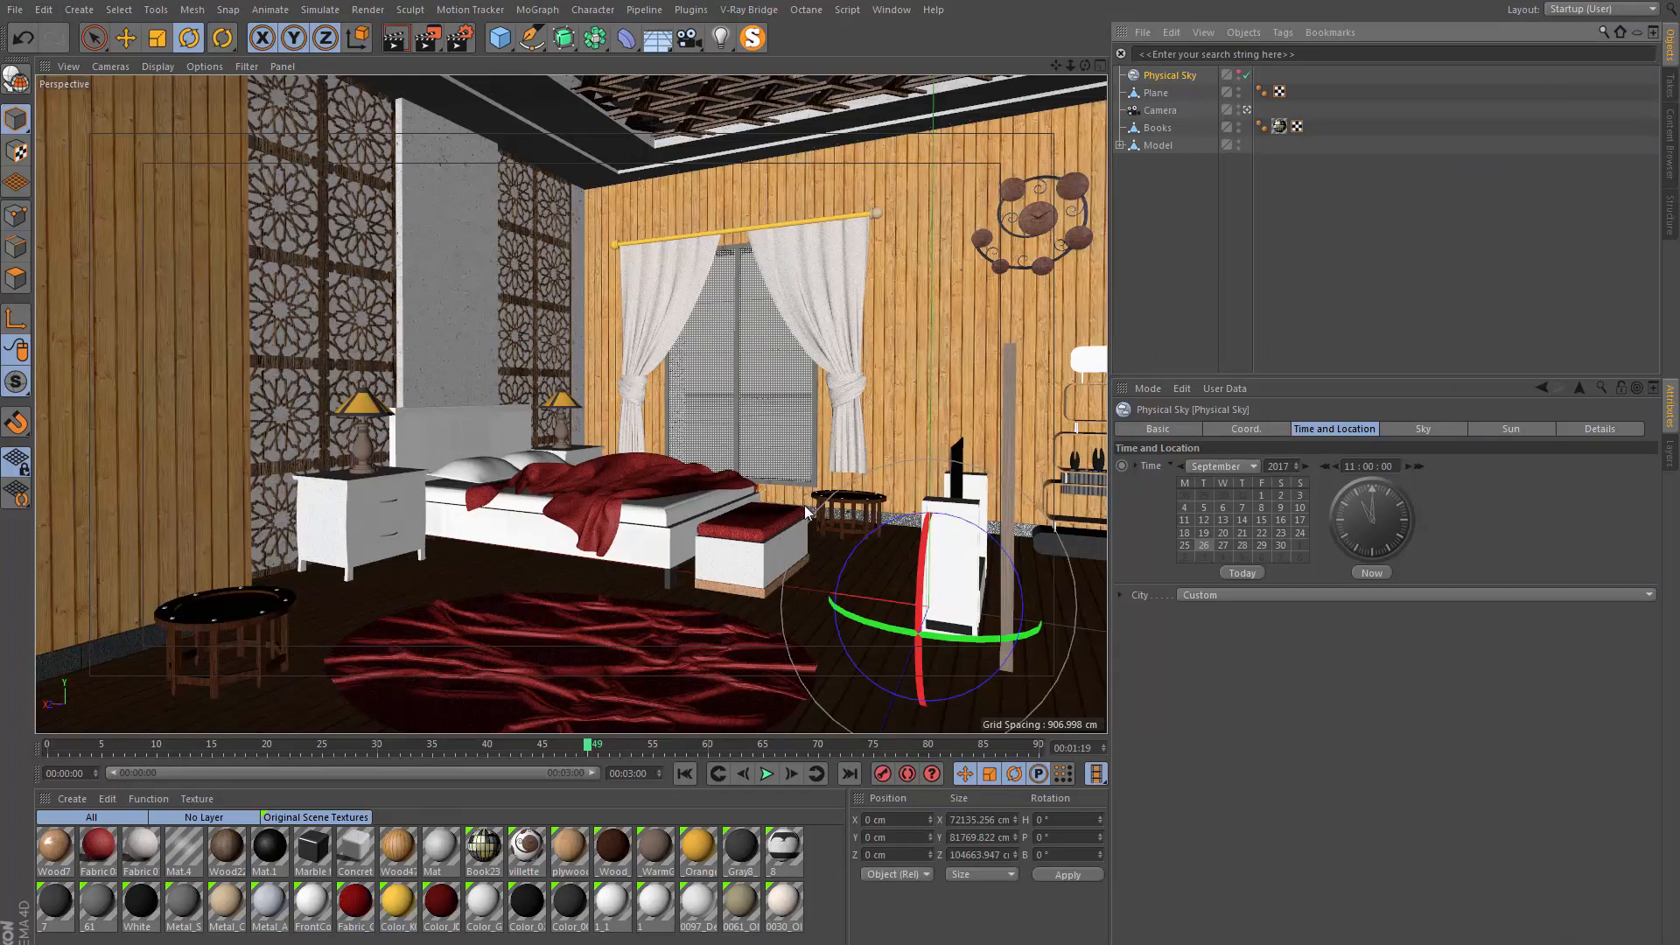
{"action": "mouse_move", "coordinate": [1125, 389]}
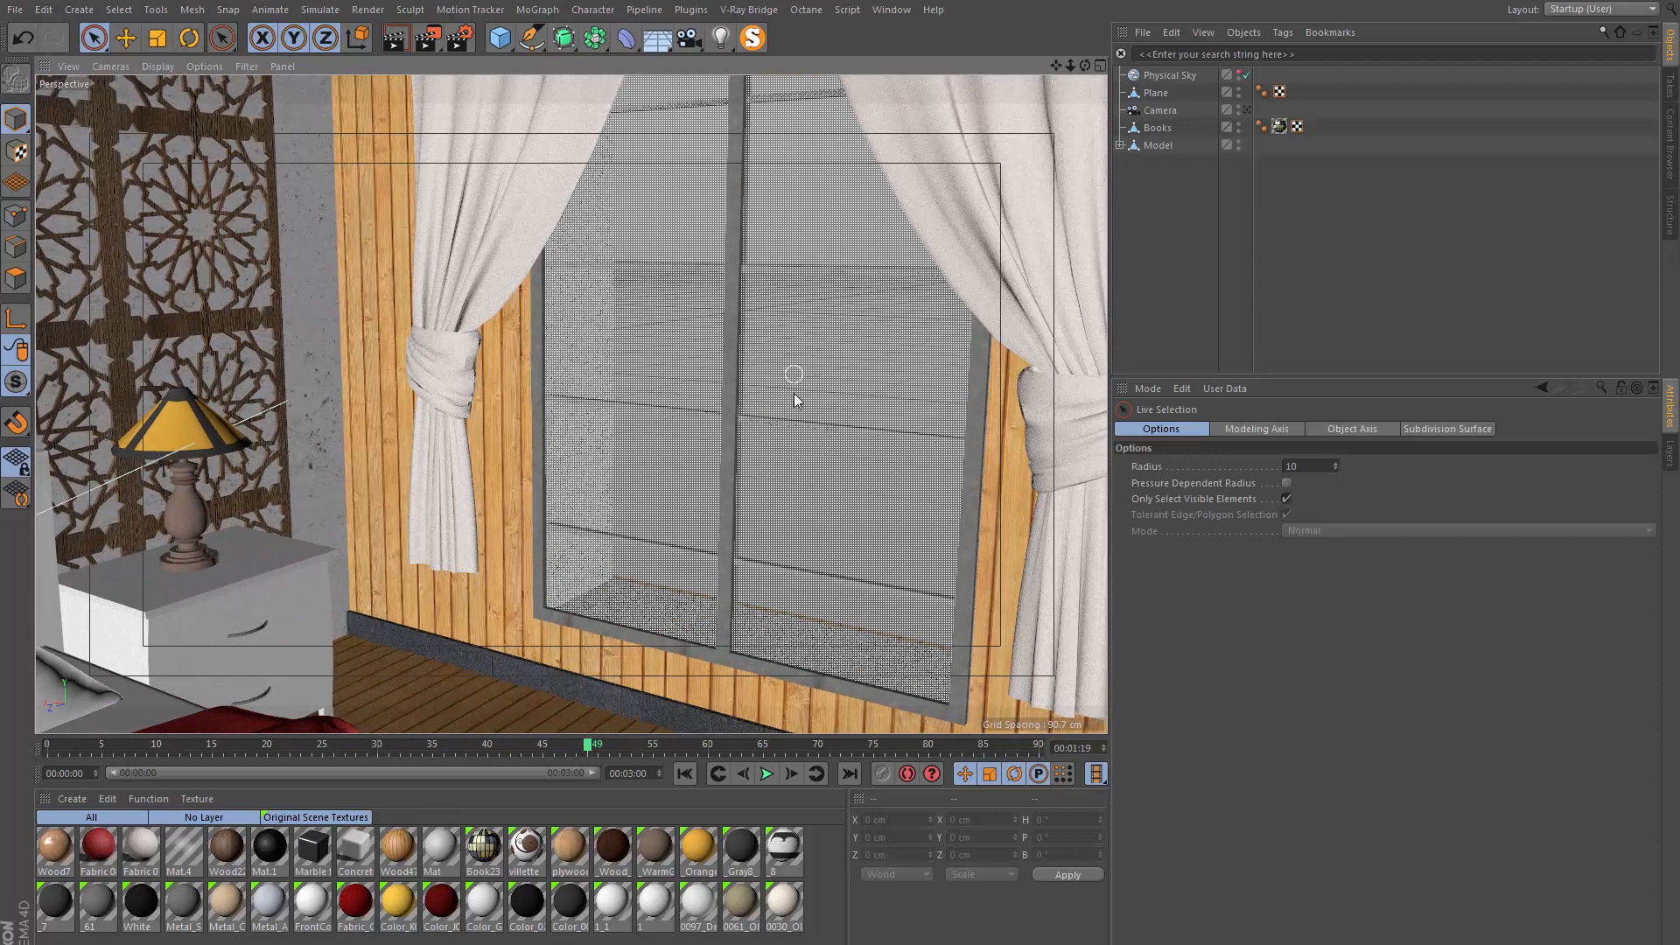
Select the window glass and review Mat.4's transparency and illumination settings
{"action": "left_click", "coordinate": [814, 455]}
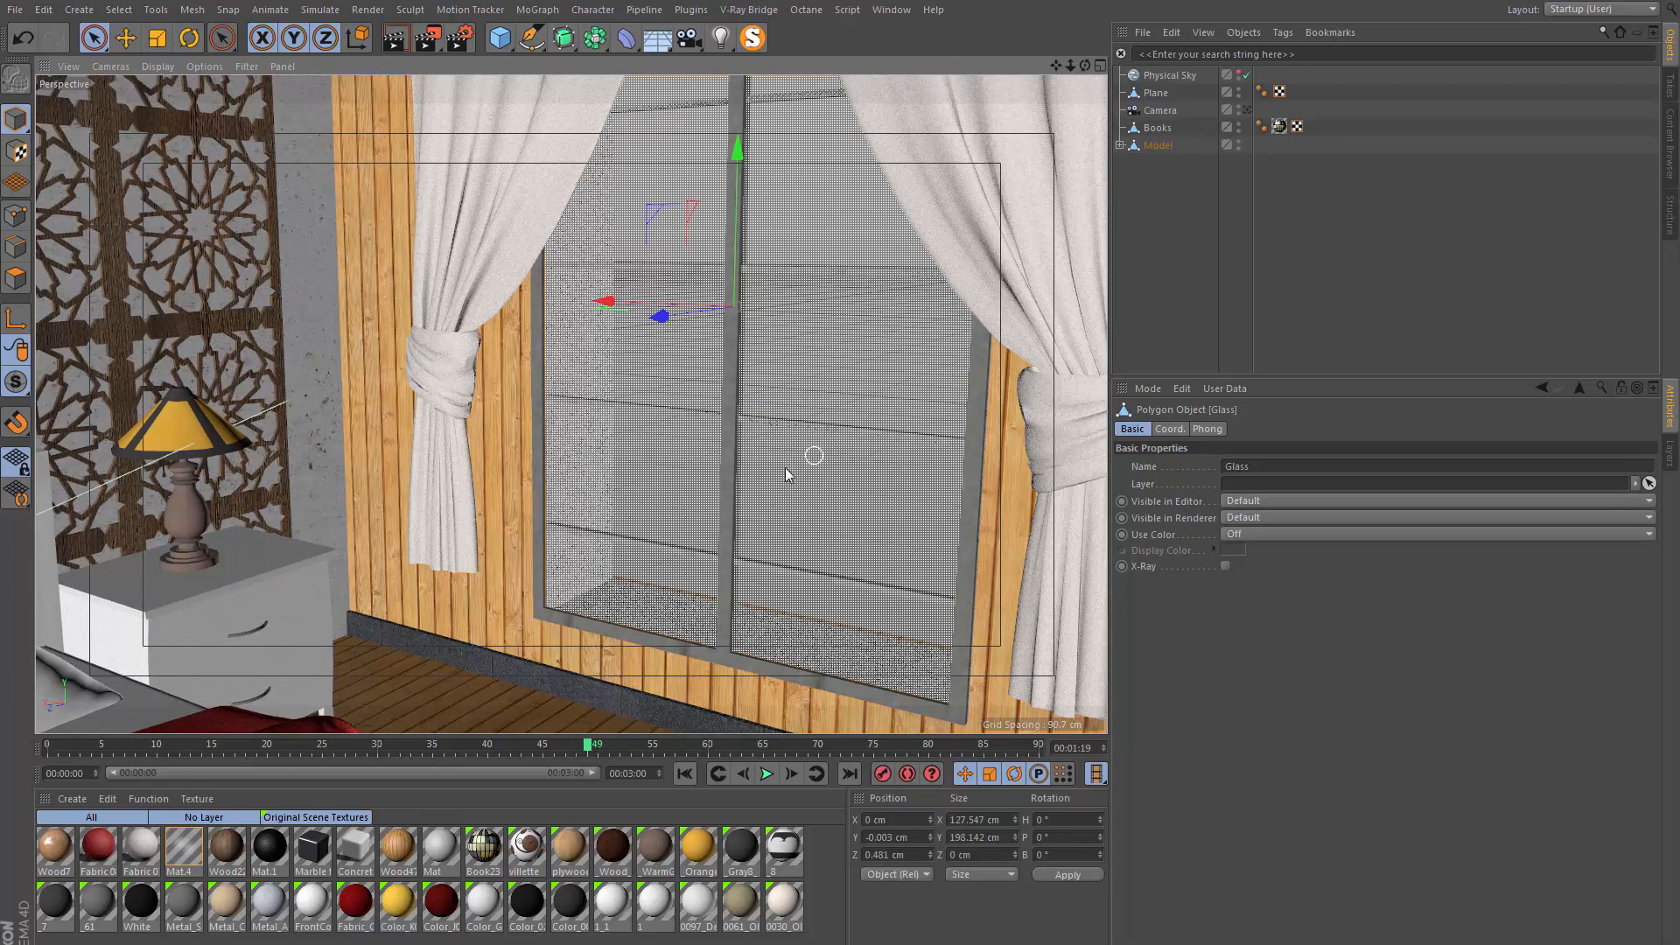
{"action": "double_click", "coordinate": [180, 853]}
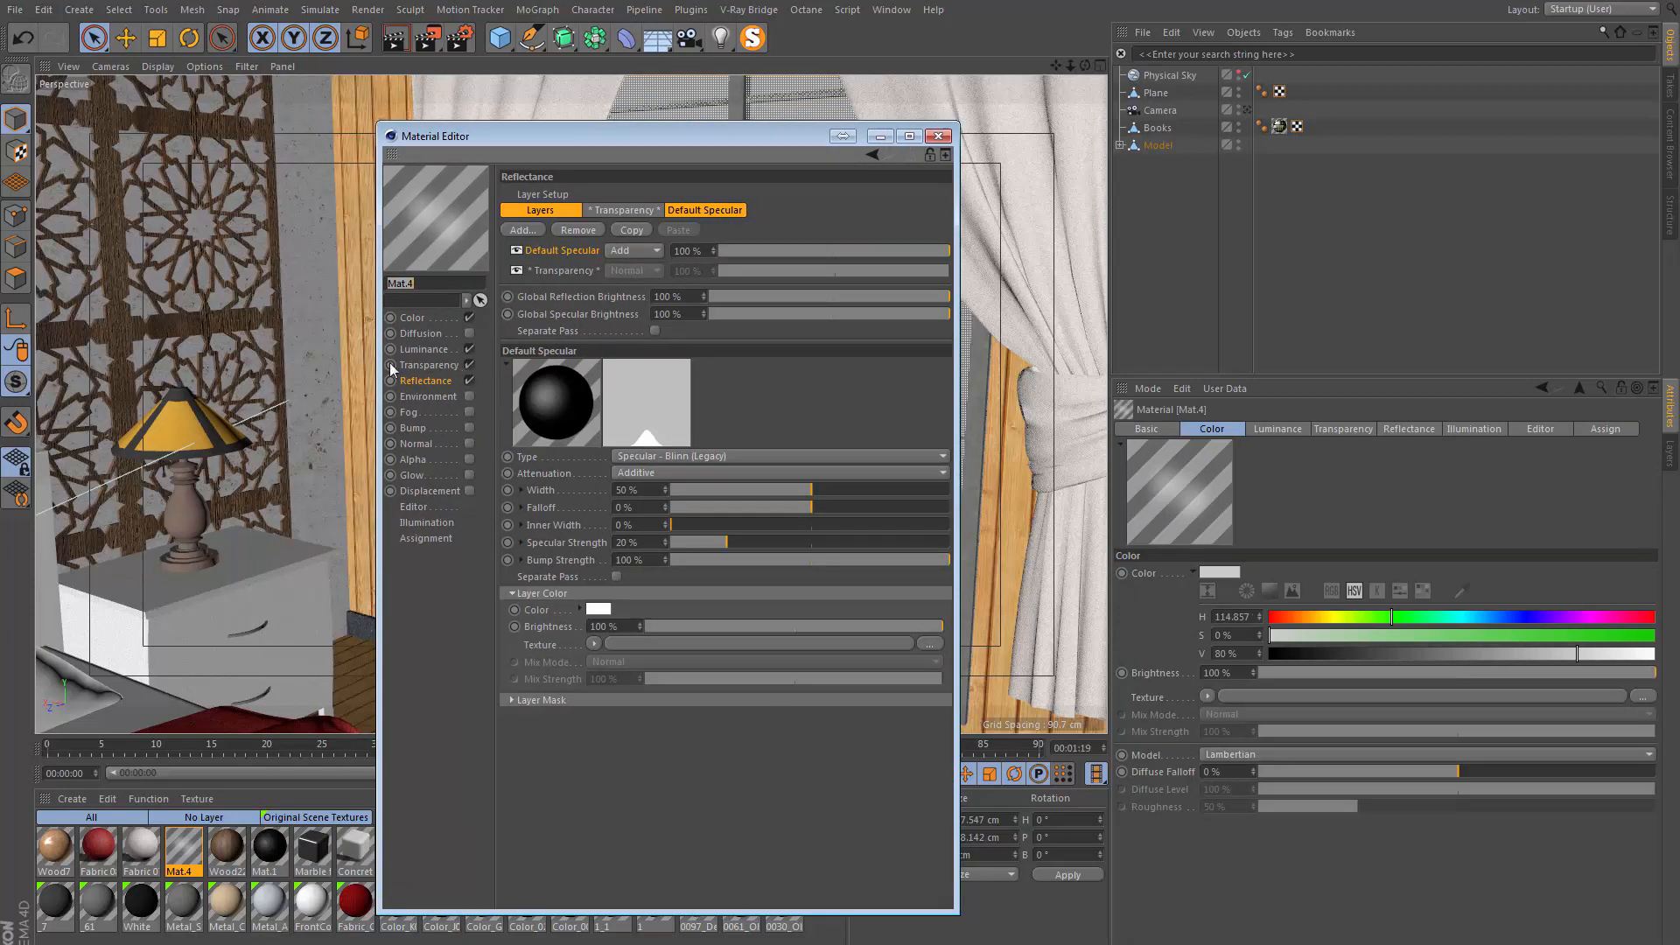
{"action": "left_click", "coordinate": [431, 364]}
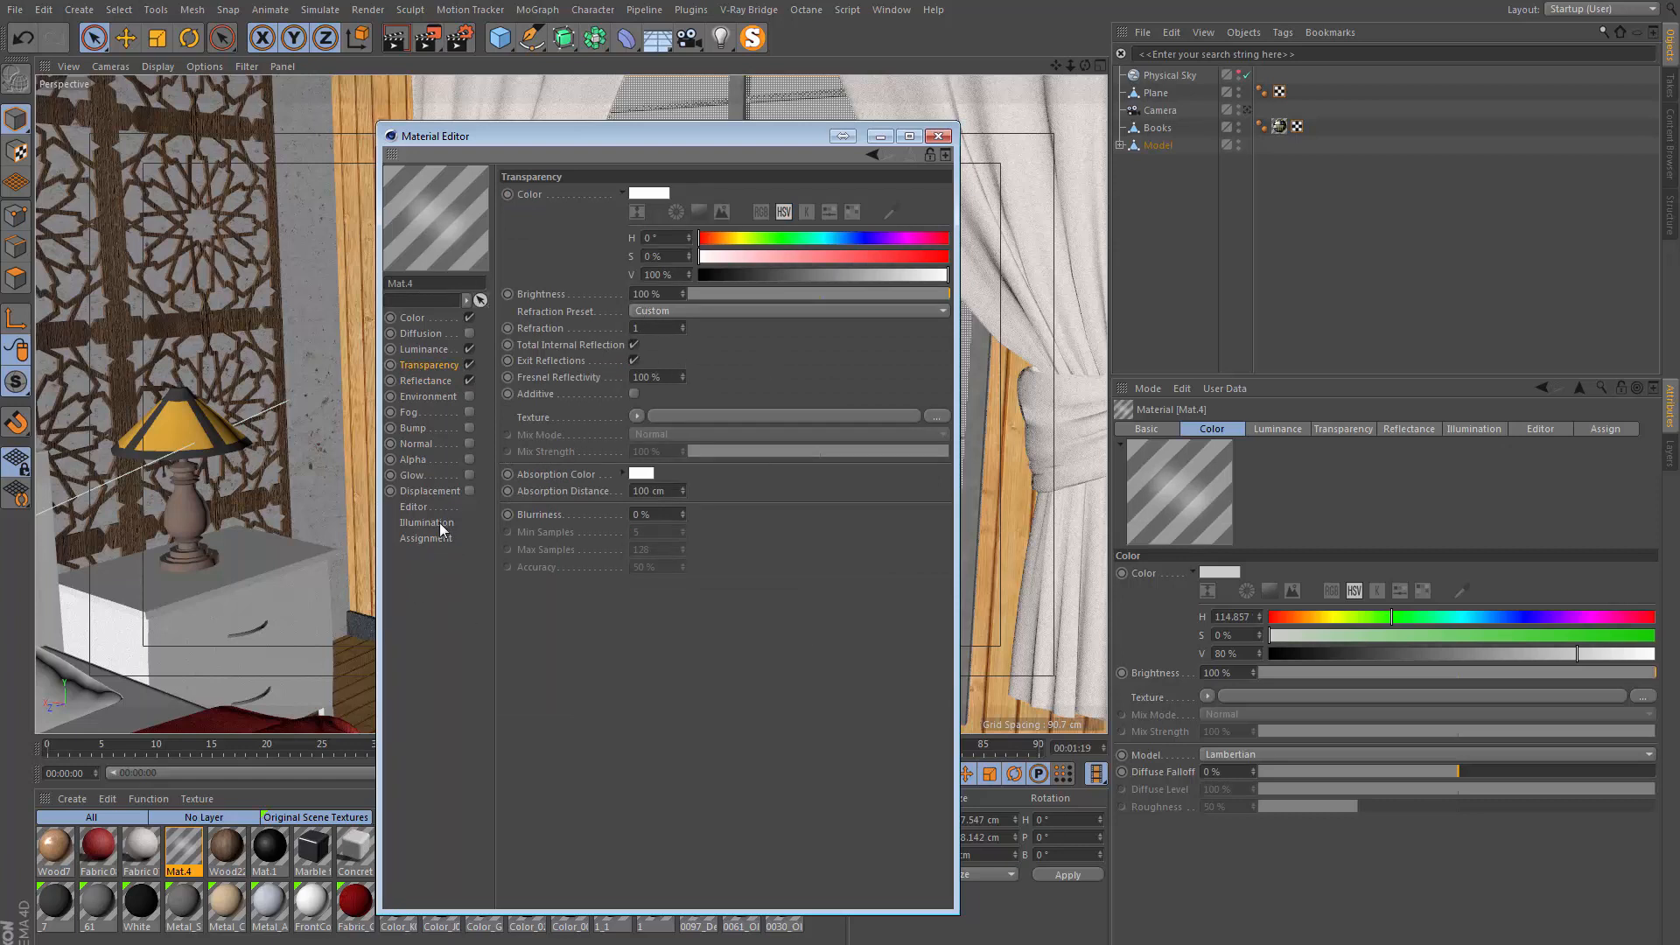
{"action": "left_click", "coordinate": [427, 521]}
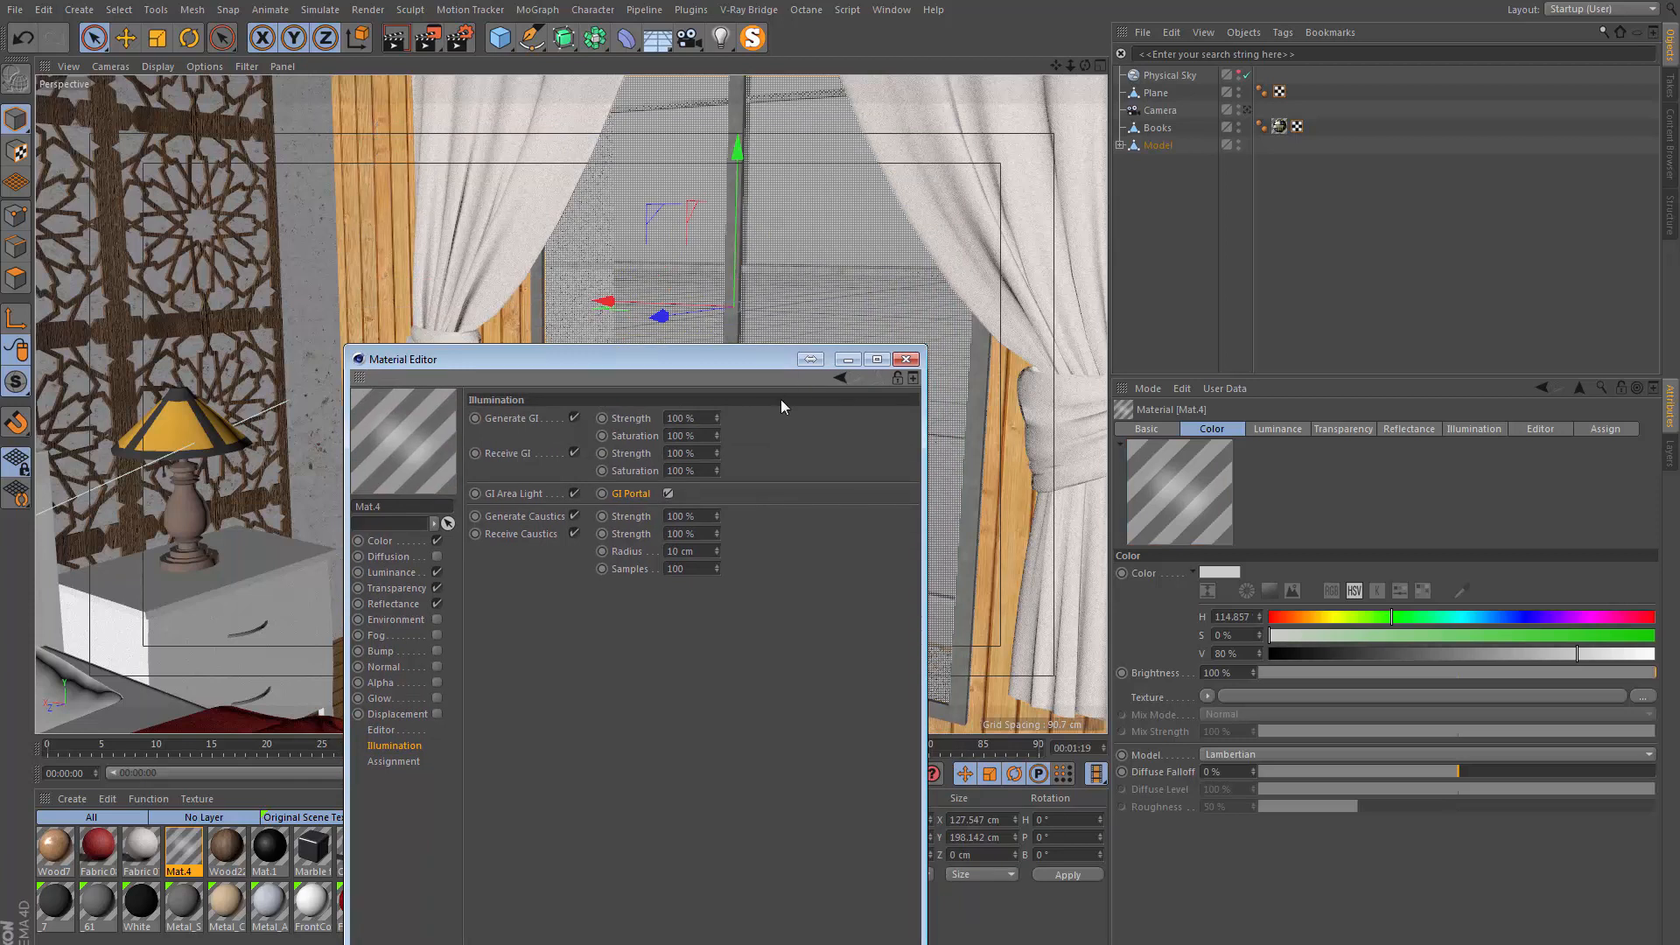
{"action": "mouse_move", "coordinate": [504, 641]}
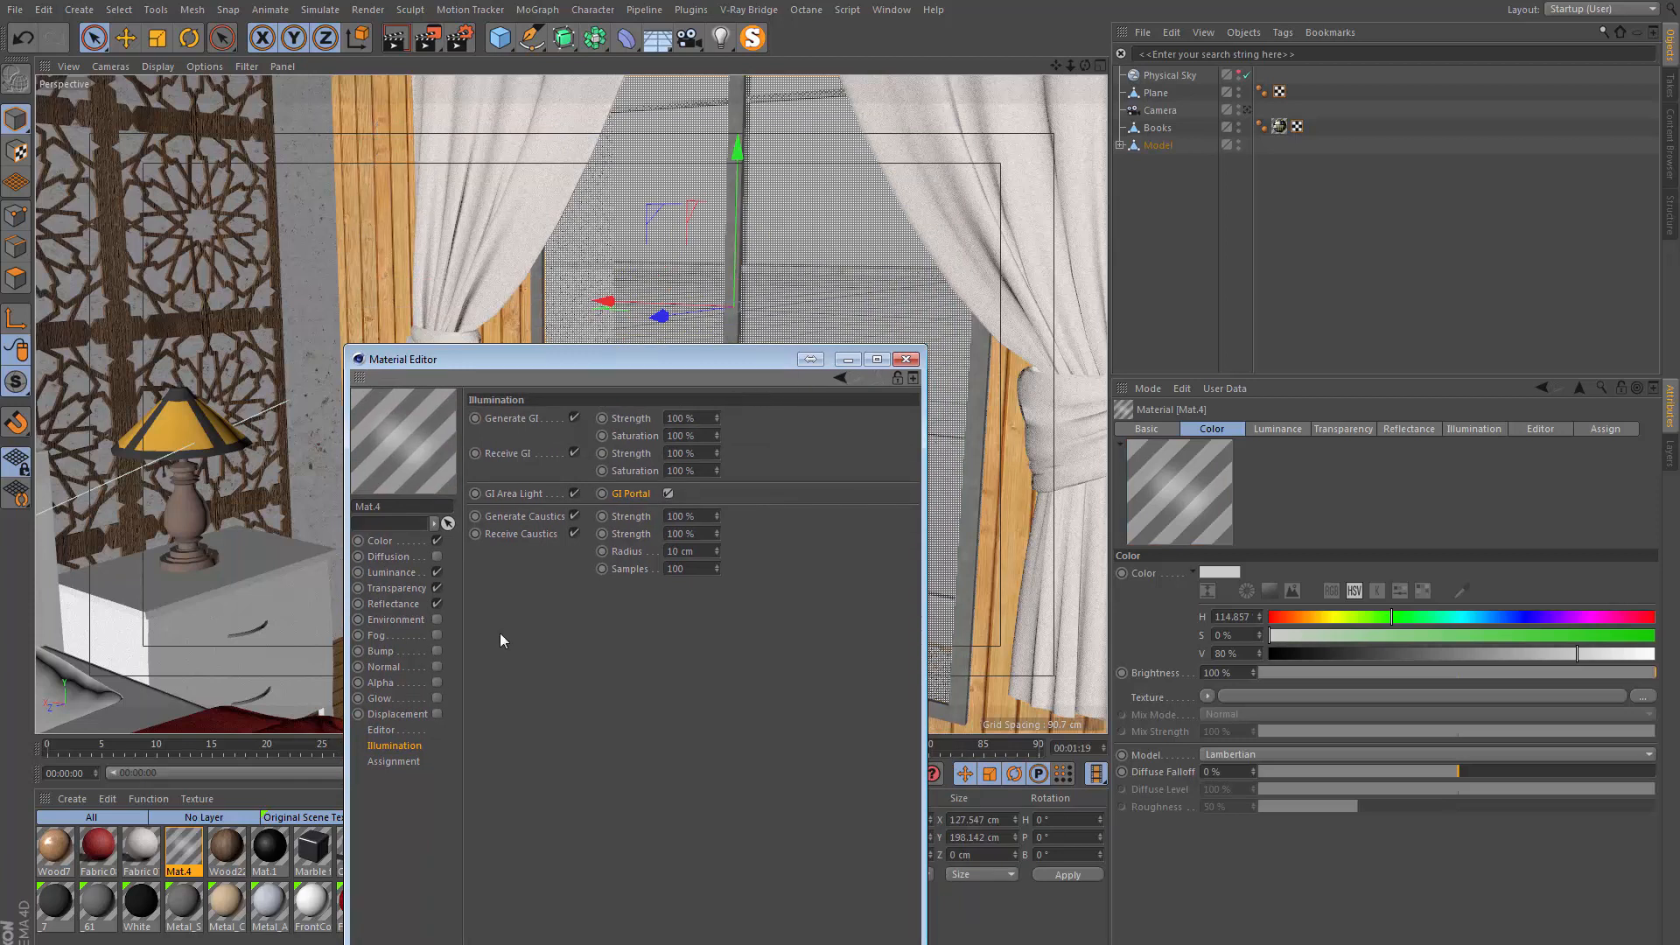
Enable Luminance on Mat.4 and return to its Illumination GI options
{"action": "left_click", "coordinate": [394, 571]}
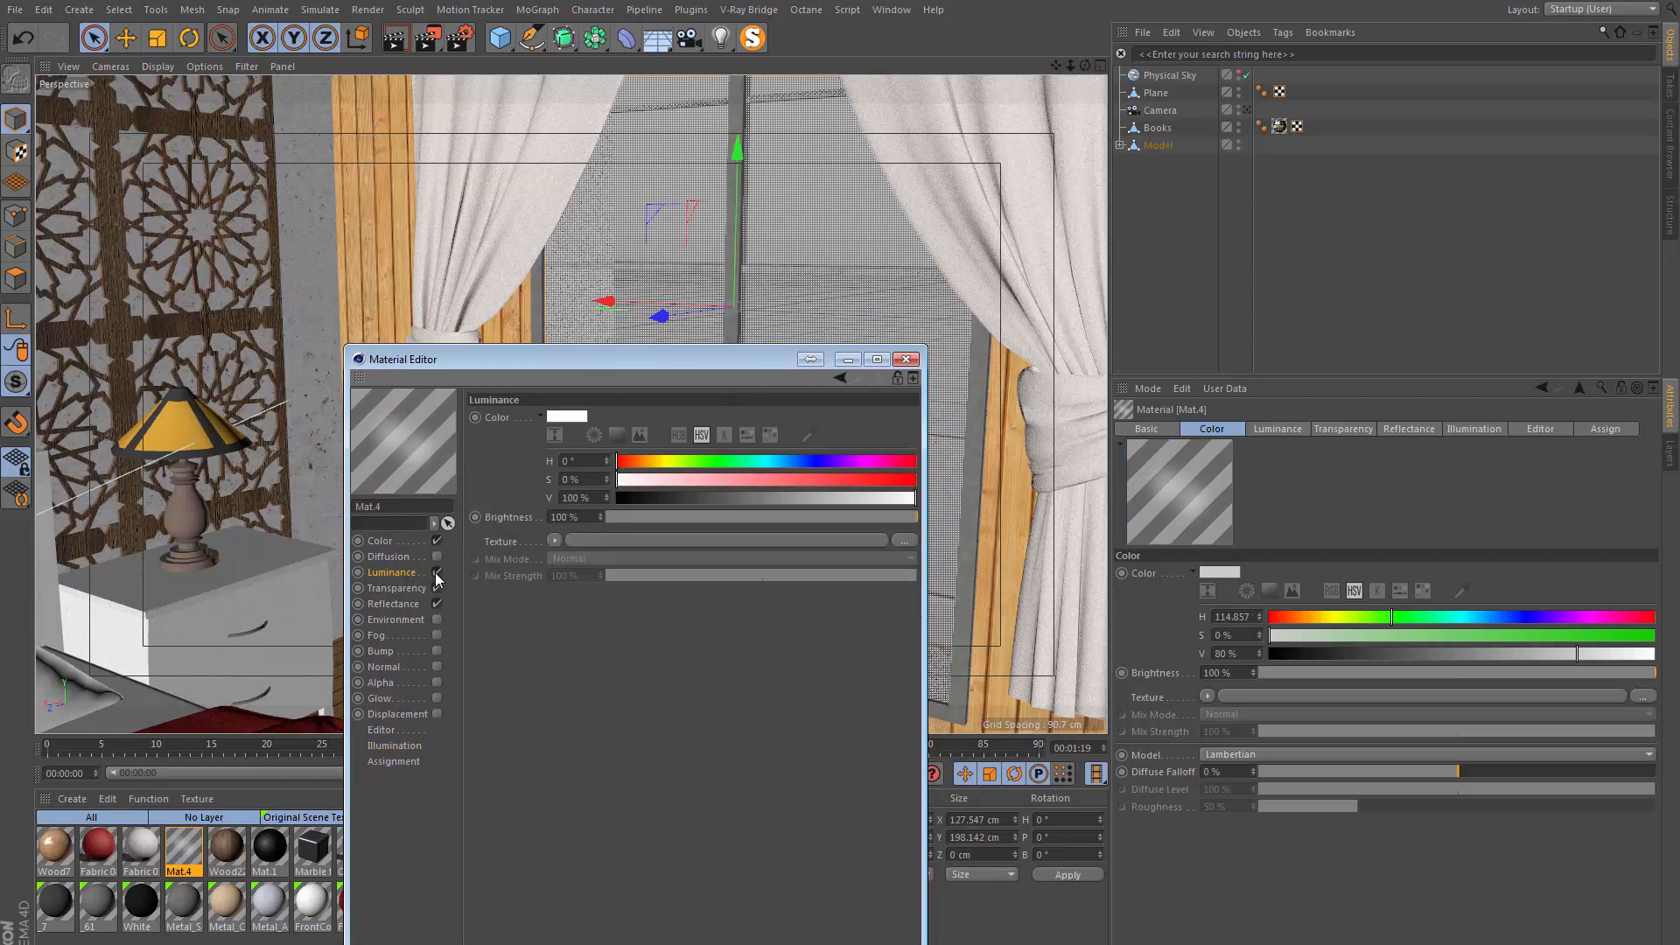
{"action": "left_click", "coordinate": [394, 746]}
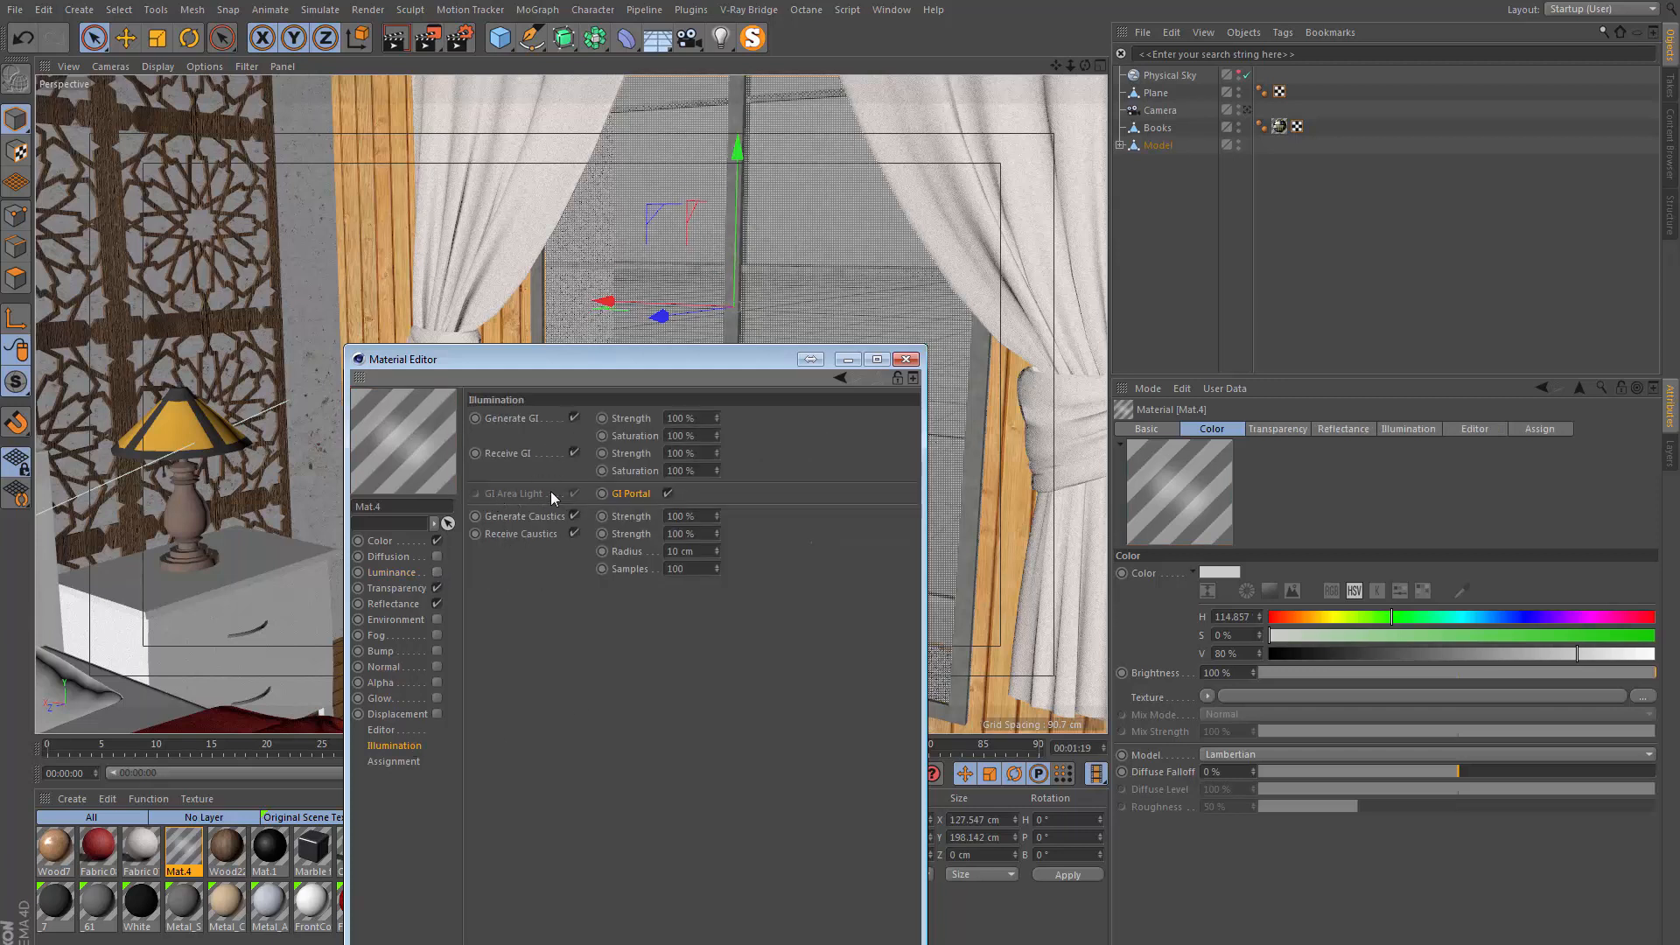
{"action": "left_click", "coordinate": [438, 572]}
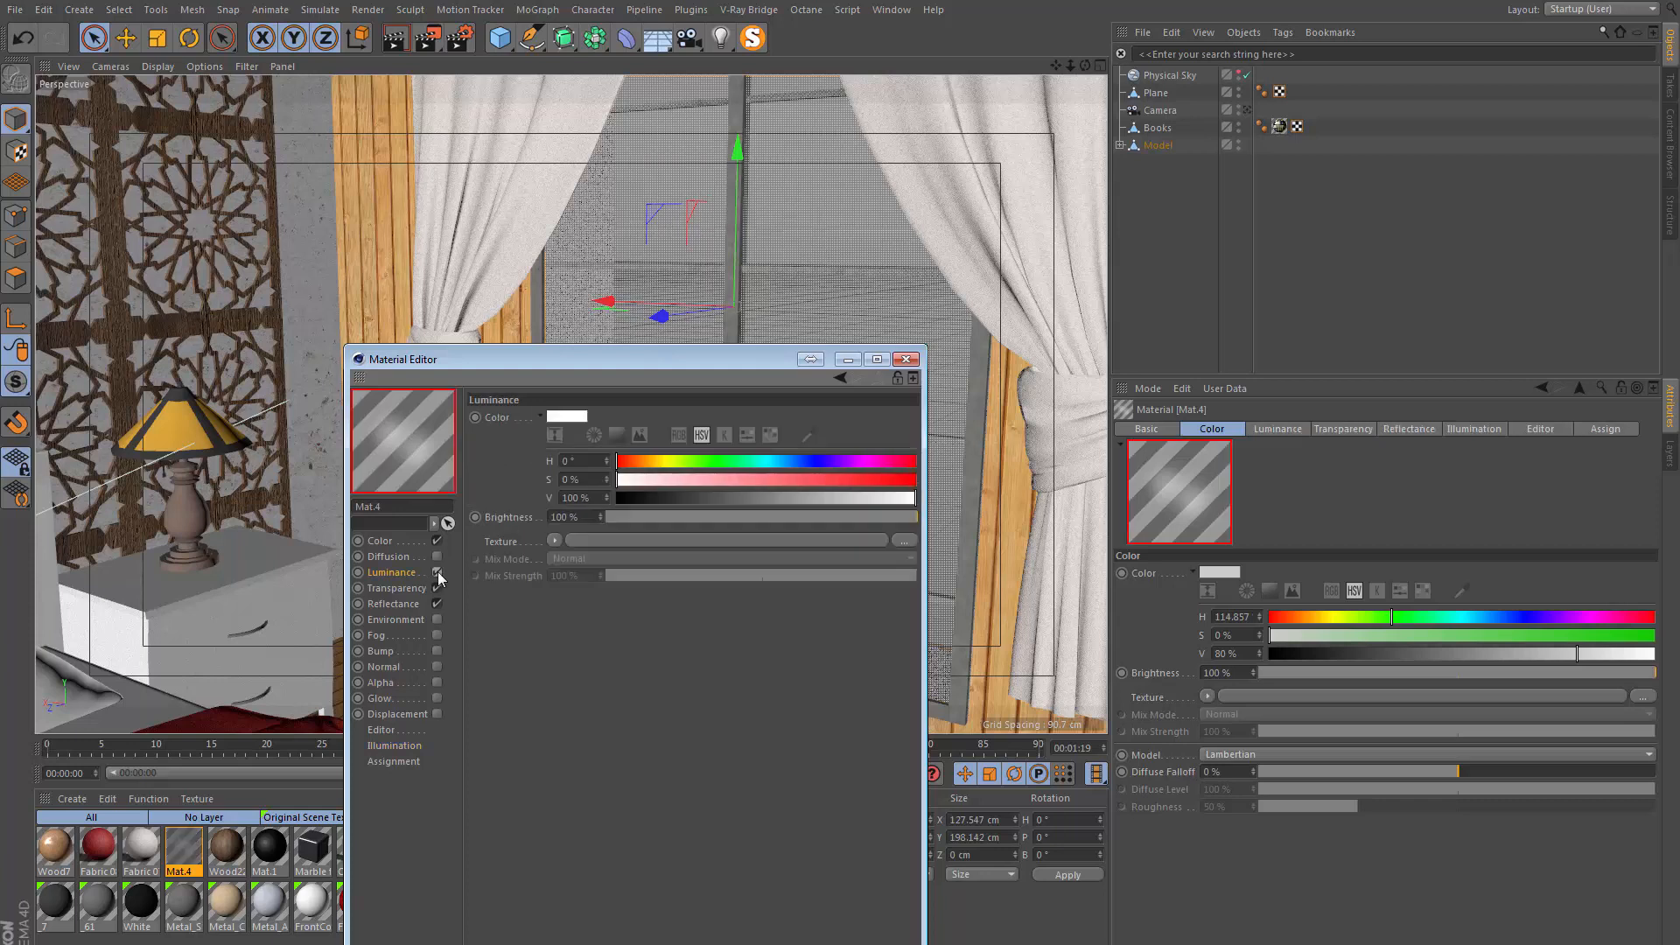
{"action": "left_click", "coordinate": [394, 746]}
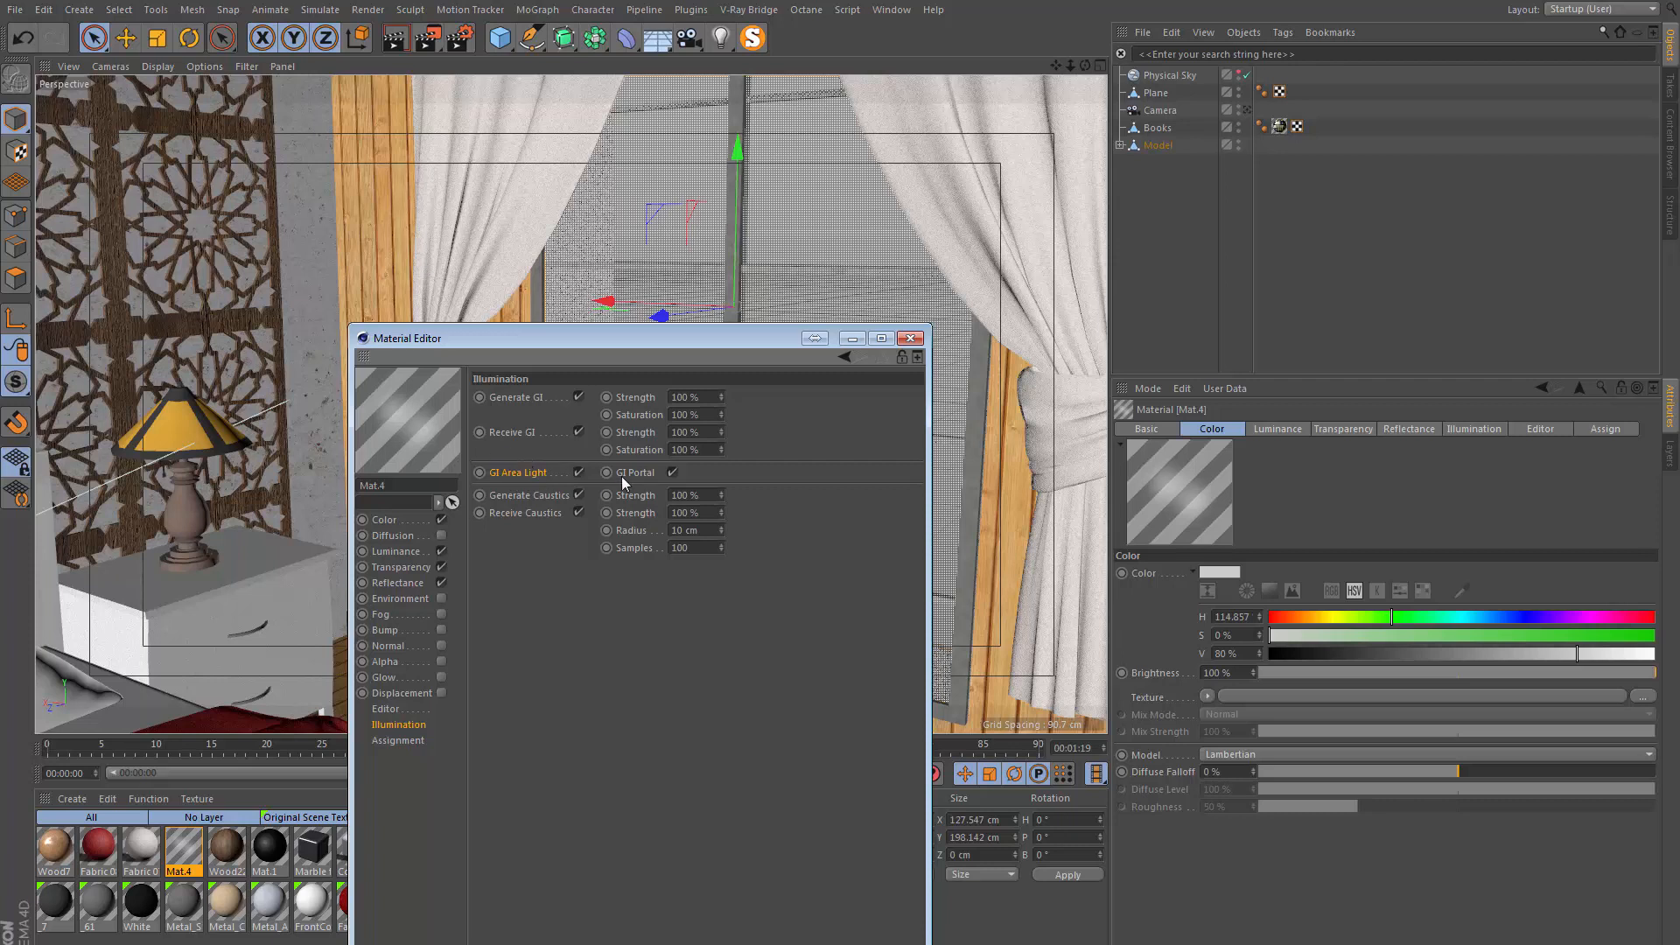
{"action": "mouse_move", "coordinate": [527, 473]}
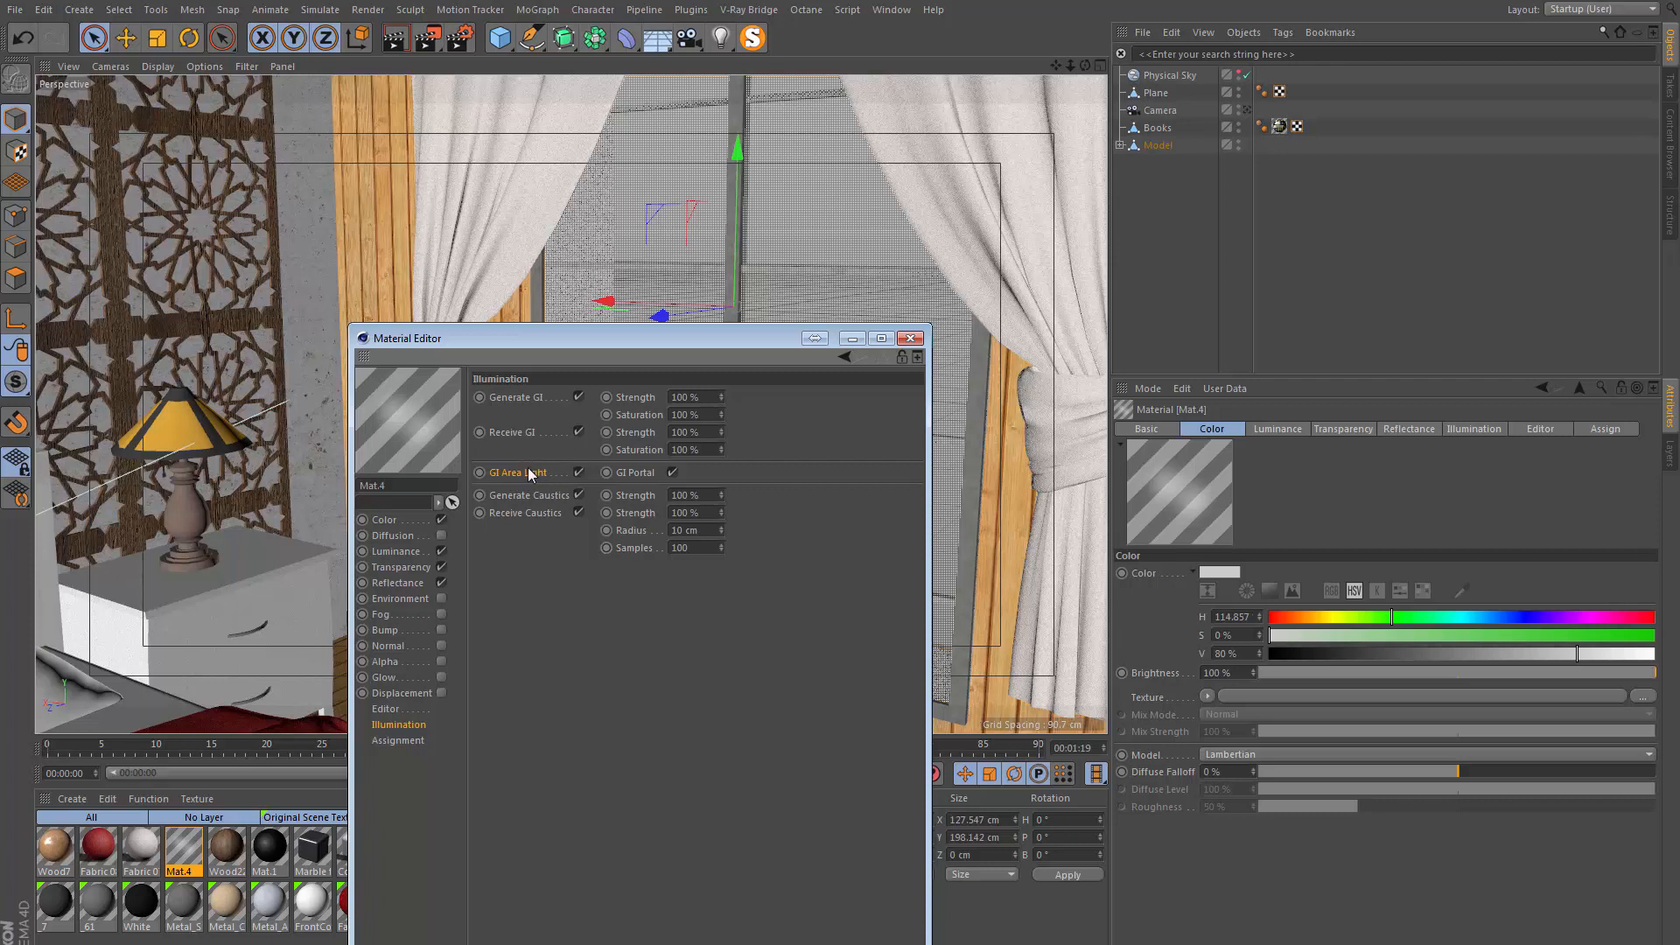
{"action": "mouse_move", "coordinate": [566, 467]}
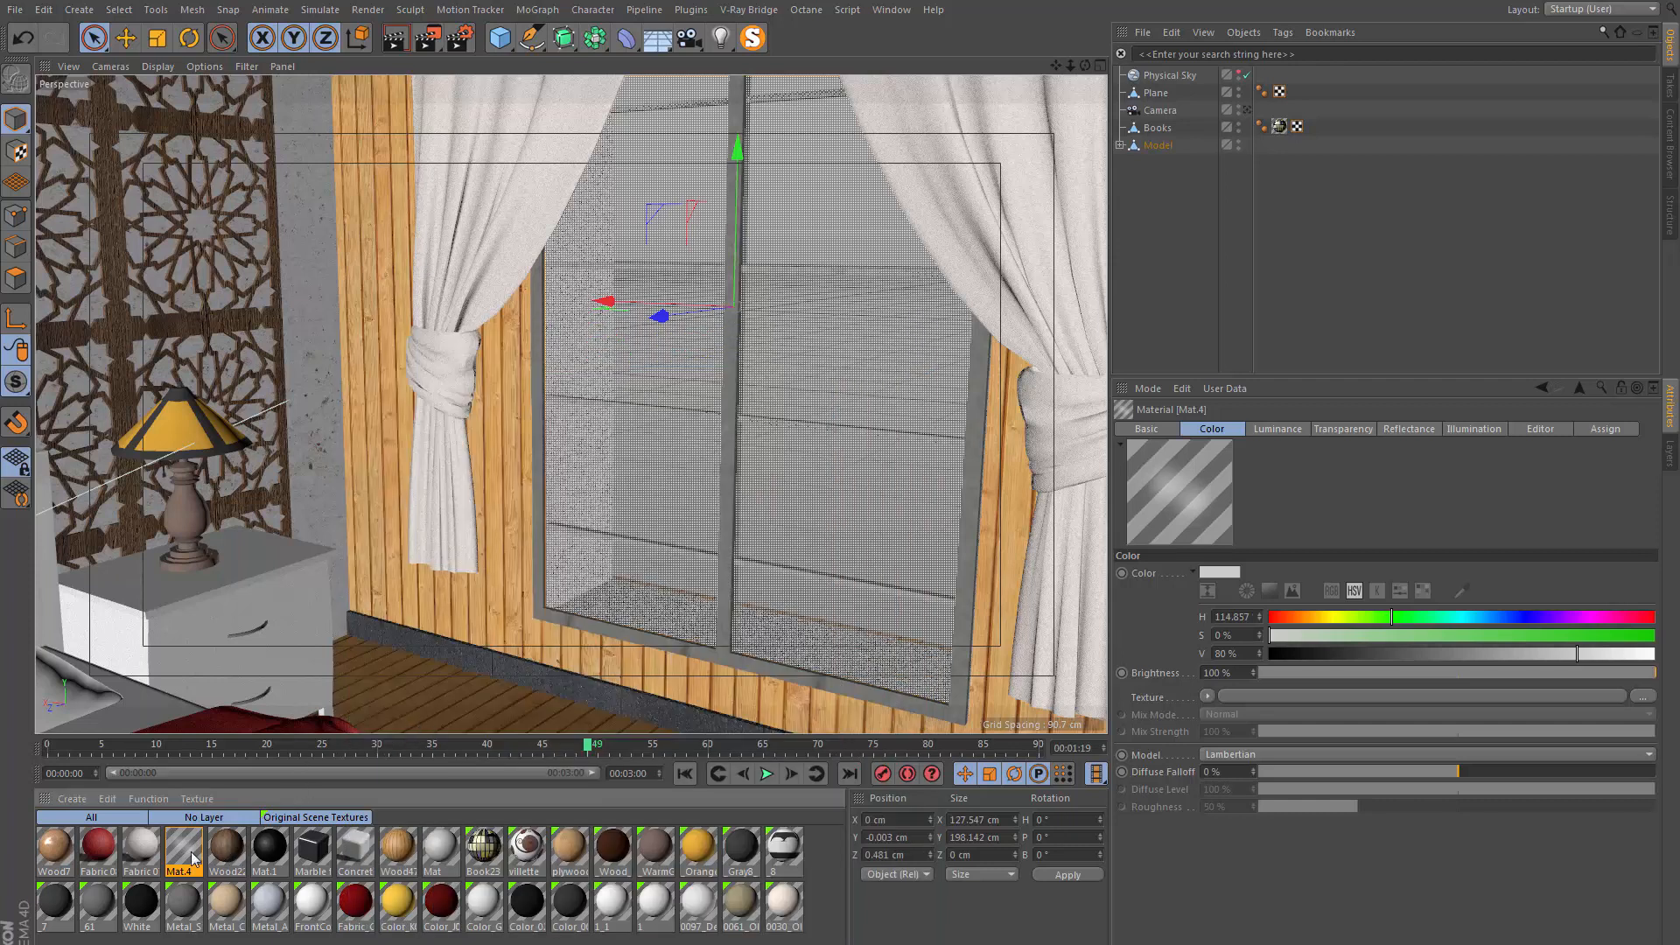
{"action": "mouse_move", "coordinate": [691, 450]}
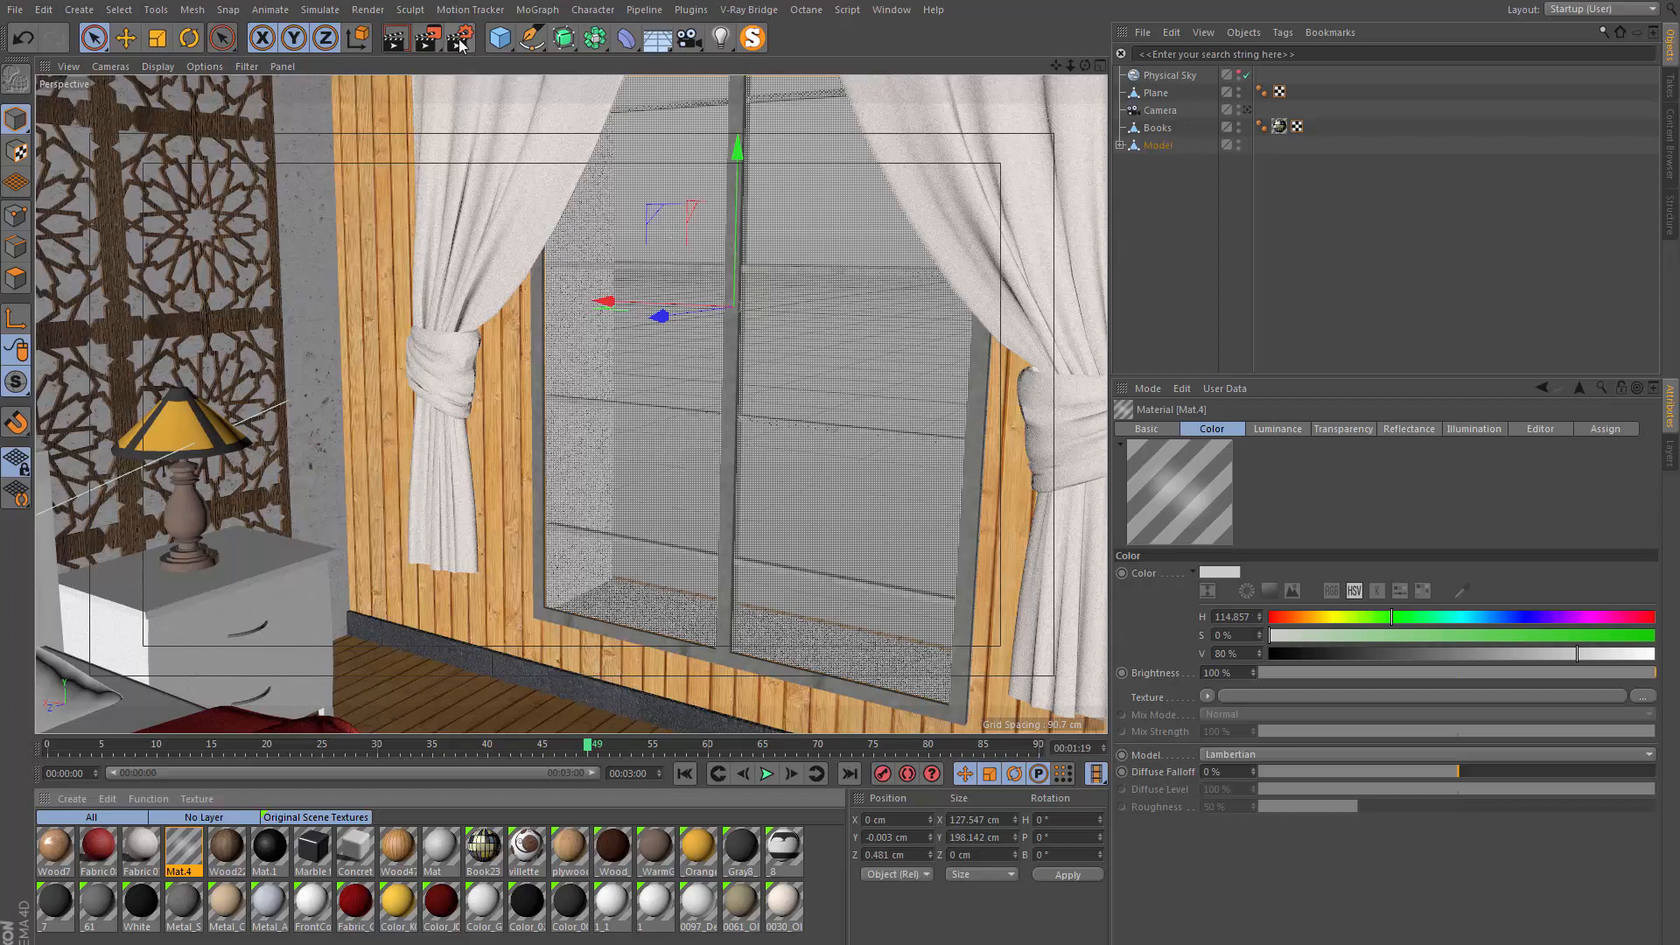
Set secondary GI to Light Mapping with value 3000 and Build Radiosity Maps on
{"action": "left_click", "coordinate": [457, 38]}
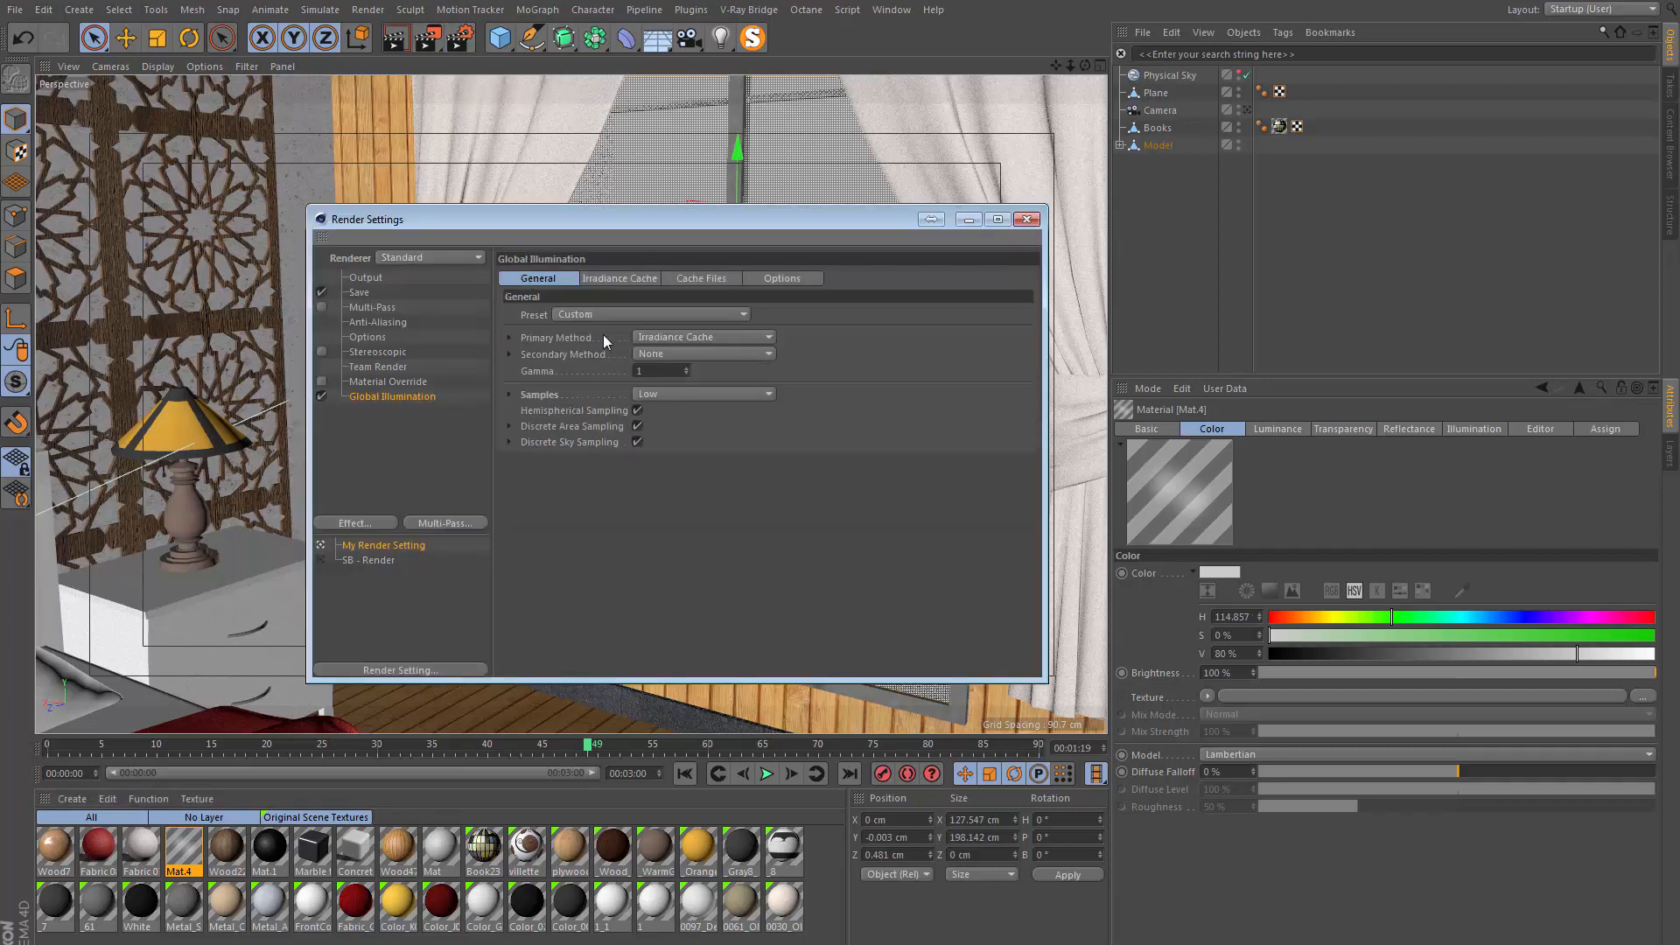
{"action": "mouse_move", "coordinate": [541, 360]}
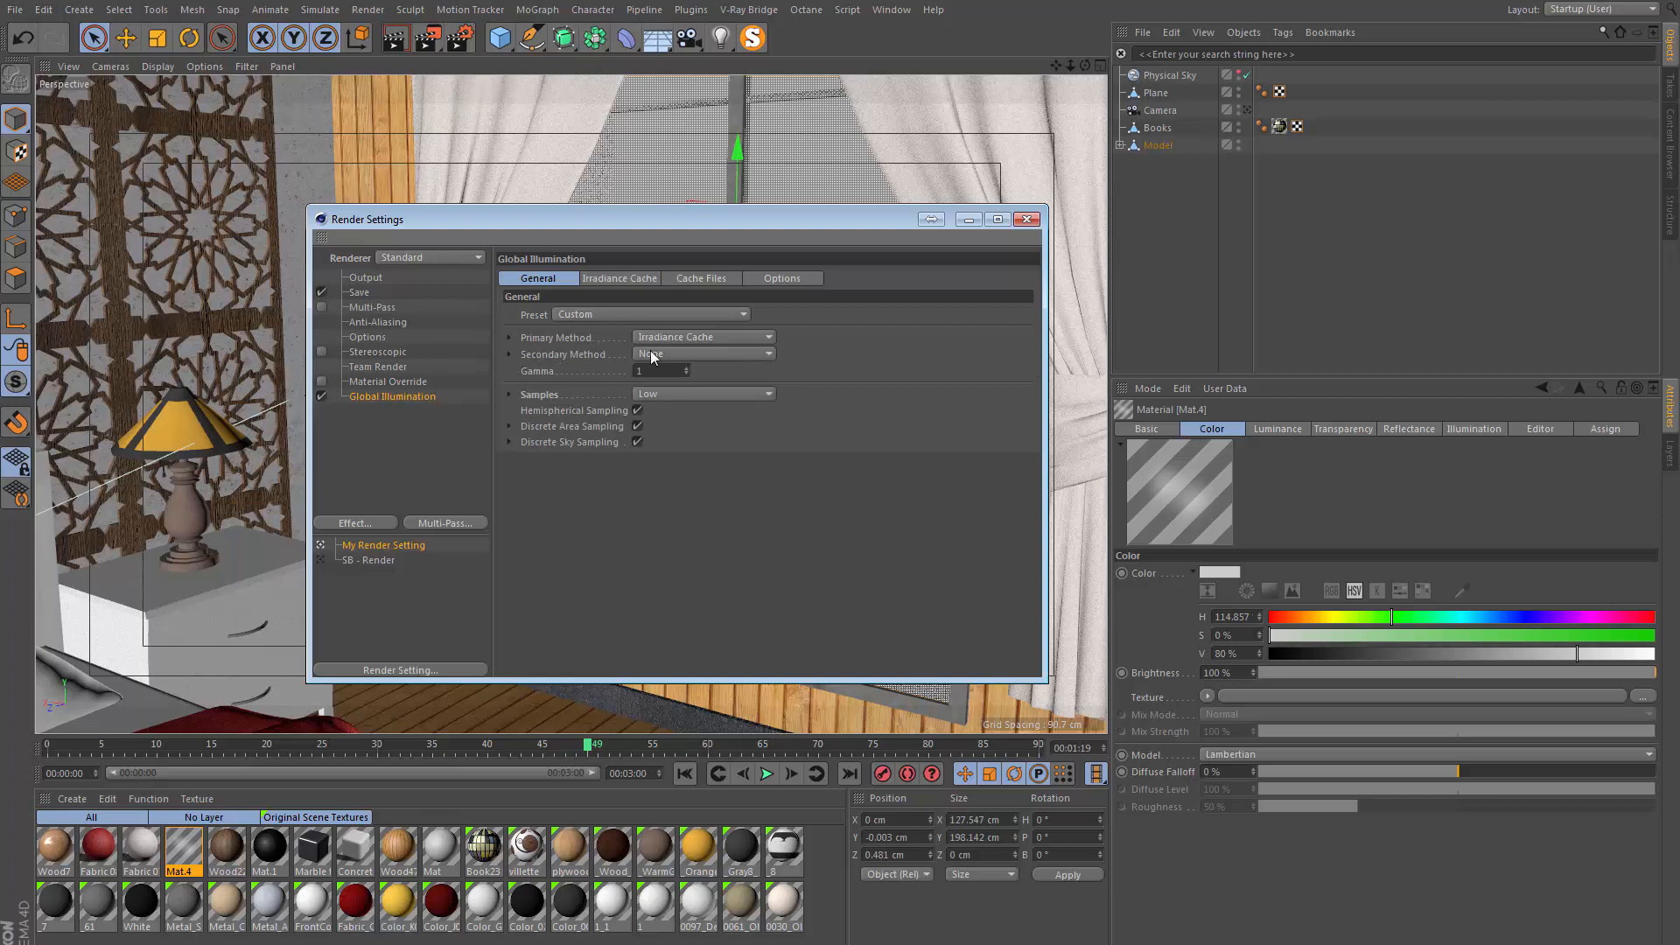
{"action": "left_click", "coordinate": [701, 353]}
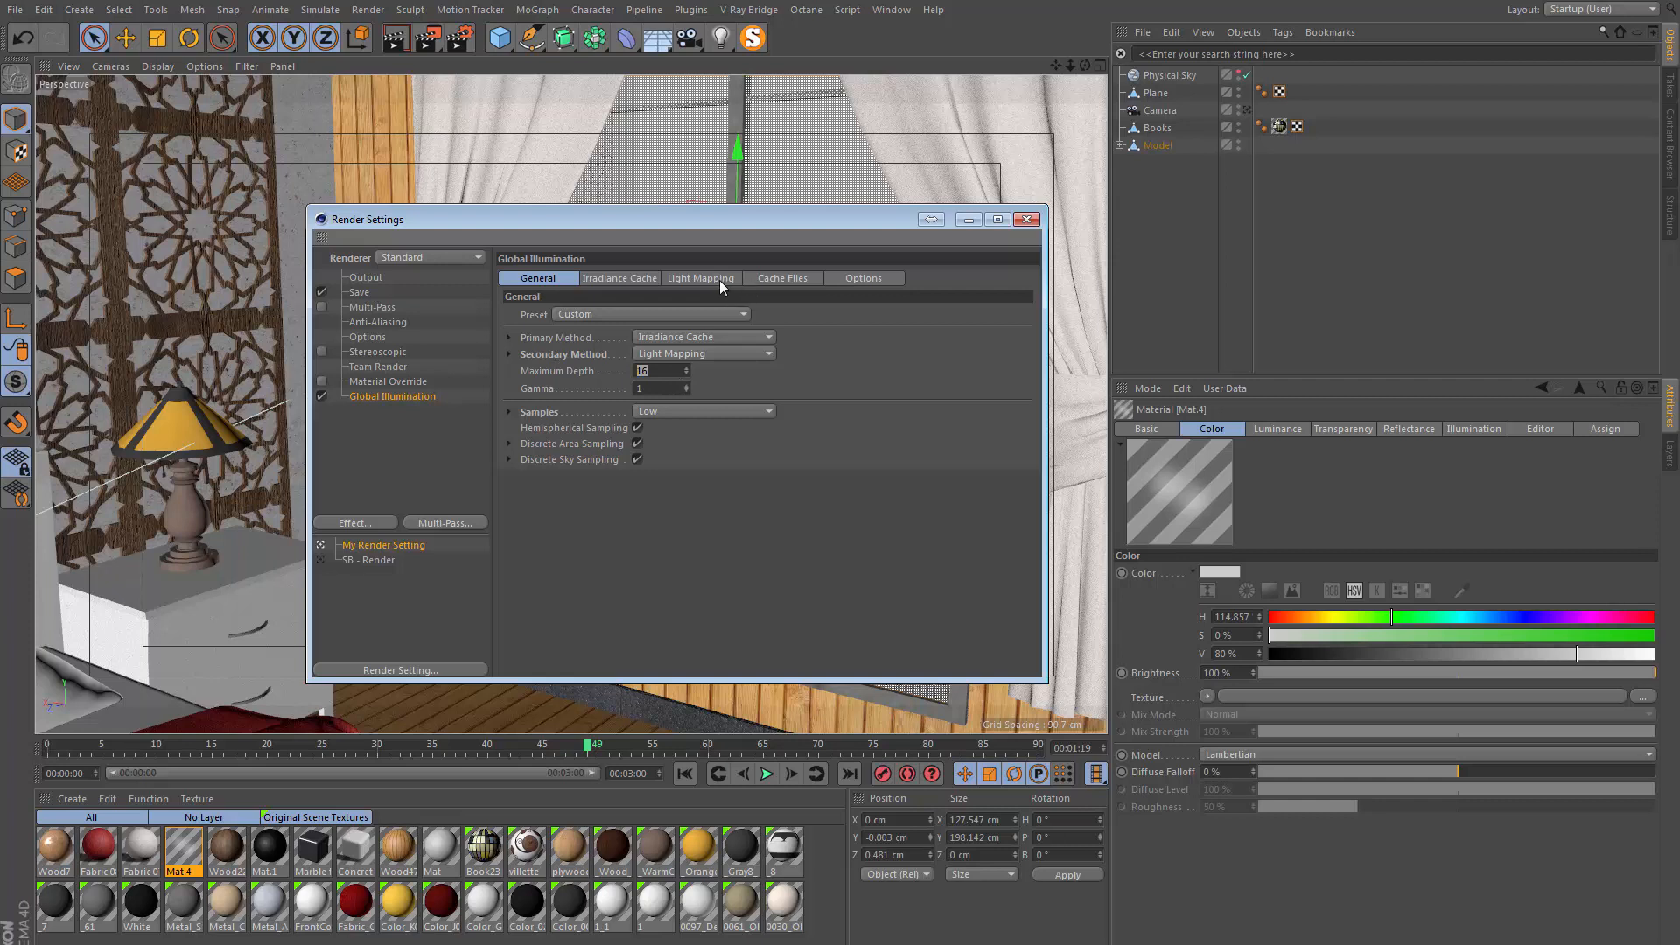
{"action": "left_click", "coordinate": [701, 278]}
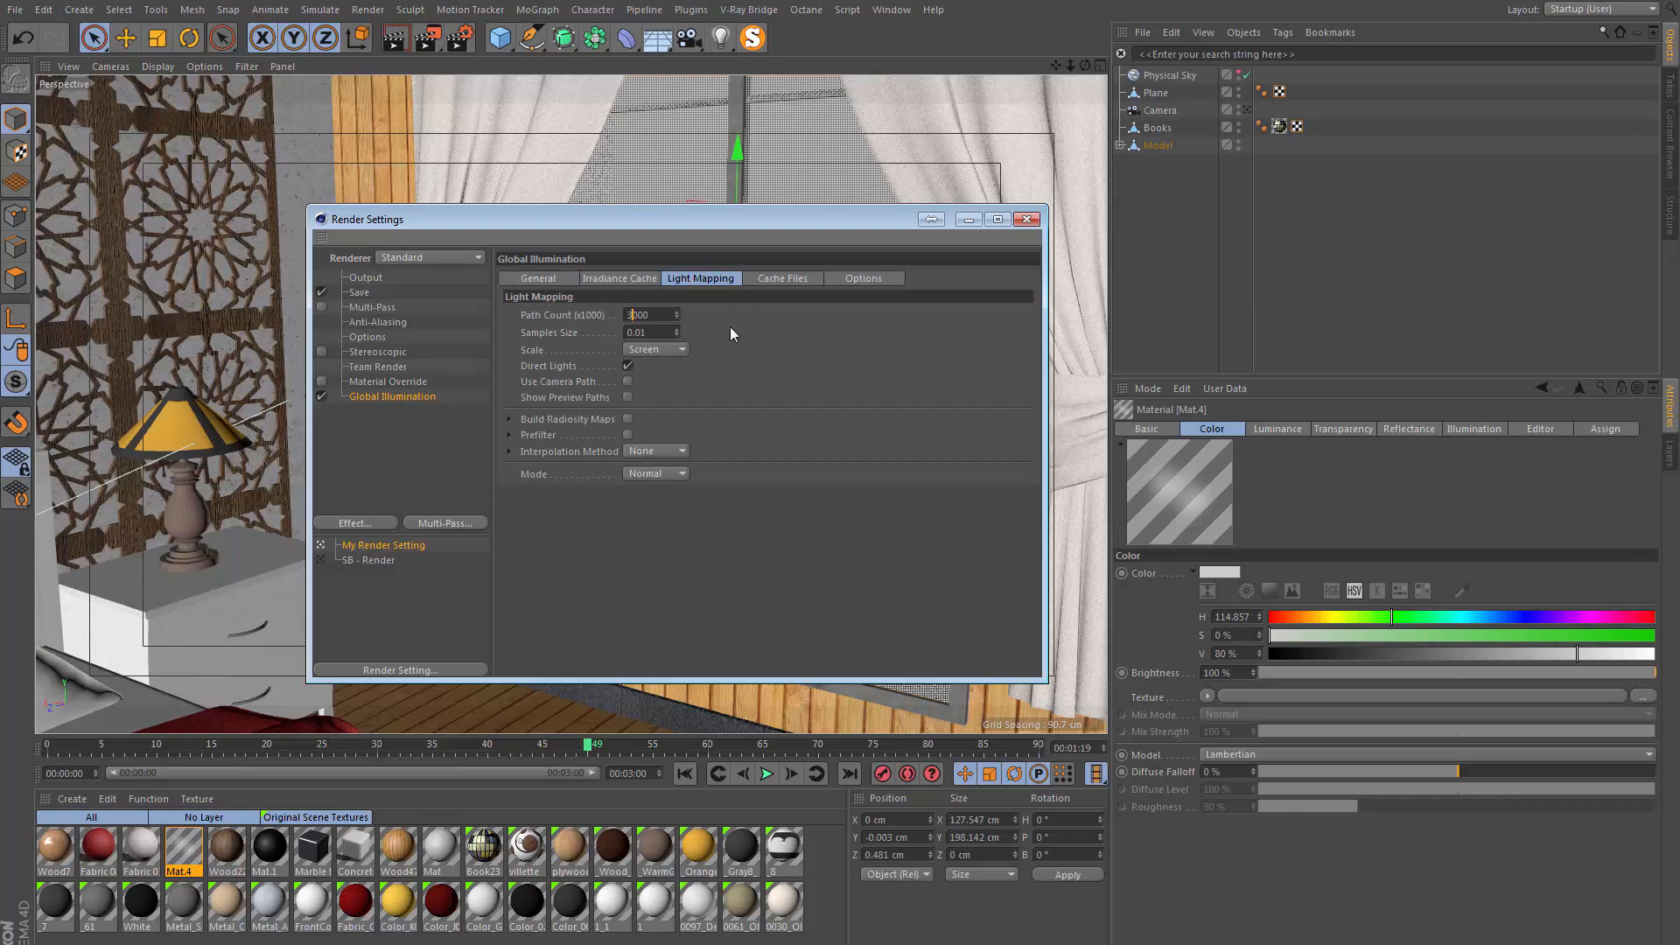
{"action": "type", "text": "3000"}
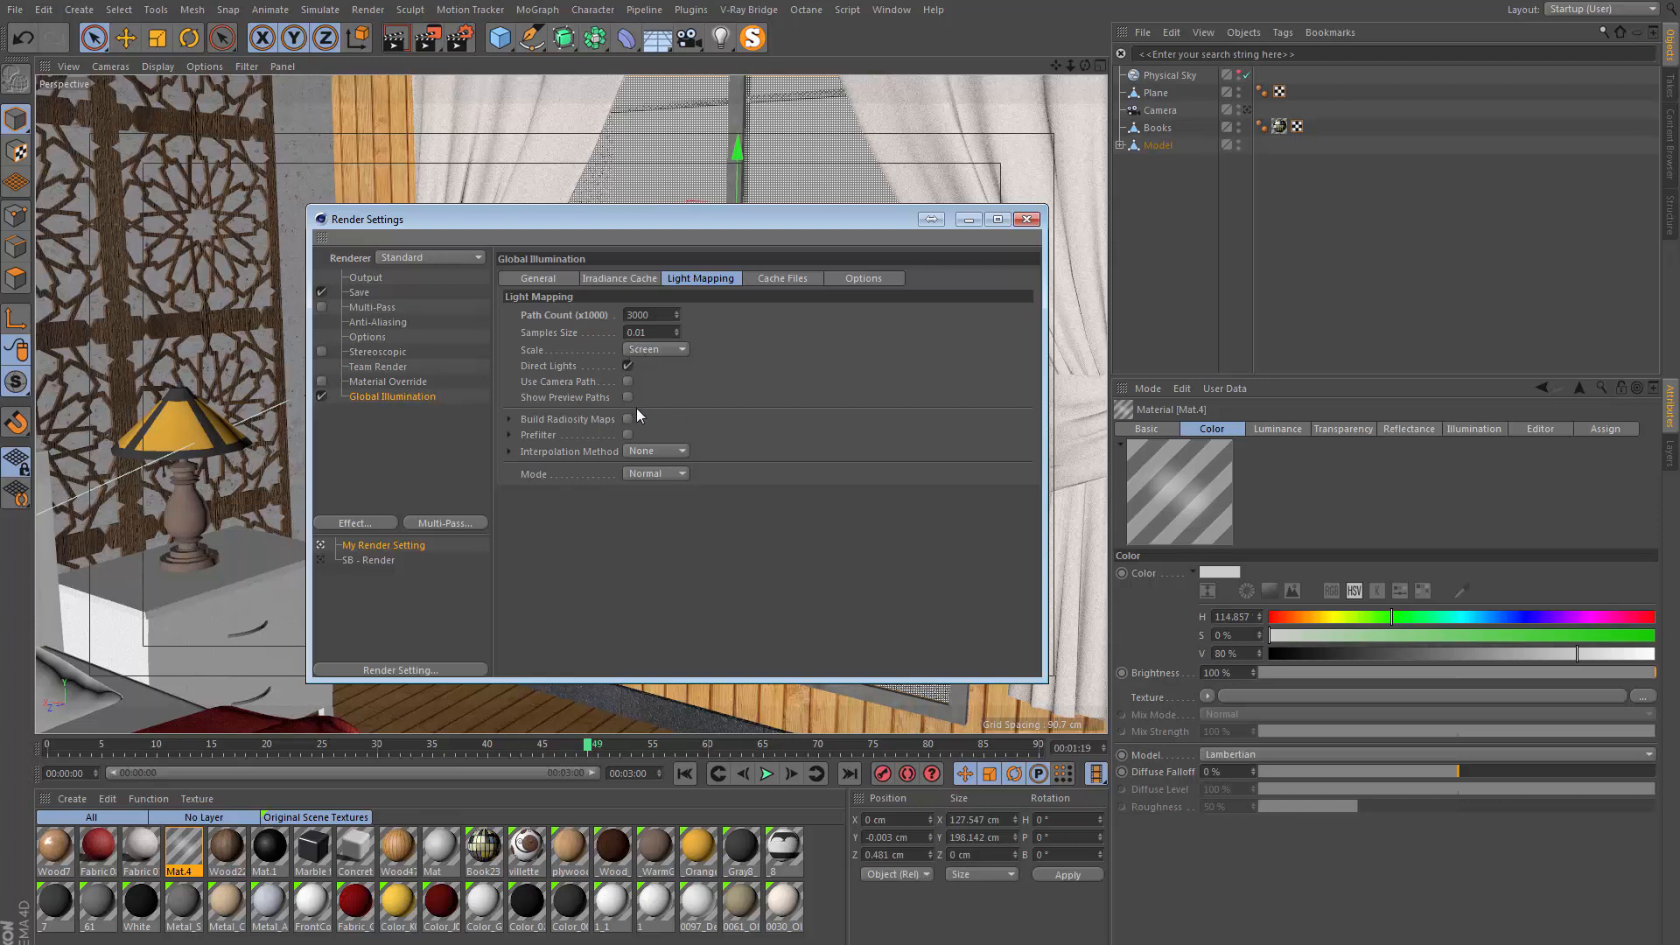
{"action": "left_click", "coordinate": [627, 418]}
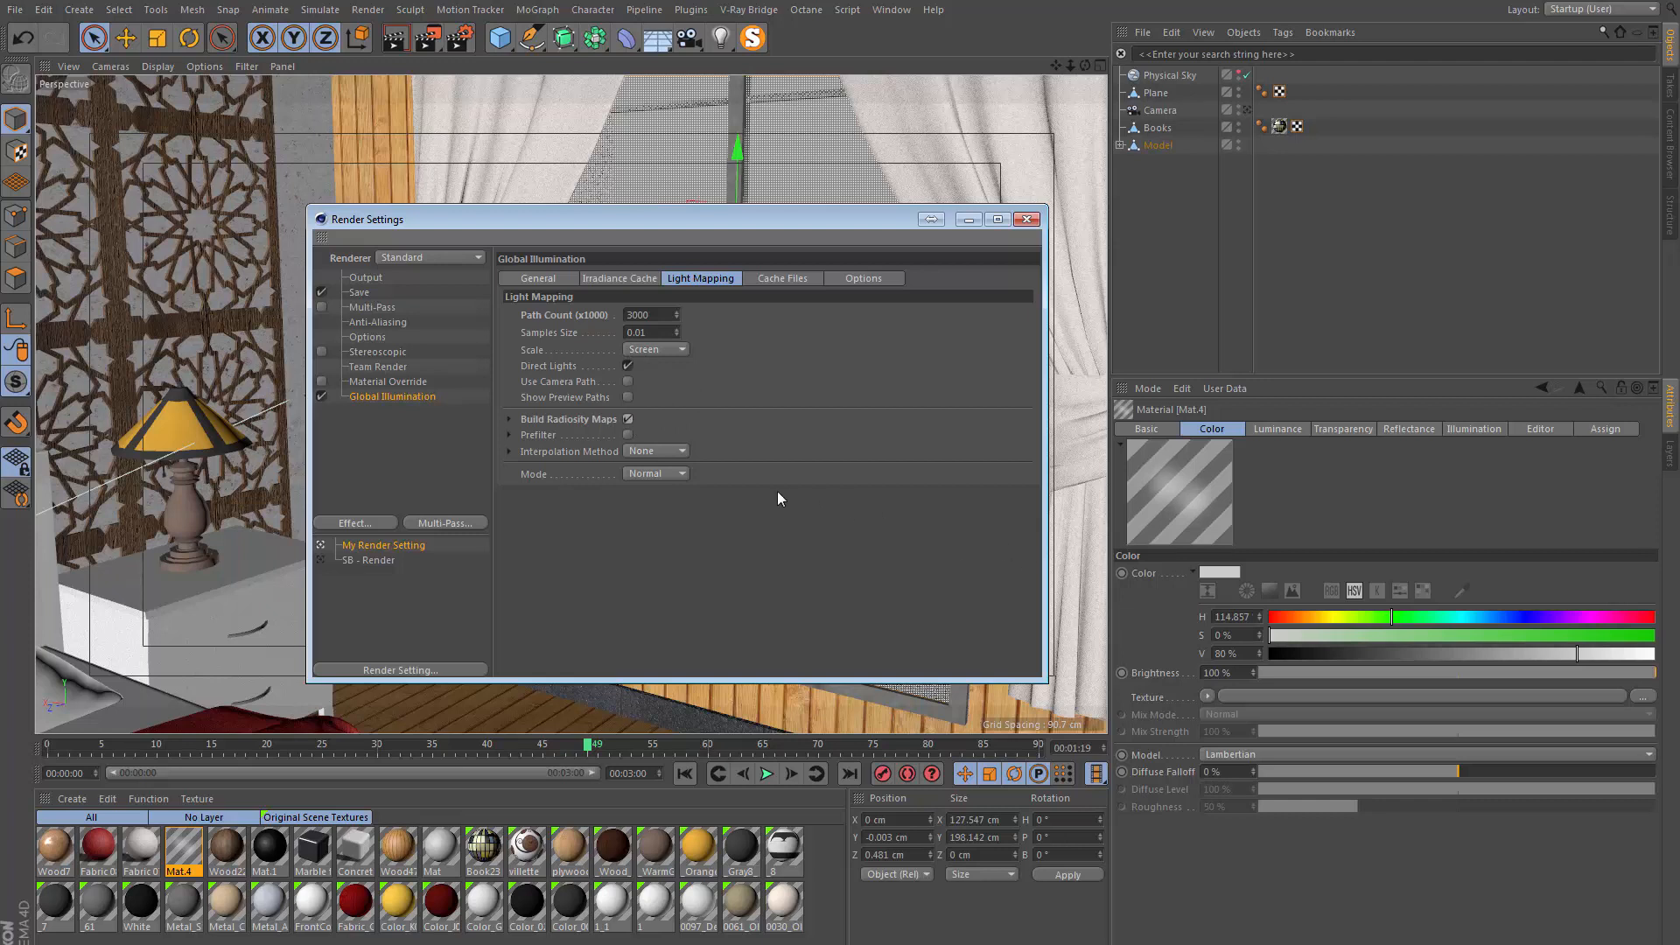
{"action": "mouse_move", "coordinate": [681, 451]}
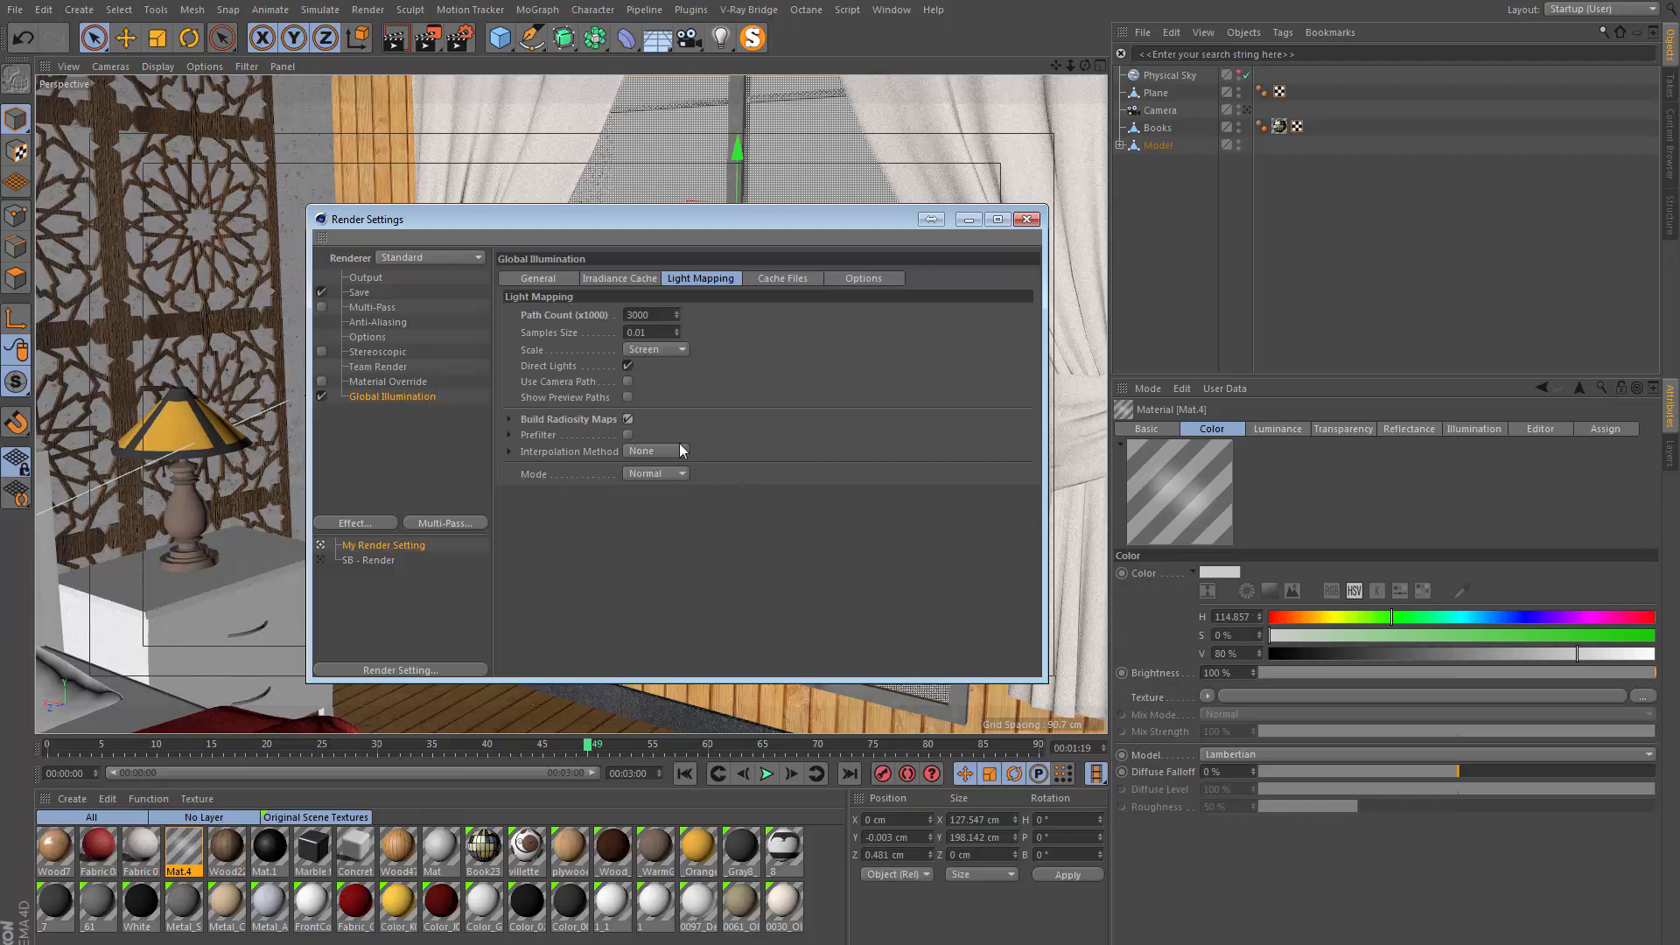
{"action": "mouse_move", "coordinate": [881, 258]}
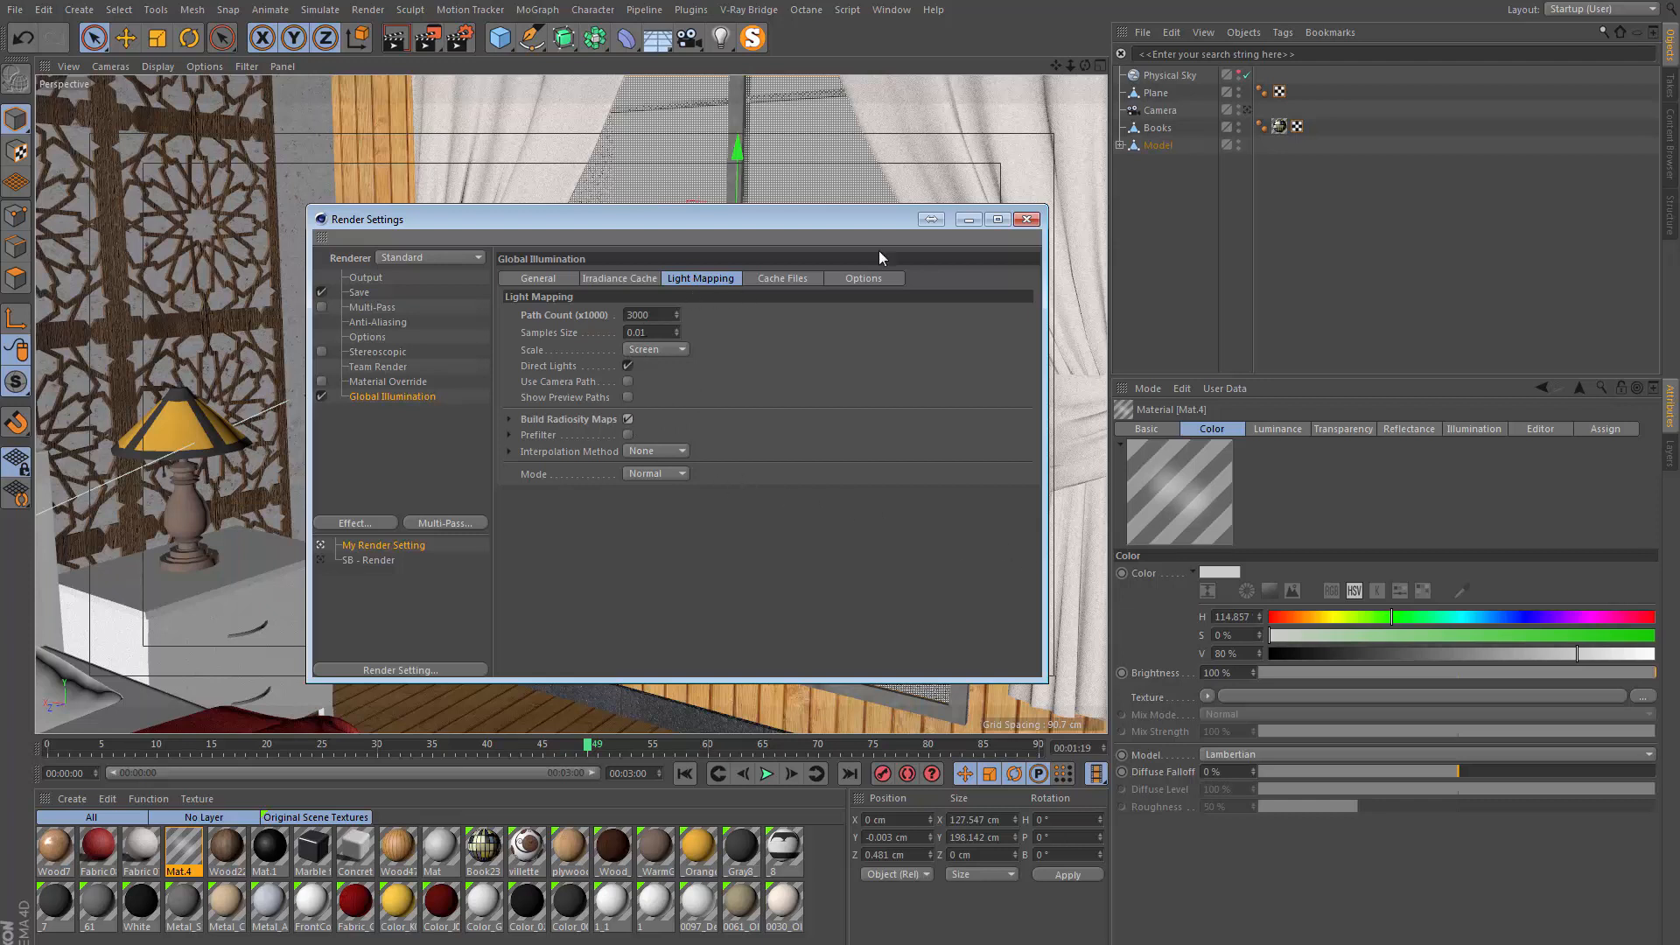
{"action": "left_click", "coordinate": [1025, 219]}
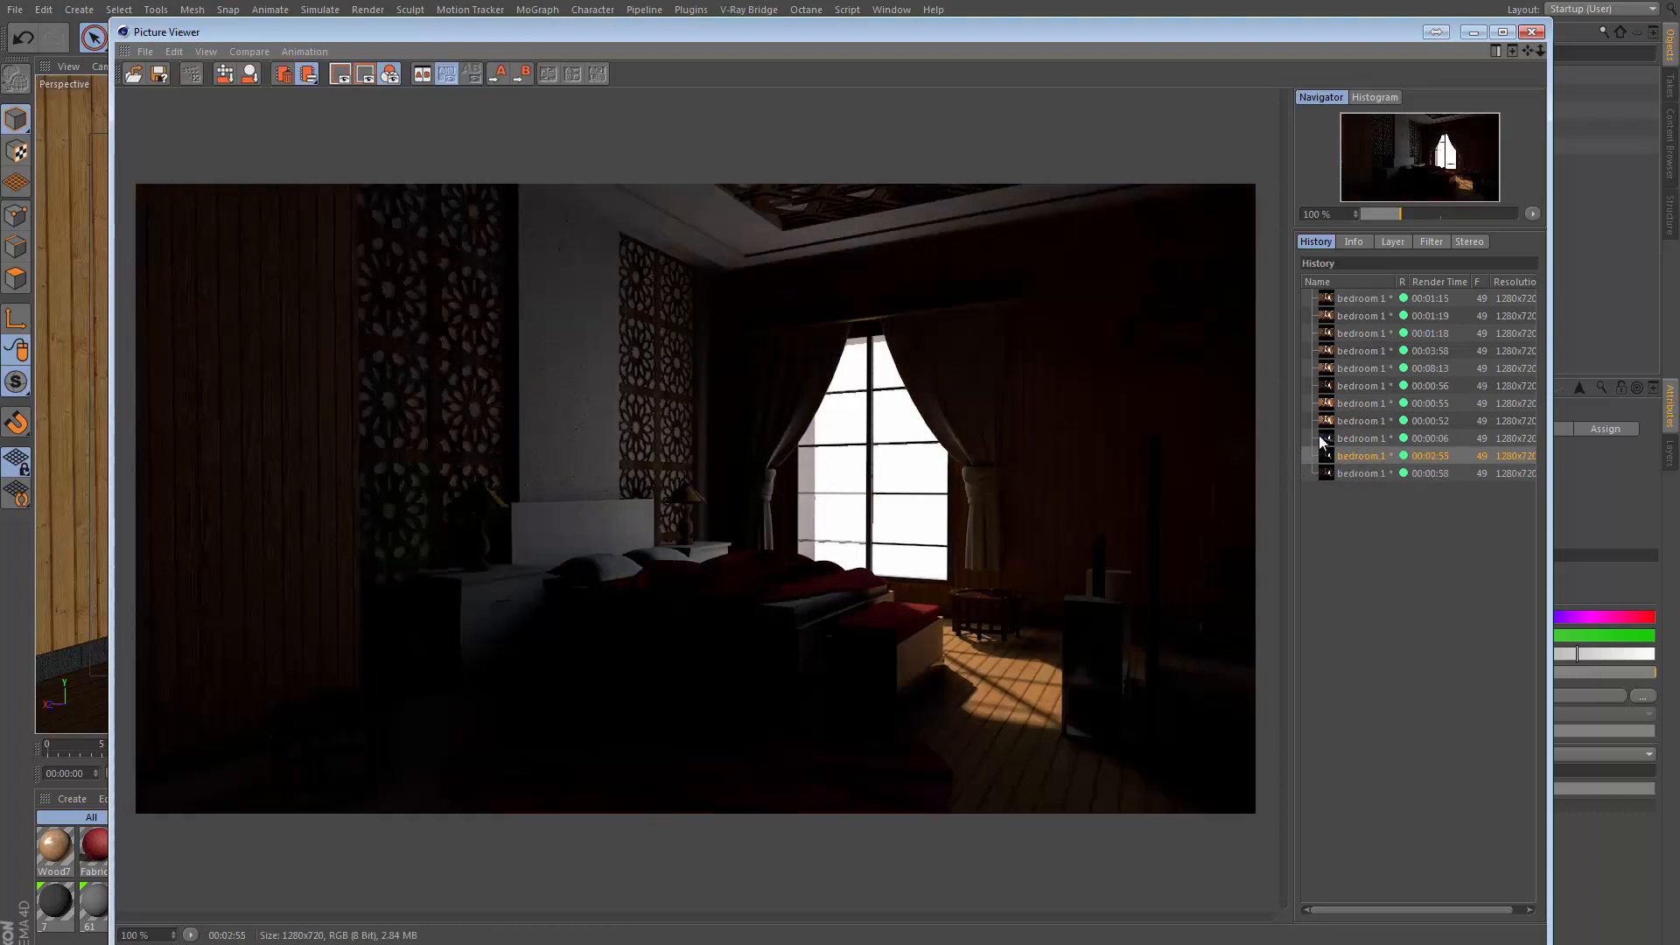
{"action": "mouse_move", "coordinate": [1281, 457]}
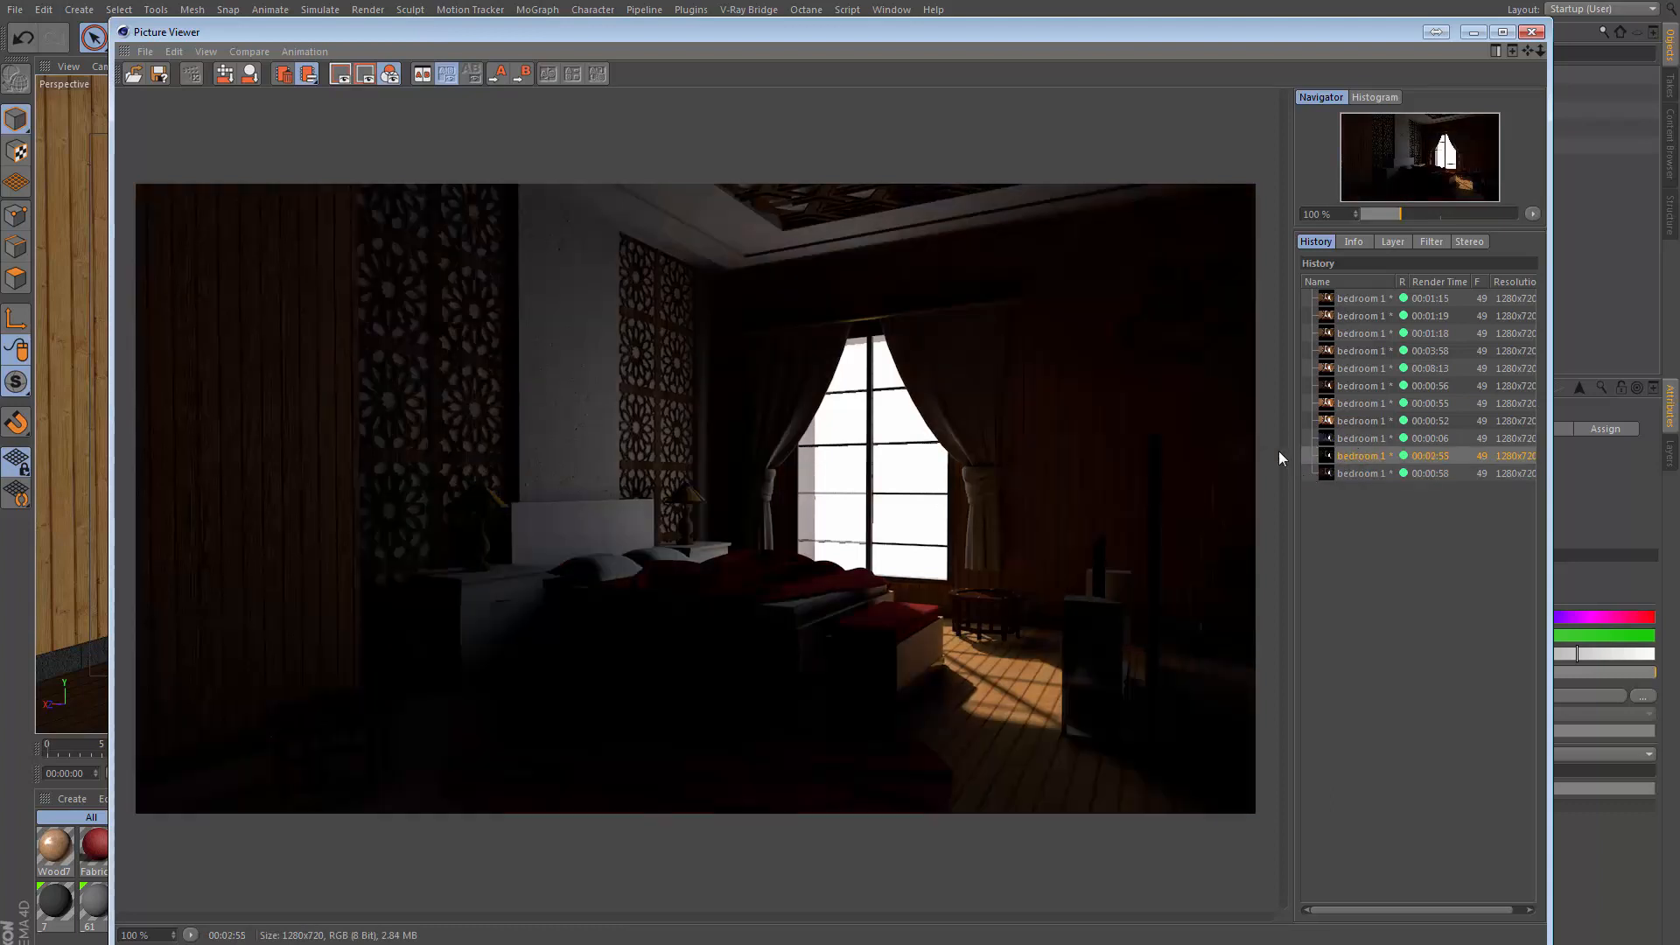
Show the latest brighter bedroom render from the Picture Viewer history
{"action": "left_click", "coordinate": [1362, 473]}
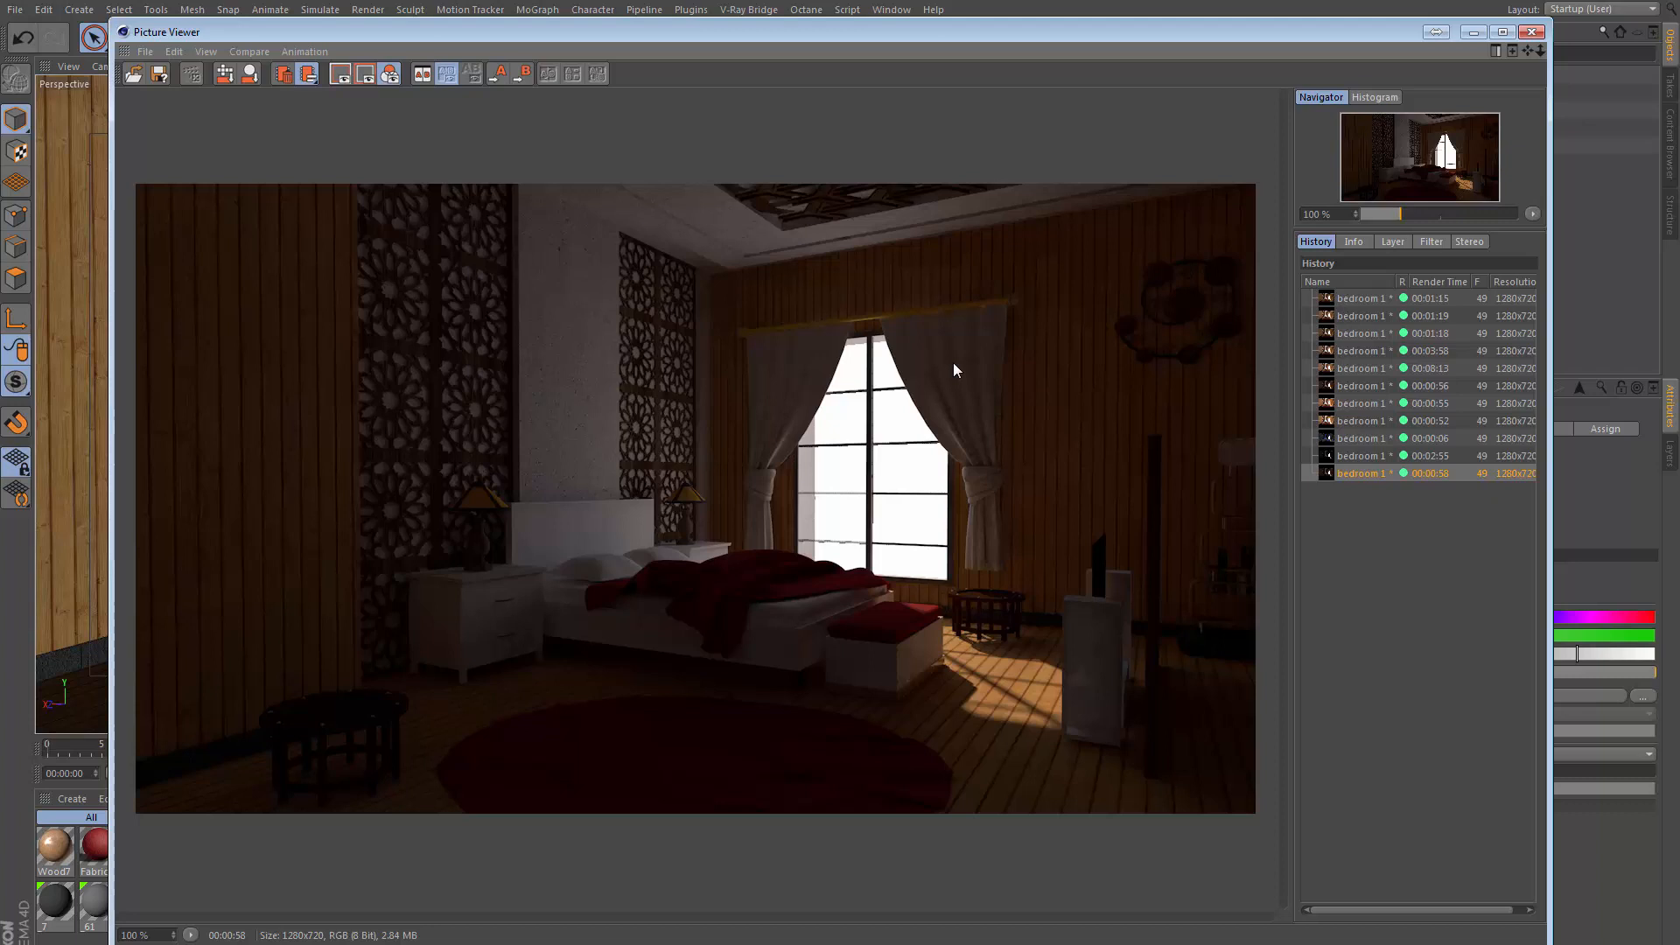
{"action": "mouse_move", "coordinate": [942, 377]}
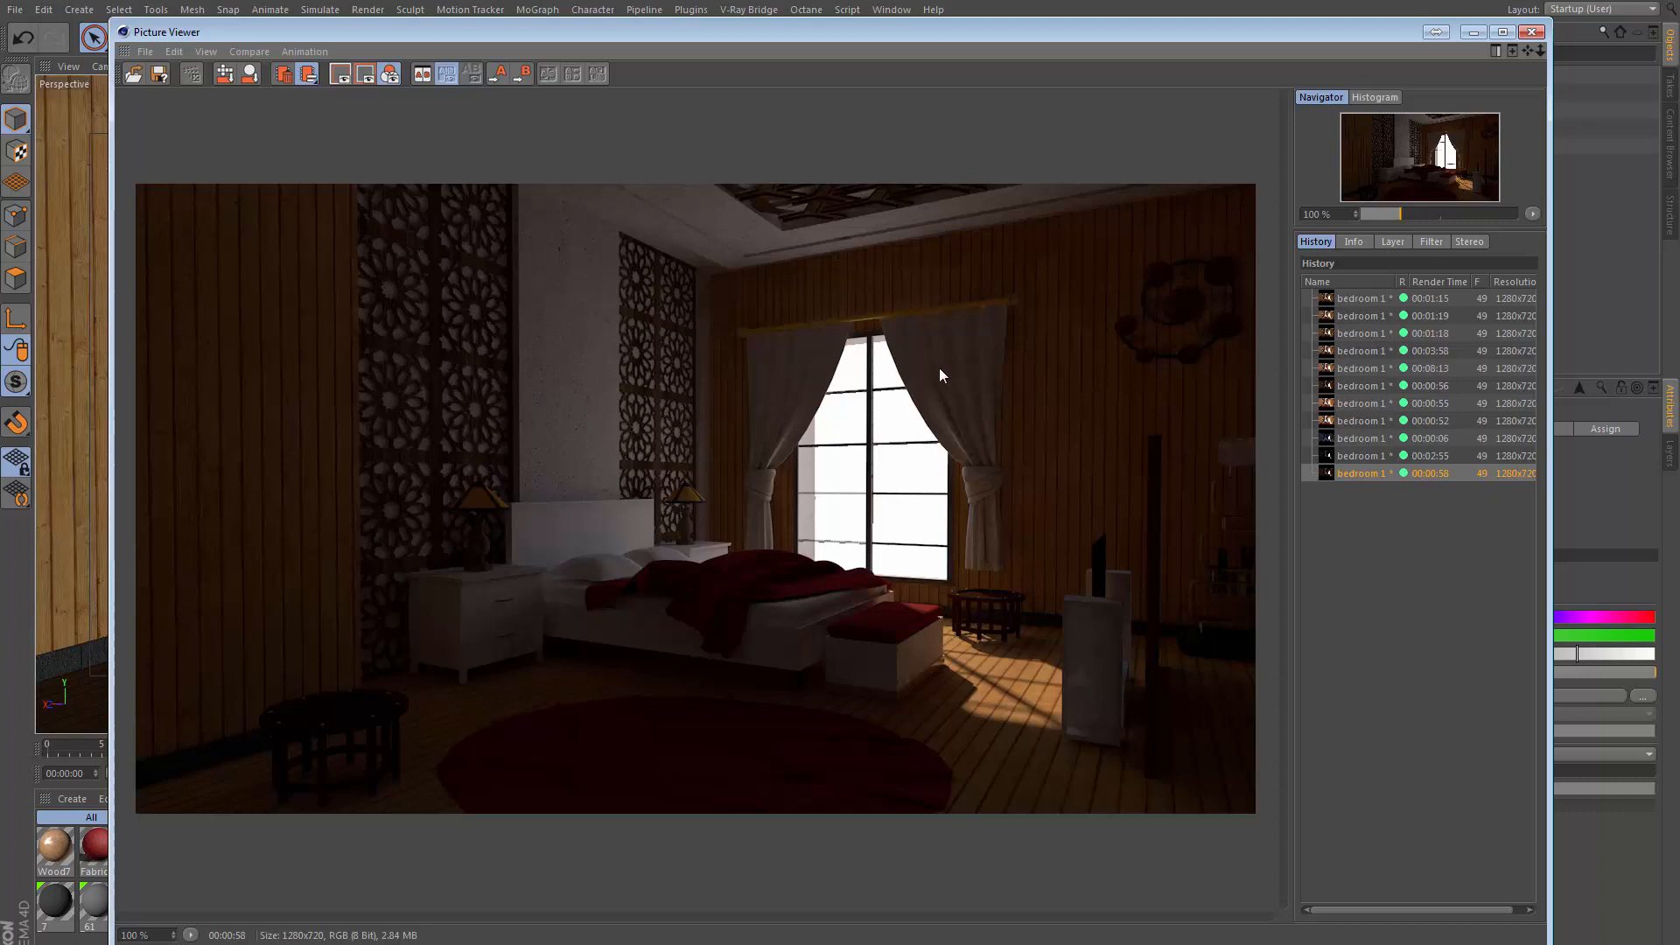
{"action": "mouse_move", "coordinate": [935, 493]}
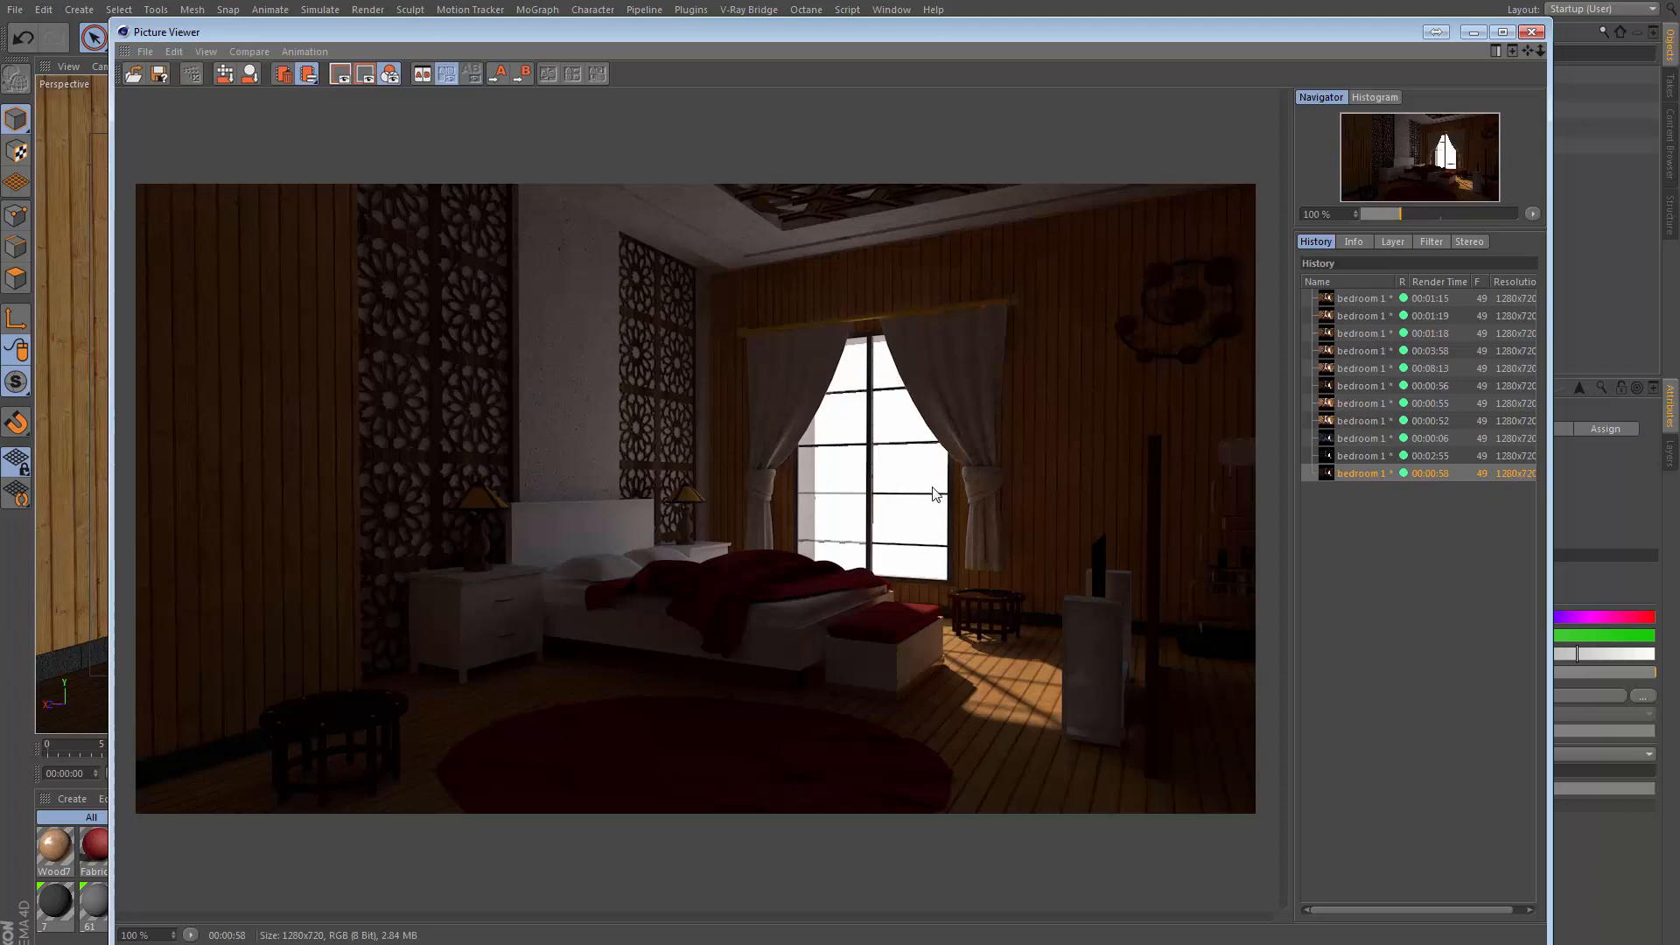
{"action": "mouse_move", "coordinate": [1071, 285]}
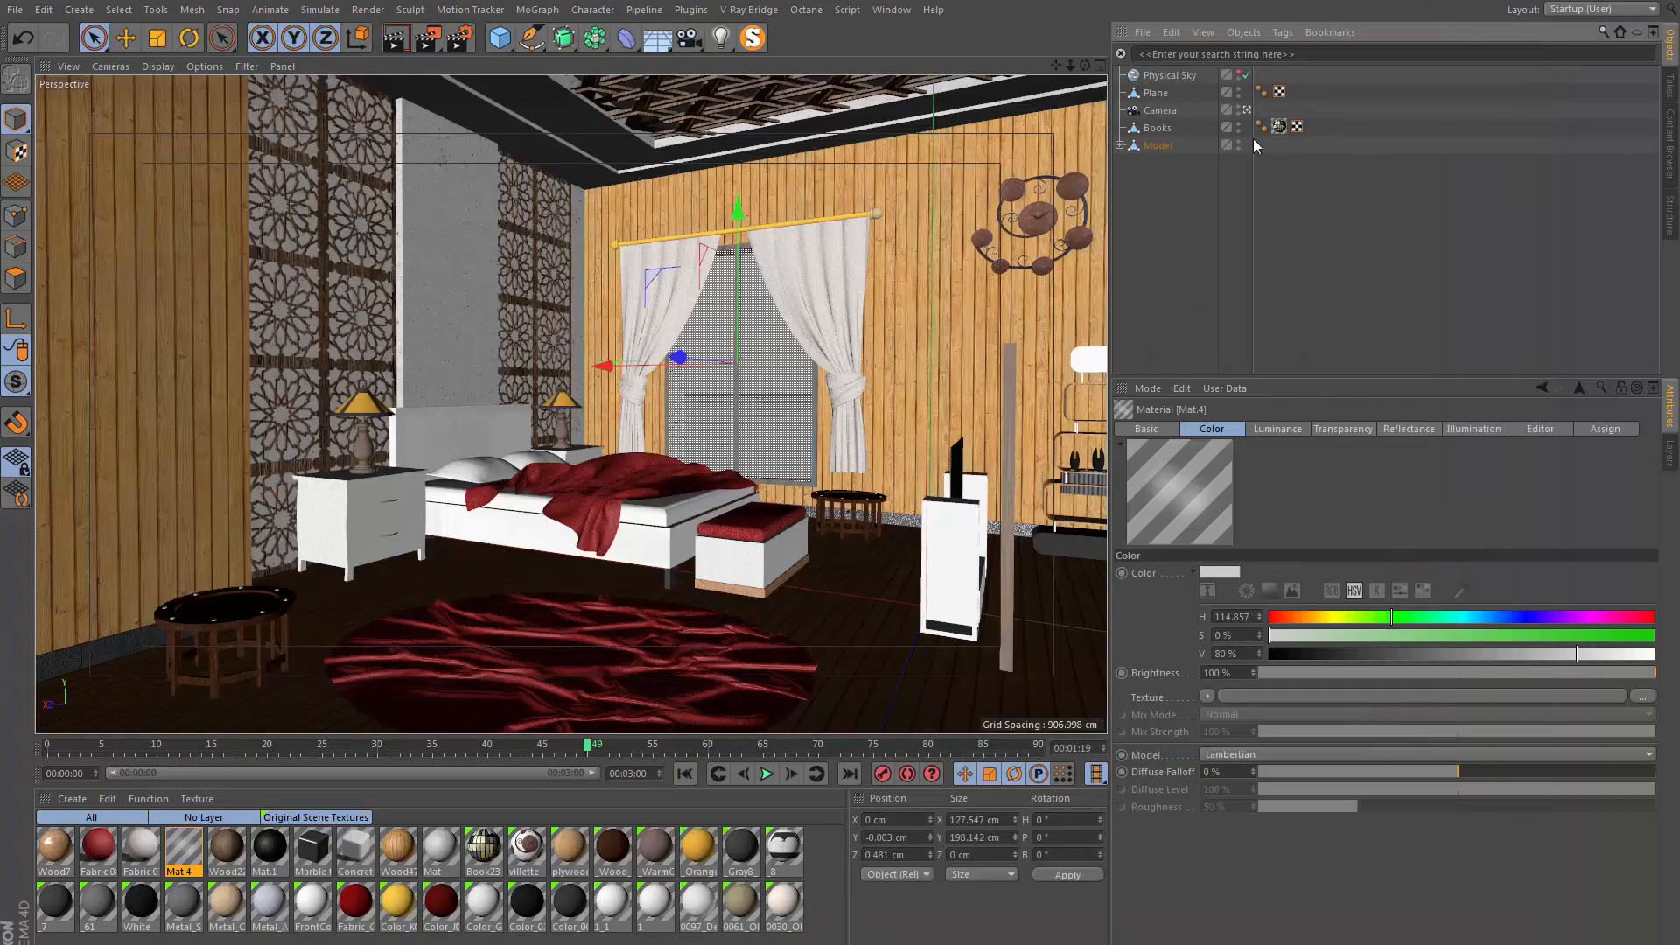
Set the Physical Sky's Sun Intensity to 200% and bring up Render Settings
{"action": "left_click", "coordinate": [1167, 76]}
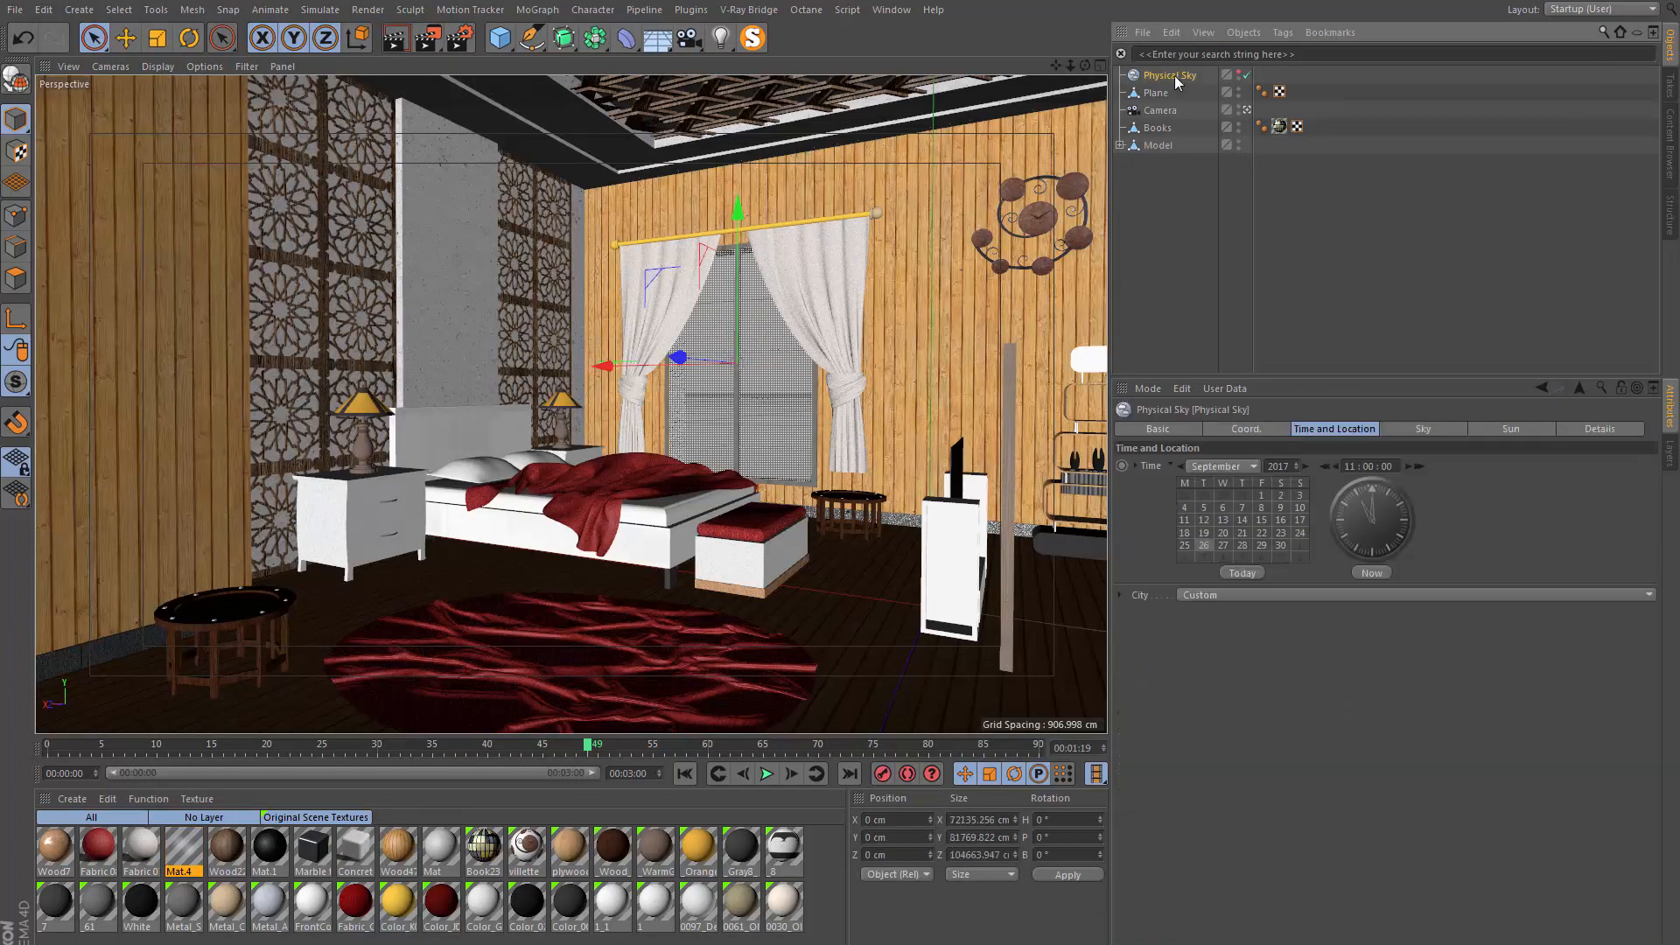
{"action": "left_click", "coordinate": [1422, 429]}
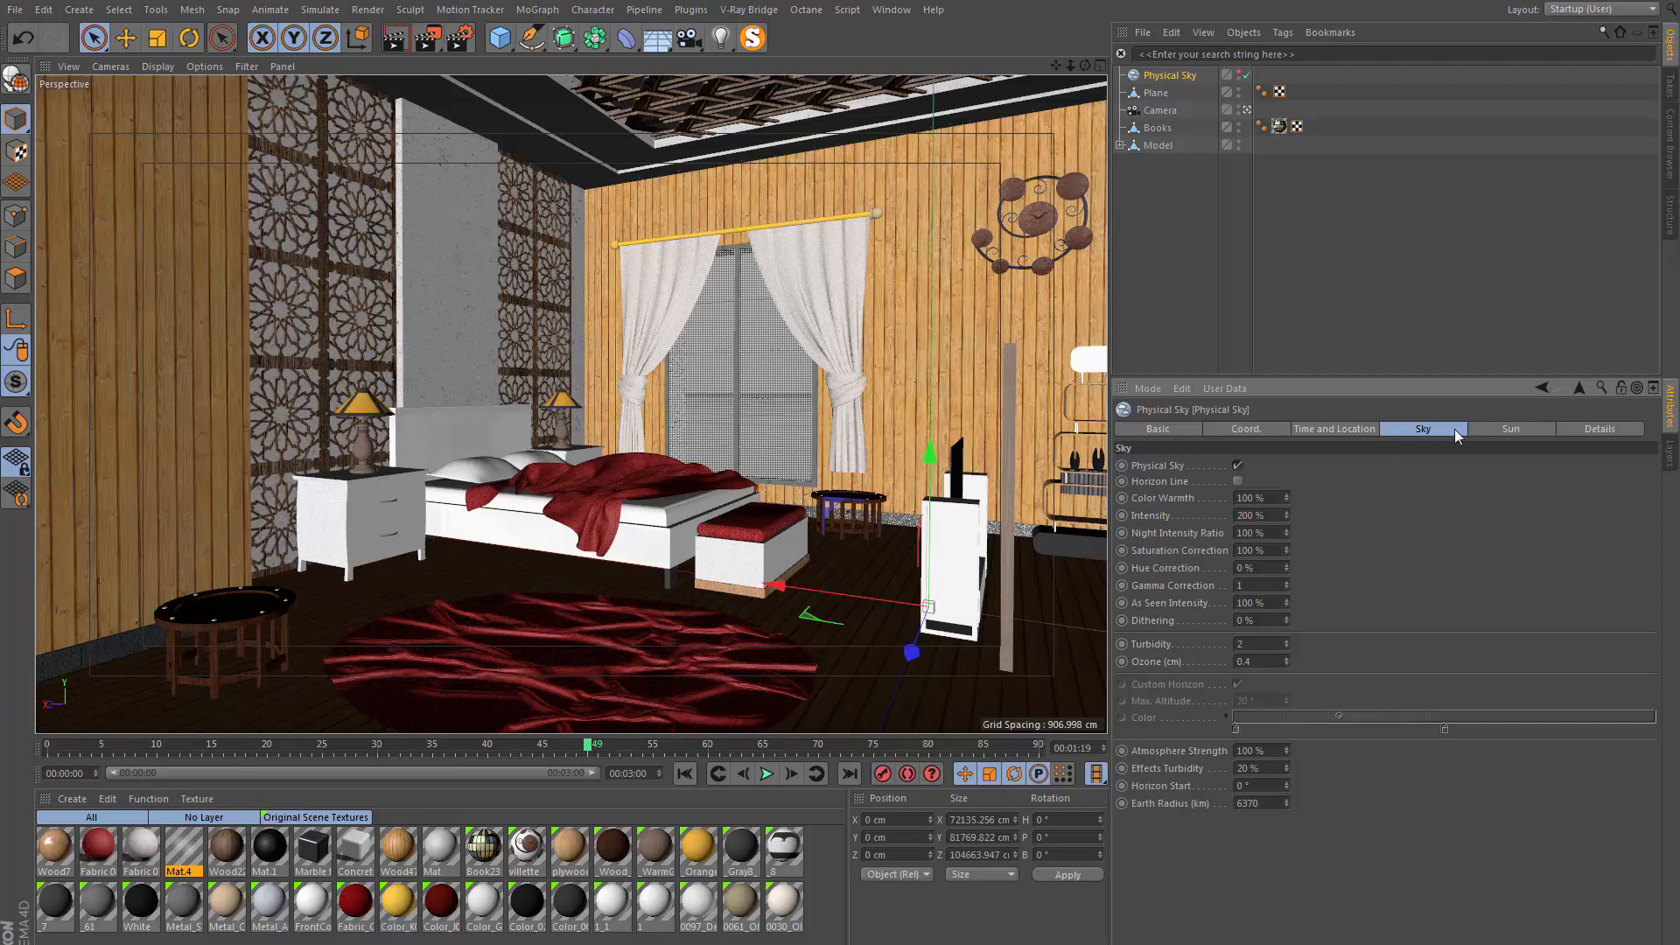
{"action": "left_click", "coordinate": [1509, 429]}
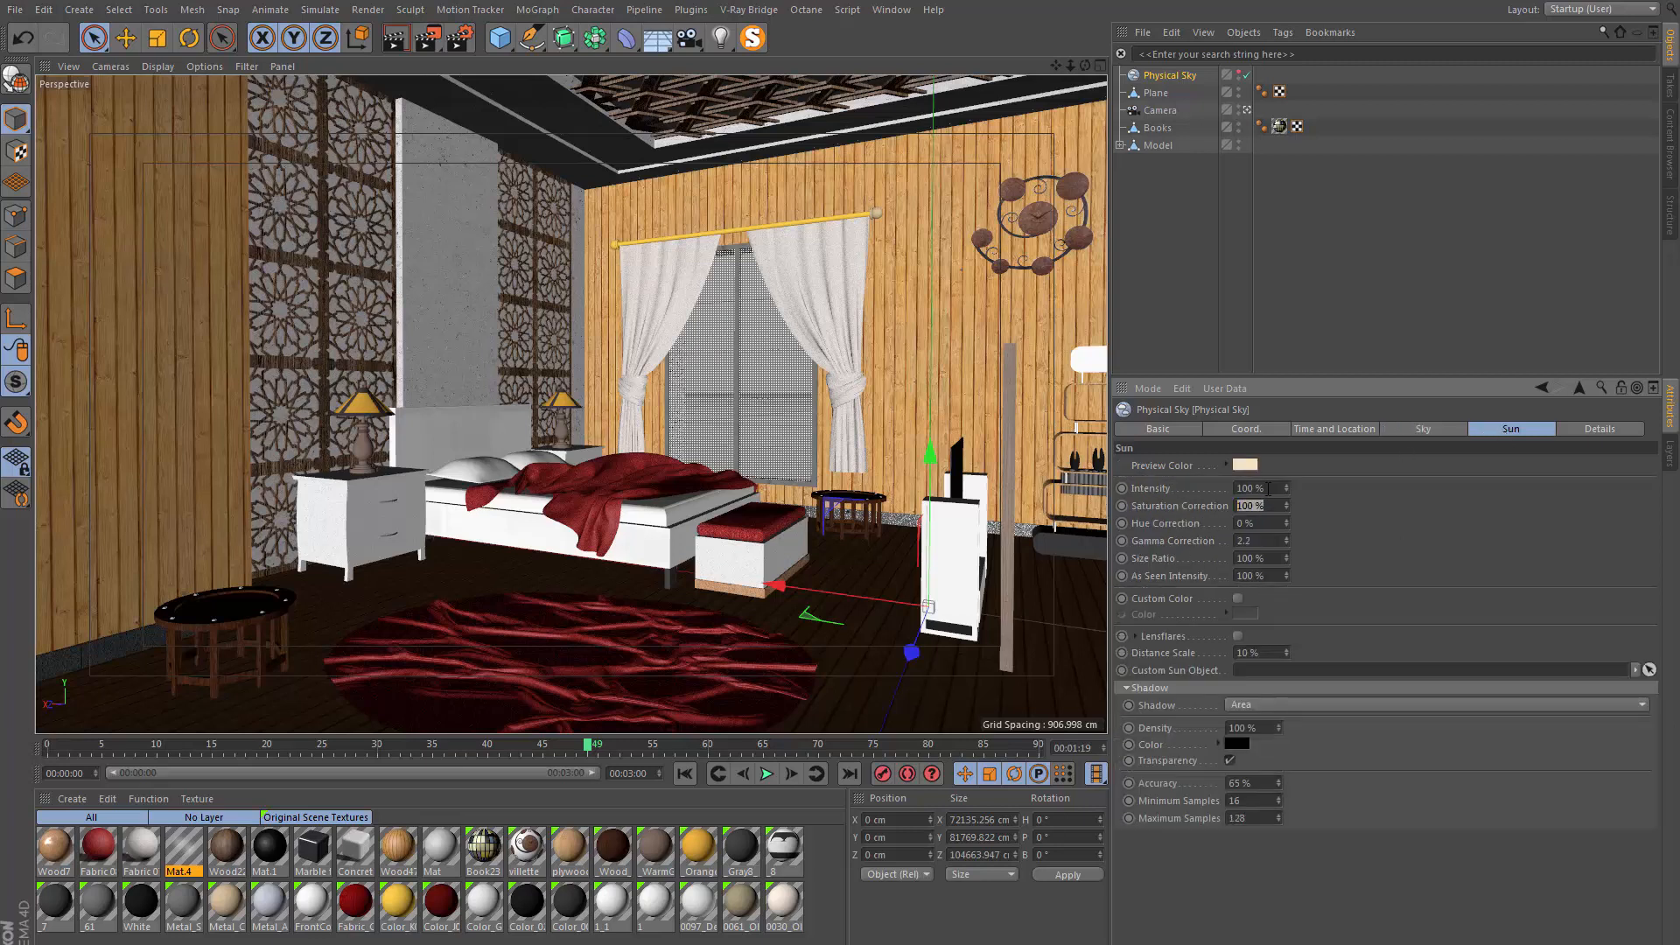
{"action": "type", "text": "200"}
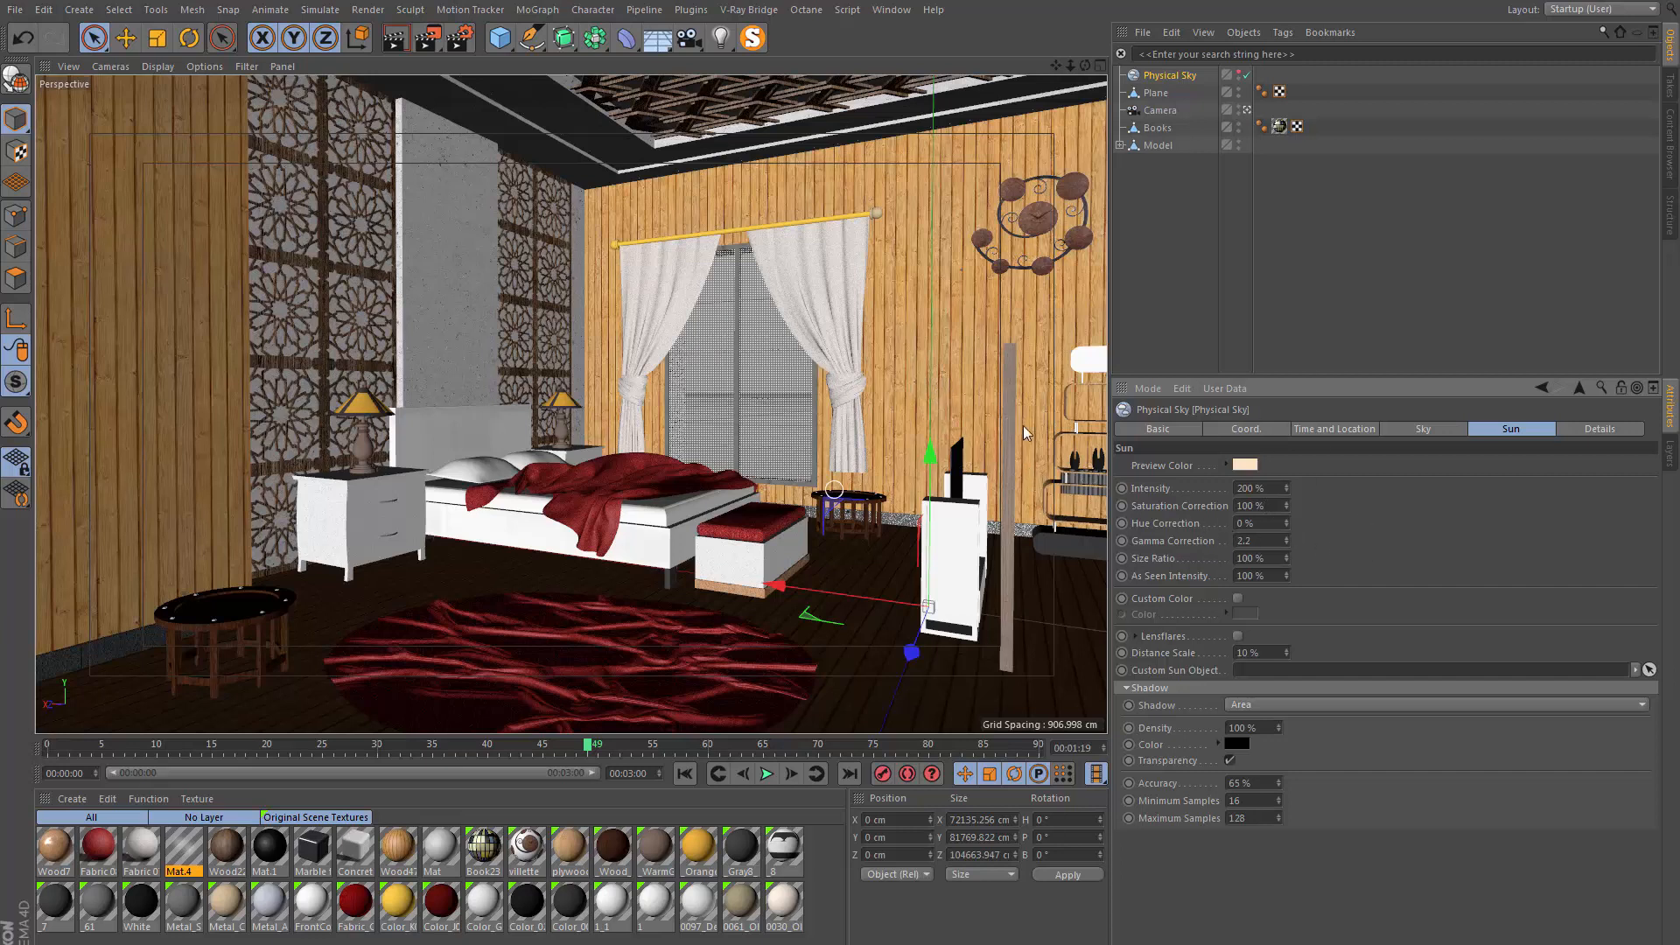
{"action": "mouse_move", "coordinate": [702, 282]}
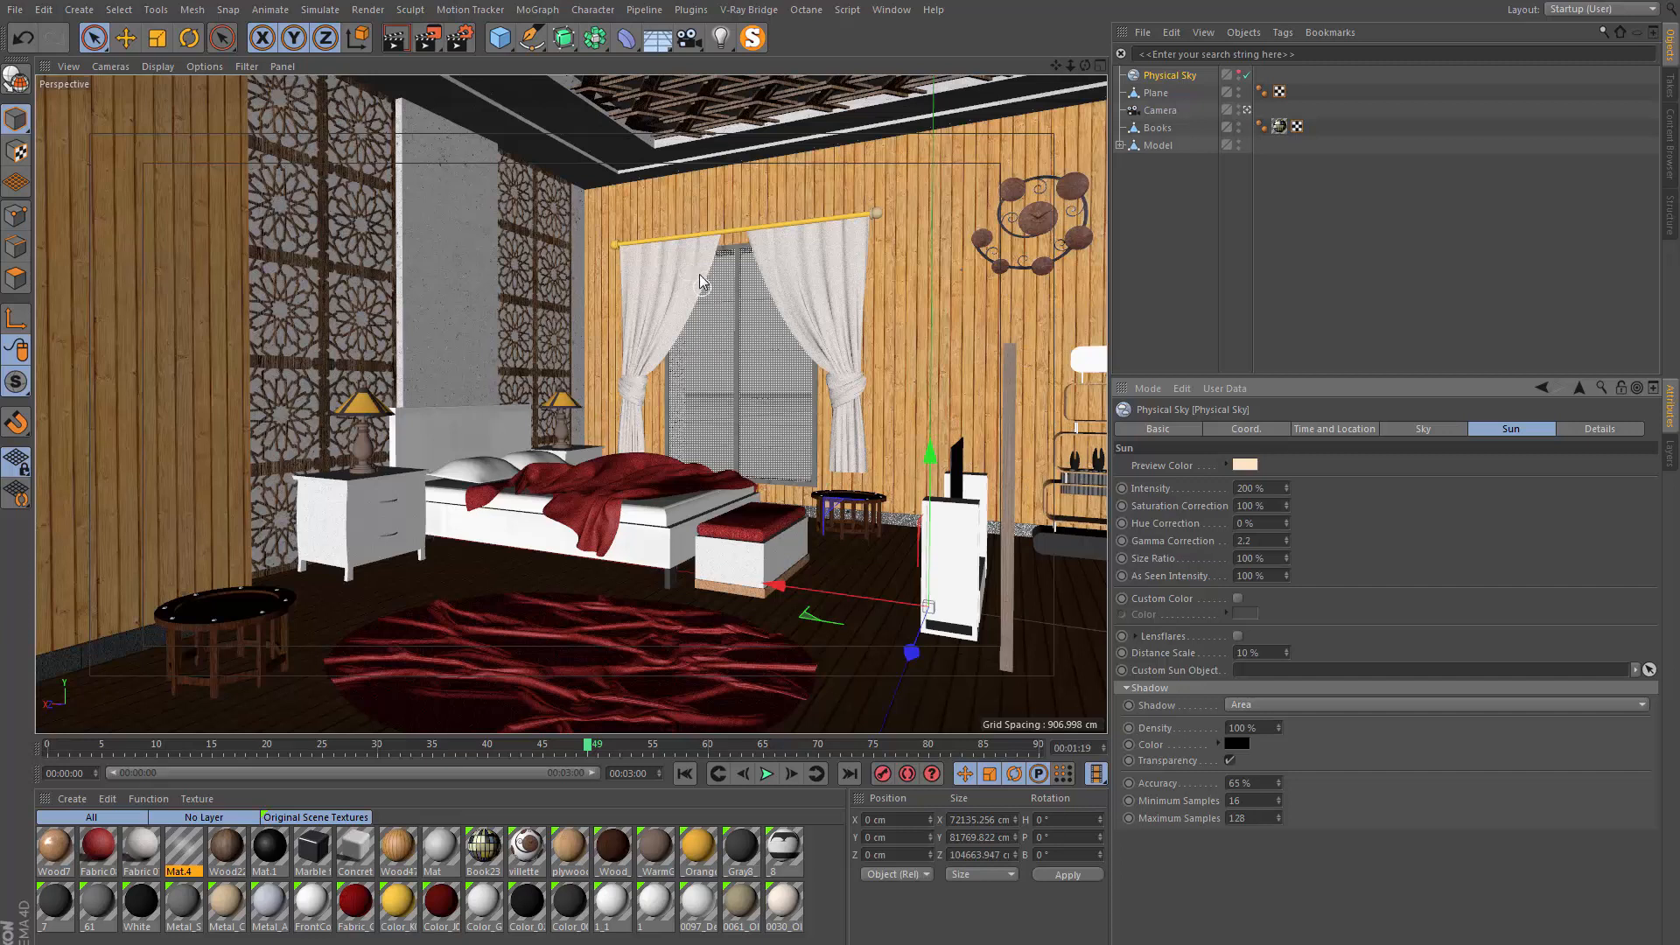
{"action": "mouse_move", "coordinate": [805, 339]}
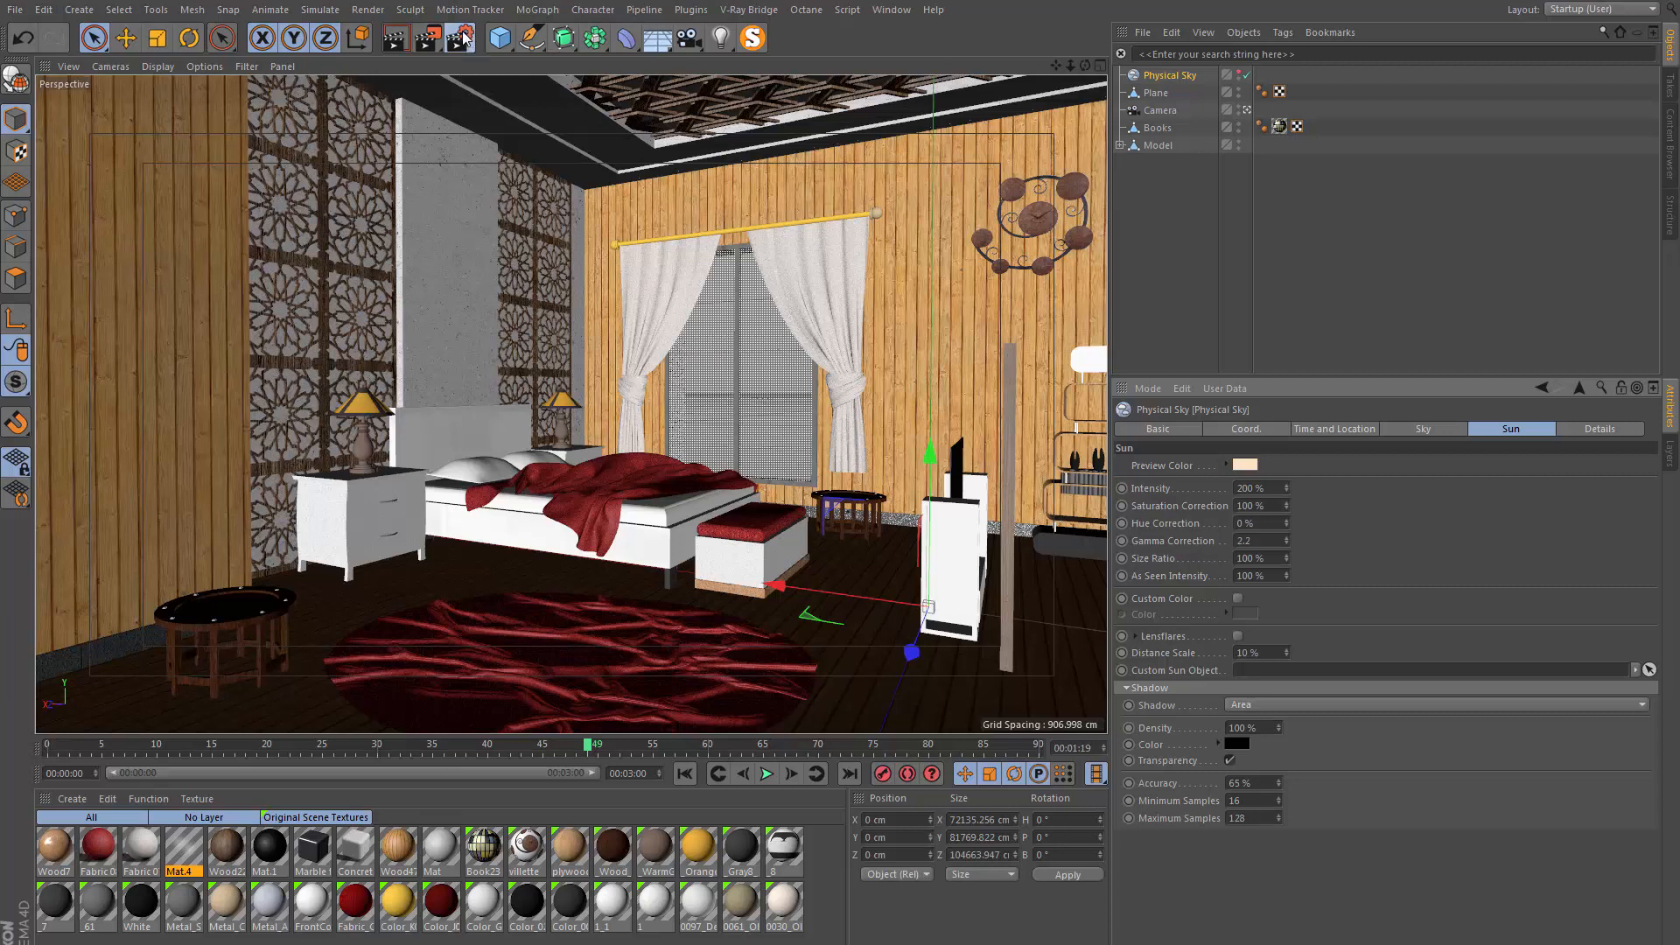
{"action": "left_click", "coordinate": [459, 37]}
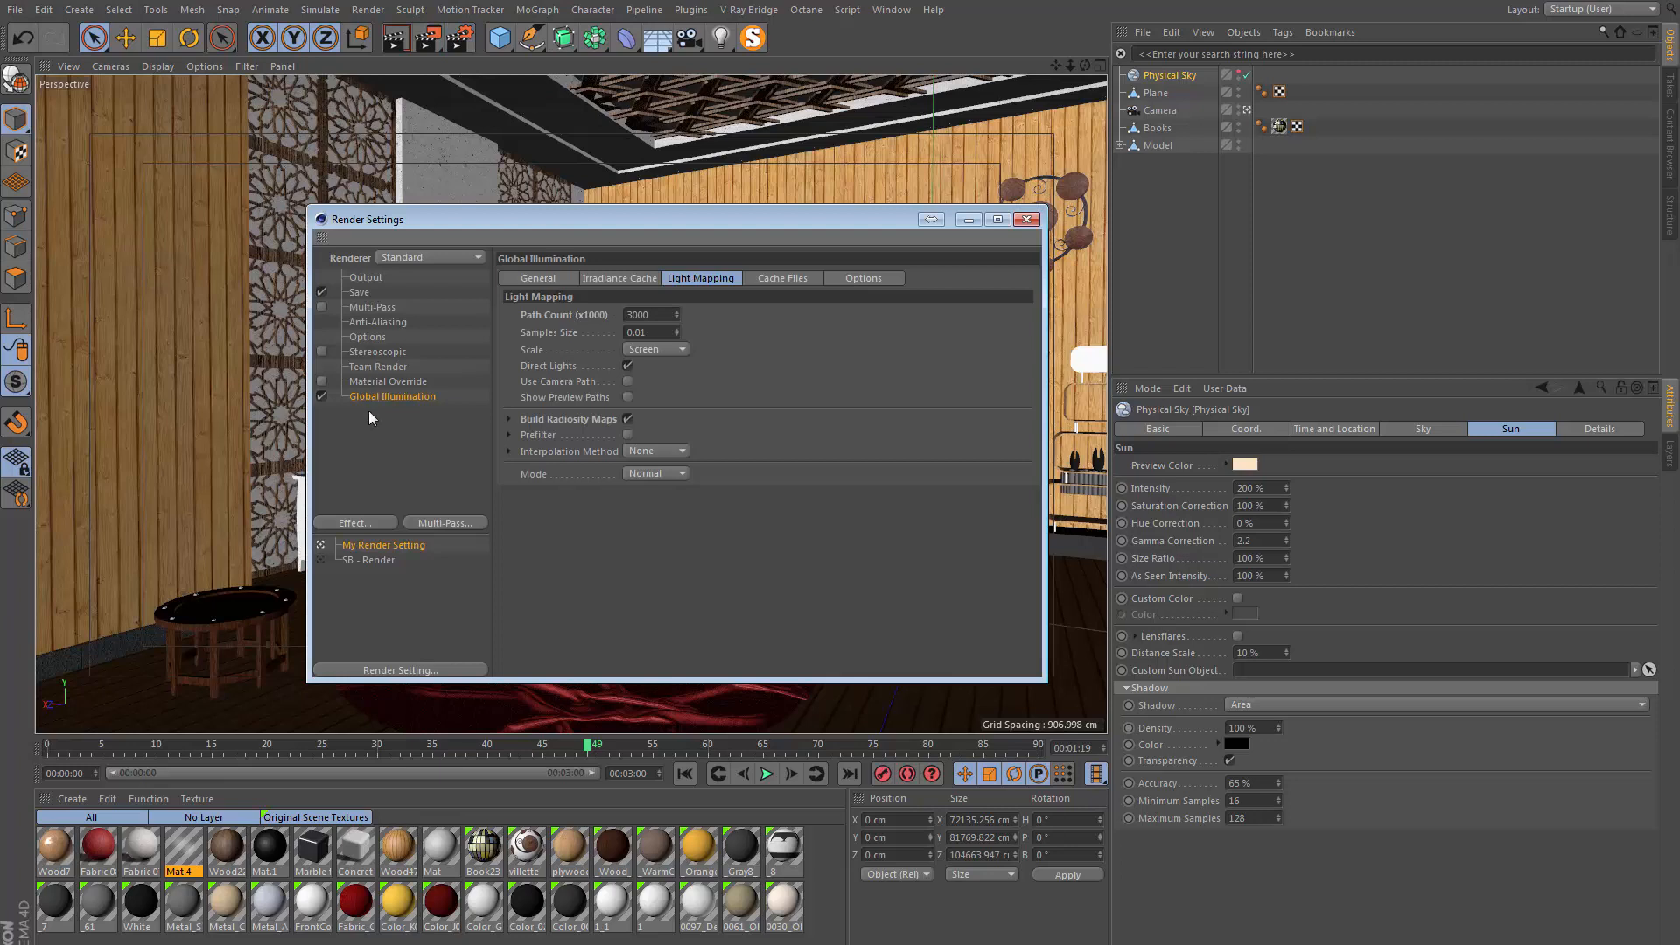
Add a Color Mapping effect with Dark Multiplier 10 and HSV Model off
{"action": "left_click", "coordinate": [391, 396]}
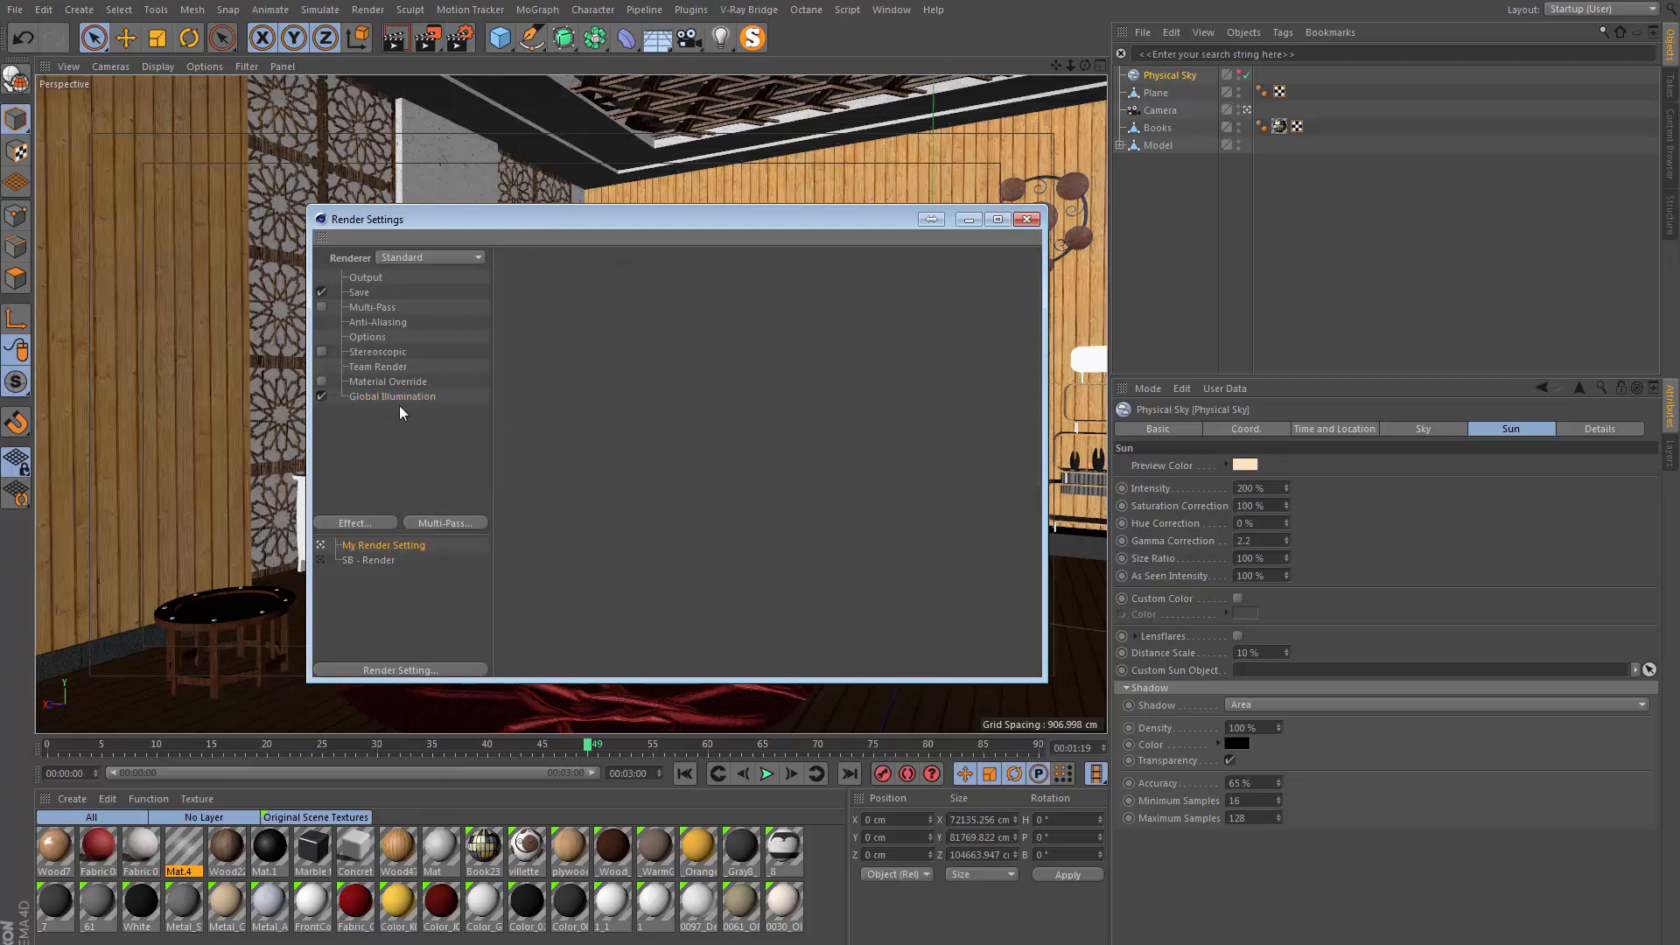
{"action": "right_click", "coordinate": [383, 546]}
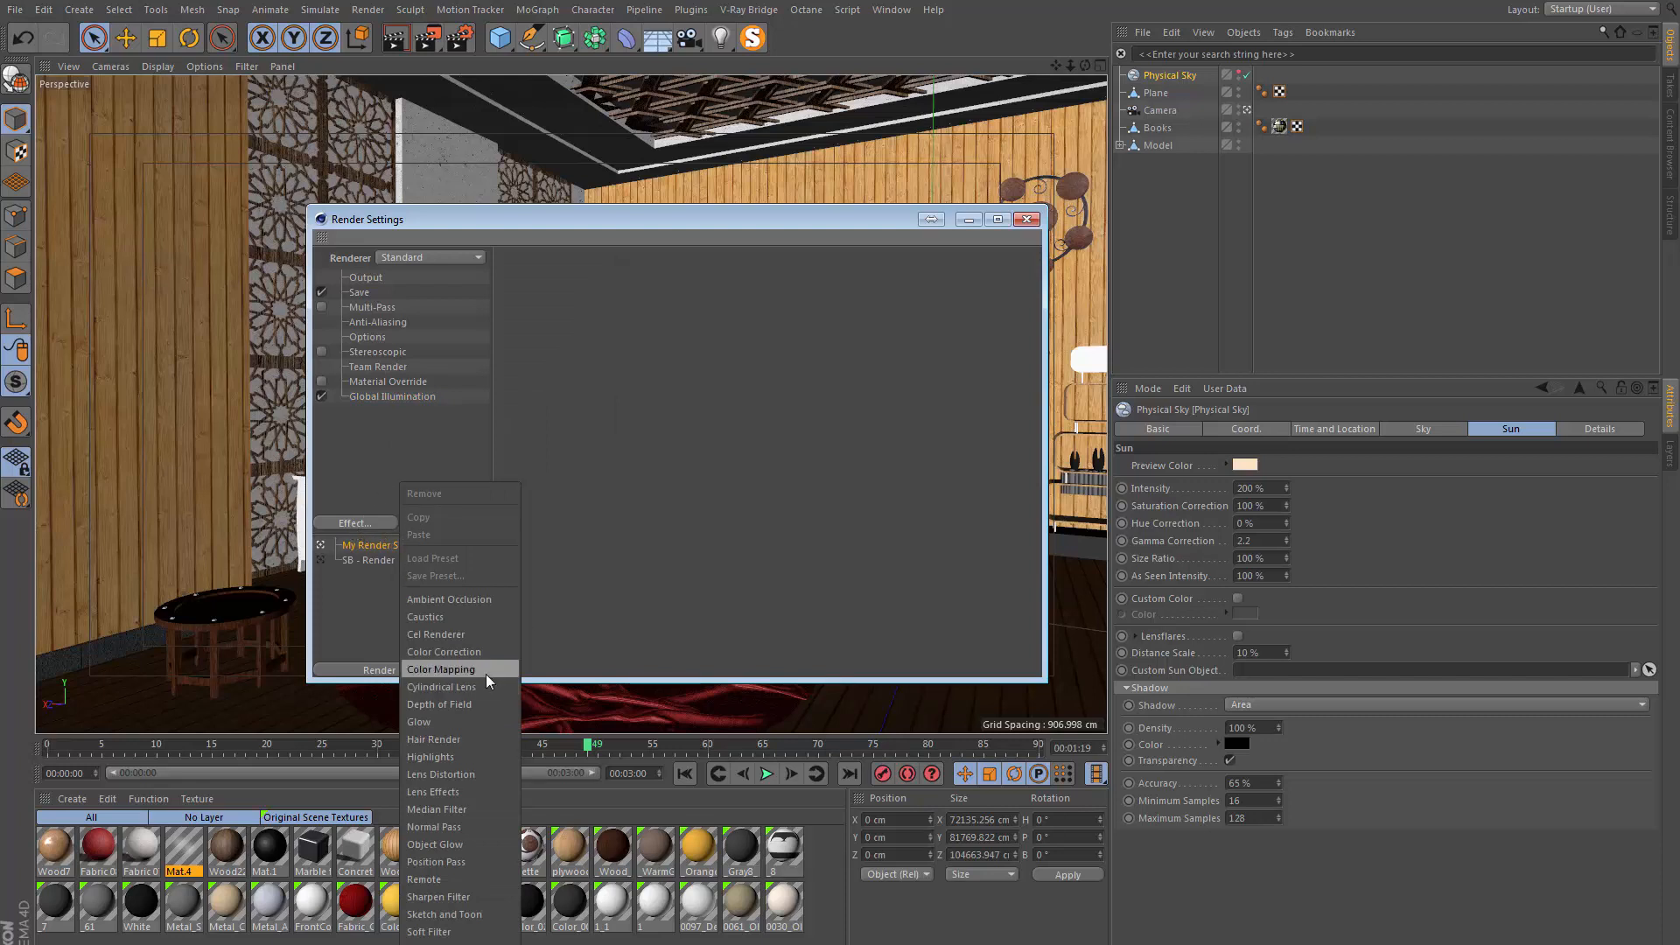
{"action": "left_click", "coordinate": [441, 669]}
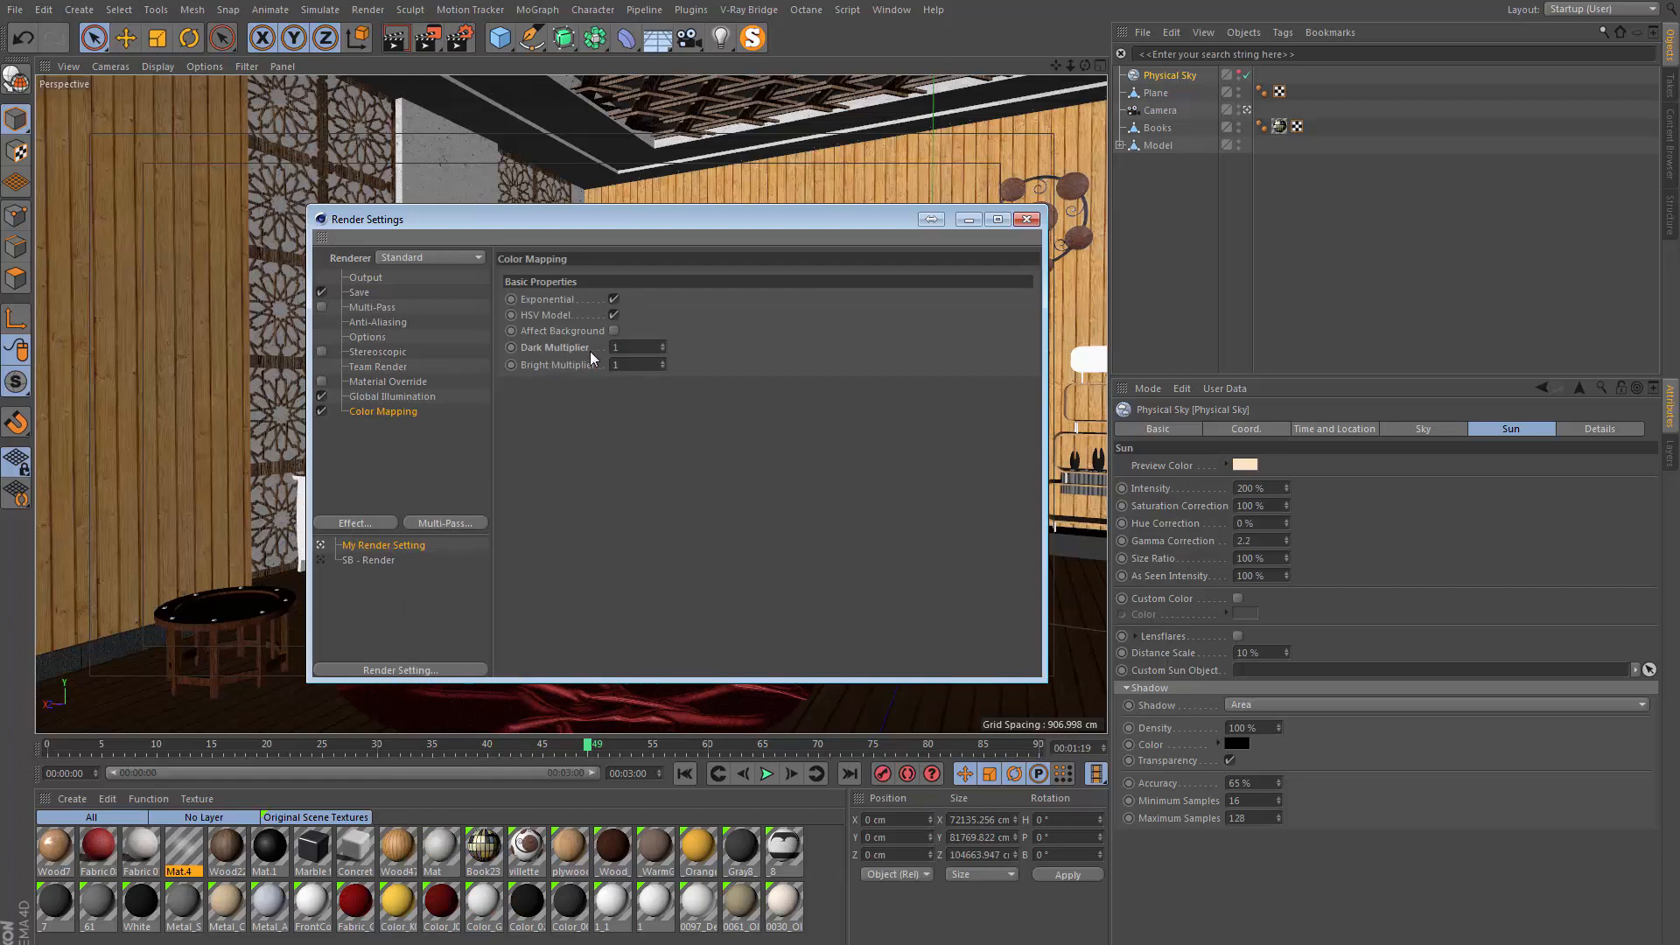
{"action": "type", "text": "10"}
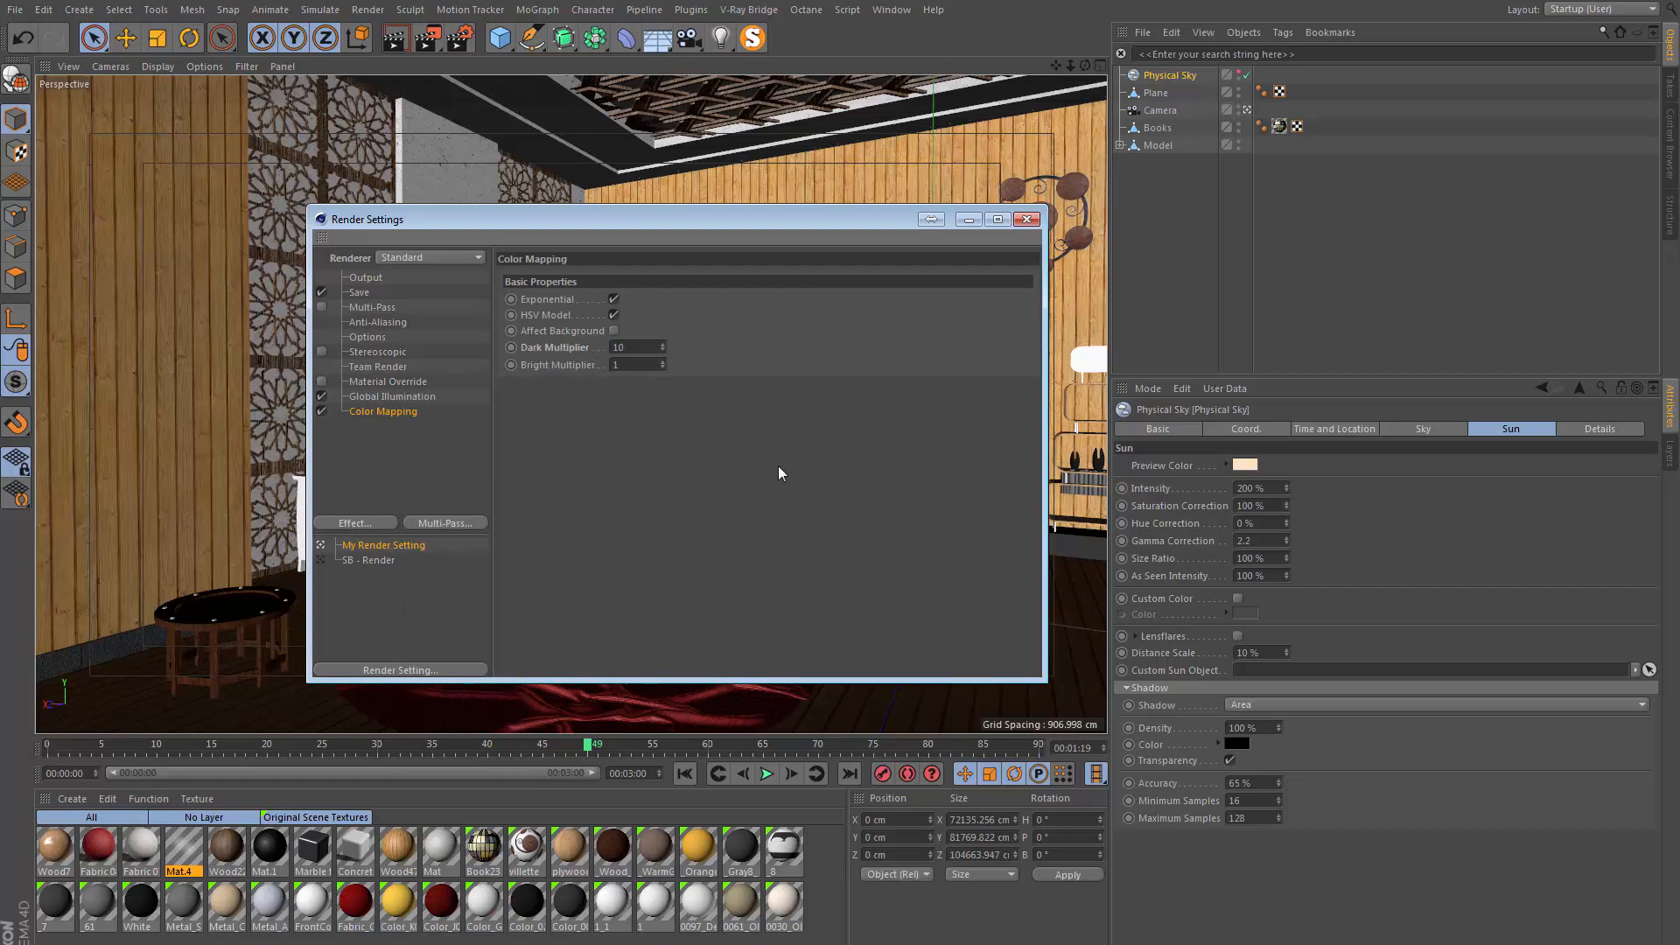
{"action": "mouse_move", "coordinate": [595, 425]}
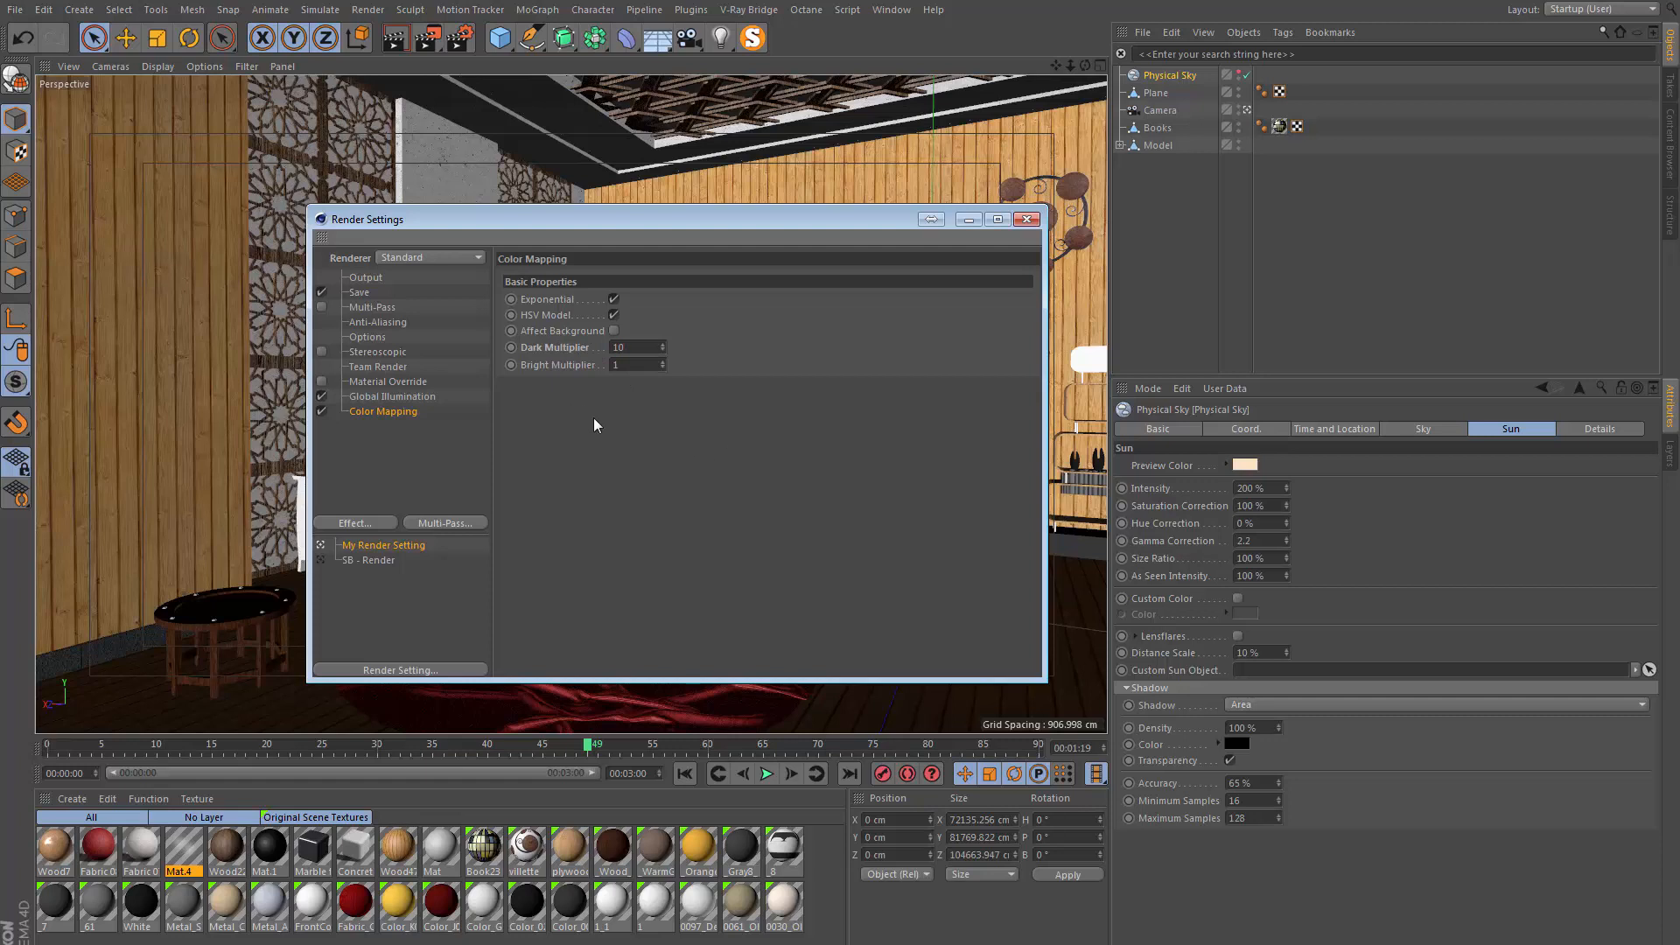
{"action": "mouse_move", "coordinate": [521, 312]}
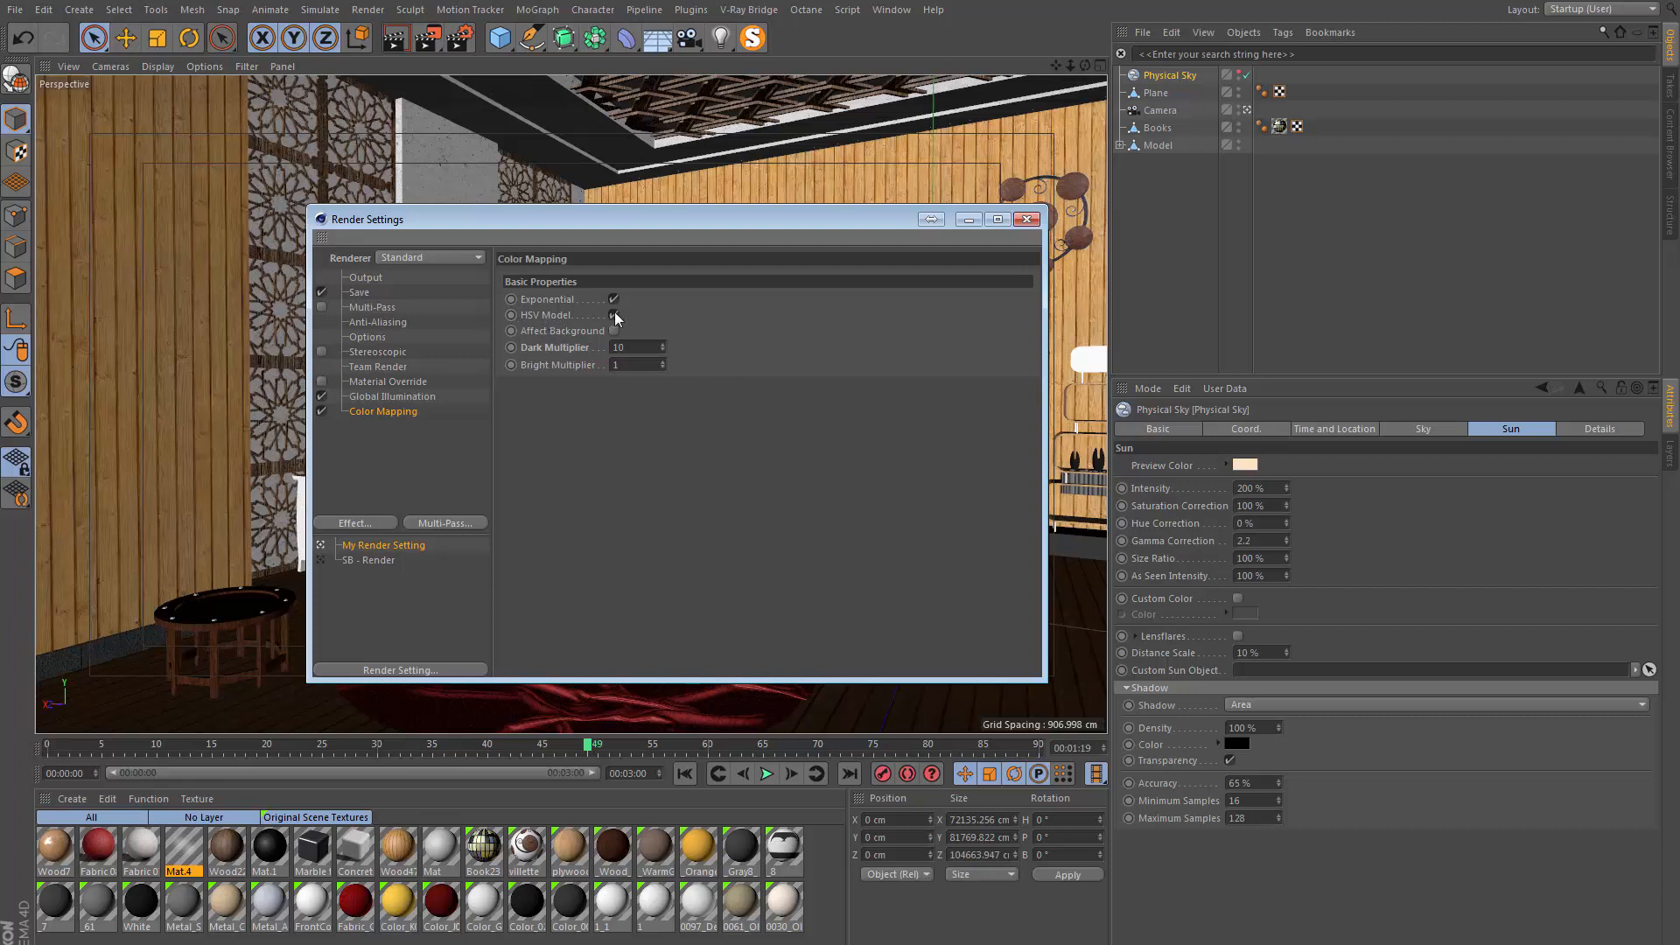
{"action": "left_click", "coordinate": [612, 316]}
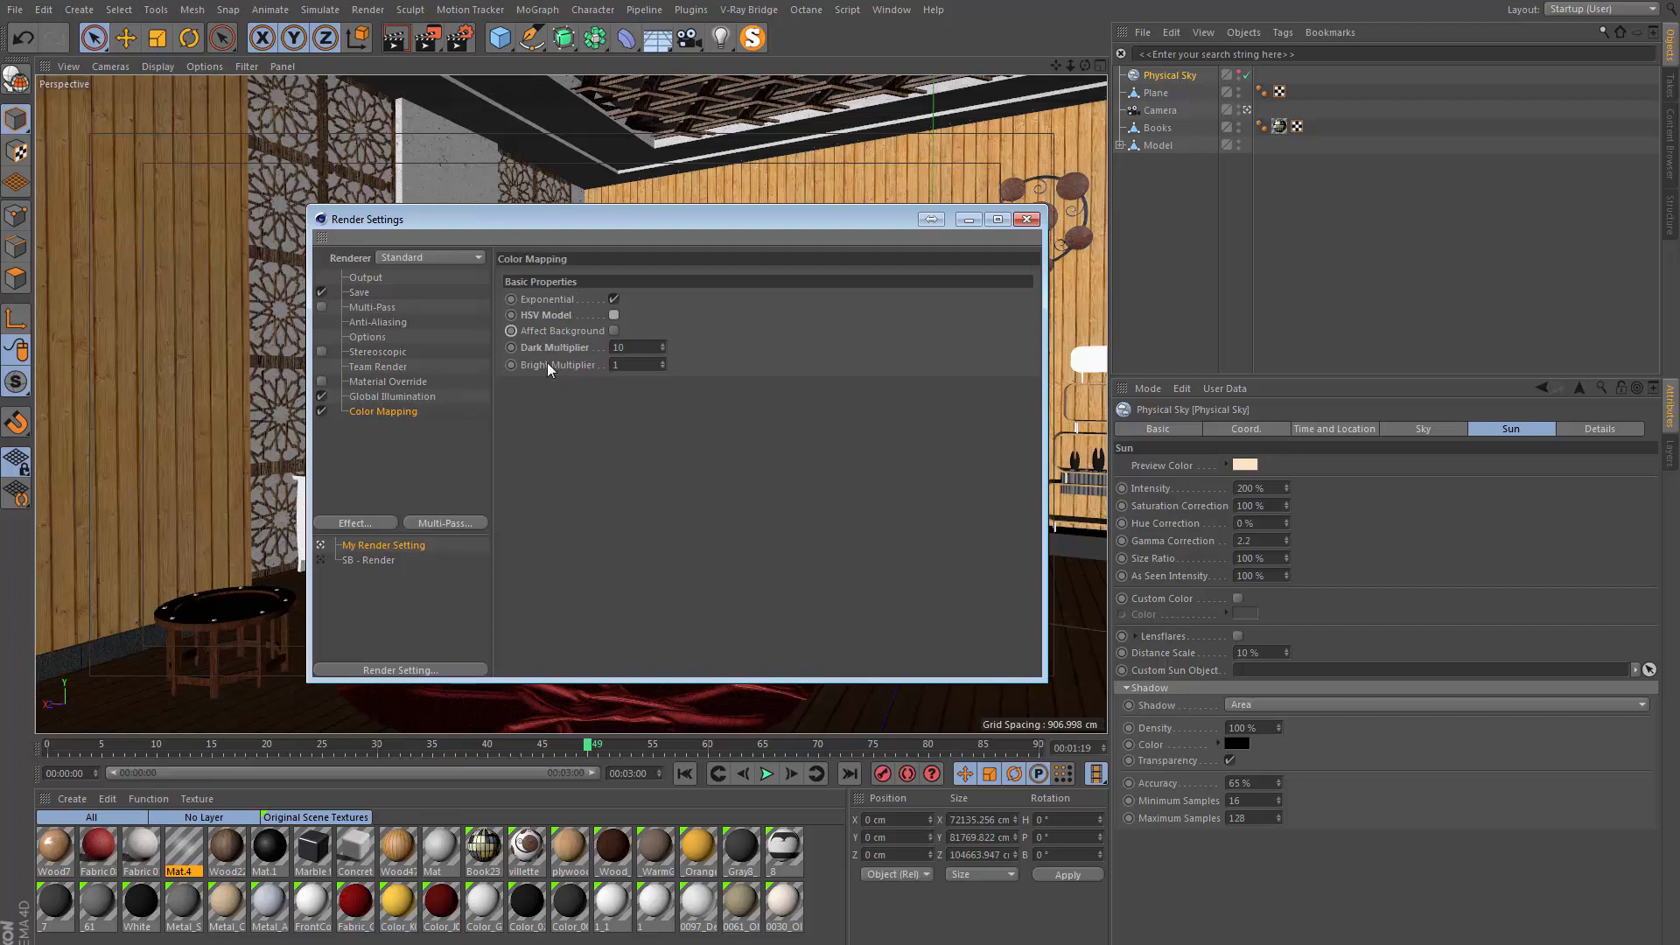
{"action": "mouse_move", "coordinate": [587, 378]}
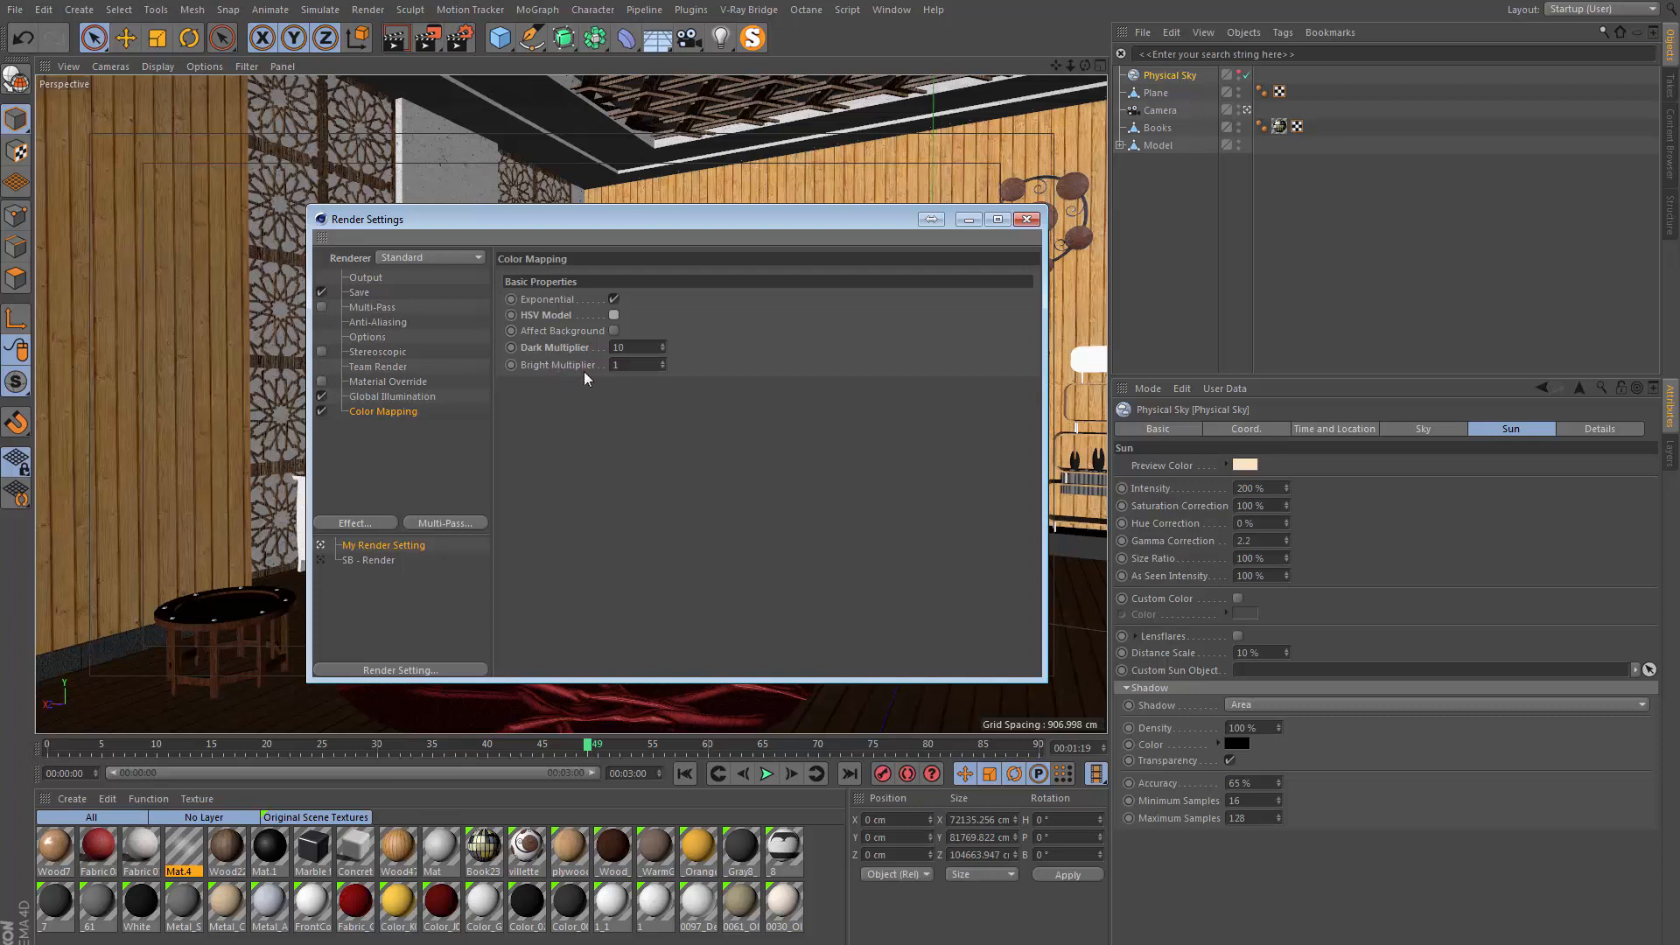
{"action": "left_click", "coordinate": [632, 347]}
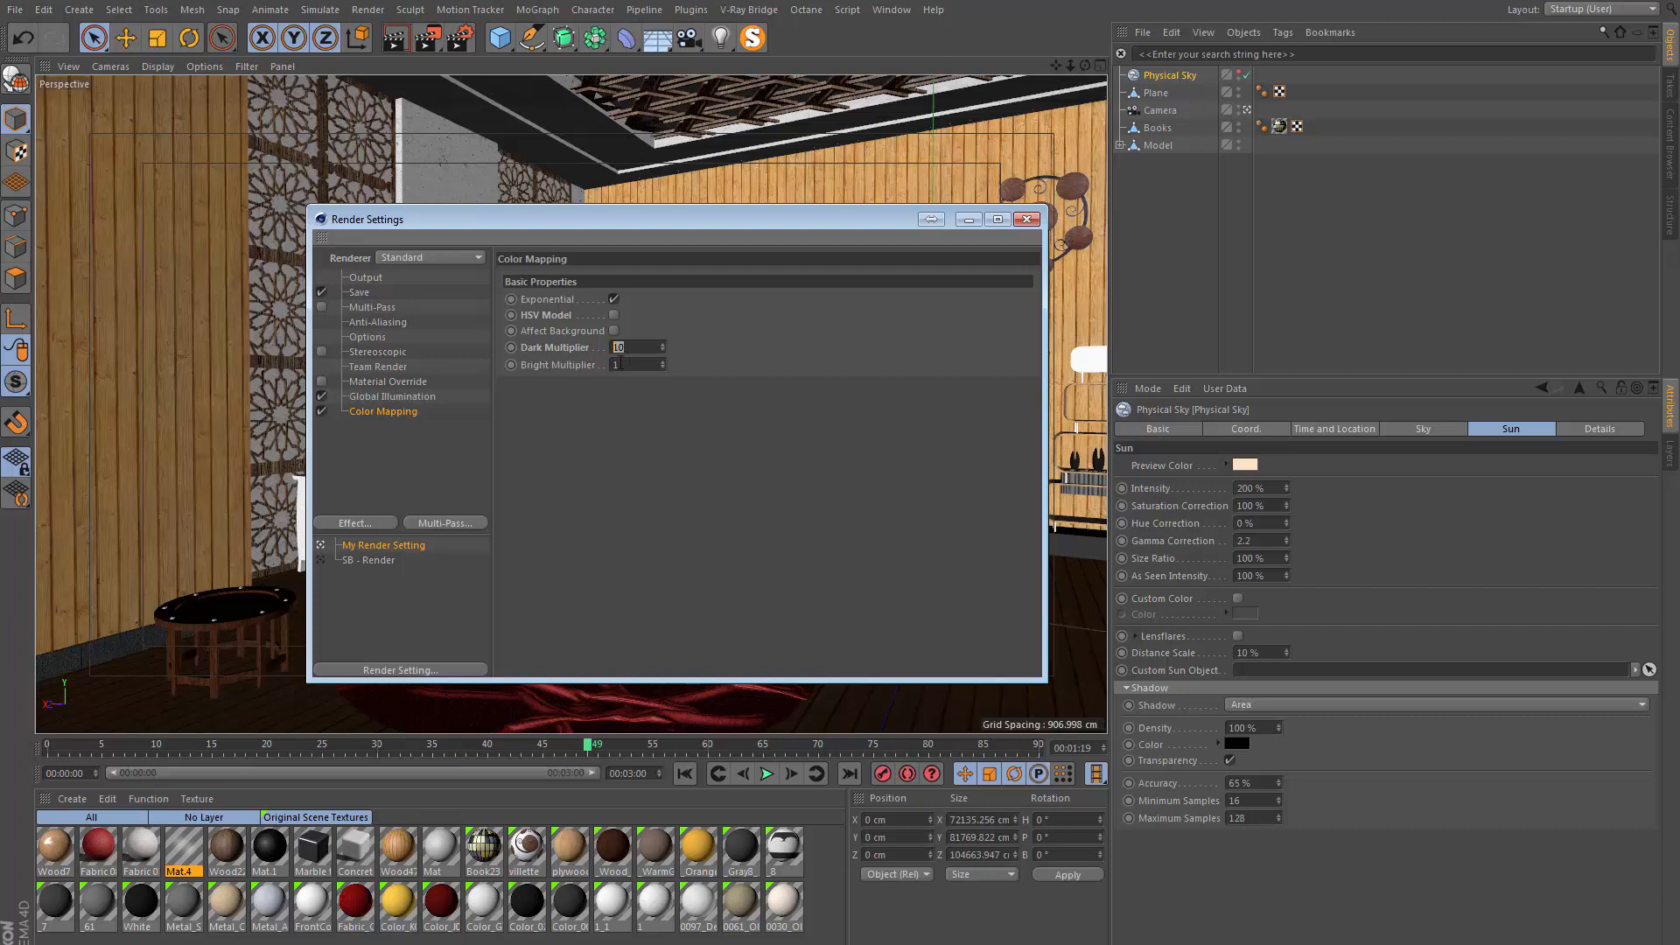
View the last dim bedroom render in the Picture Viewer, then close it
{"action": "left_click", "coordinate": [891, 10]}
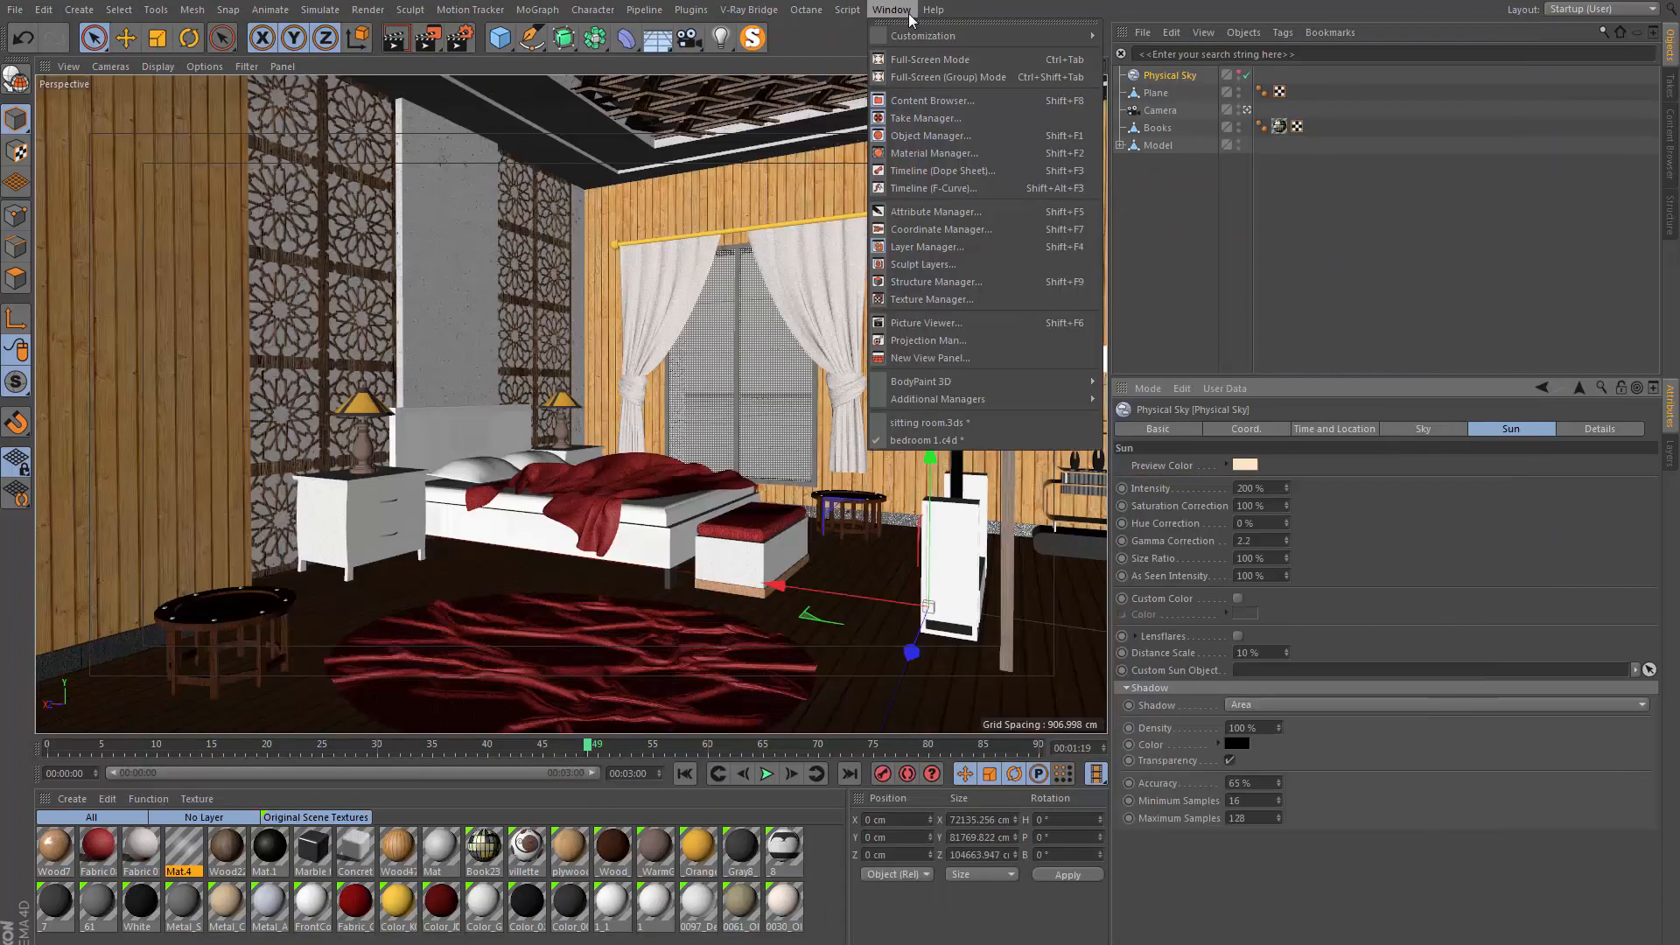
{"action": "mouse_move", "coordinate": [924, 322]}
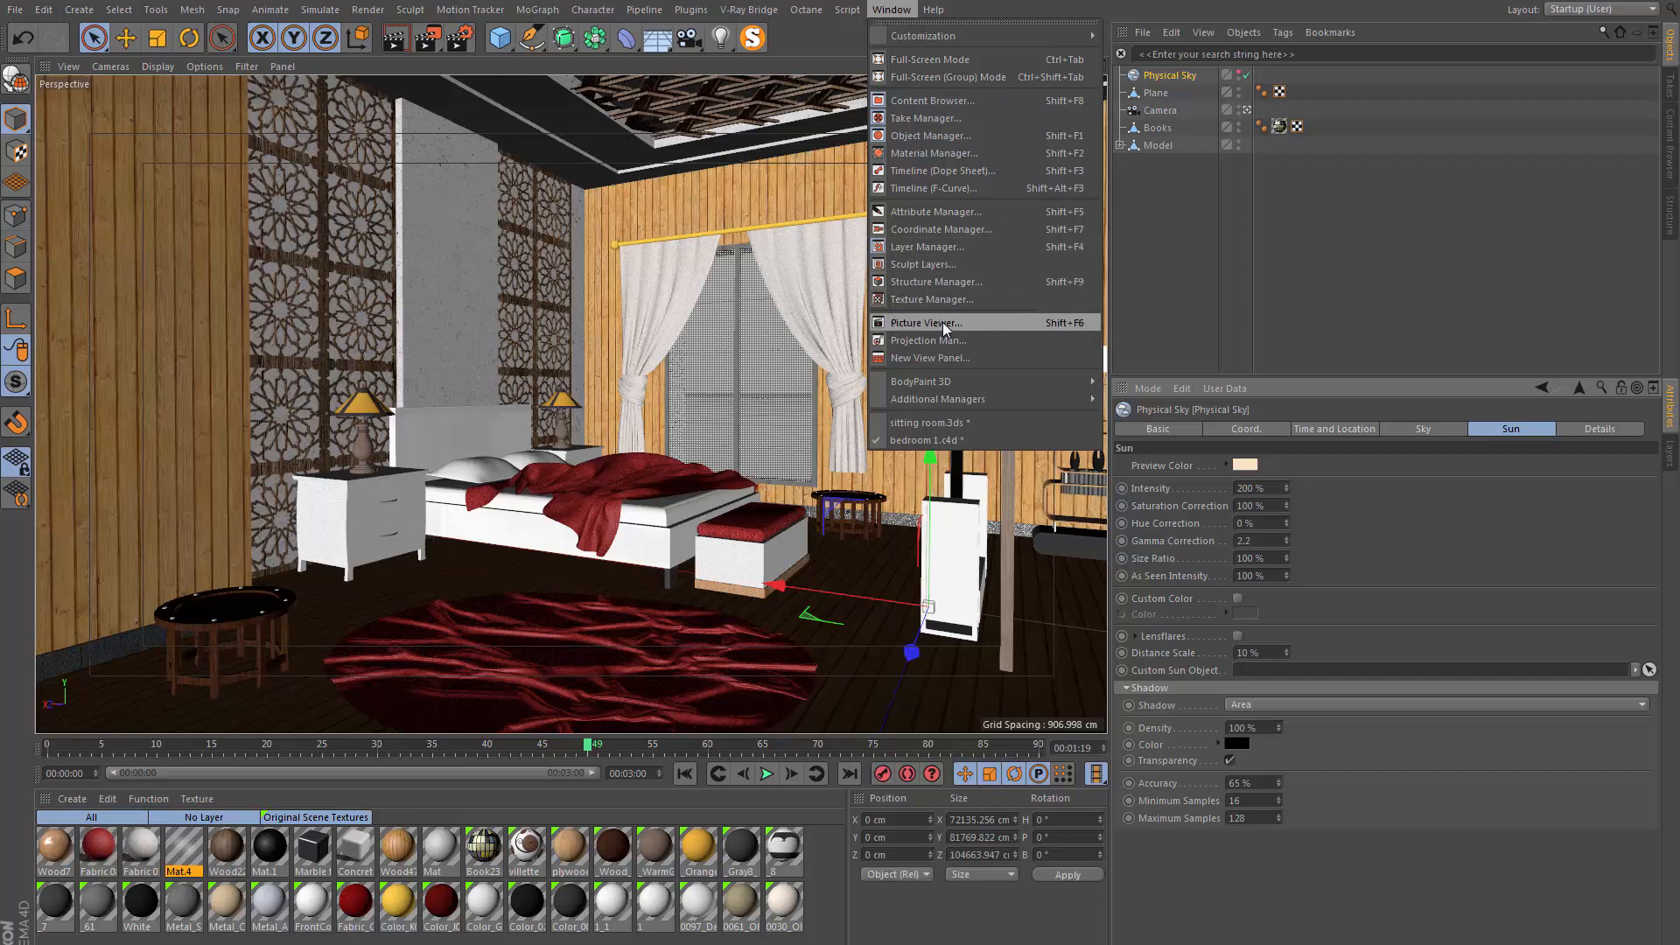
{"action": "left_click", "coordinate": [926, 322]}
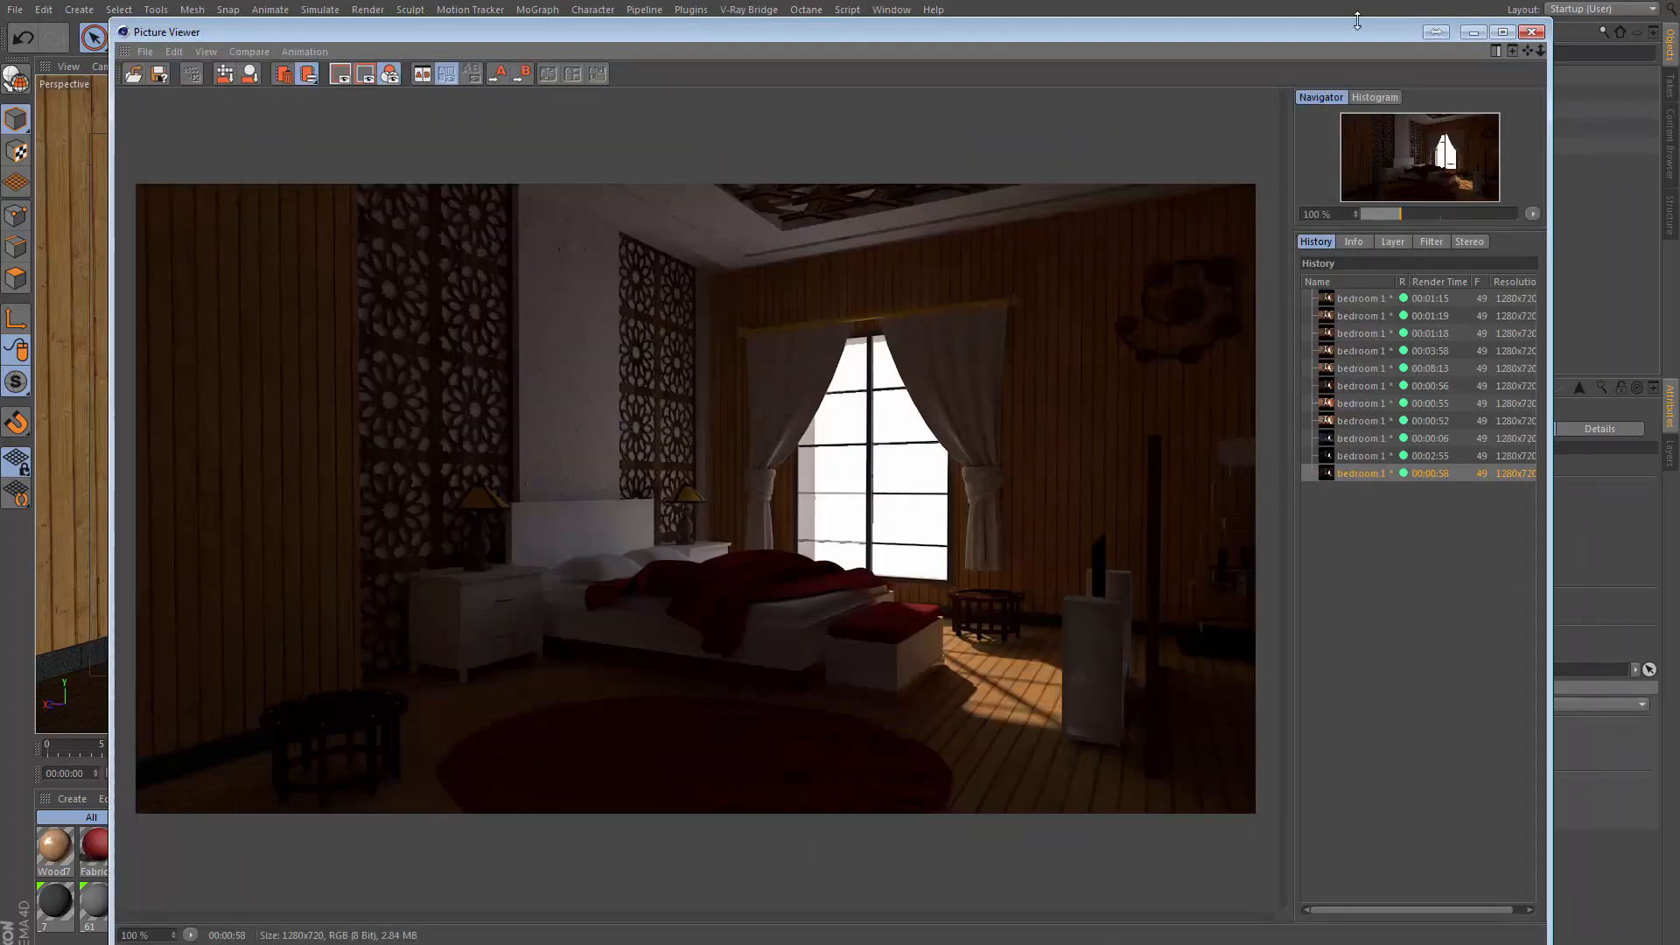
{"action": "left_click", "coordinate": [1530, 31]}
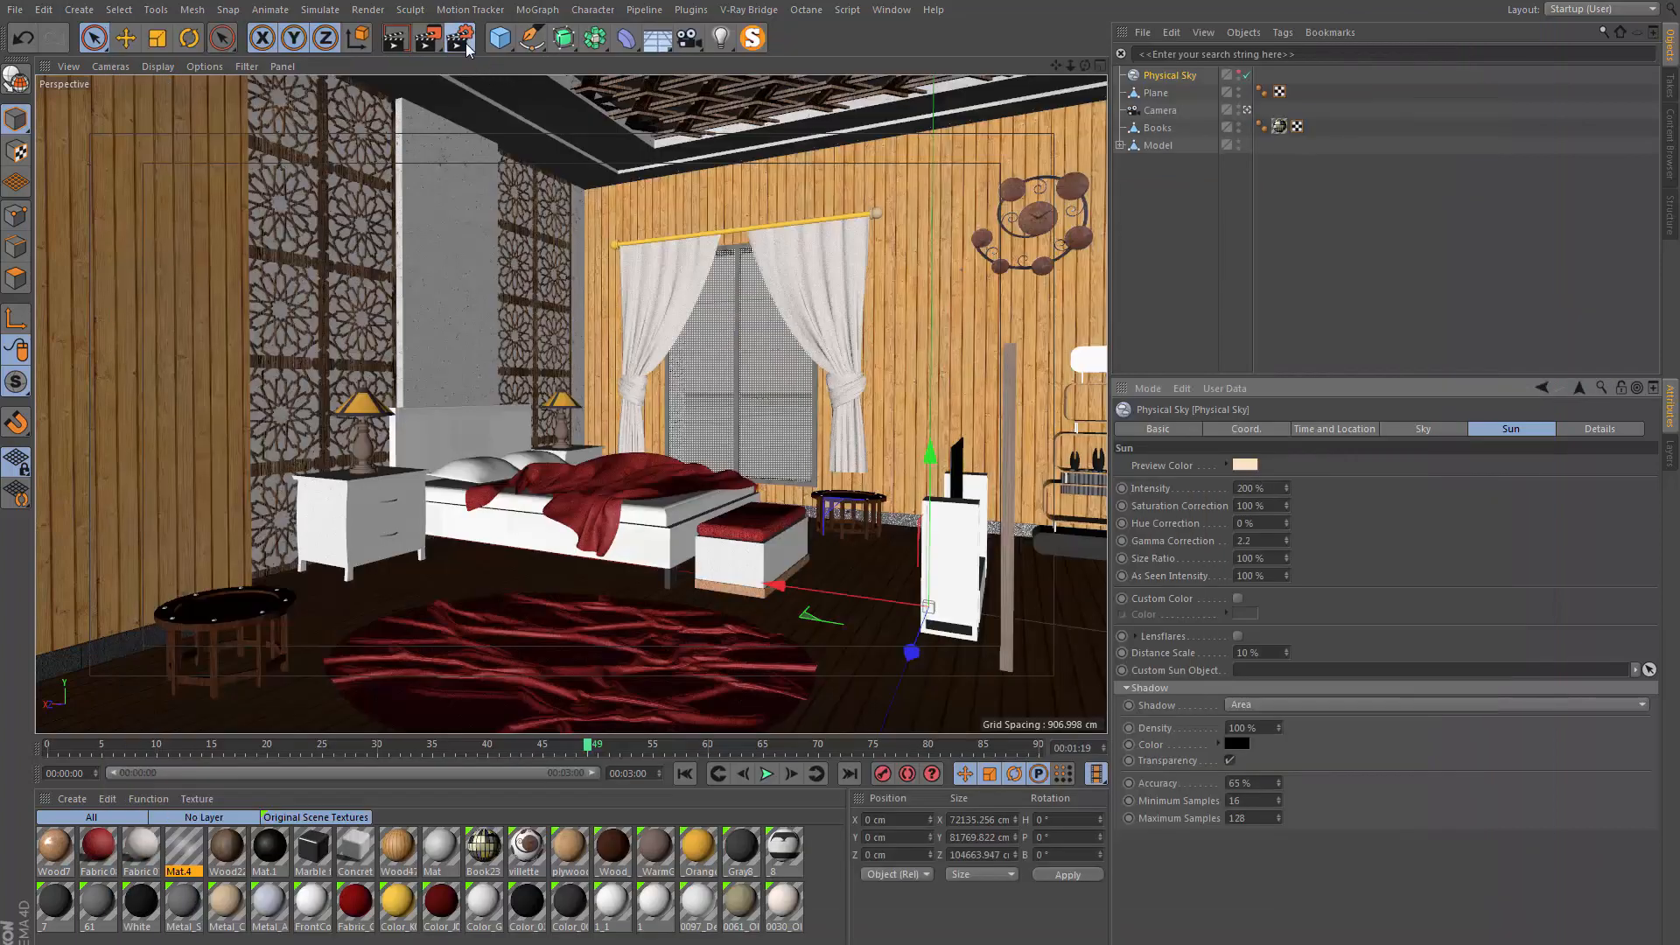
Reopen Render Settings, review Global Illumination options and set Irradiance Cache Record Density to Medium
{"action": "left_click", "coordinate": [459, 37]}
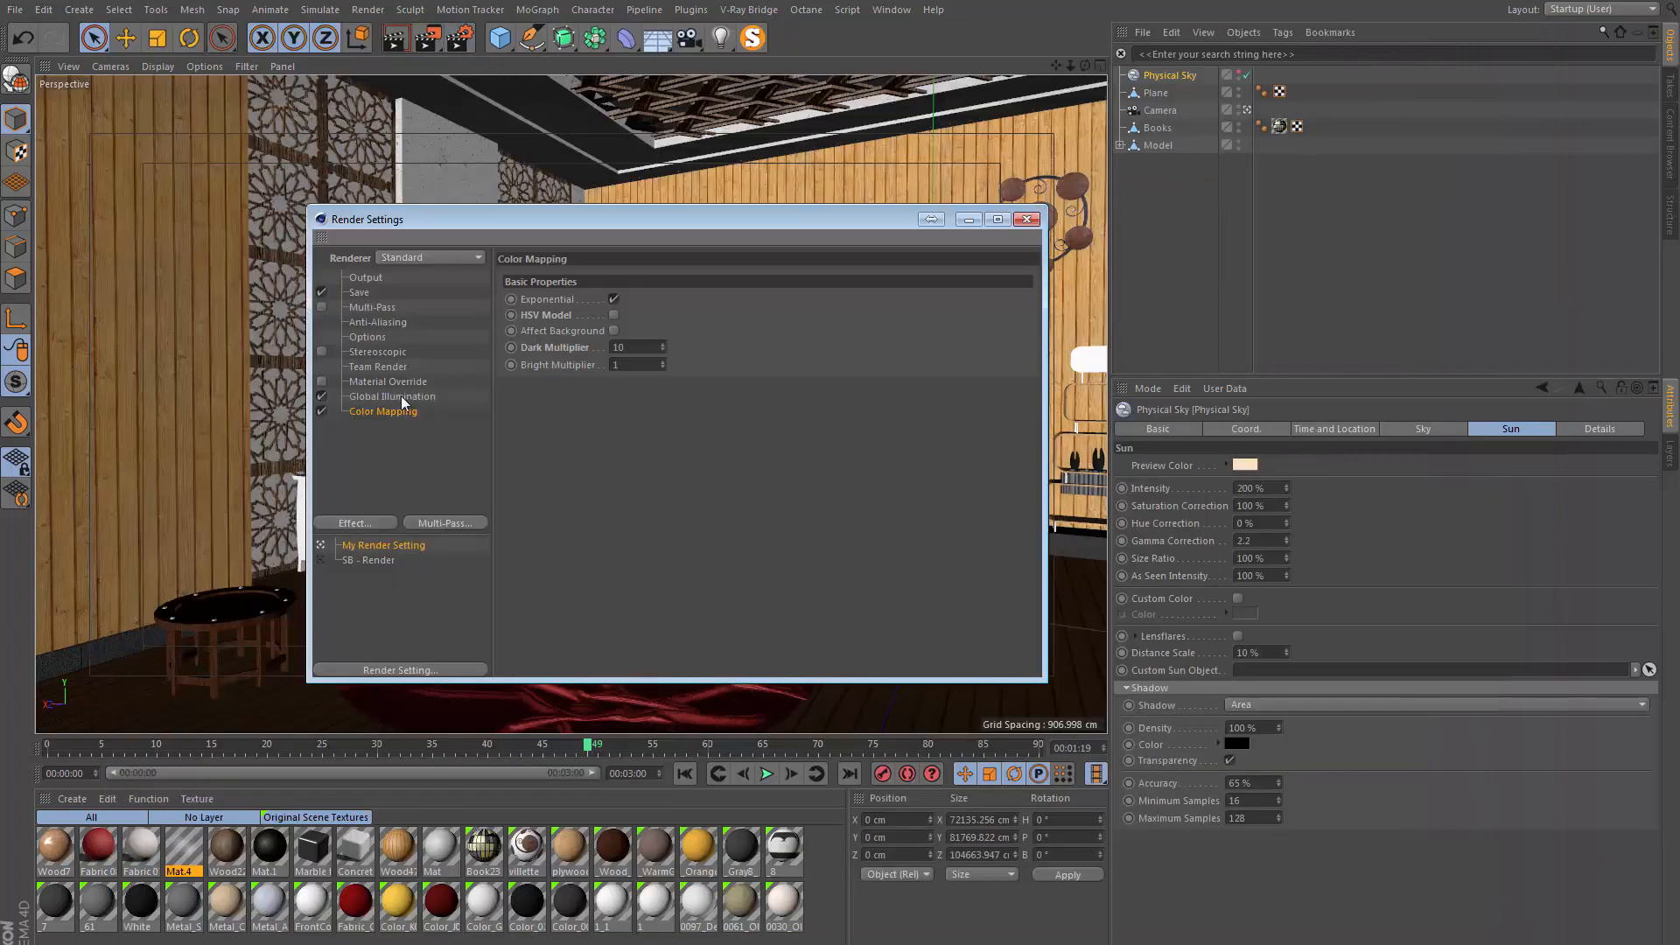
{"action": "left_click", "coordinate": [390, 396]}
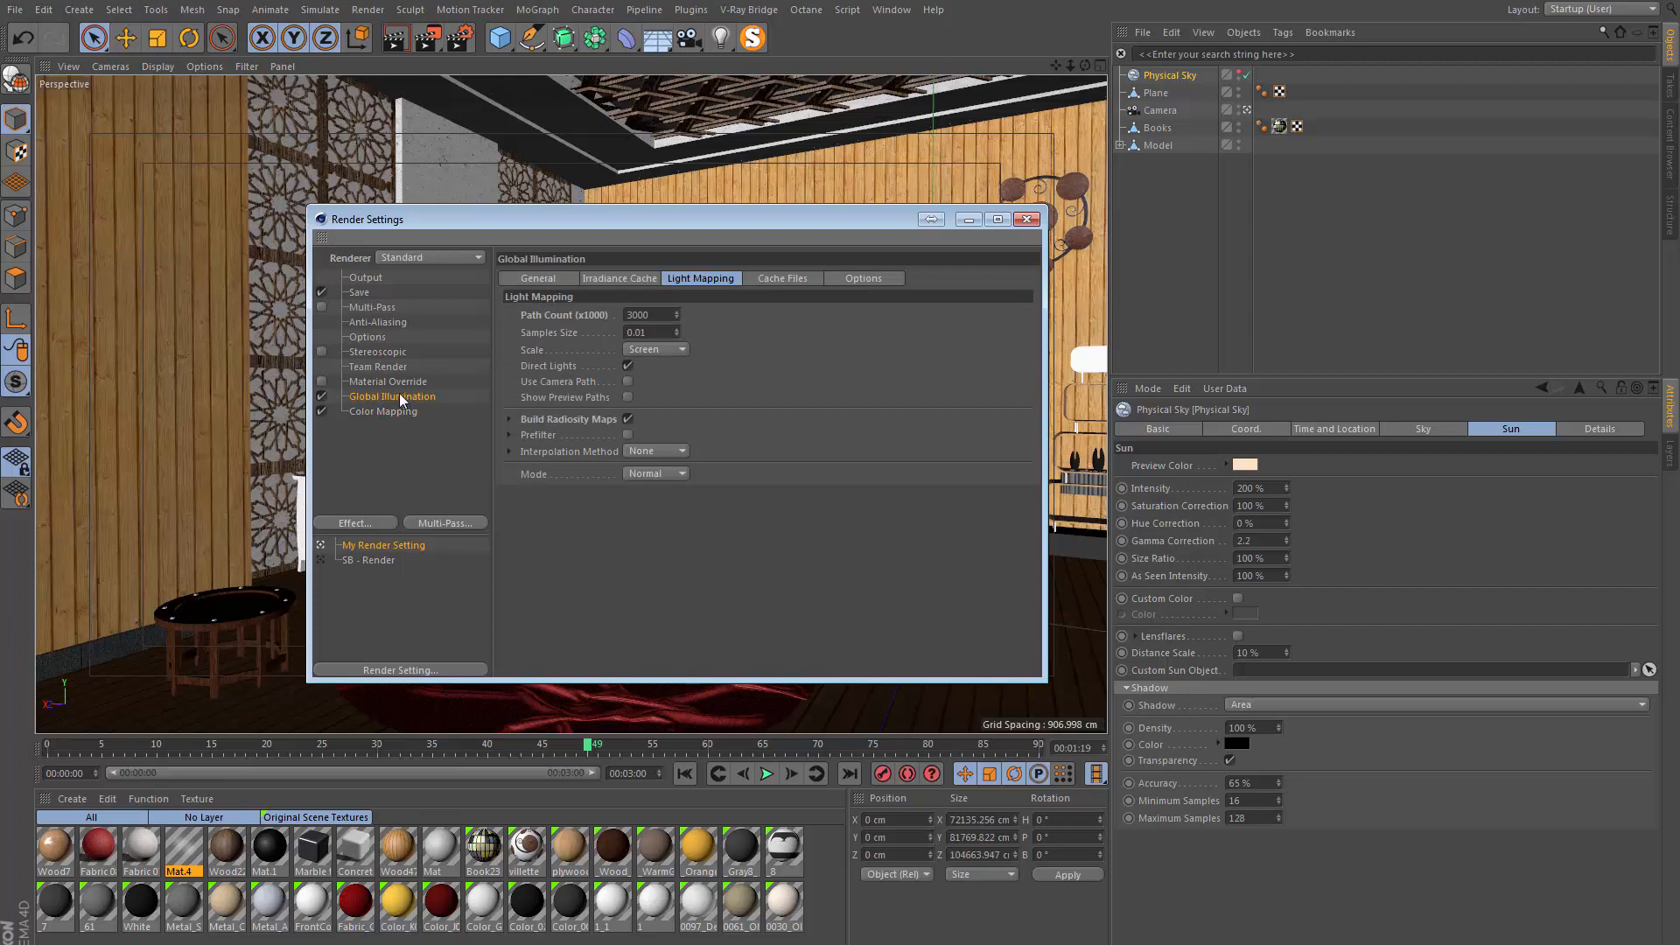
{"action": "left_click", "coordinate": [537, 278]}
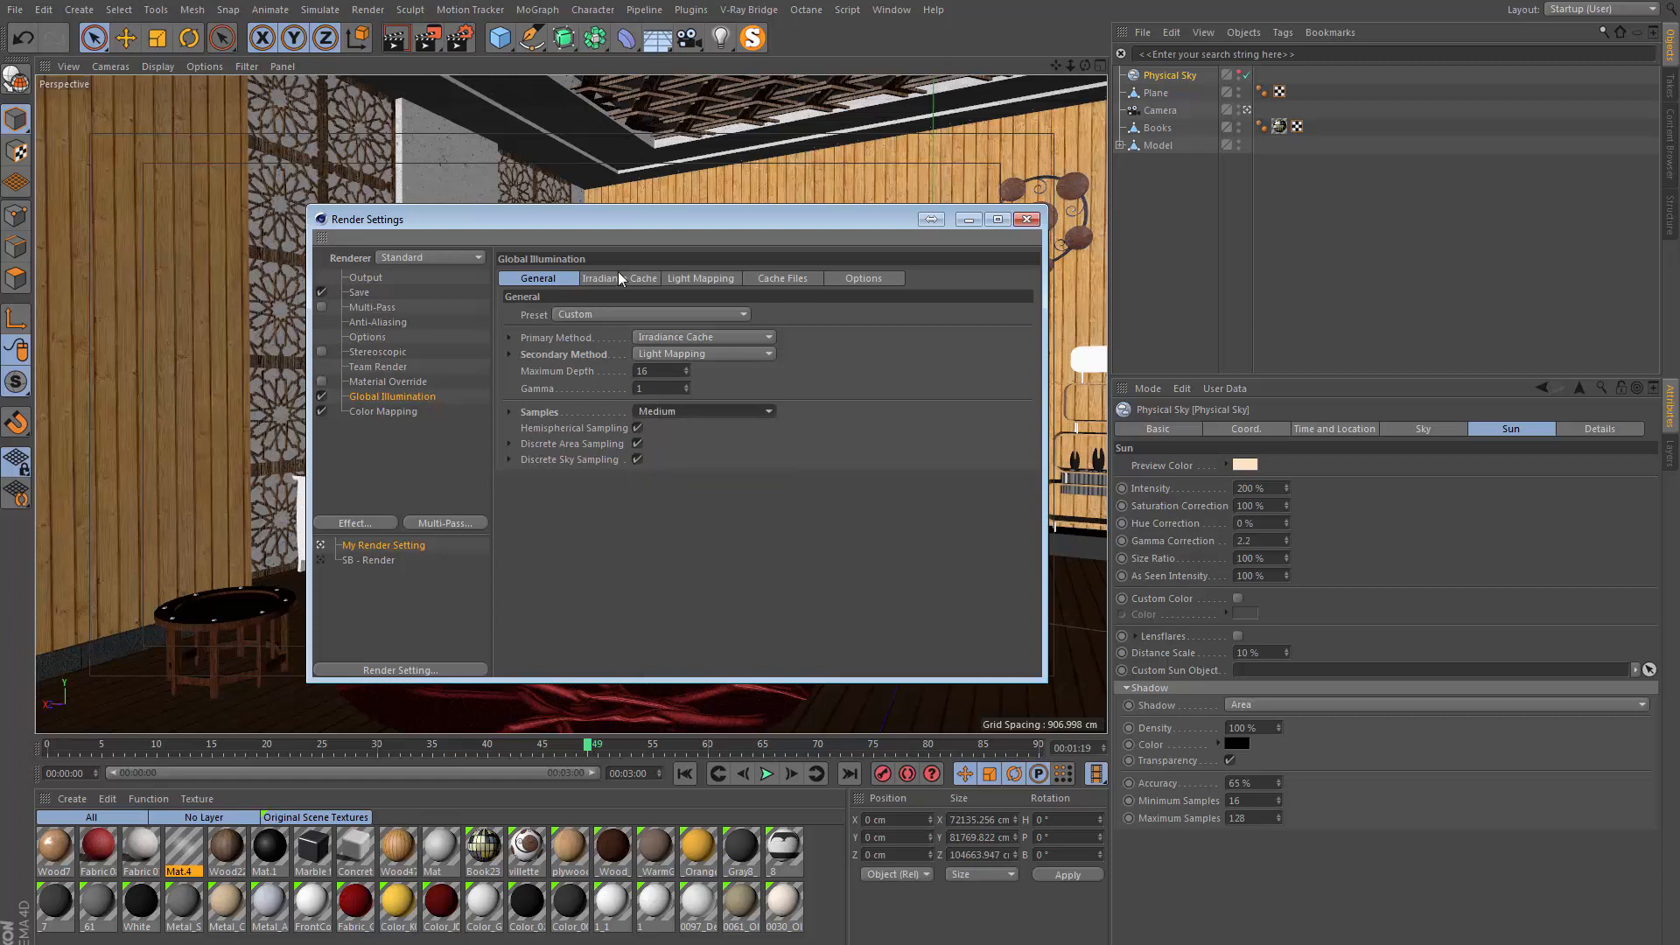
{"action": "left_click", "coordinate": [618, 278]}
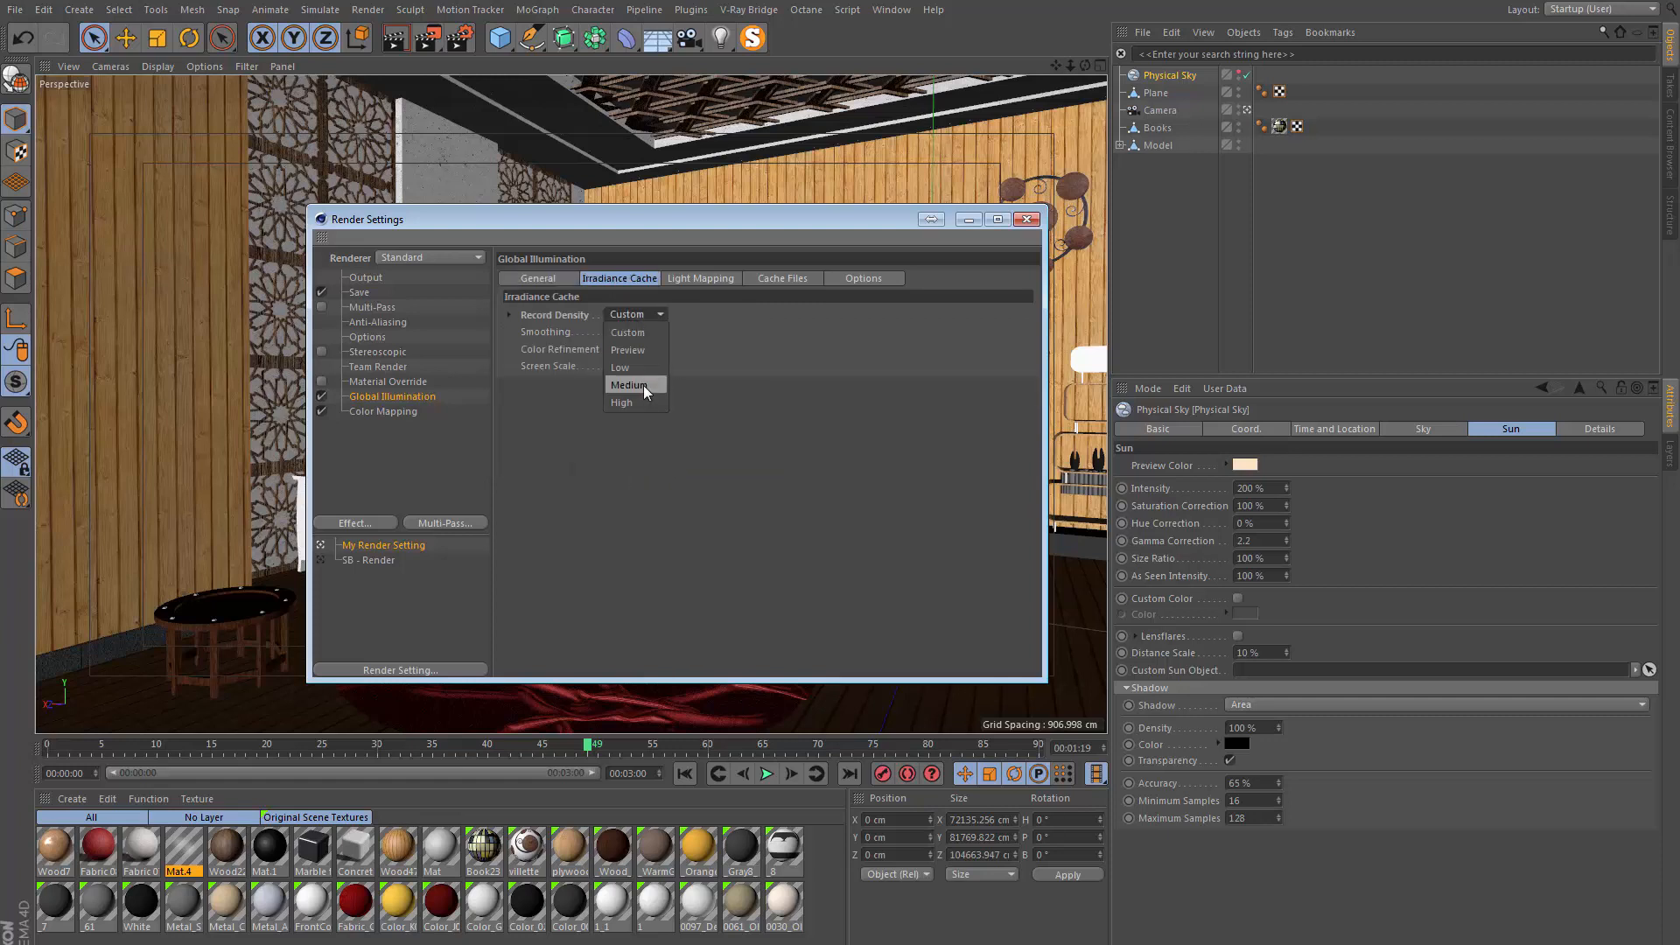
{"action": "left_click", "coordinate": [700, 279]}
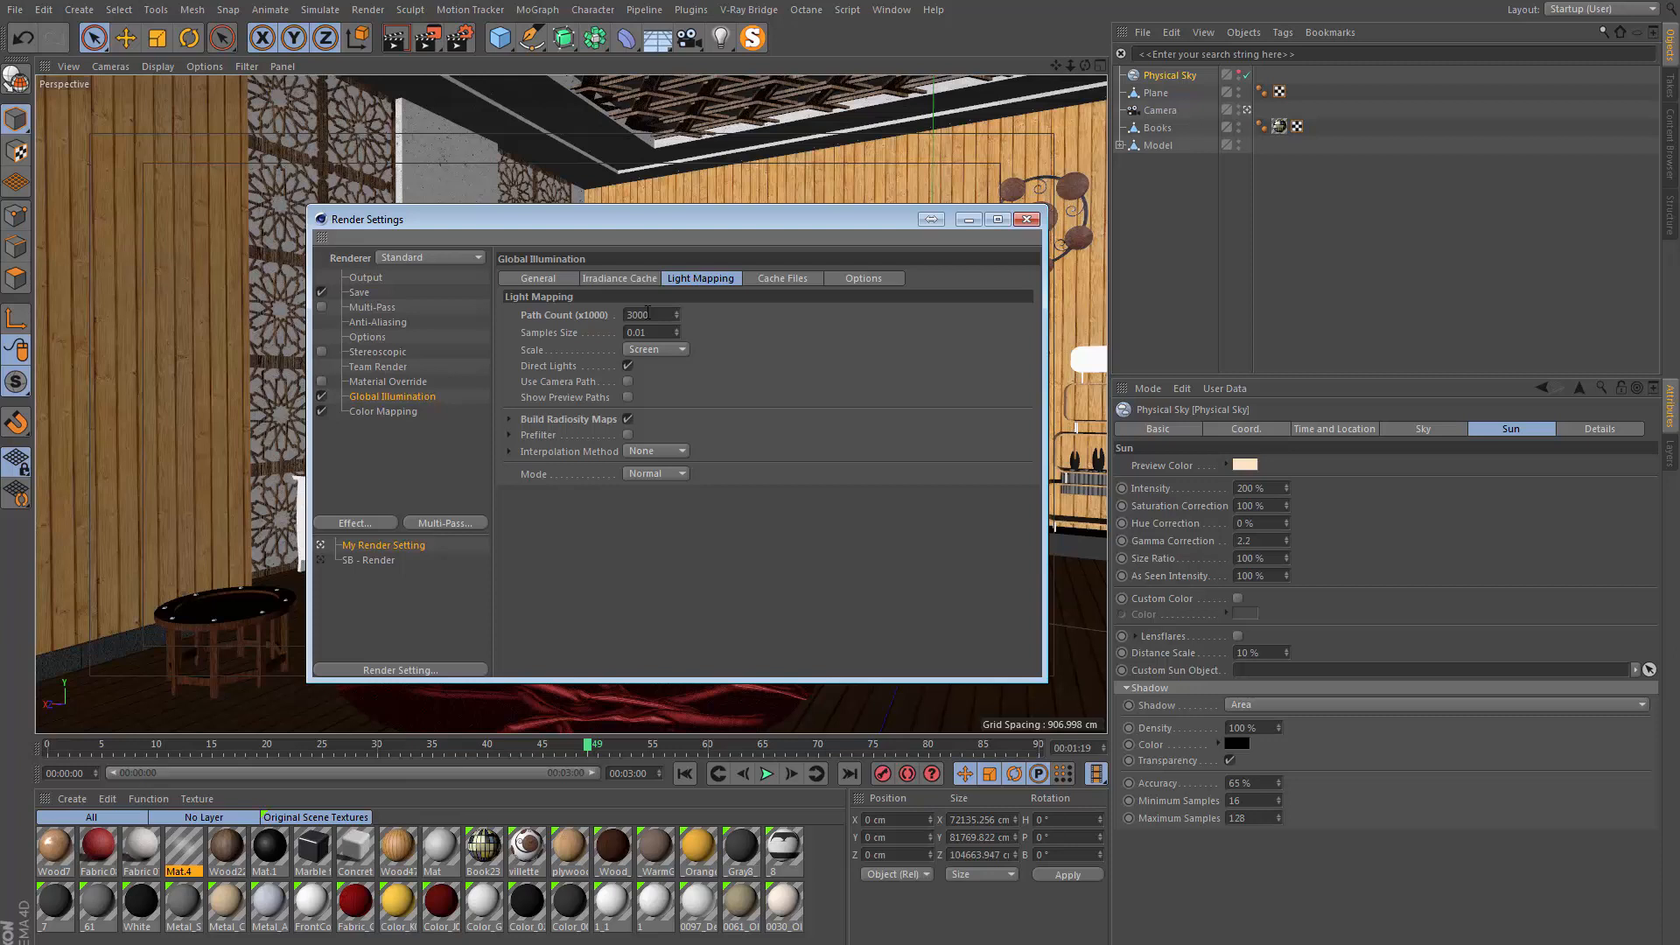
Set Anti-Aliasing to Best with Max Level 2x2 and a 5 % threshold
{"action": "left_click", "coordinate": [376, 323]}
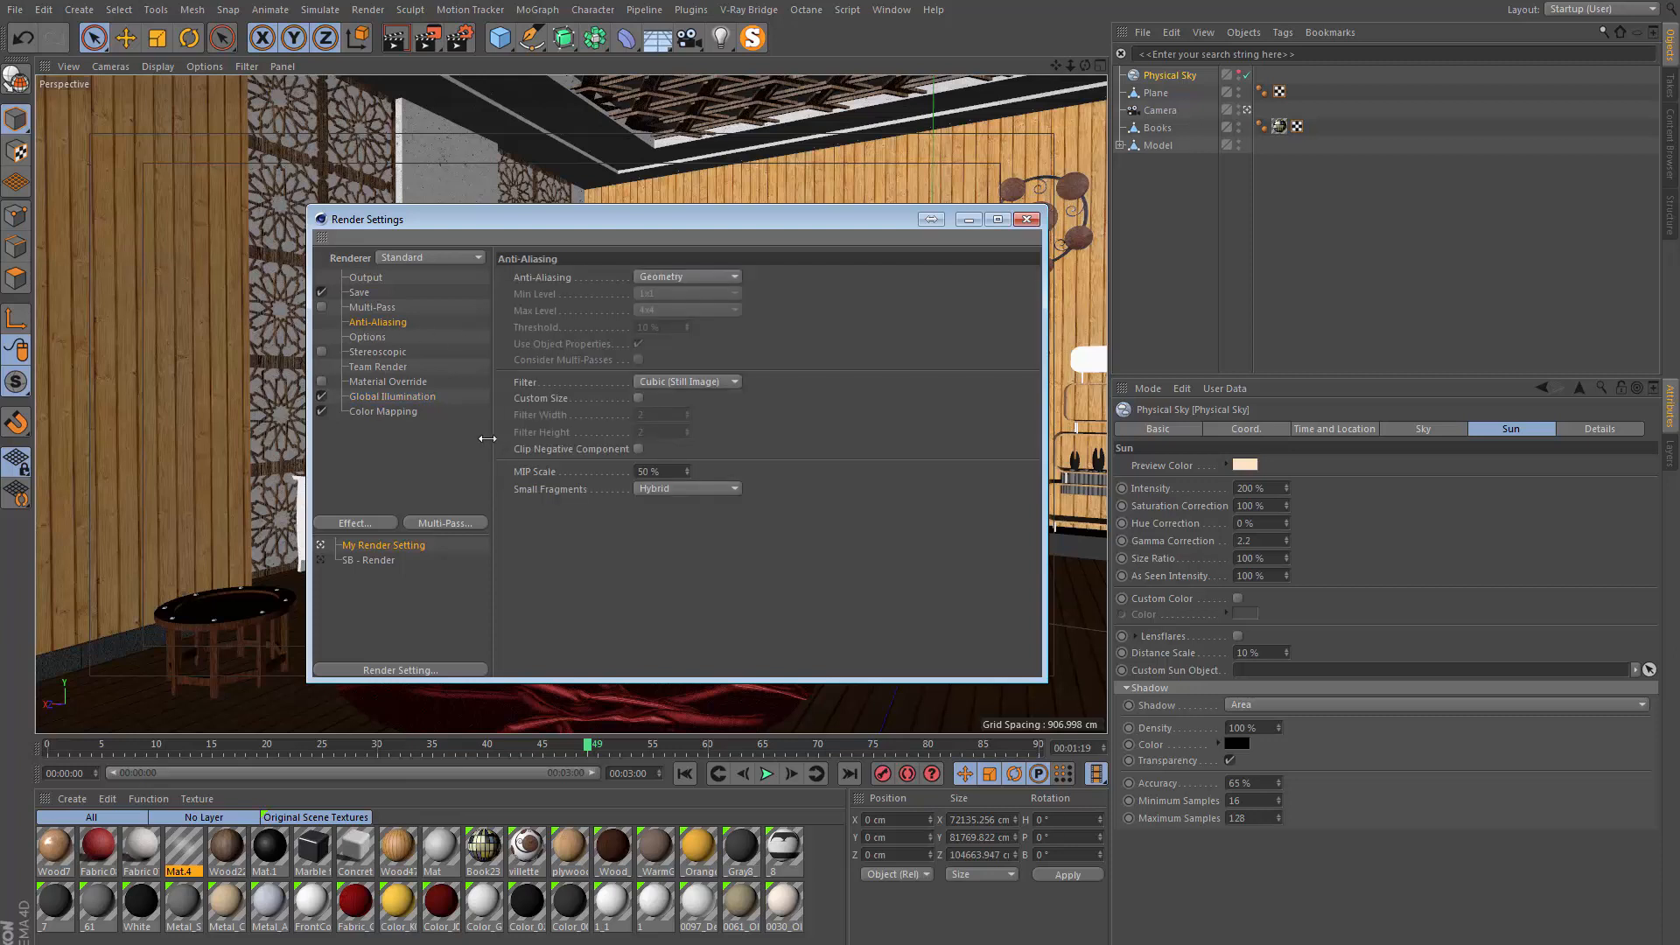
{"action": "left_click", "coordinate": [687, 276]}
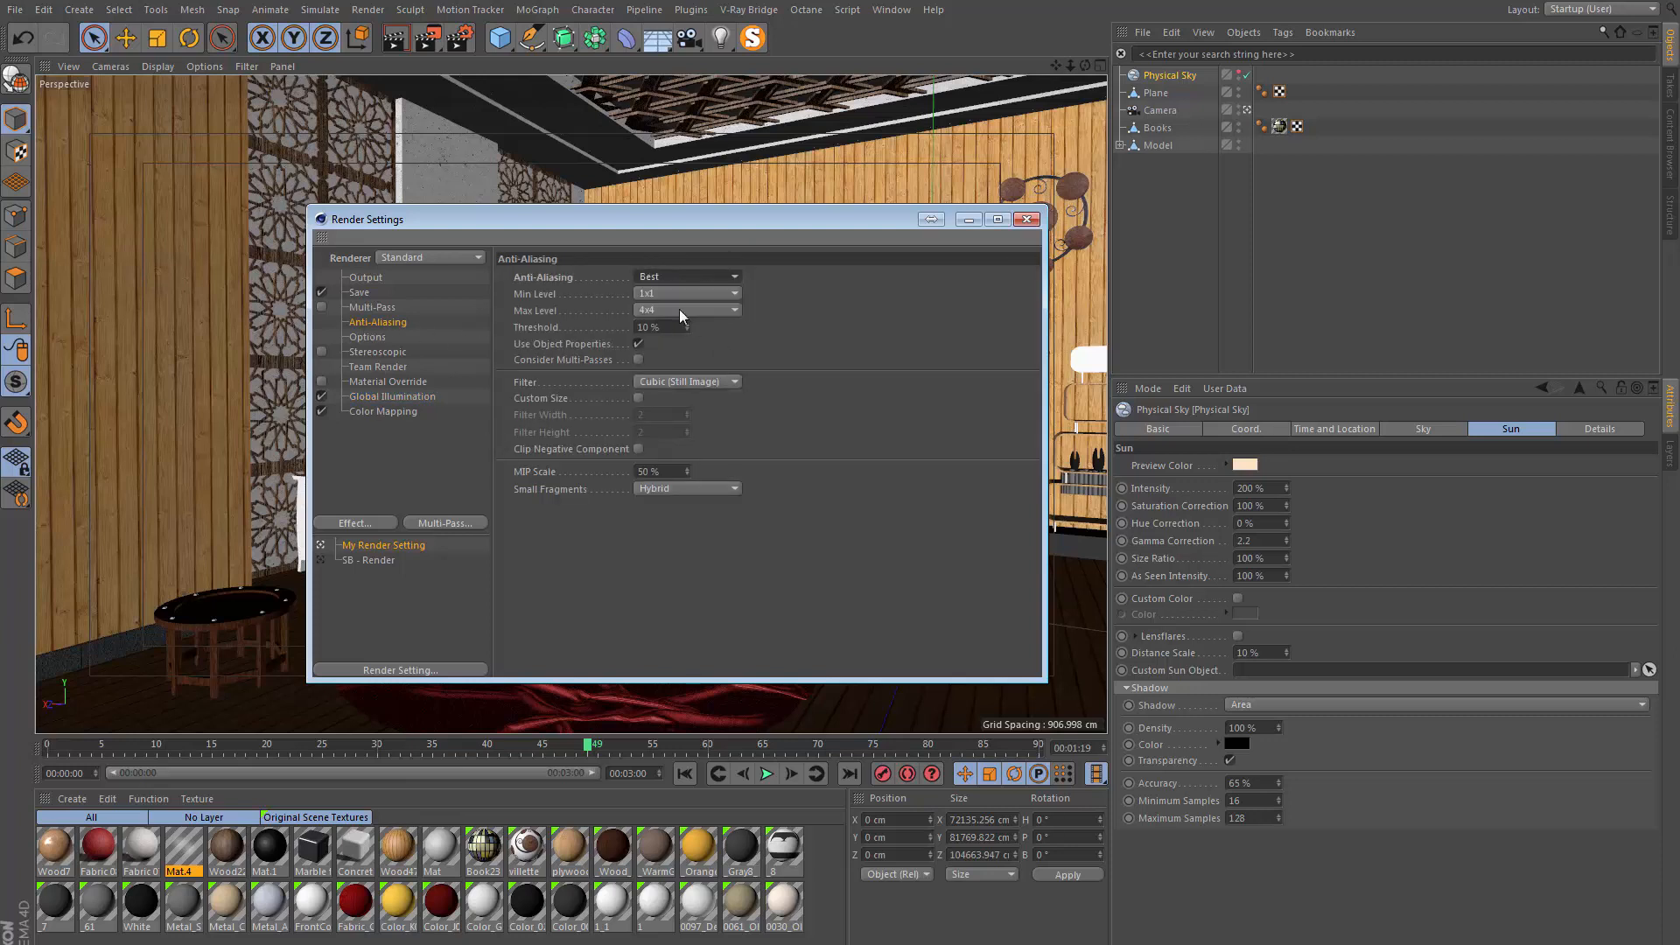
{"action": "left_click", "coordinate": [733, 312]}
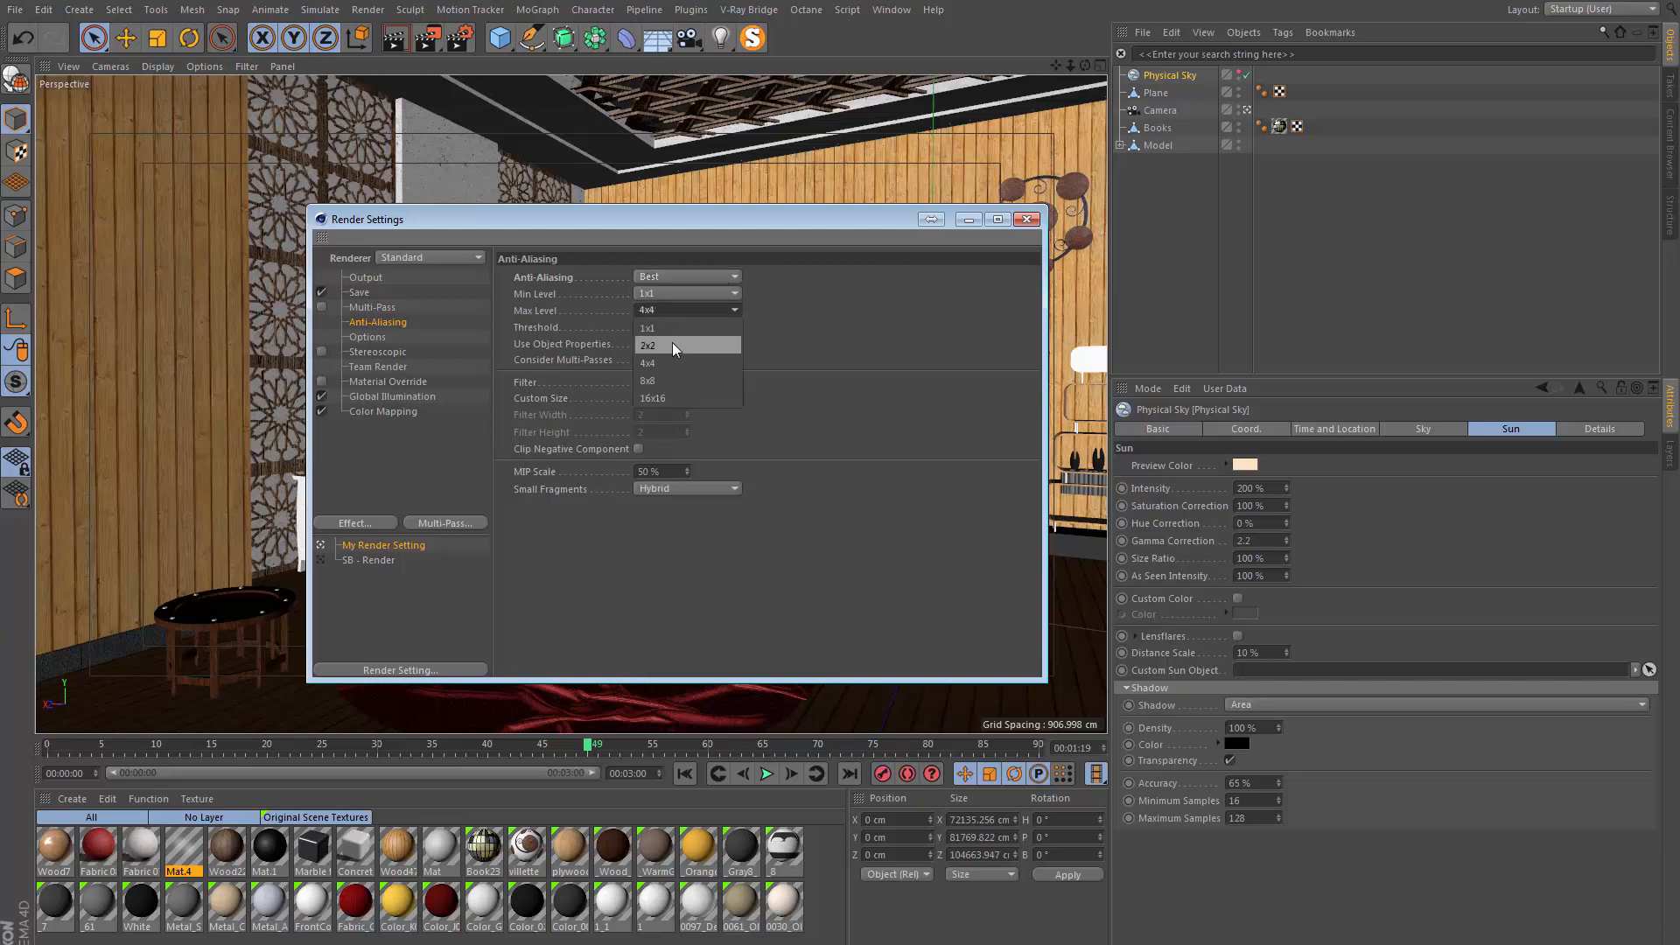
{"action": "left_click", "coordinate": [648, 345]}
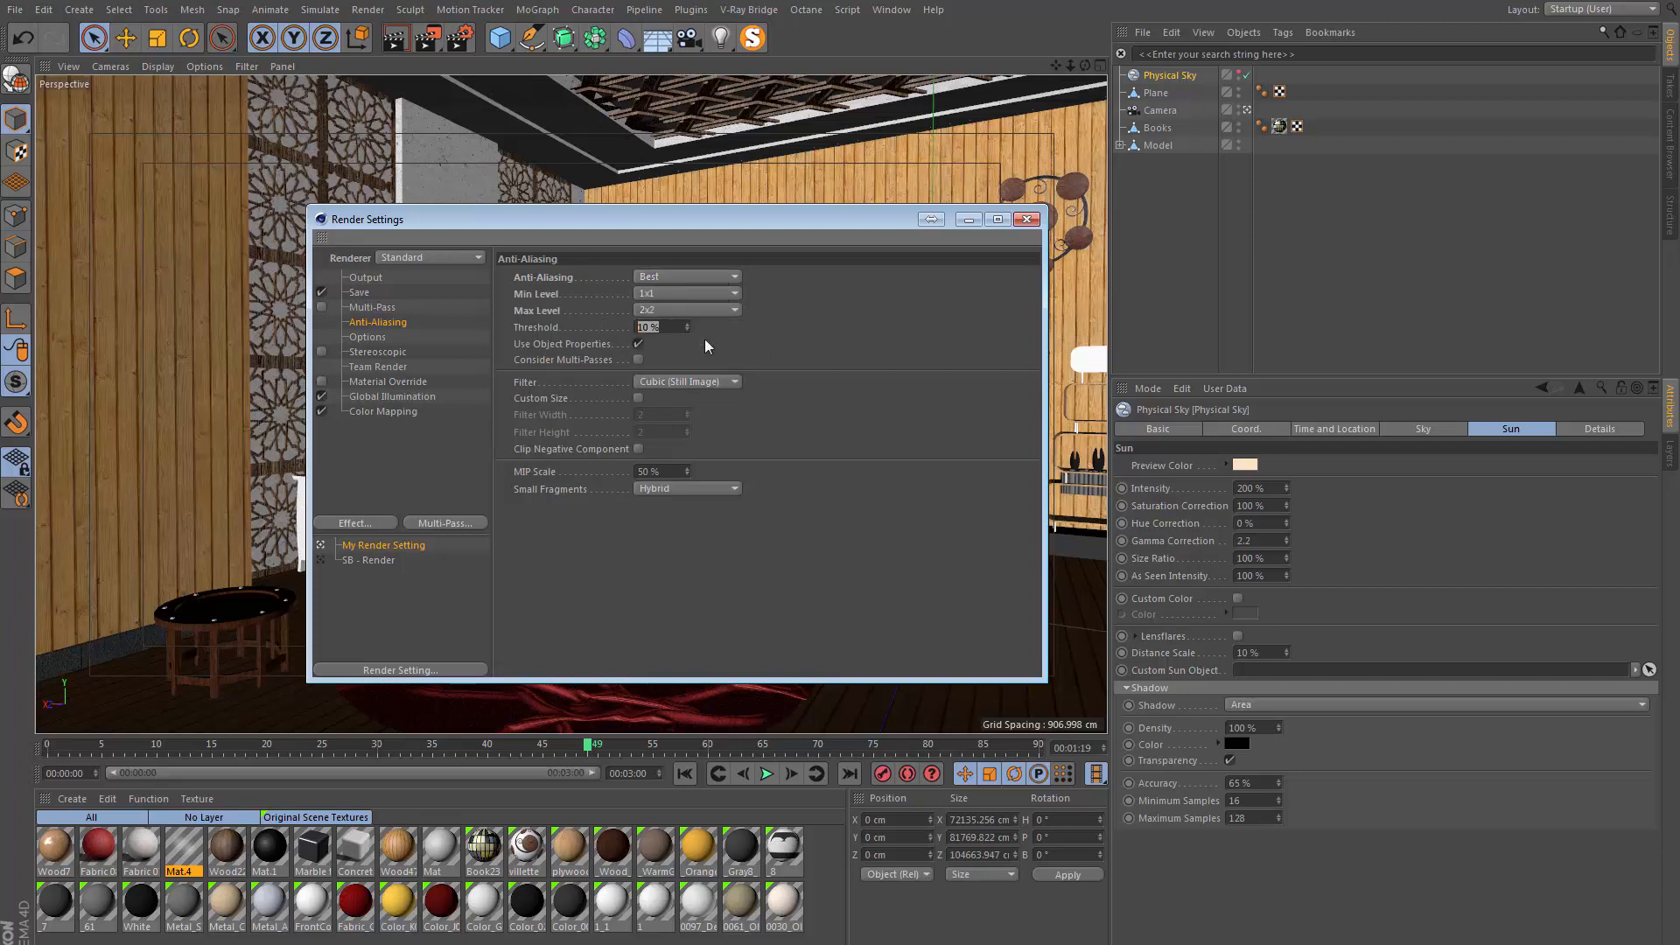
{"action": "type", "text": "5 %"}
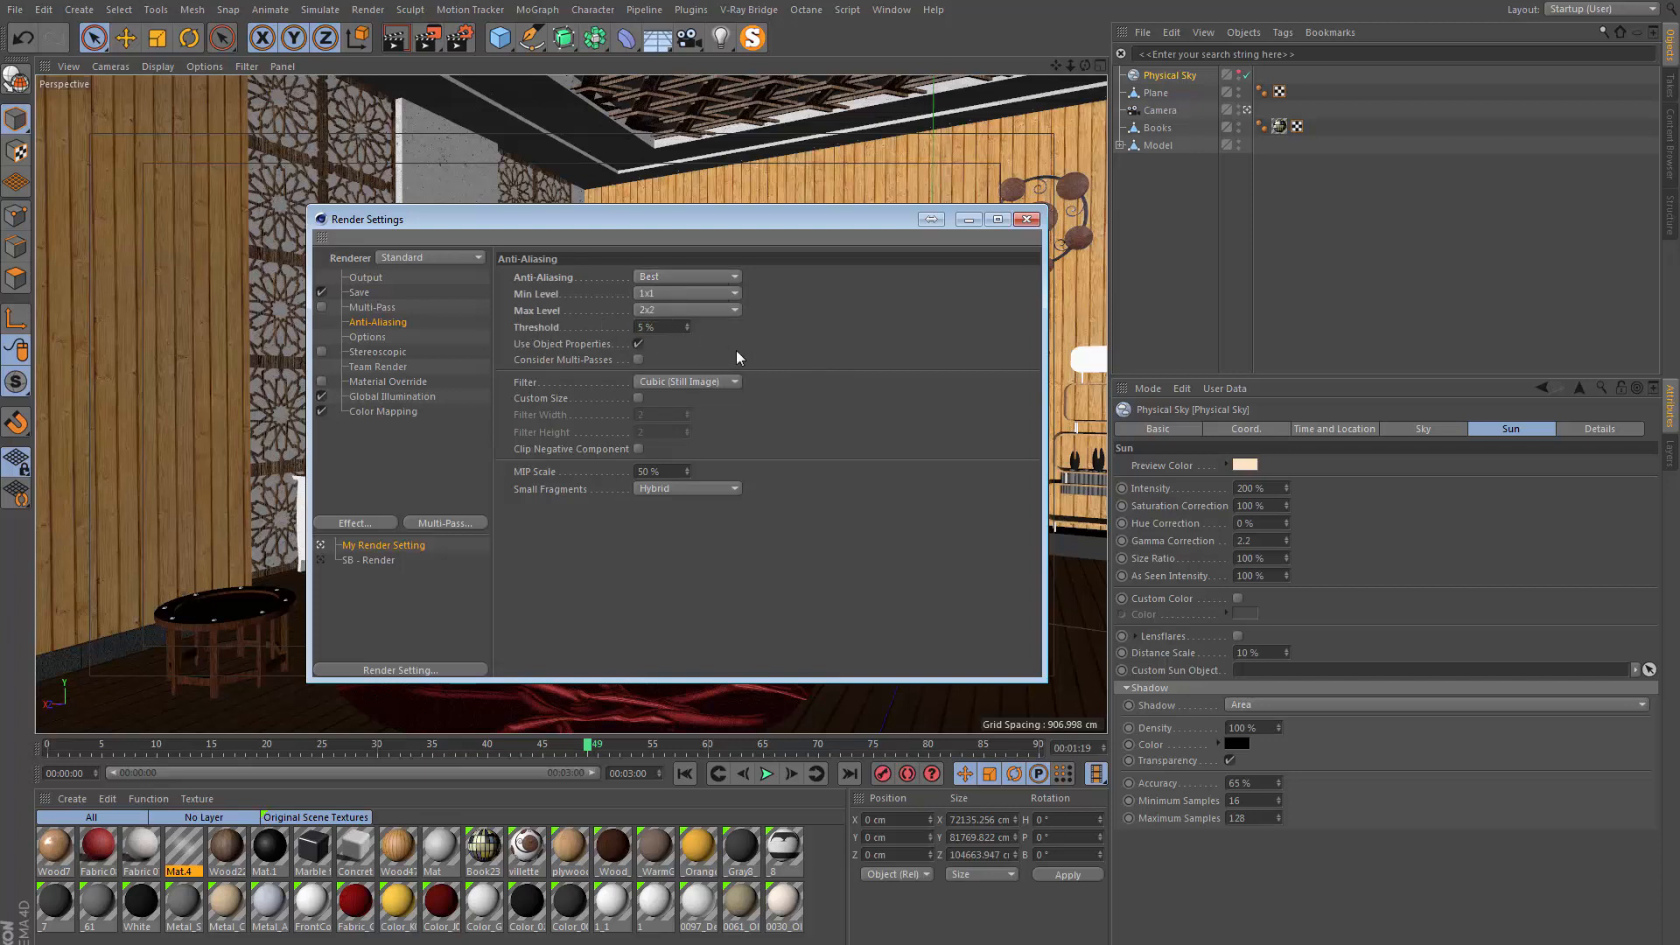
{"action": "mouse_move", "coordinate": [797, 341]}
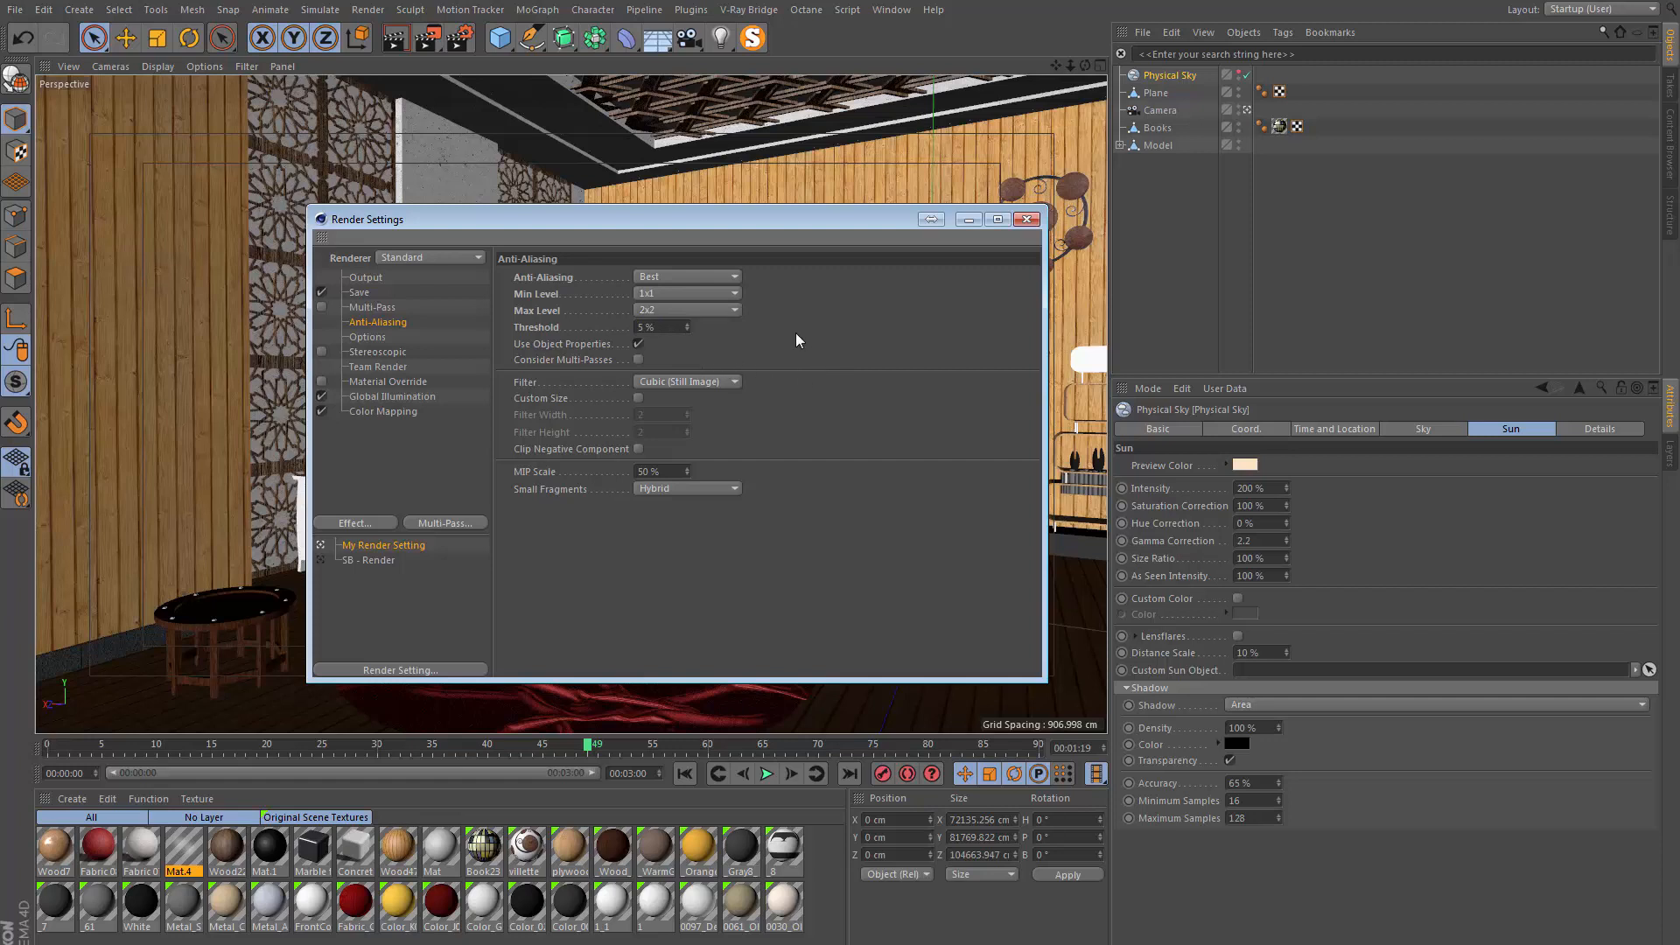
{"action": "mouse_move", "coordinate": [767, 343]}
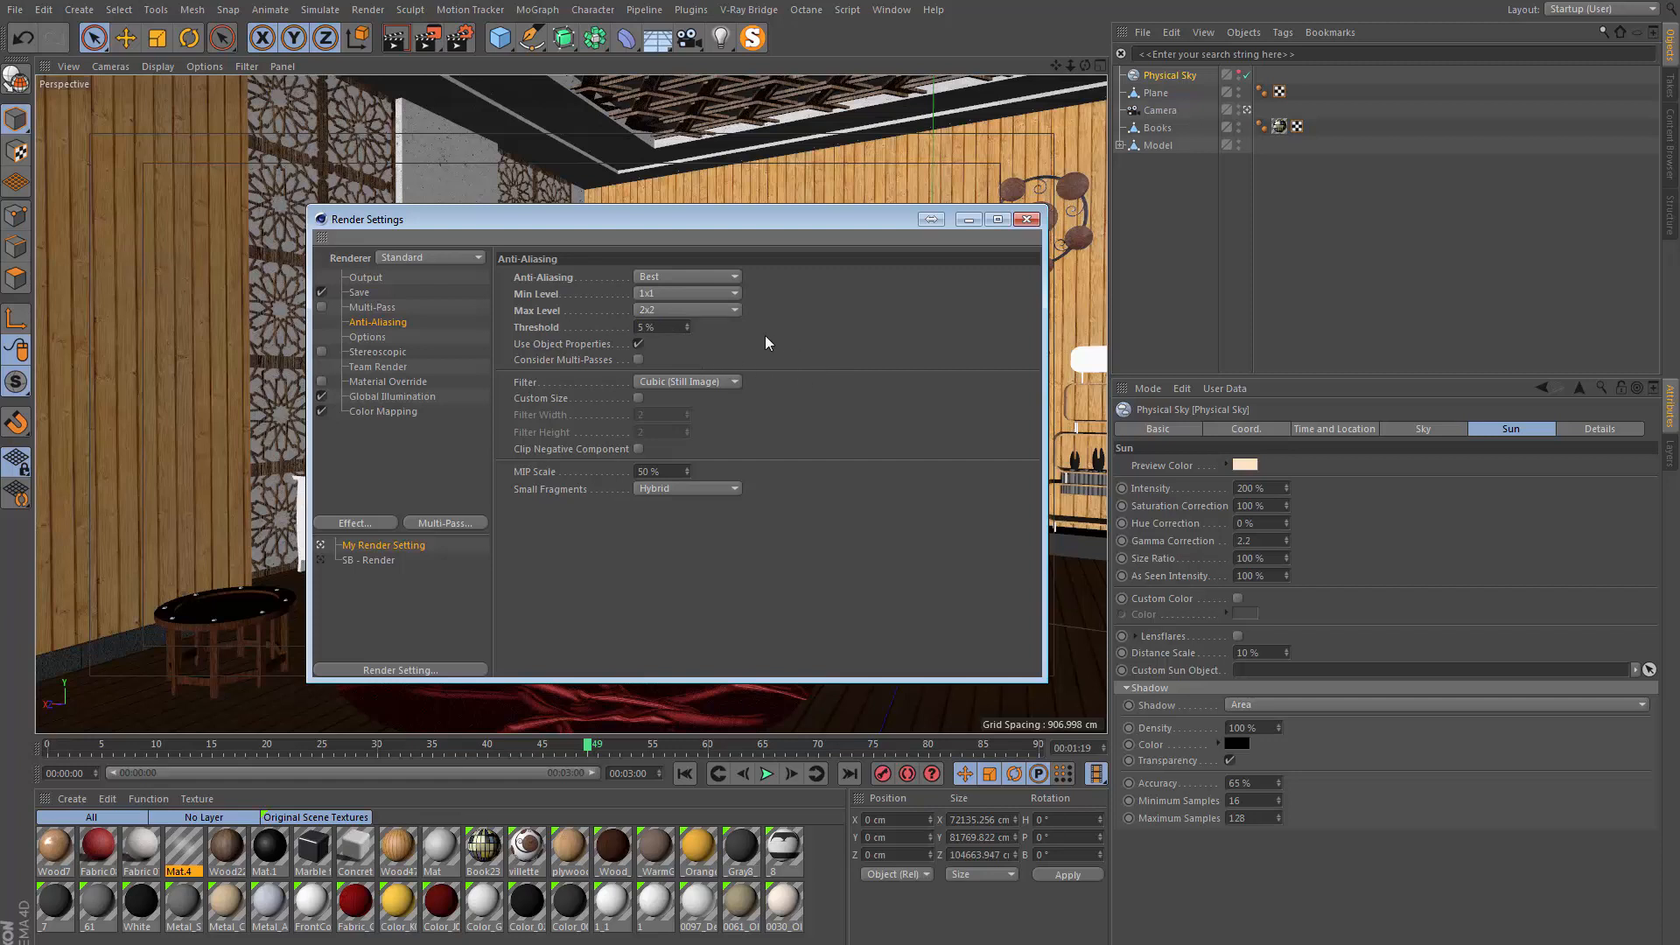
Render to the Picture Viewer and compare the new bright render with earlier darker history entries
{"action": "left_click", "coordinate": [1026, 220]}
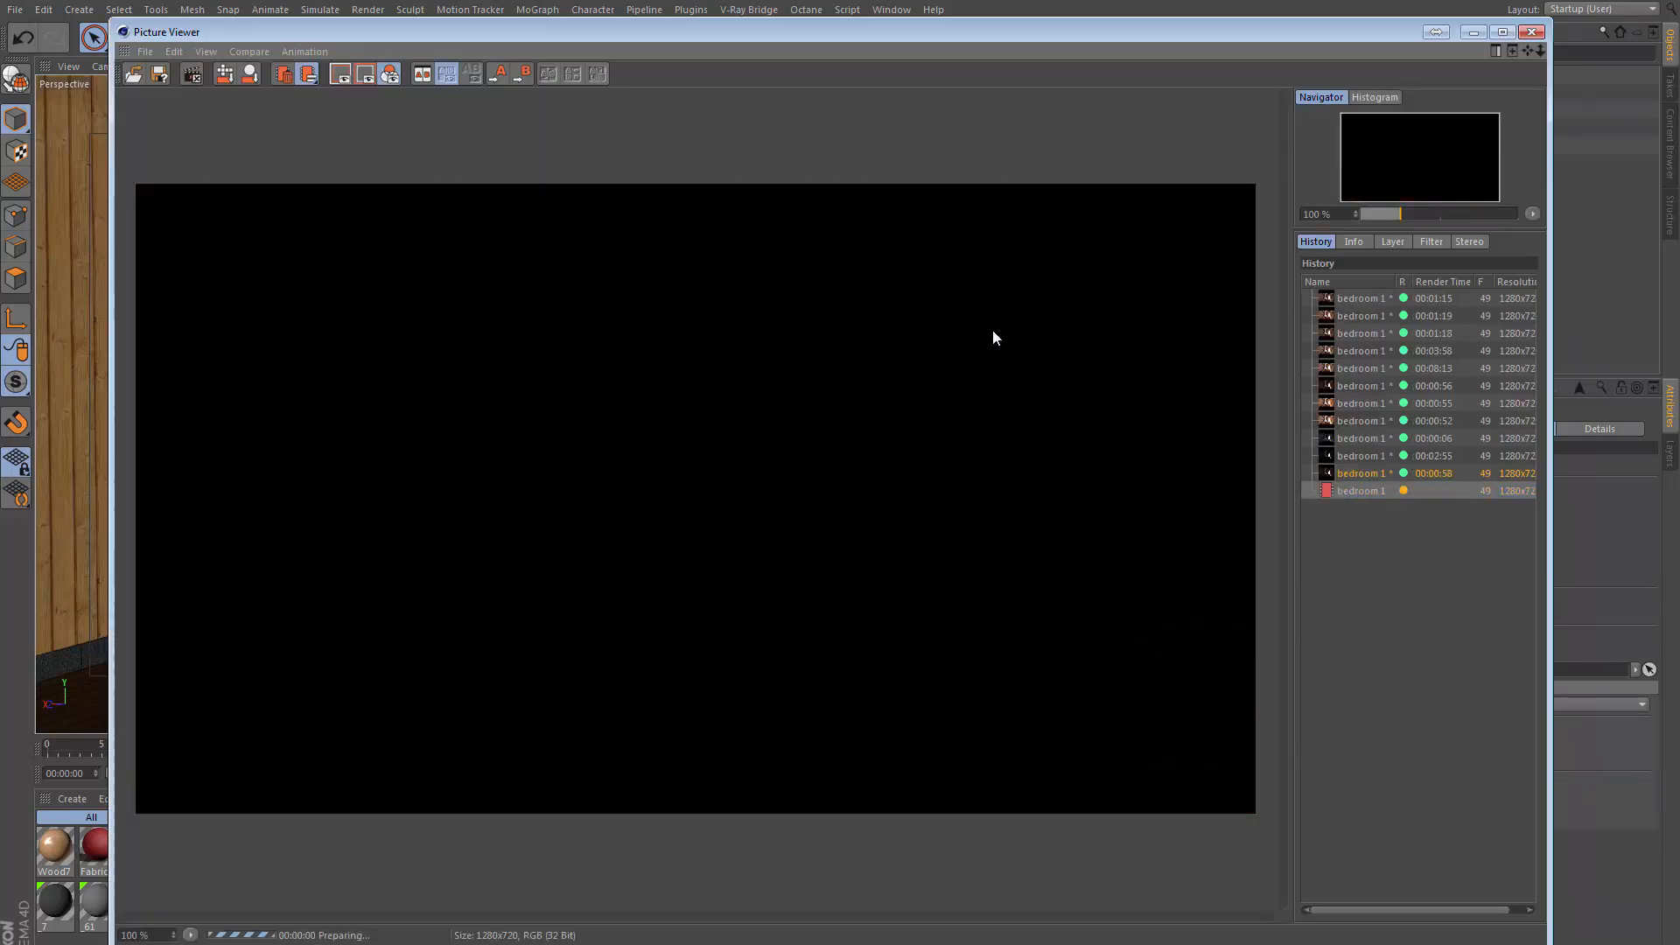
{"action": "left_click", "coordinate": [1362, 472]}
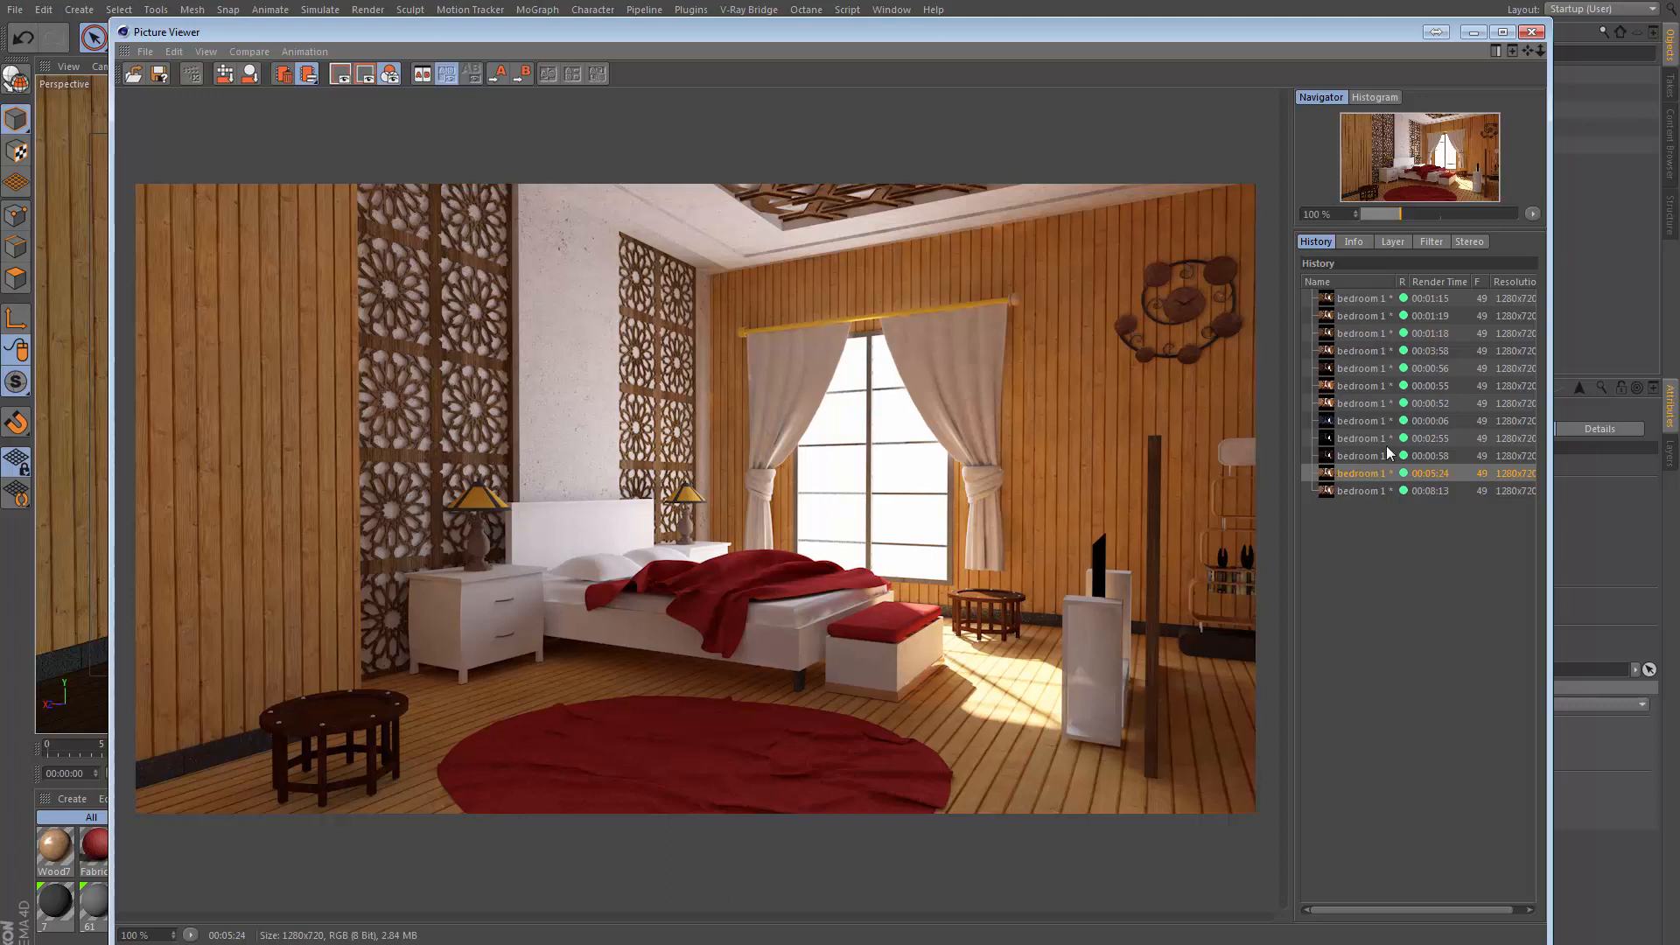
{"action": "left_click", "coordinate": [1394, 437]}
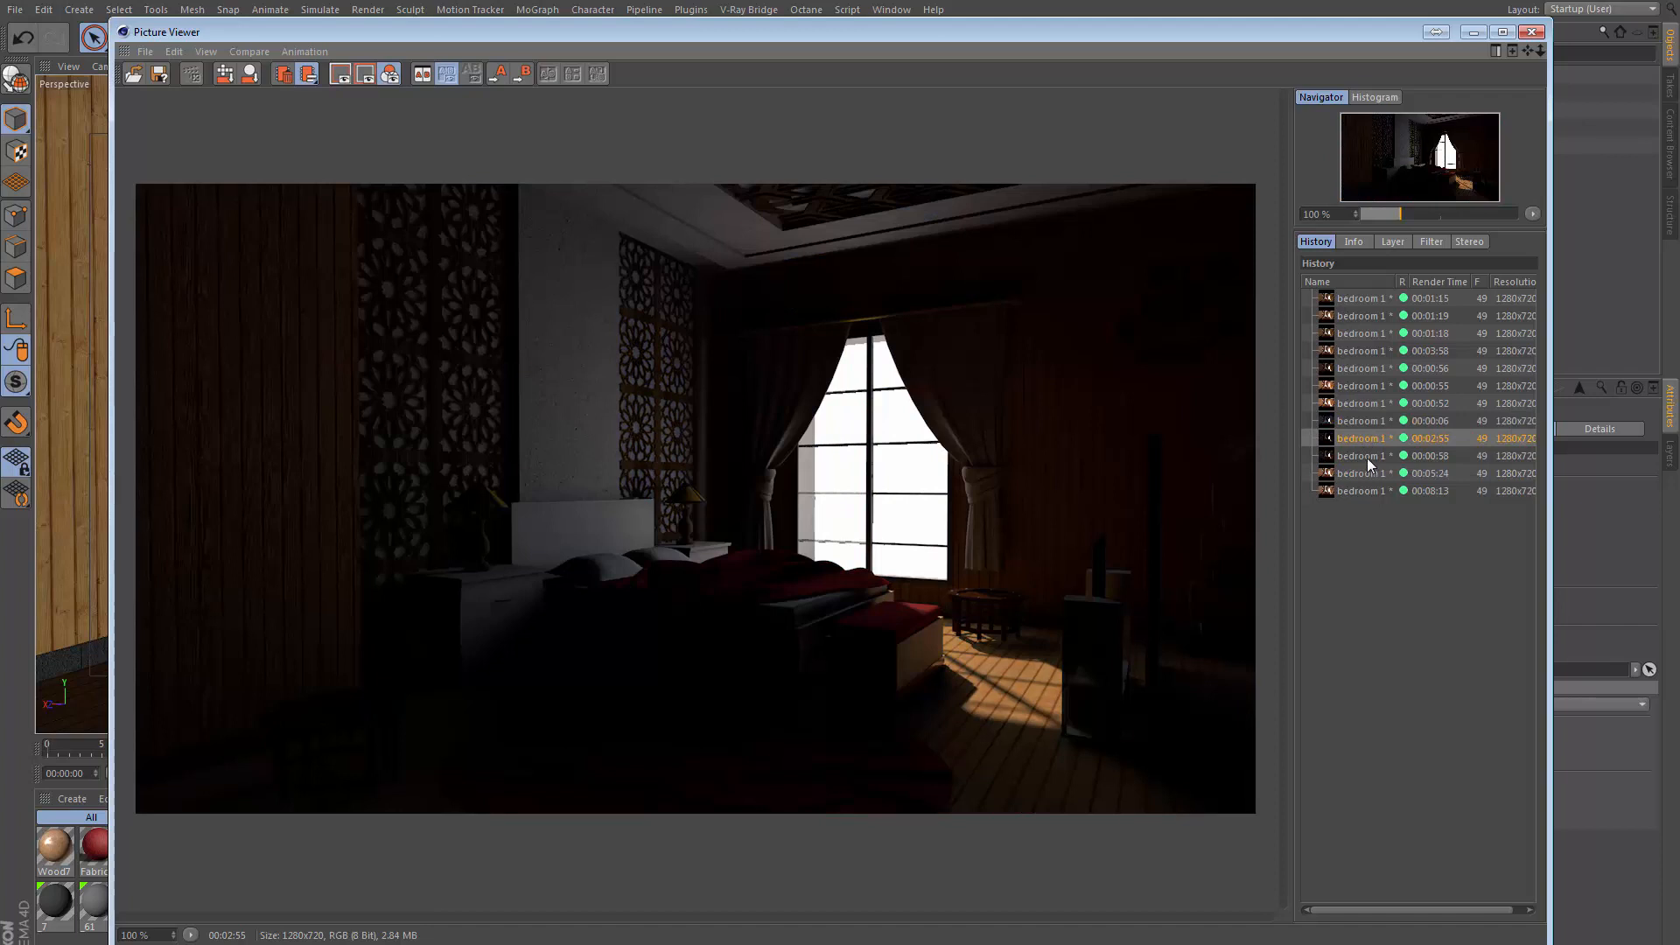
{"action": "left_click", "coordinate": [1362, 456]}
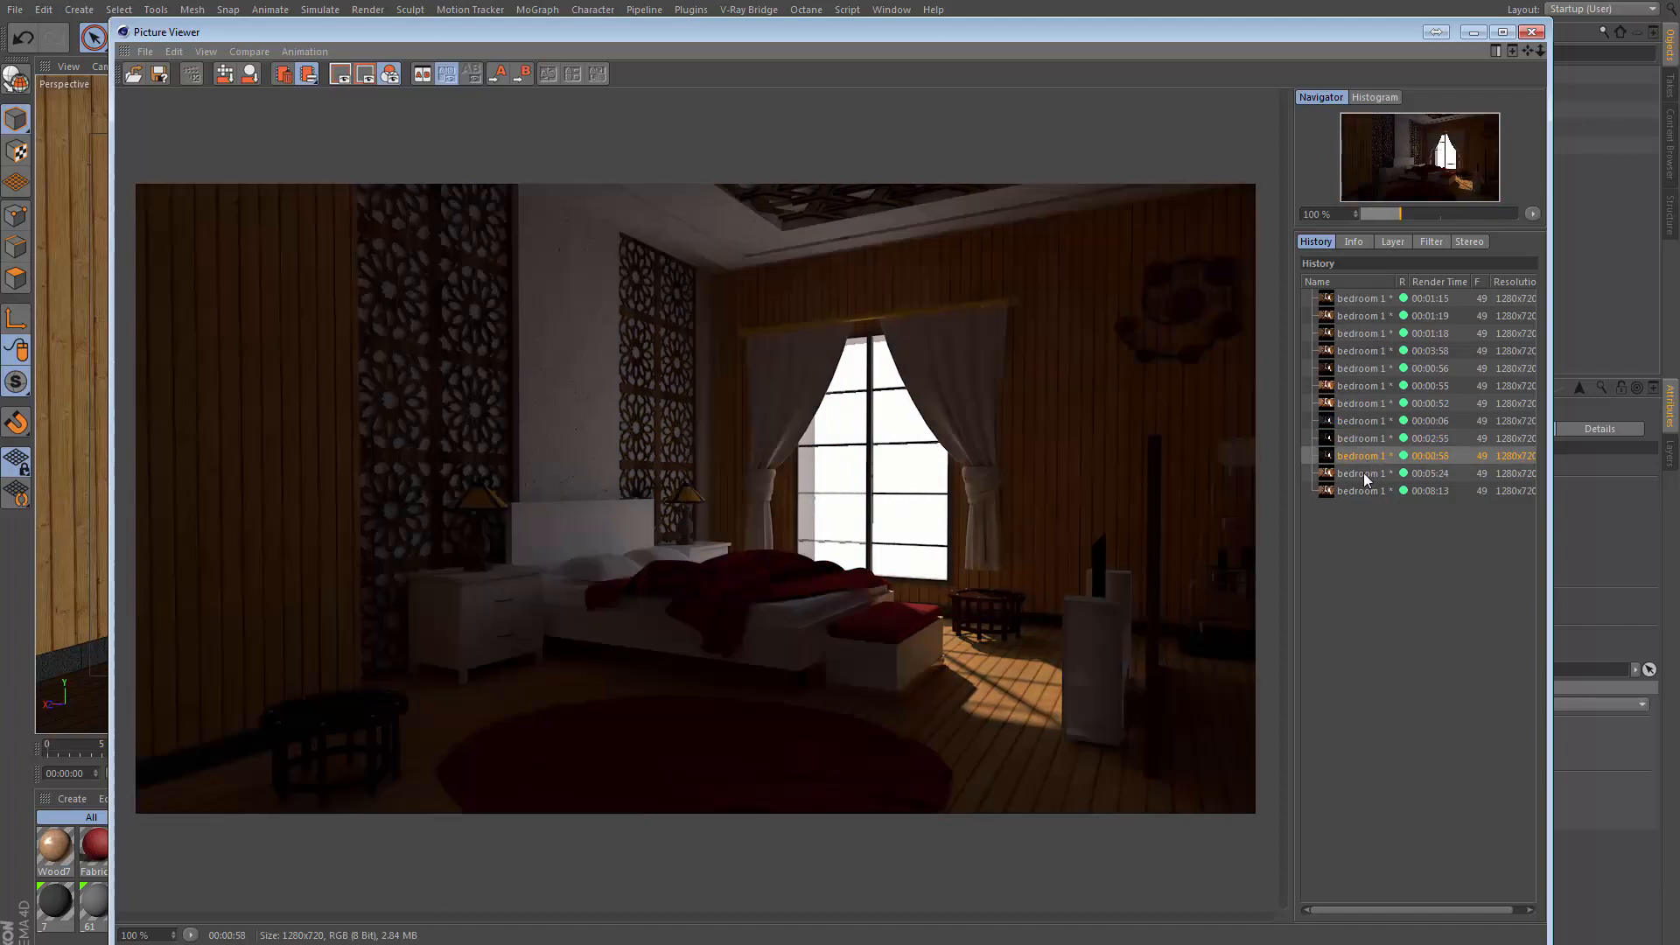
{"action": "left_click", "coordinate": [1362, 473]}
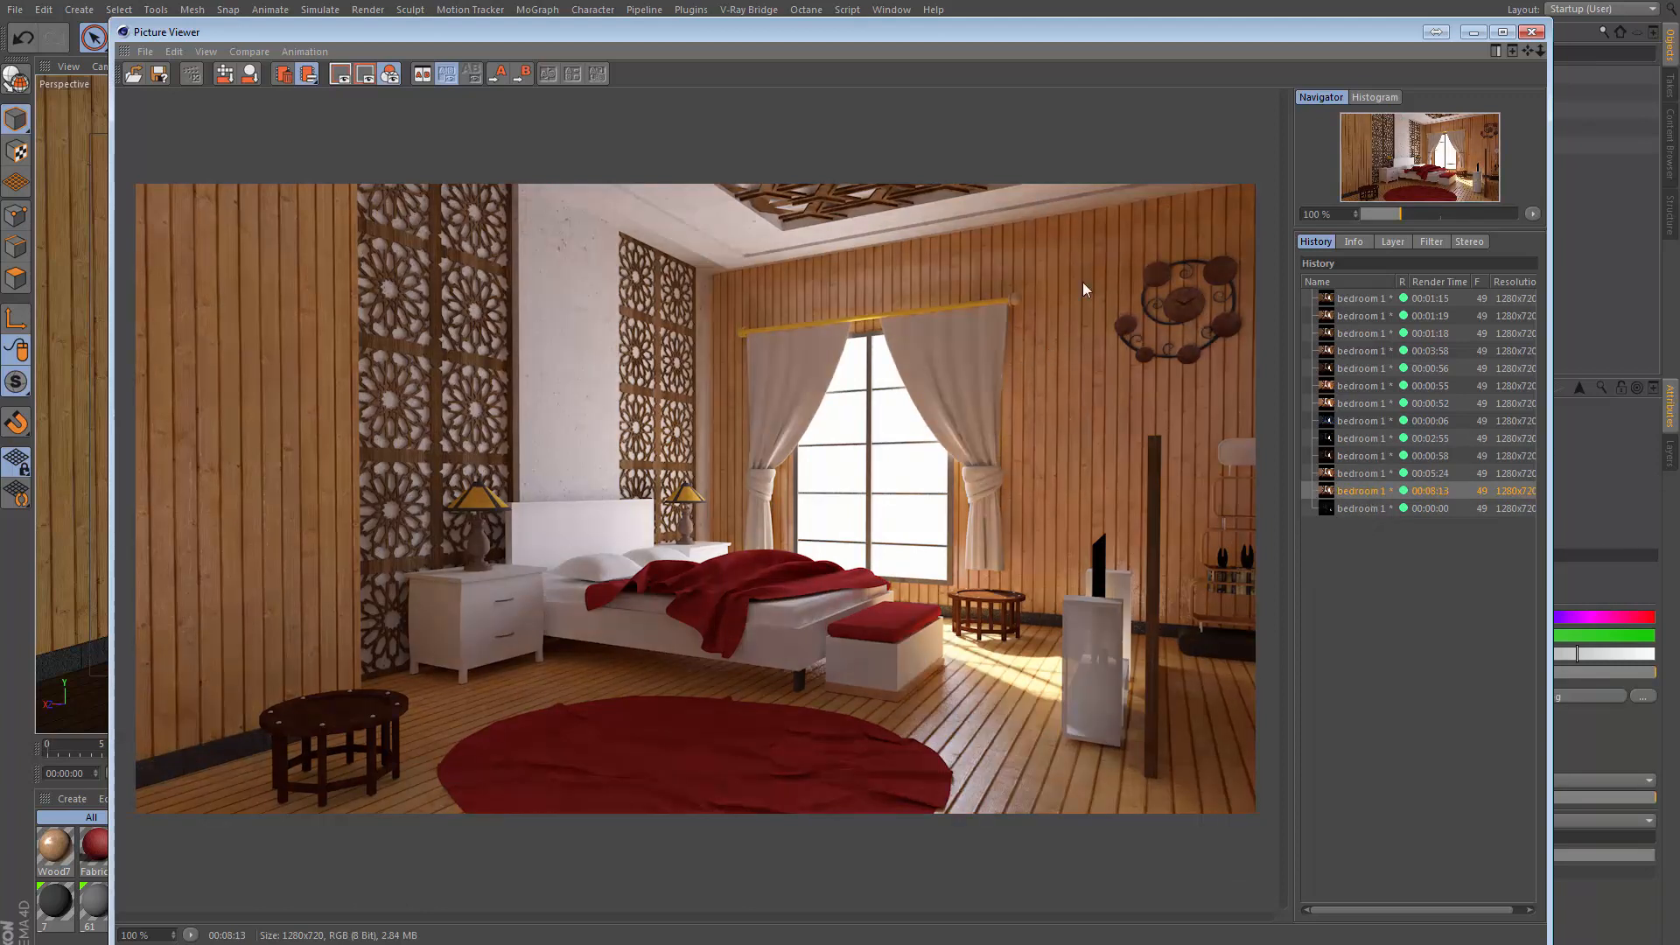
{"action": "mouse_move", "coordinate": [984, 747]}
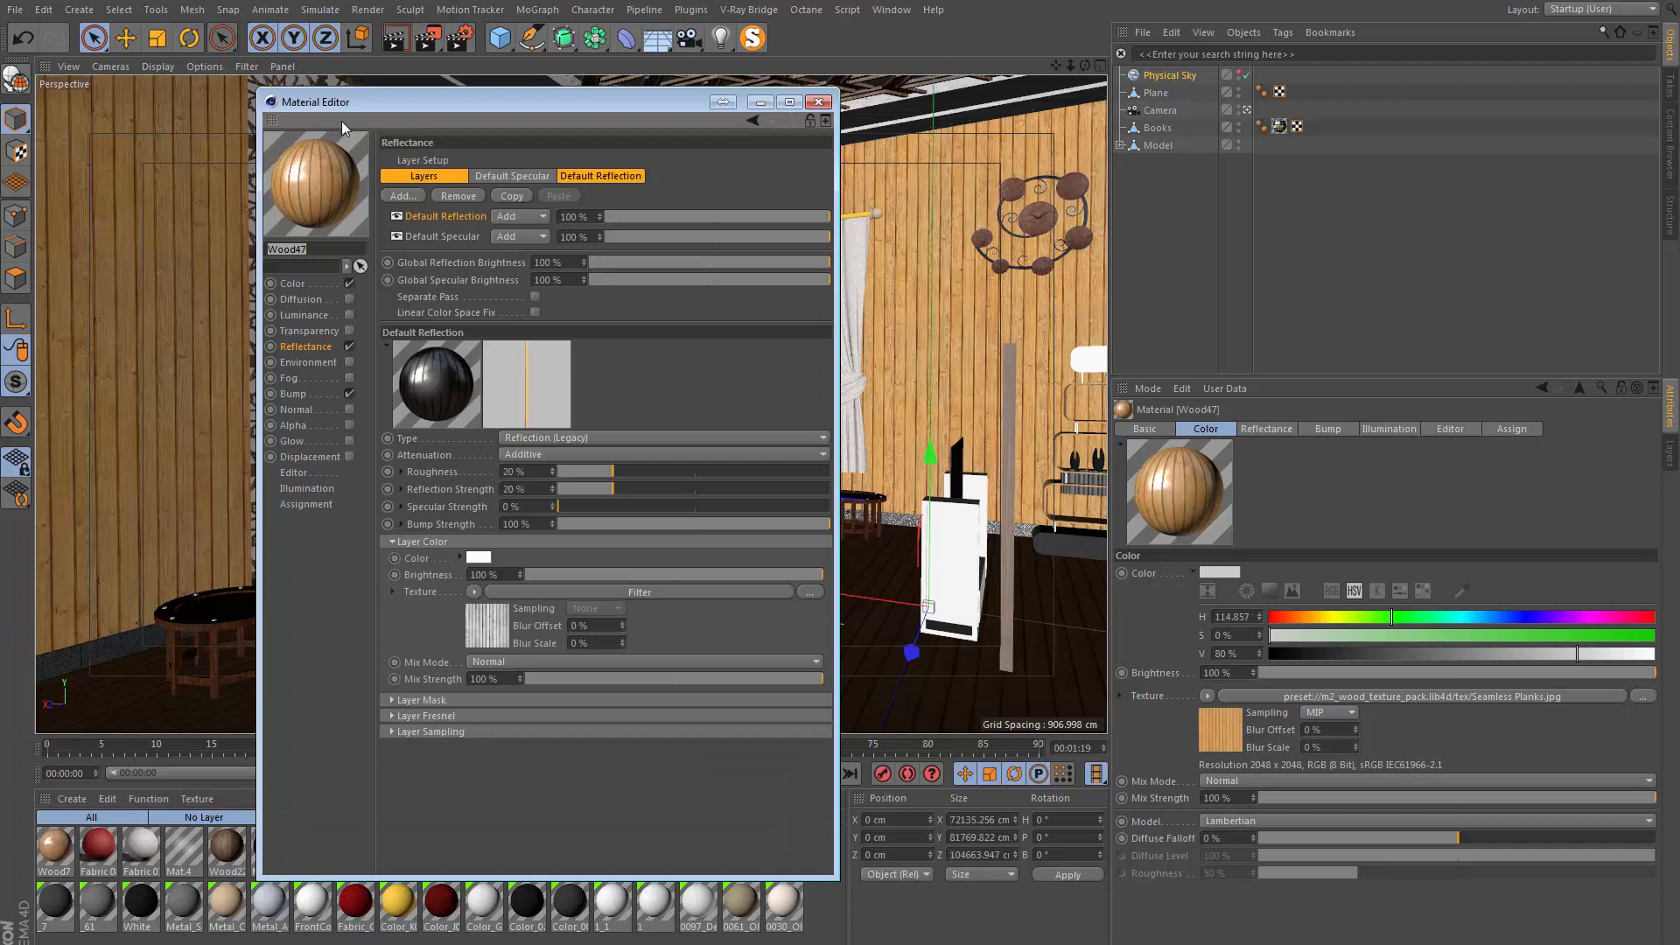
{"action": "mouse_move", "coordinate": [397, 226]}
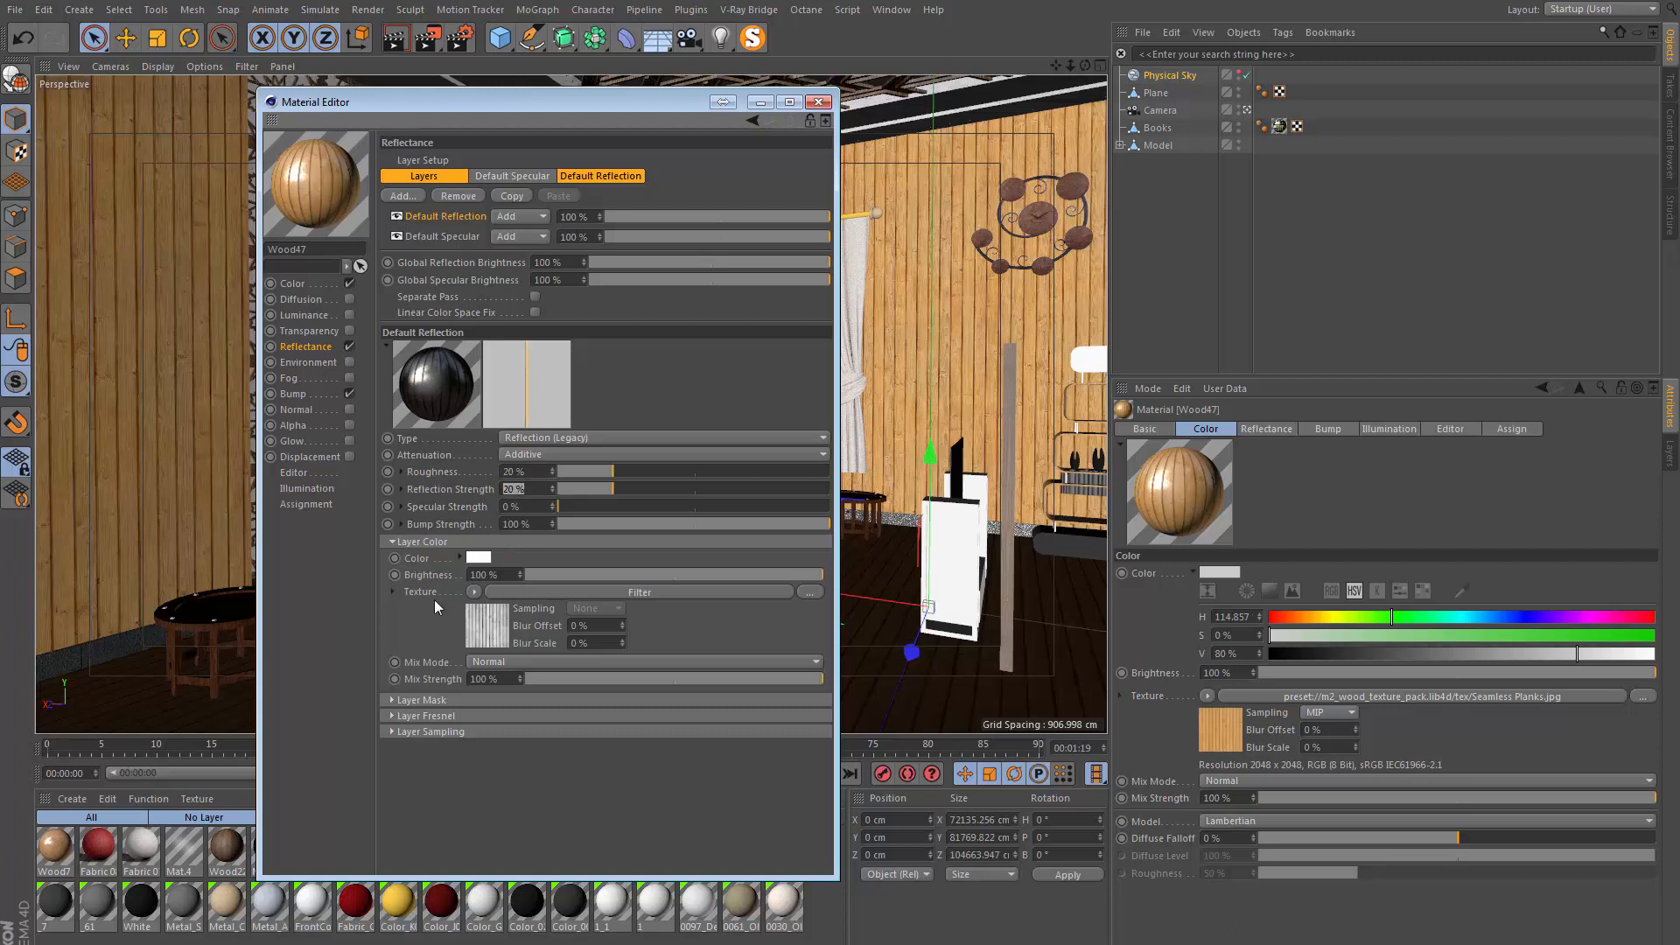
{"action": "mouse_move", "coordinate": [836, 243]}
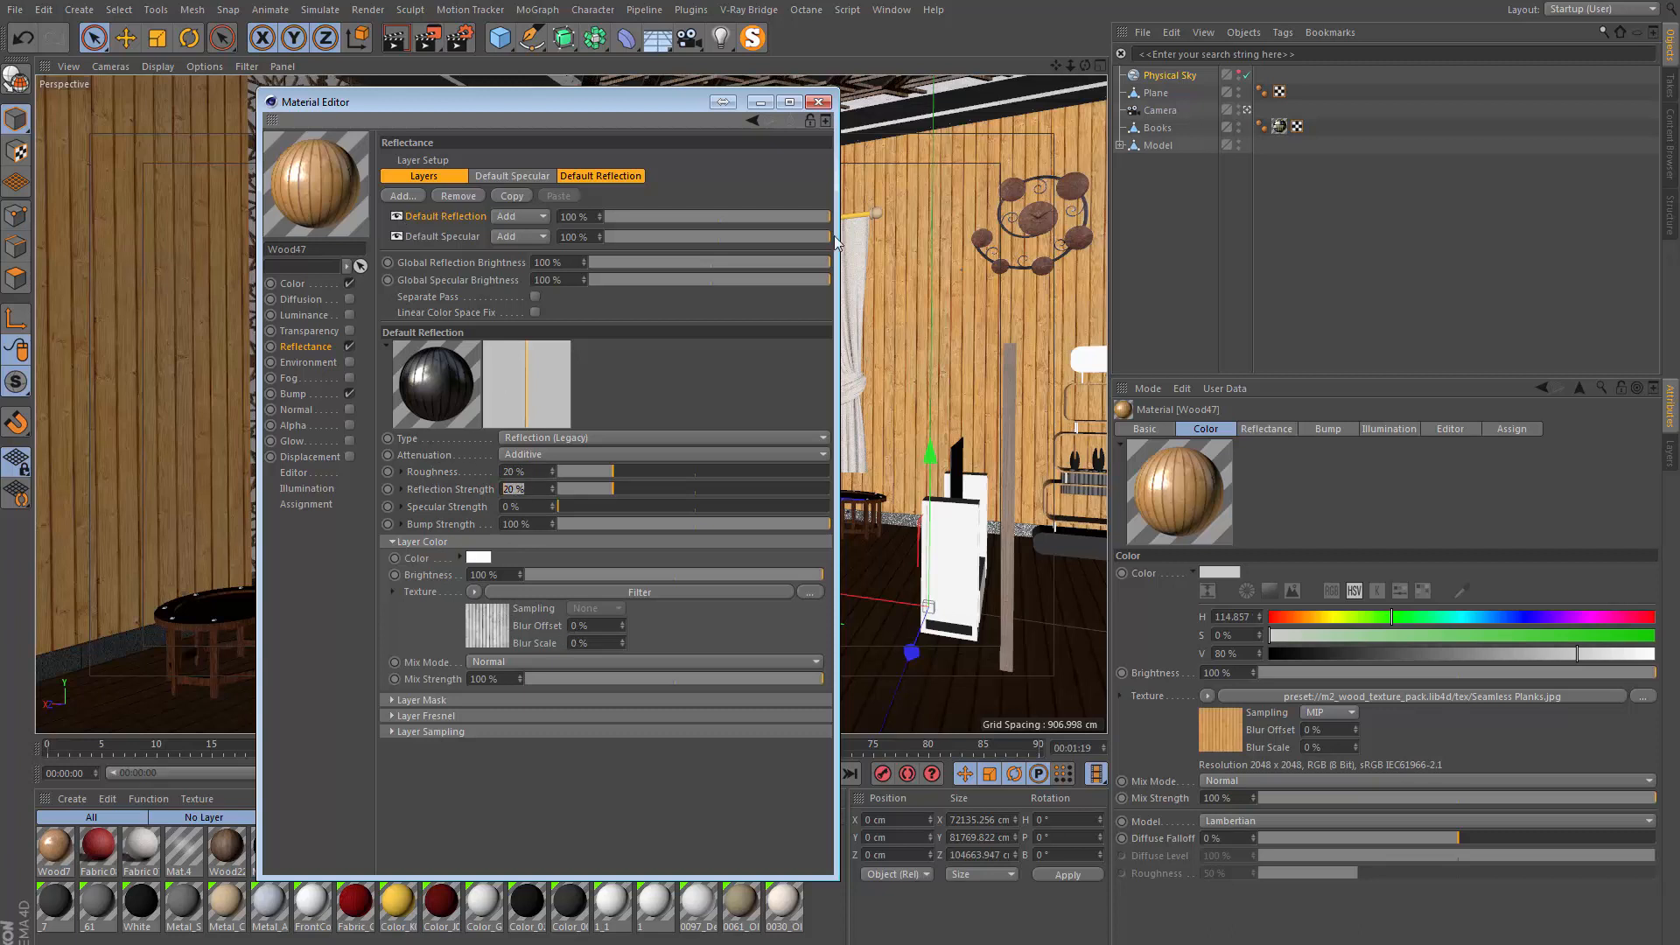
Close the Wood47 material editor after checking its 20 % reflectance layer
{"action": "left_click", "coordinate": [891, 11]}
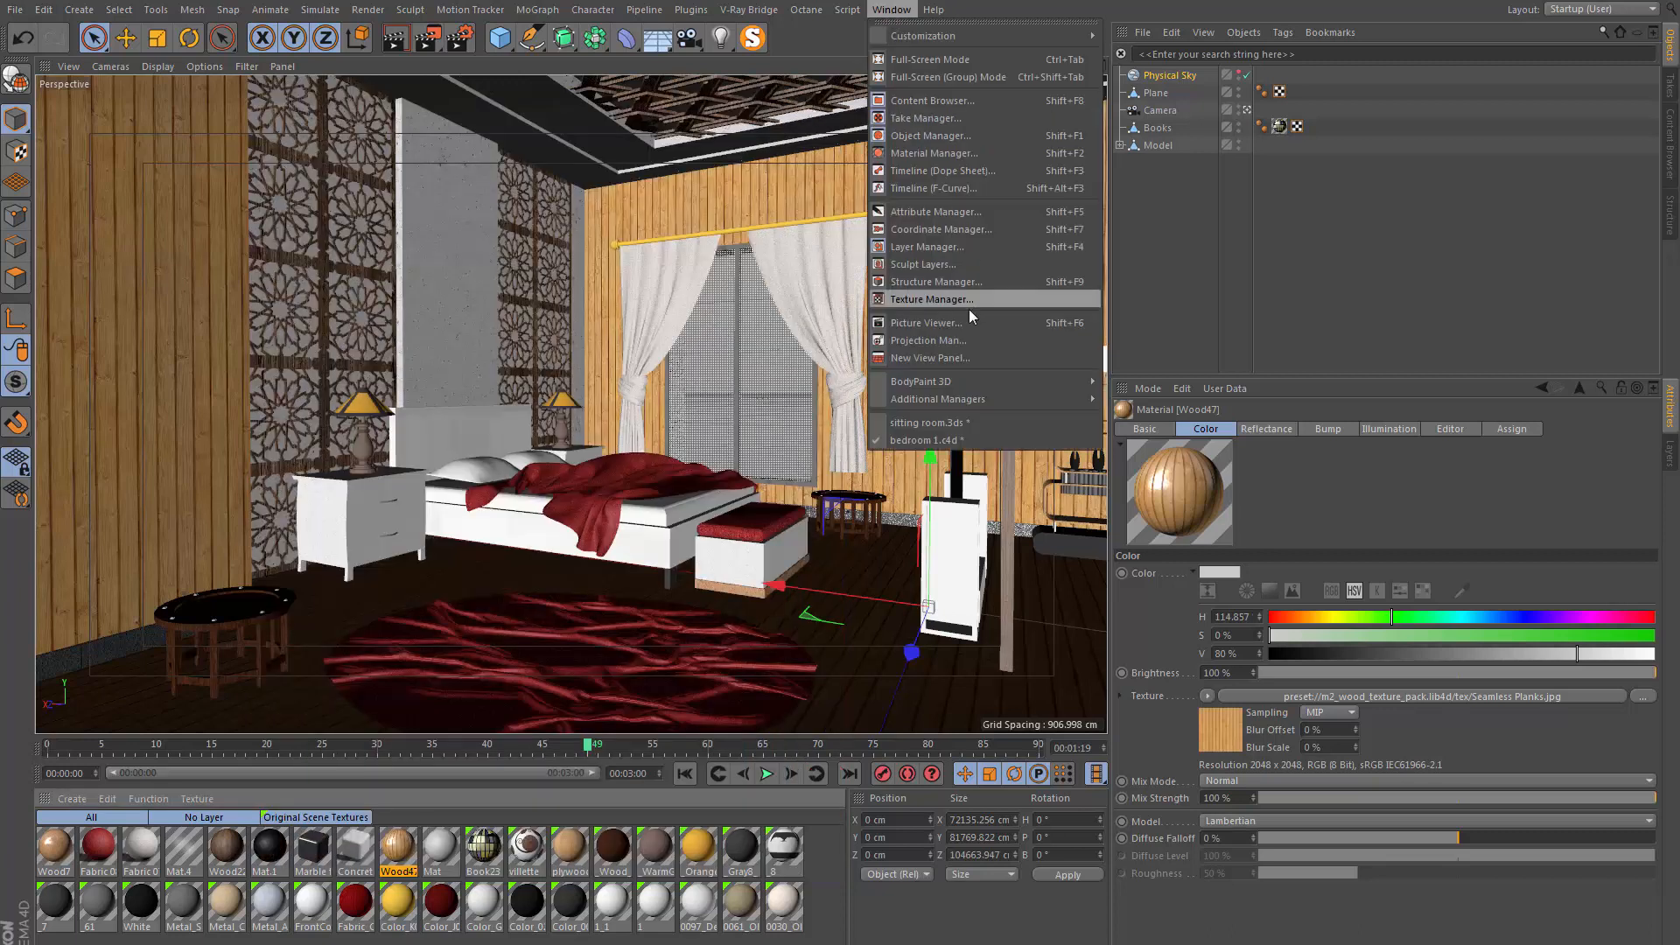
Reopen the Picture Viewer on the newest bright bedroom render
{"action": "left_click", "coordinate": [927, 323]}
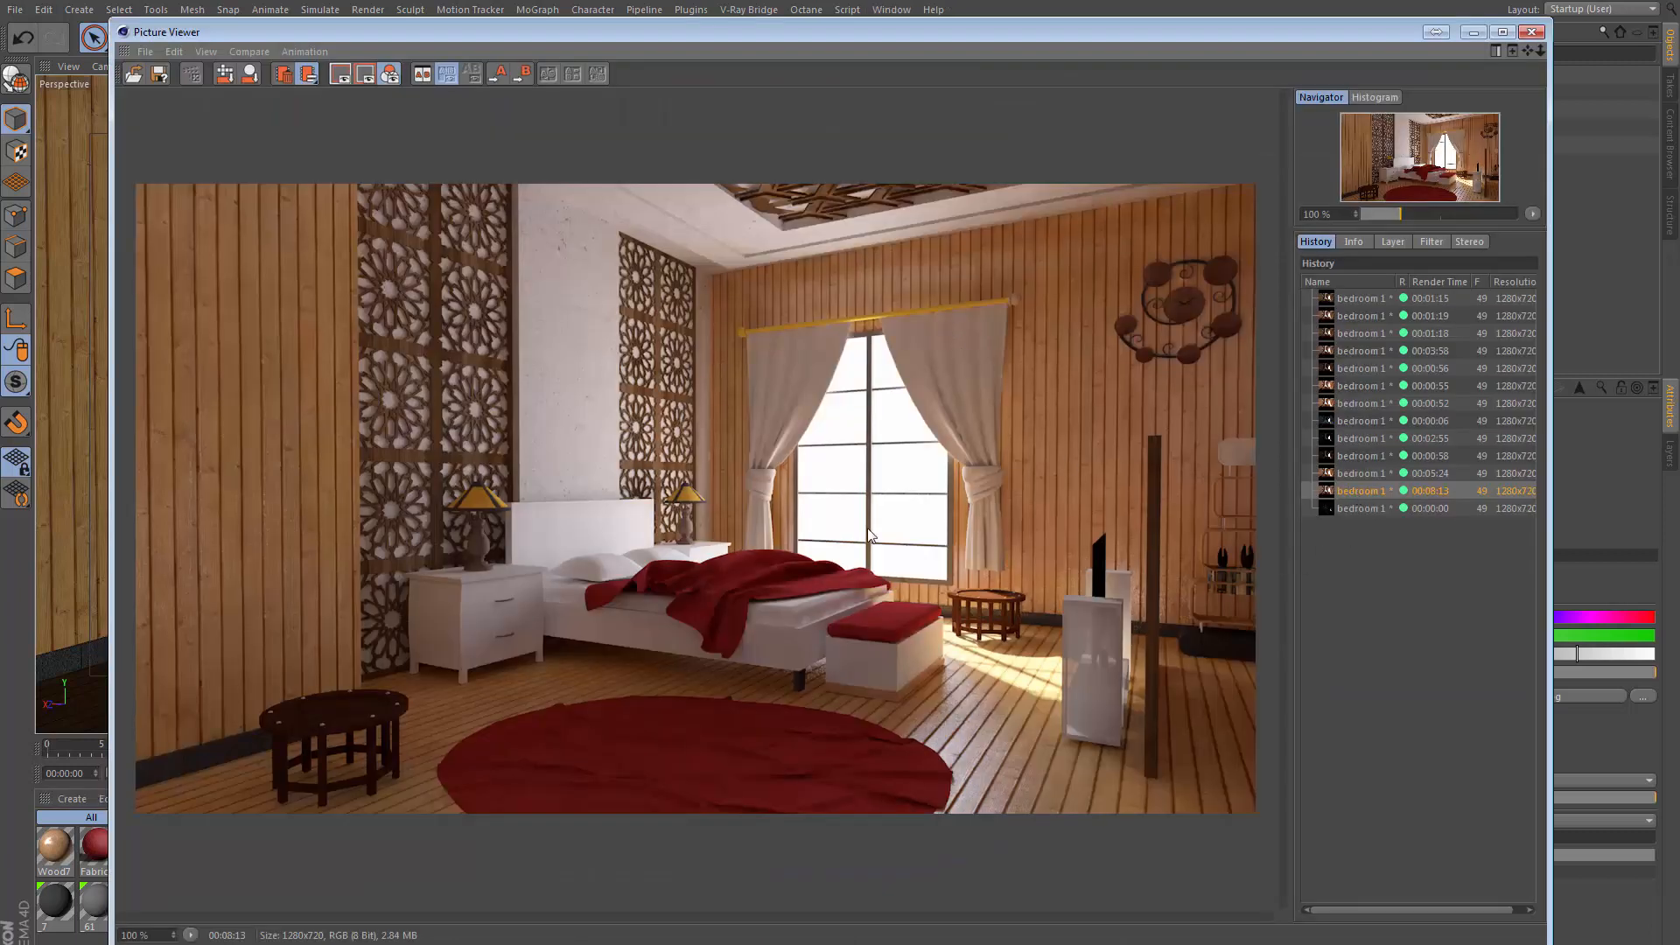
{"action": "mouse_move", "coordinate": [885, 581]}
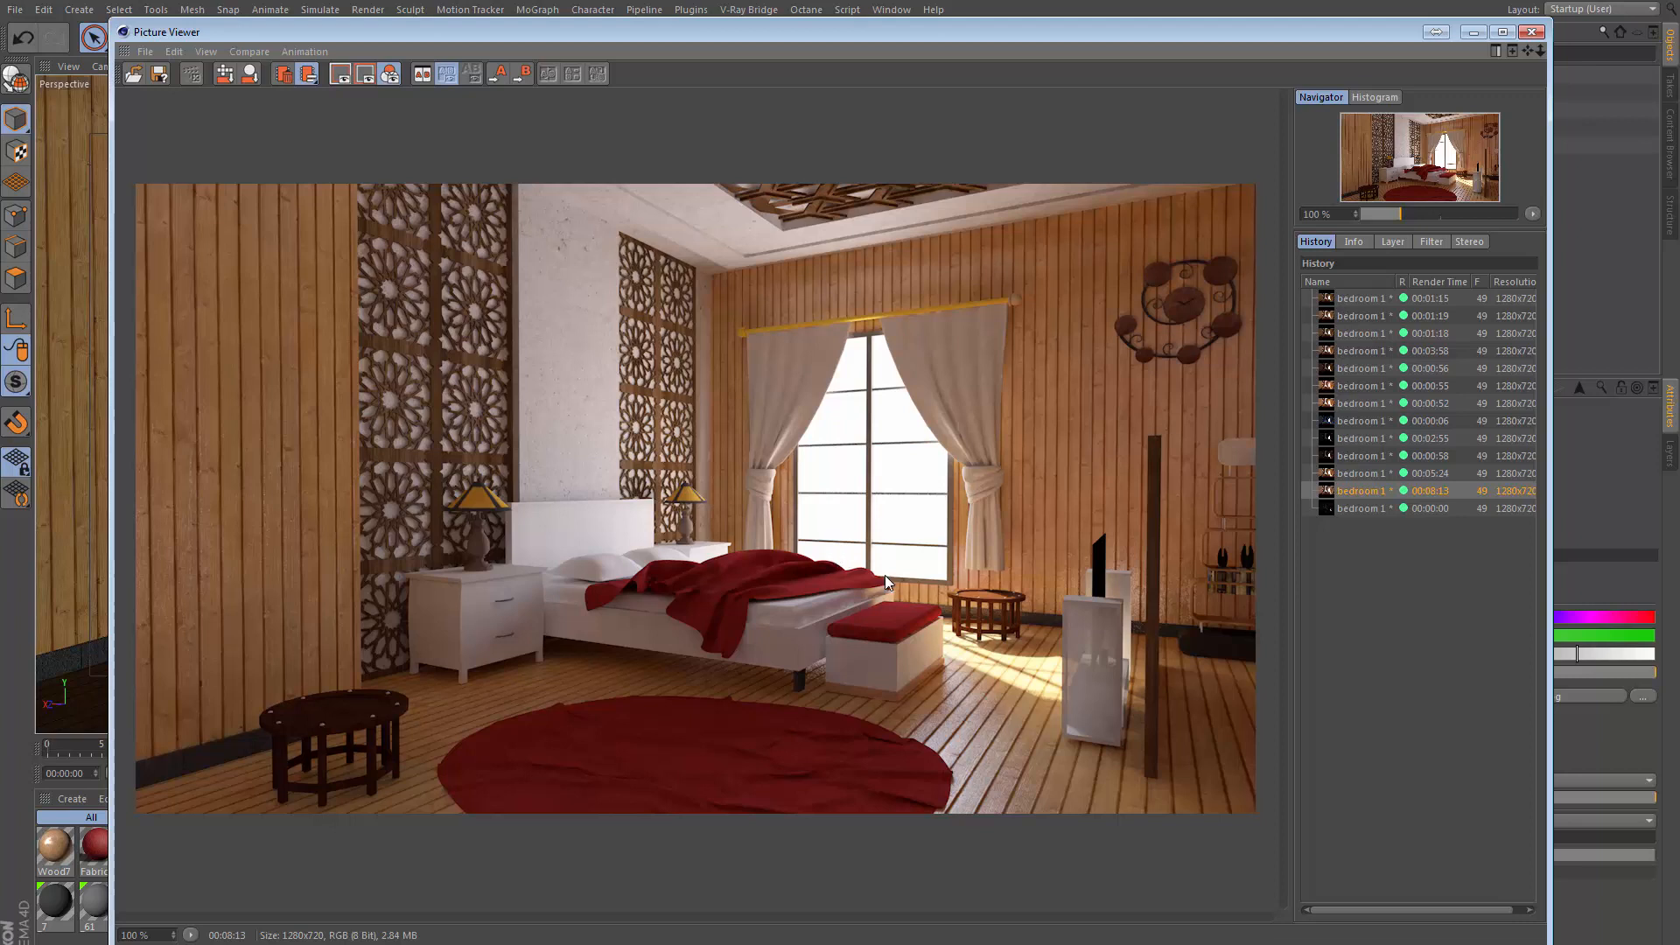
{"action": "mouse_move", "coordinate": [954, 466]}
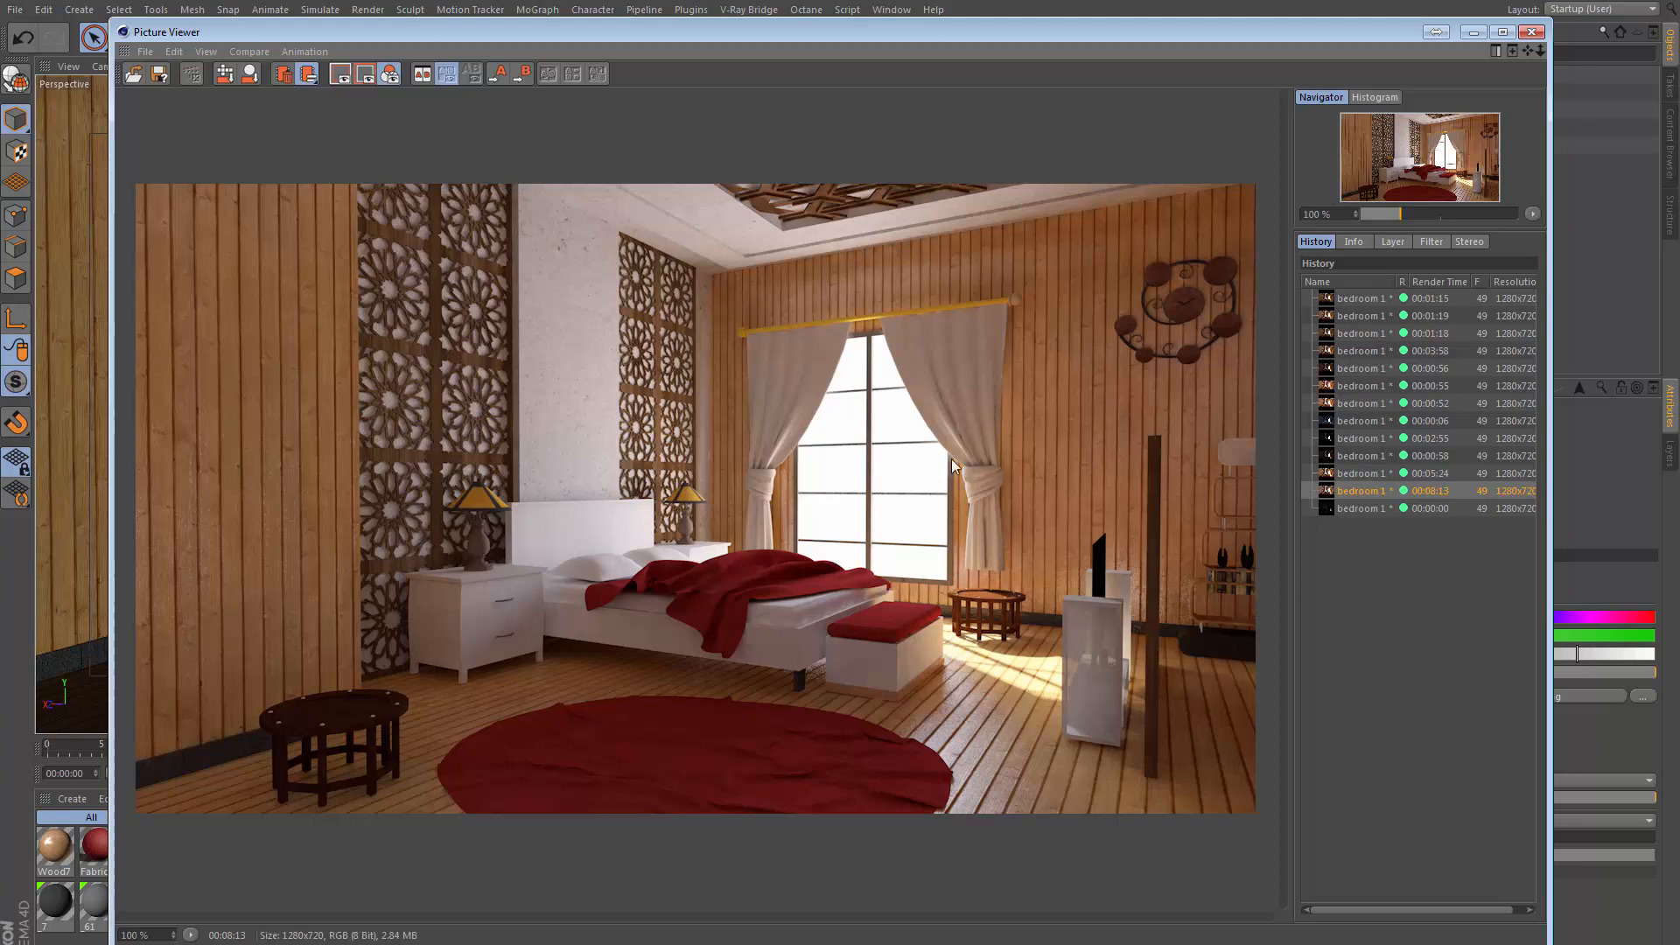
{"action": "mouse_move", "coordinate": [777, 609]}
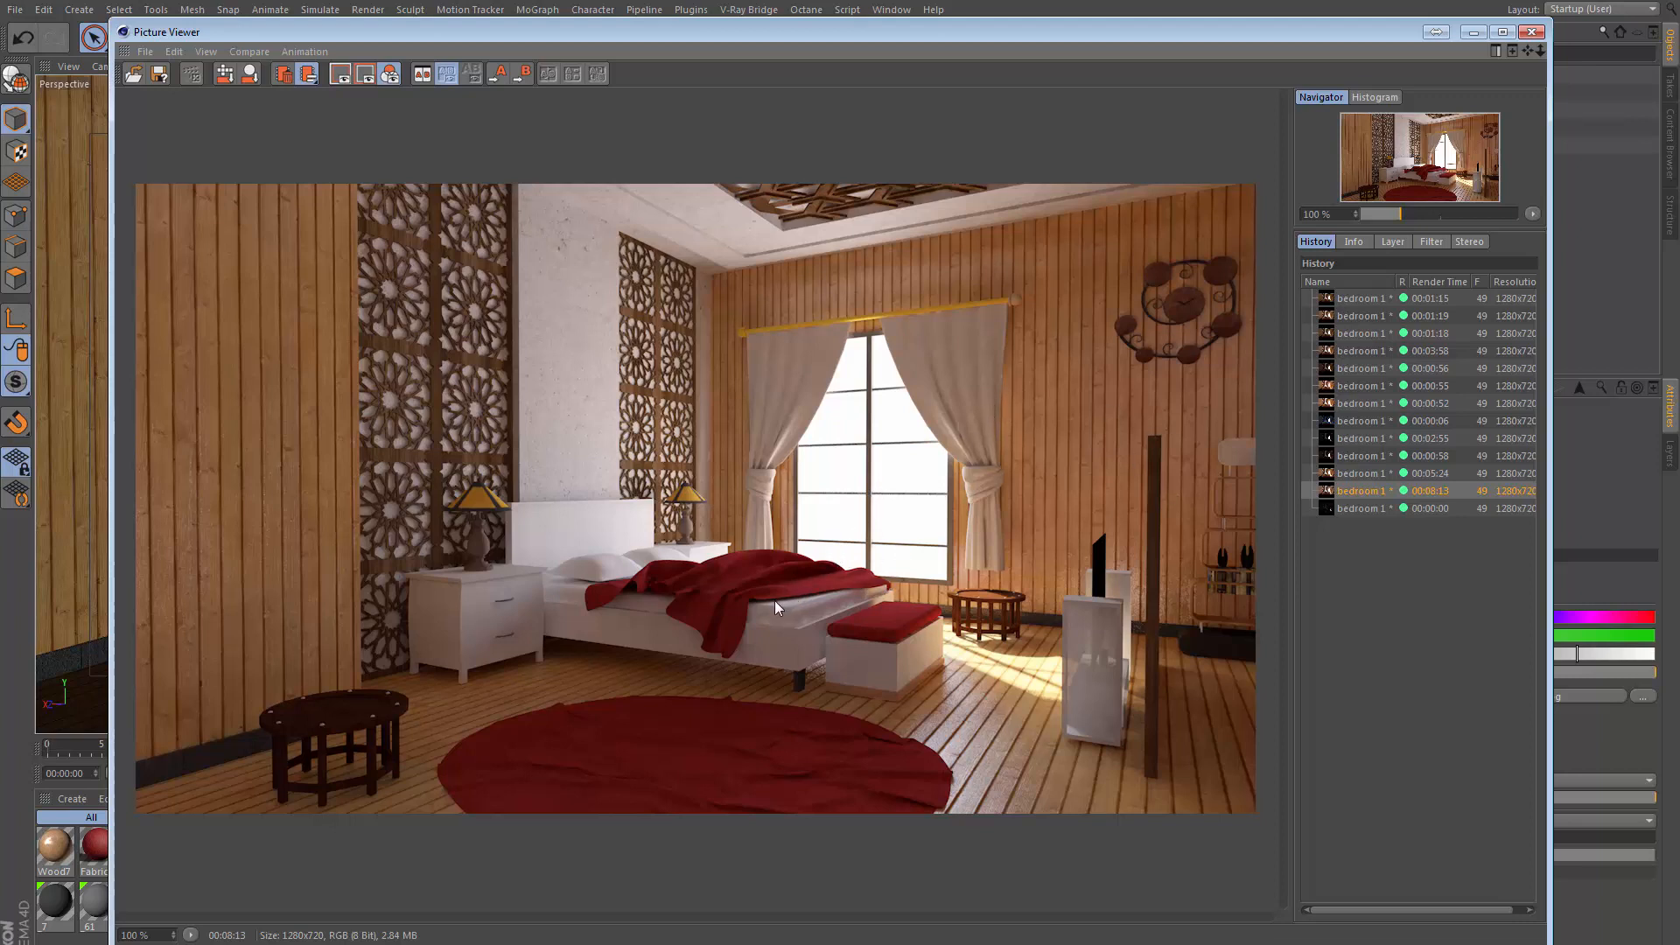
{"action": "mouse_move", "coordinate": [961, 590]}
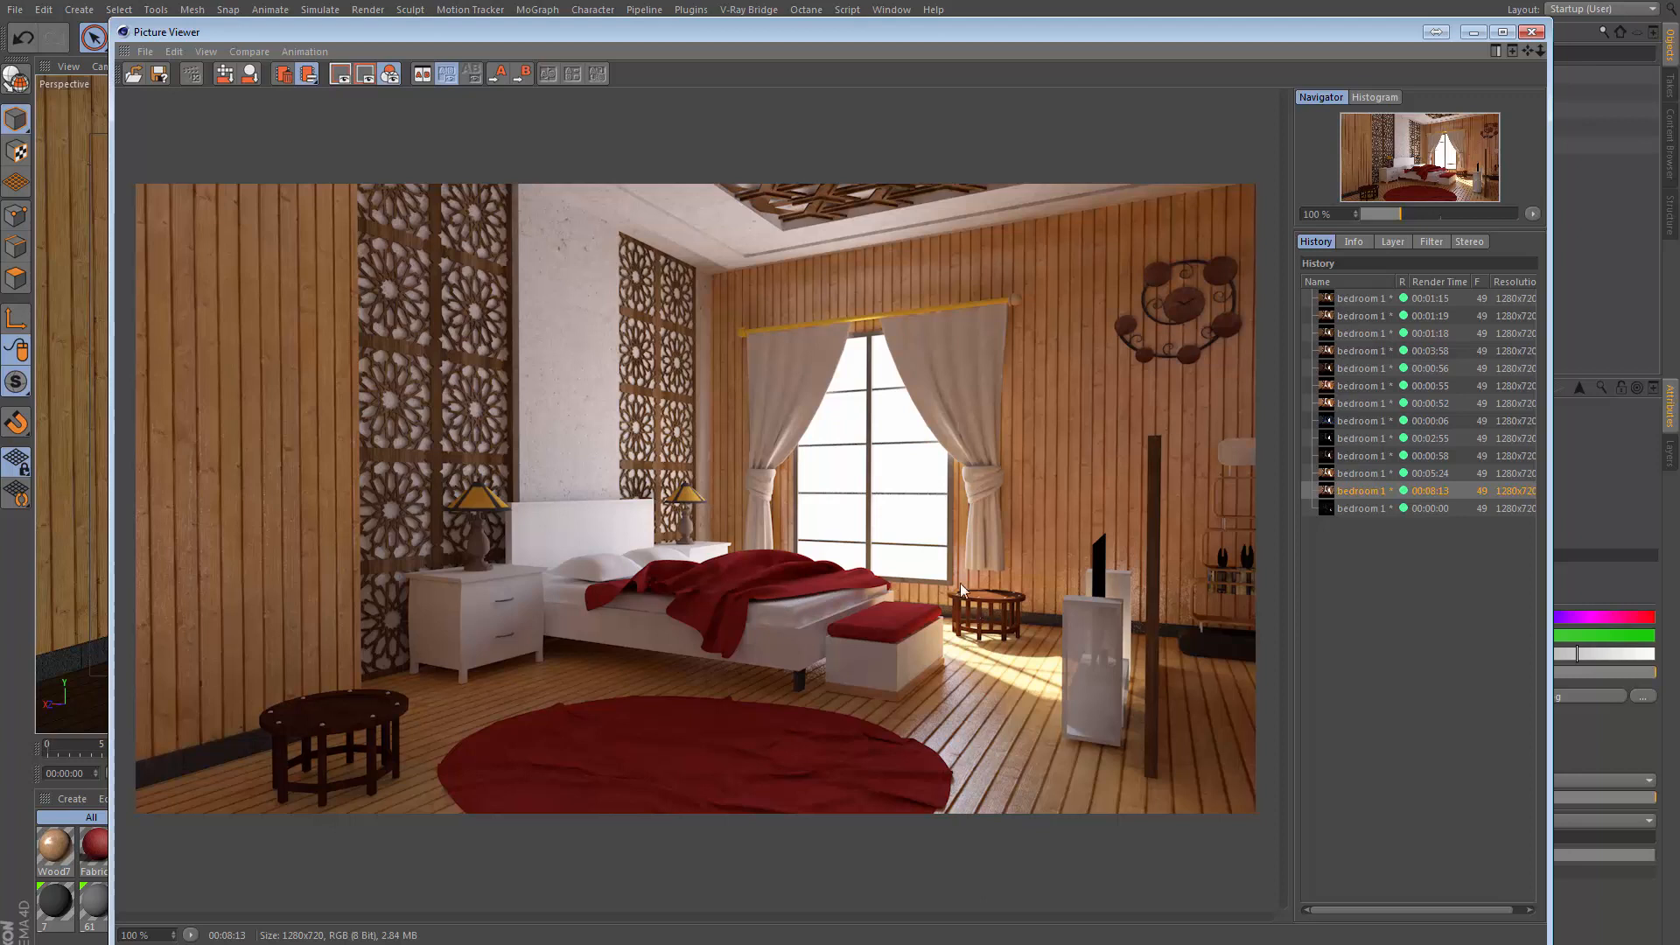
{"action": "mouse_move", "coordinate": [928, 483]}
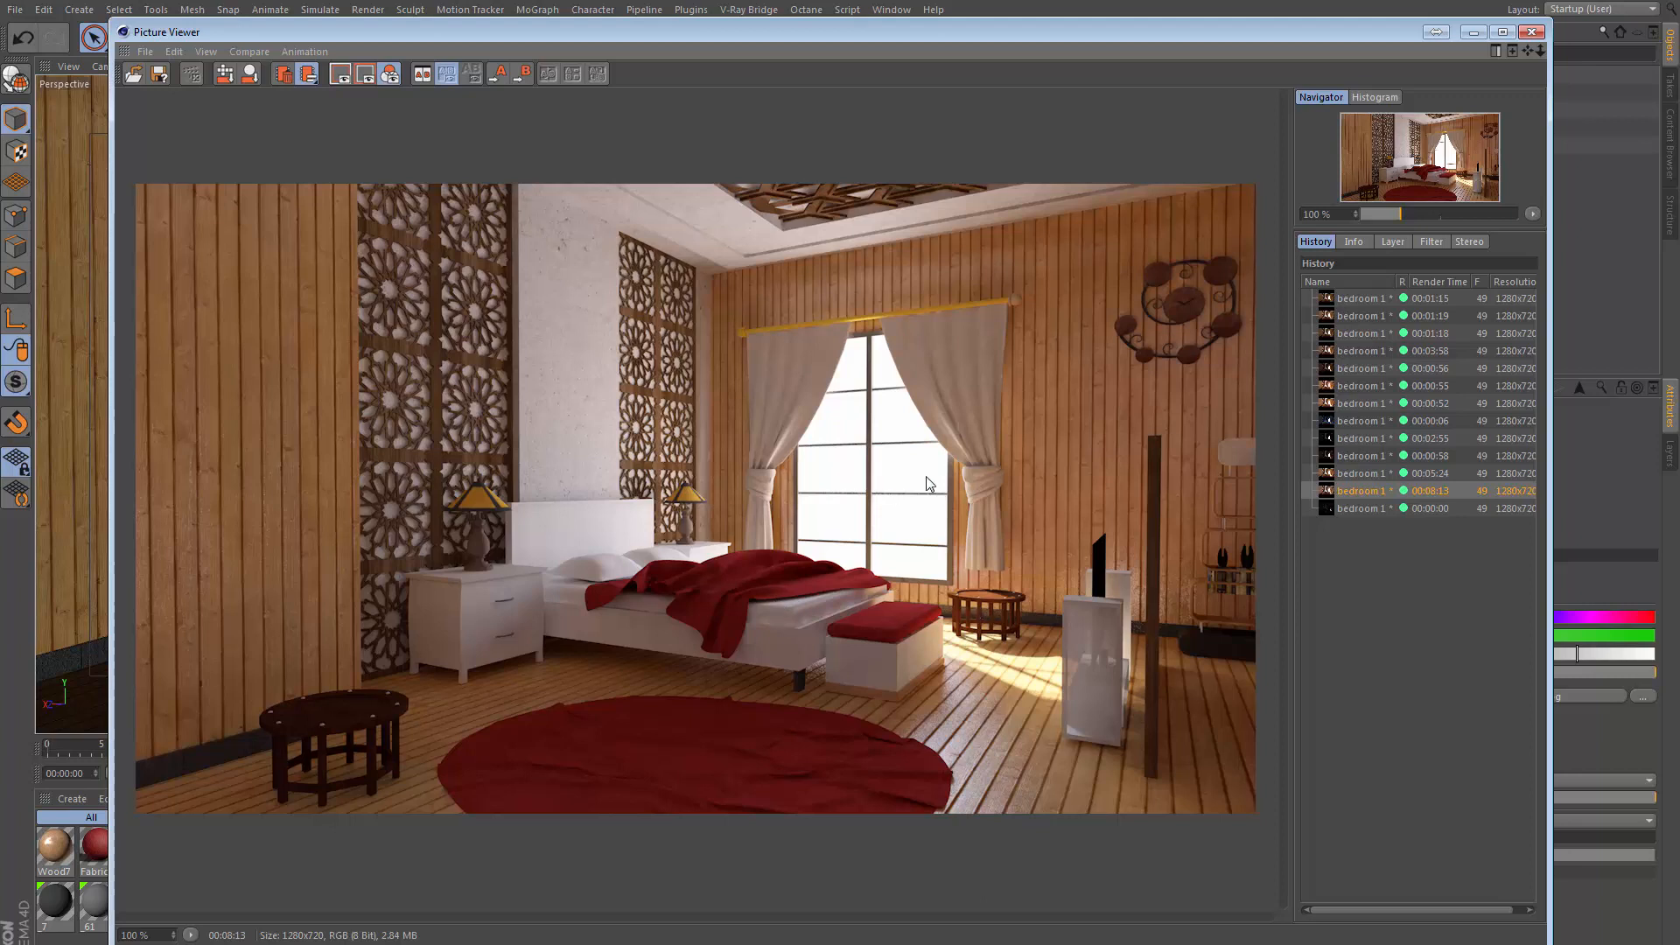
{"action": "mouse_move", "coordinate": [1160, 669]}
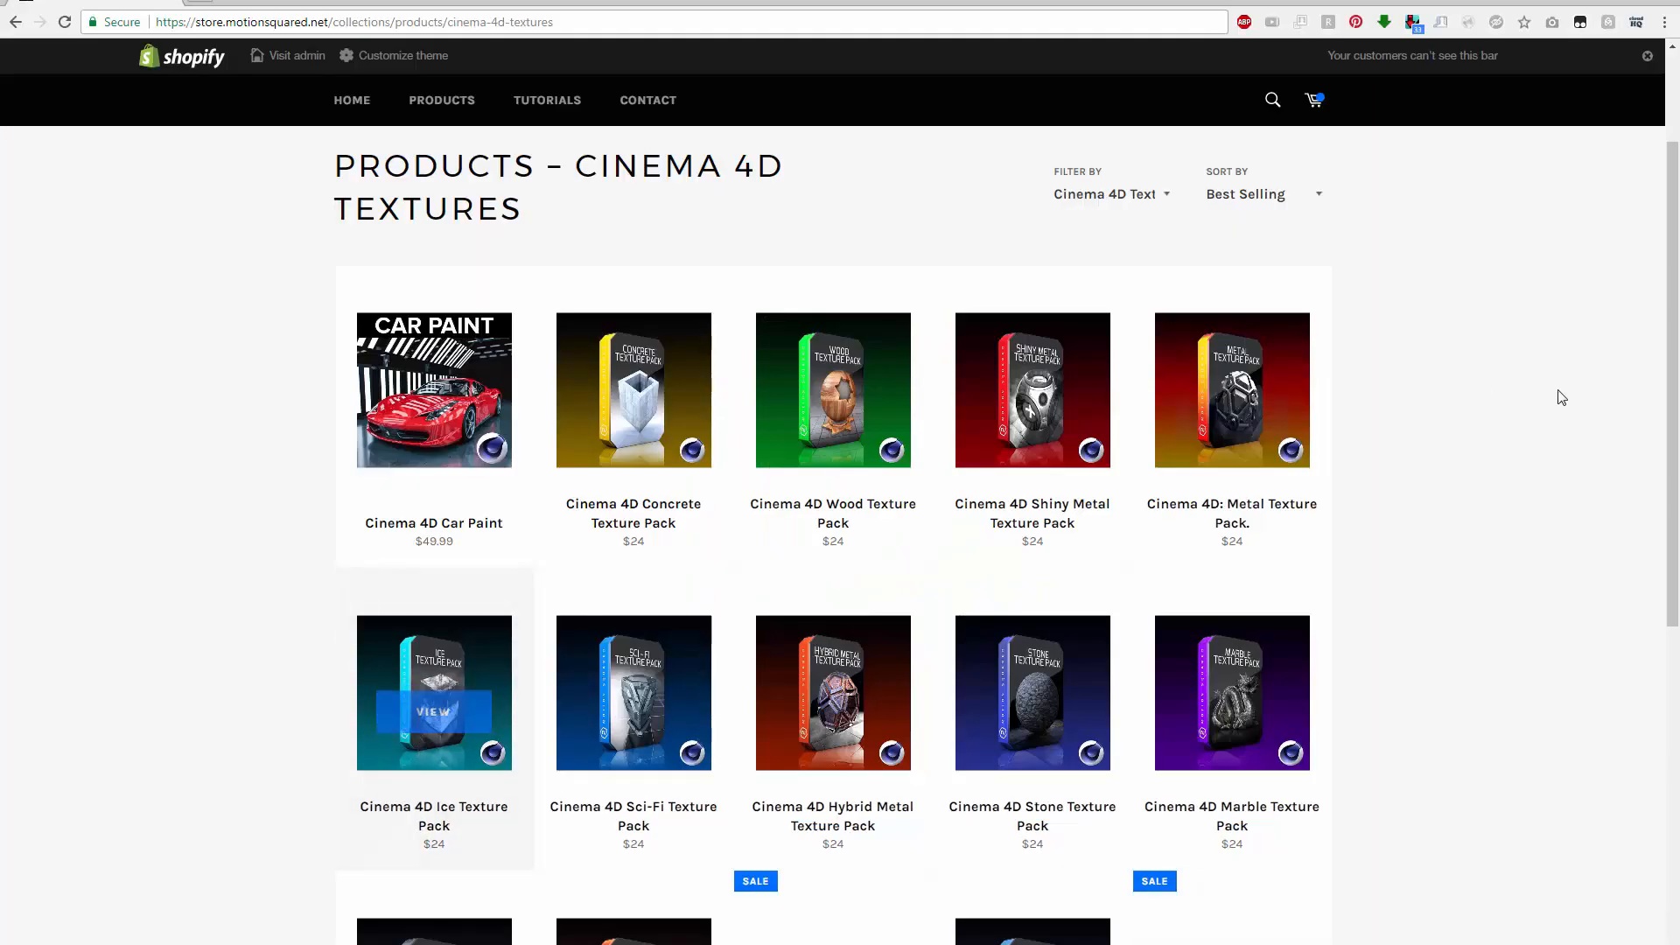
Scroll through the store's Cinema 4D Textures collection of Wood, Metal and Marble packs
{"action": "scroll", "scroll_direction": "down", "scroll_amount": 3}
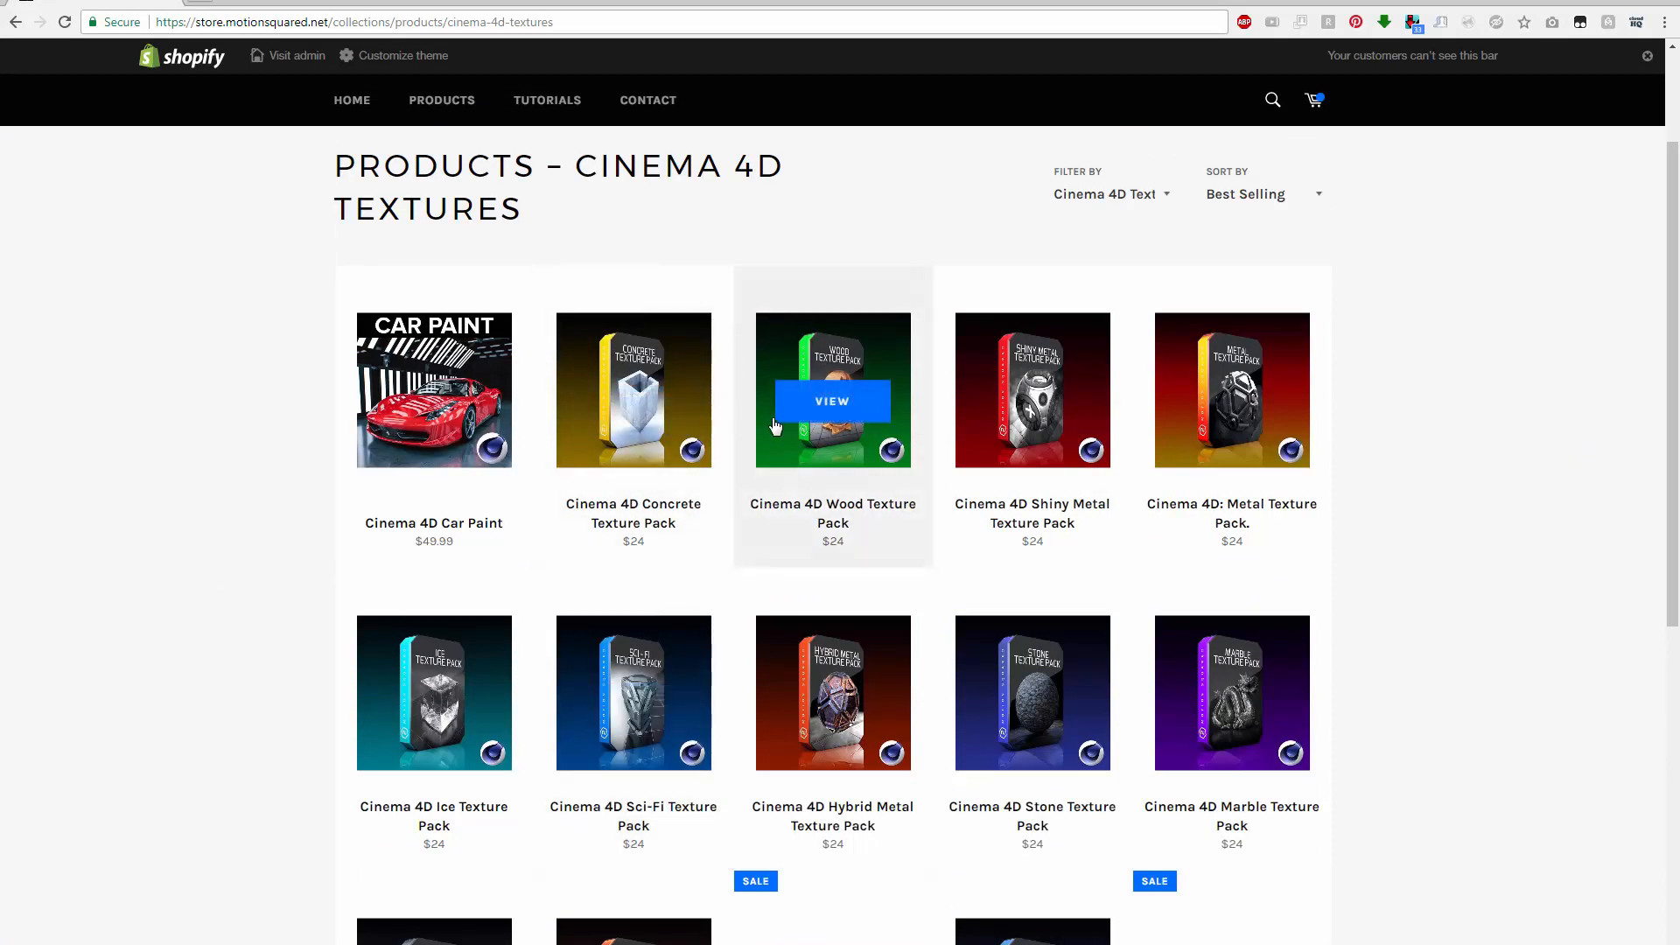
{"action": "mouse_move", "coordinate": [735, 557]}
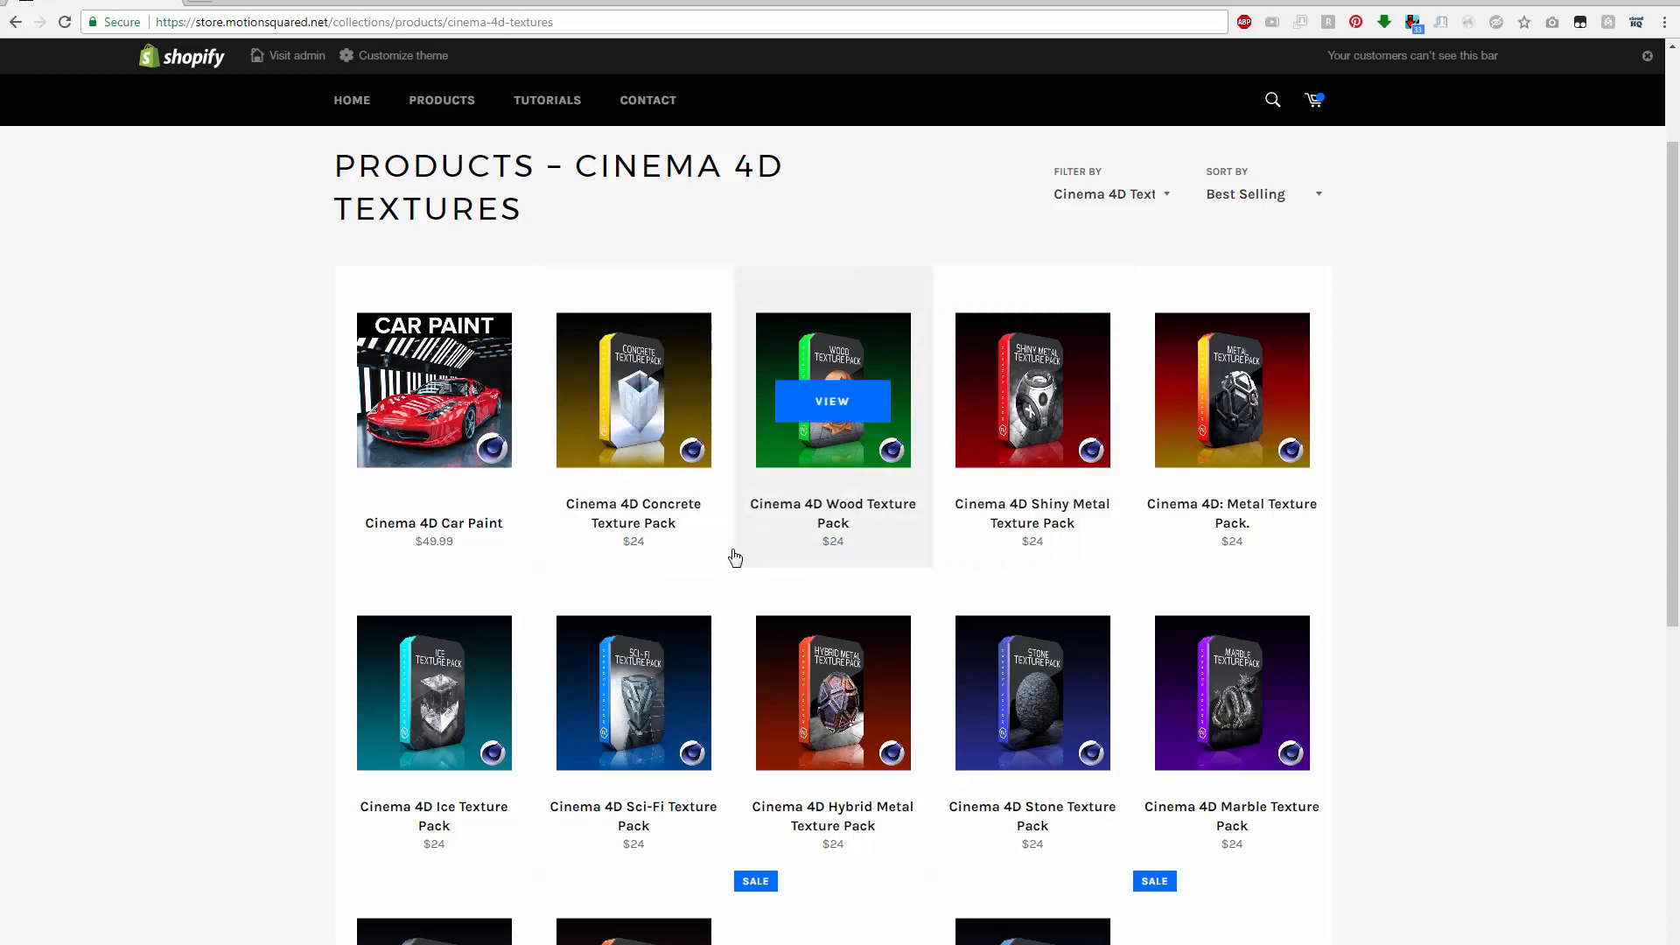